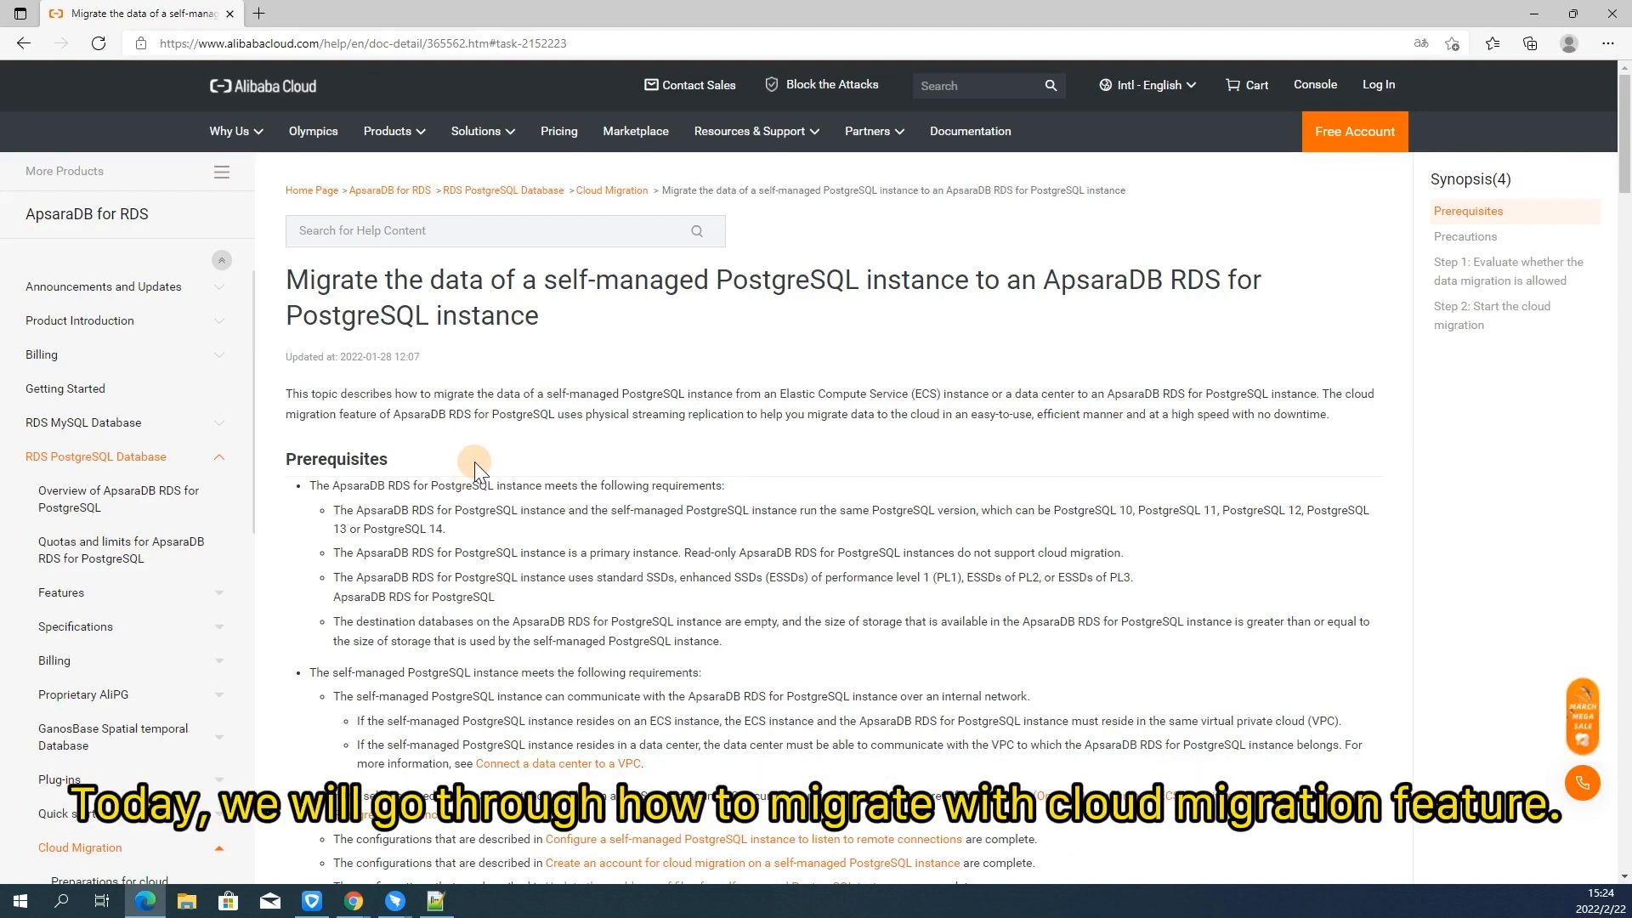
mouse_move(500, 457)
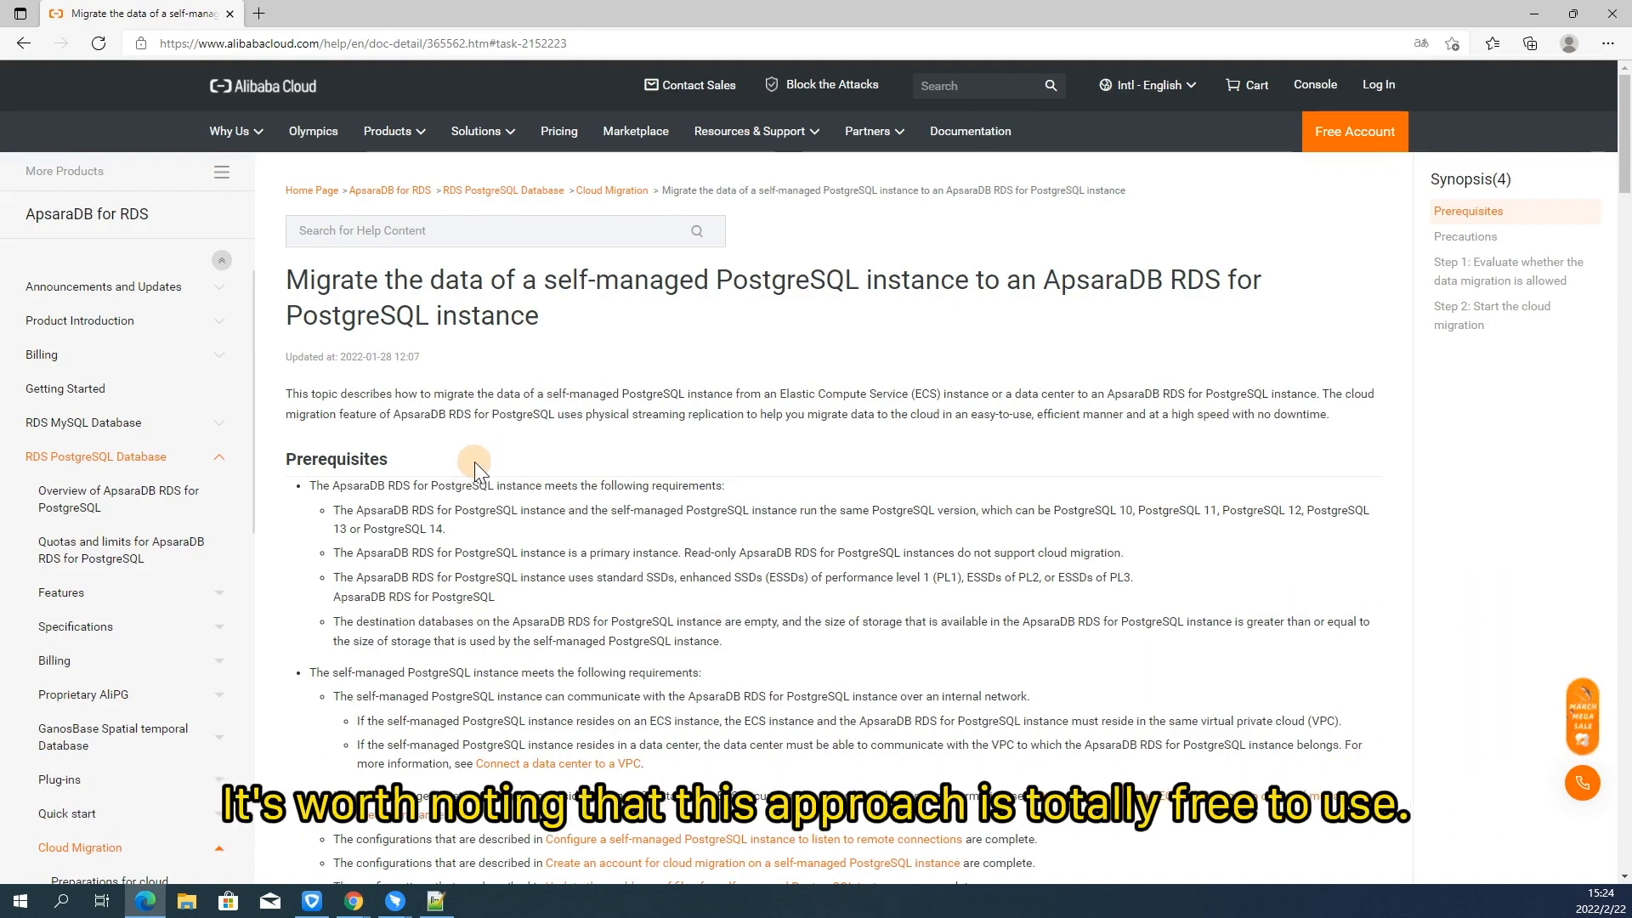
mouse_move(499, 459)
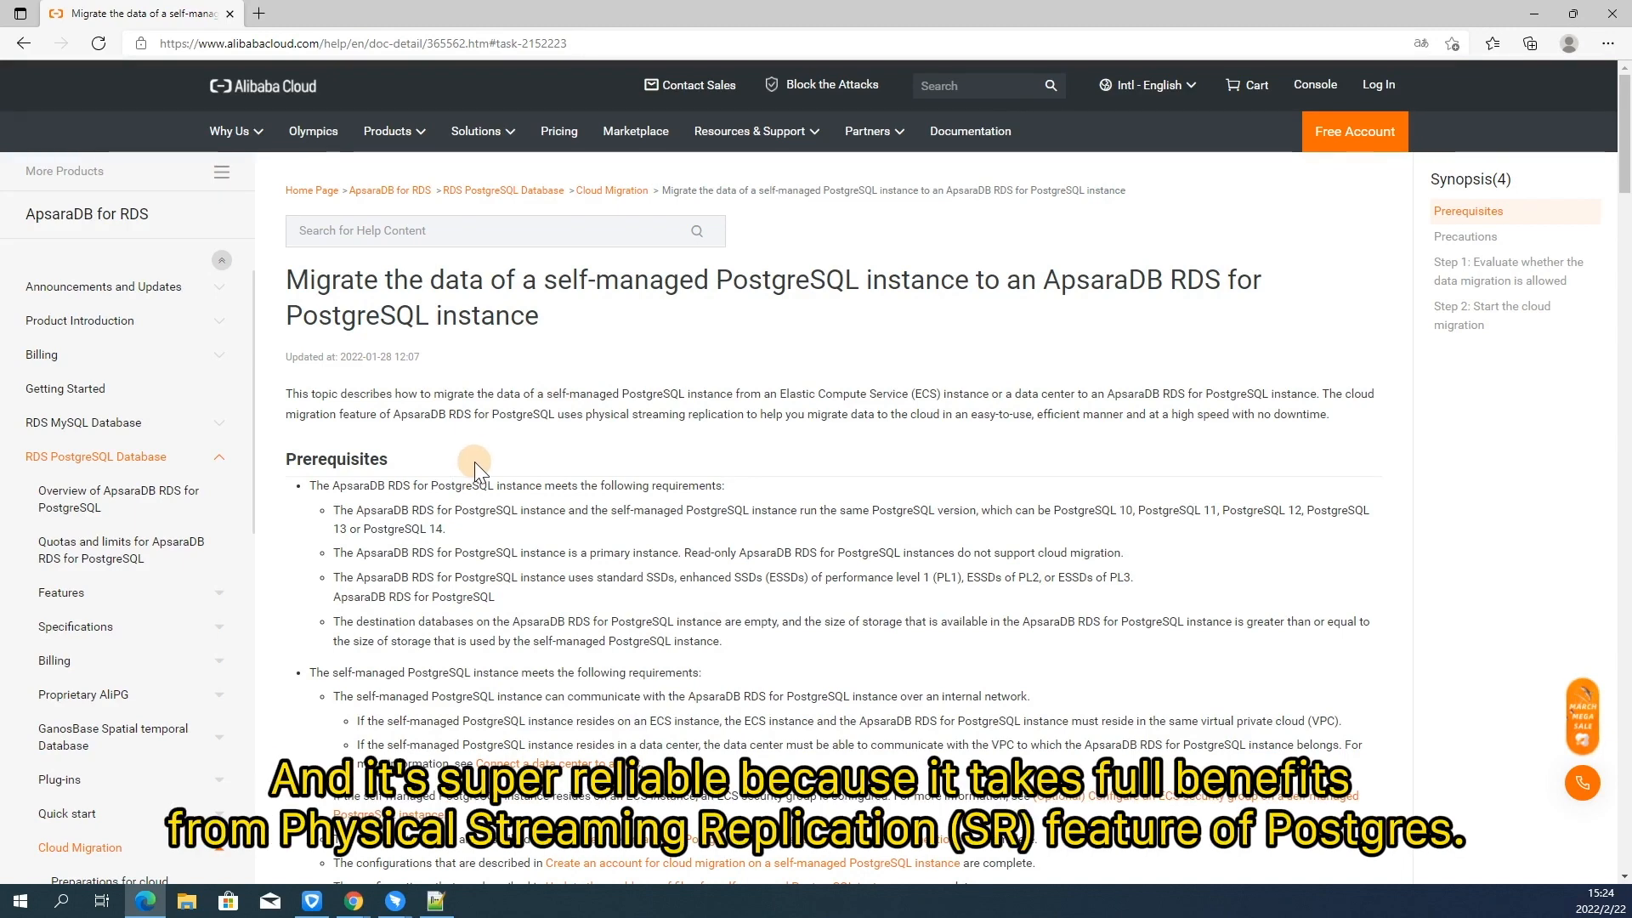
mouse_move(496, 452)
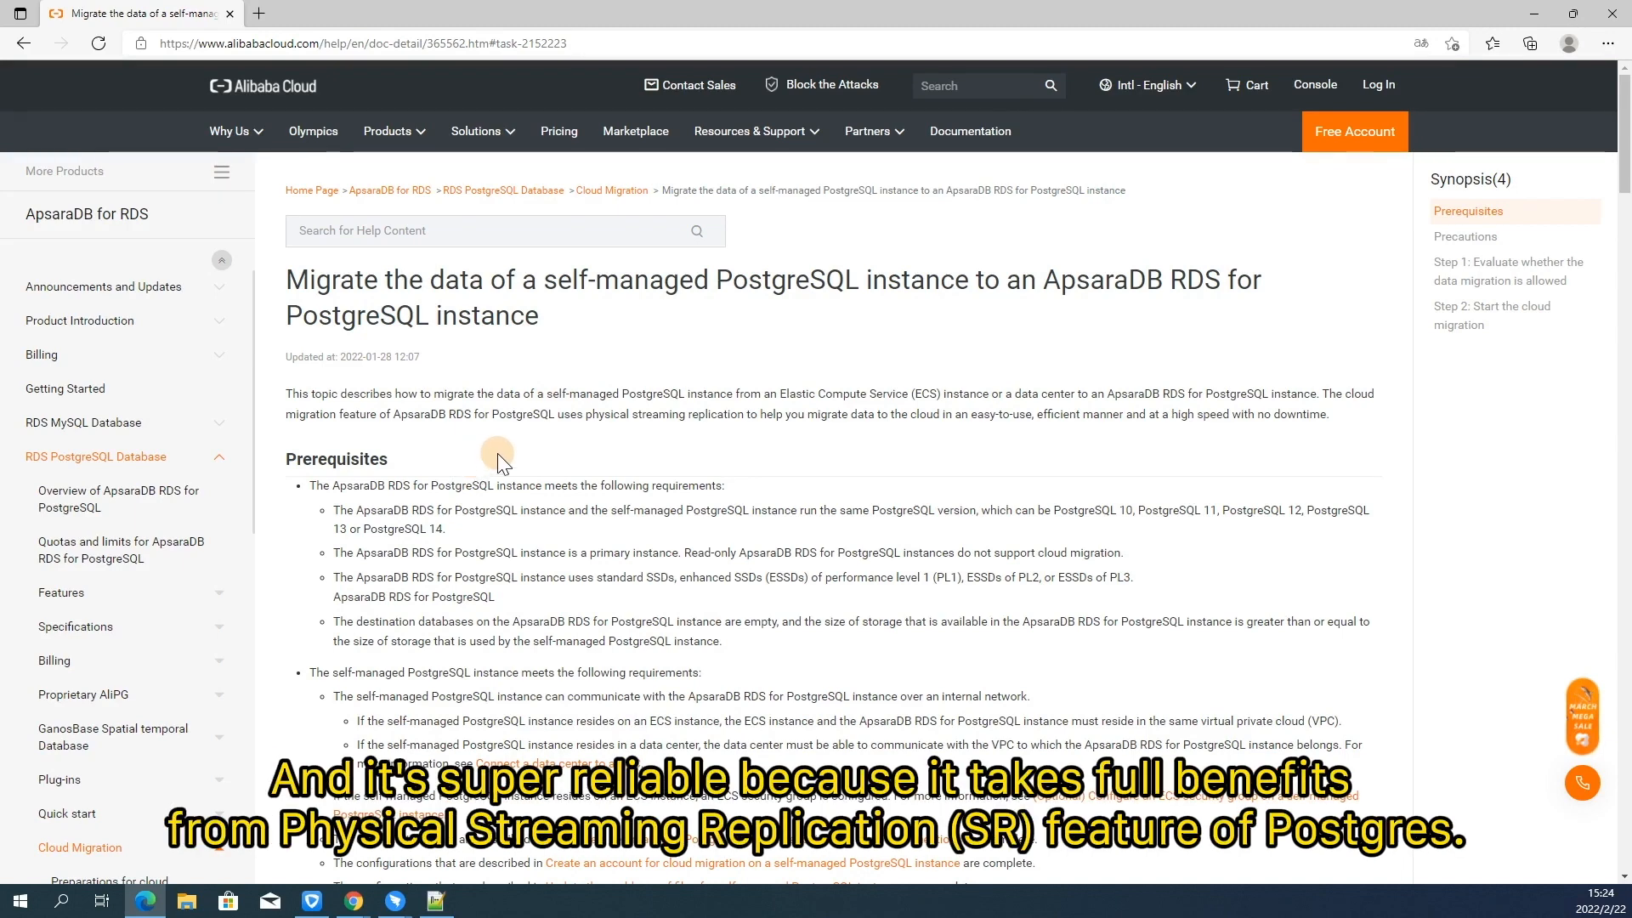
mouse_move(476, 469)
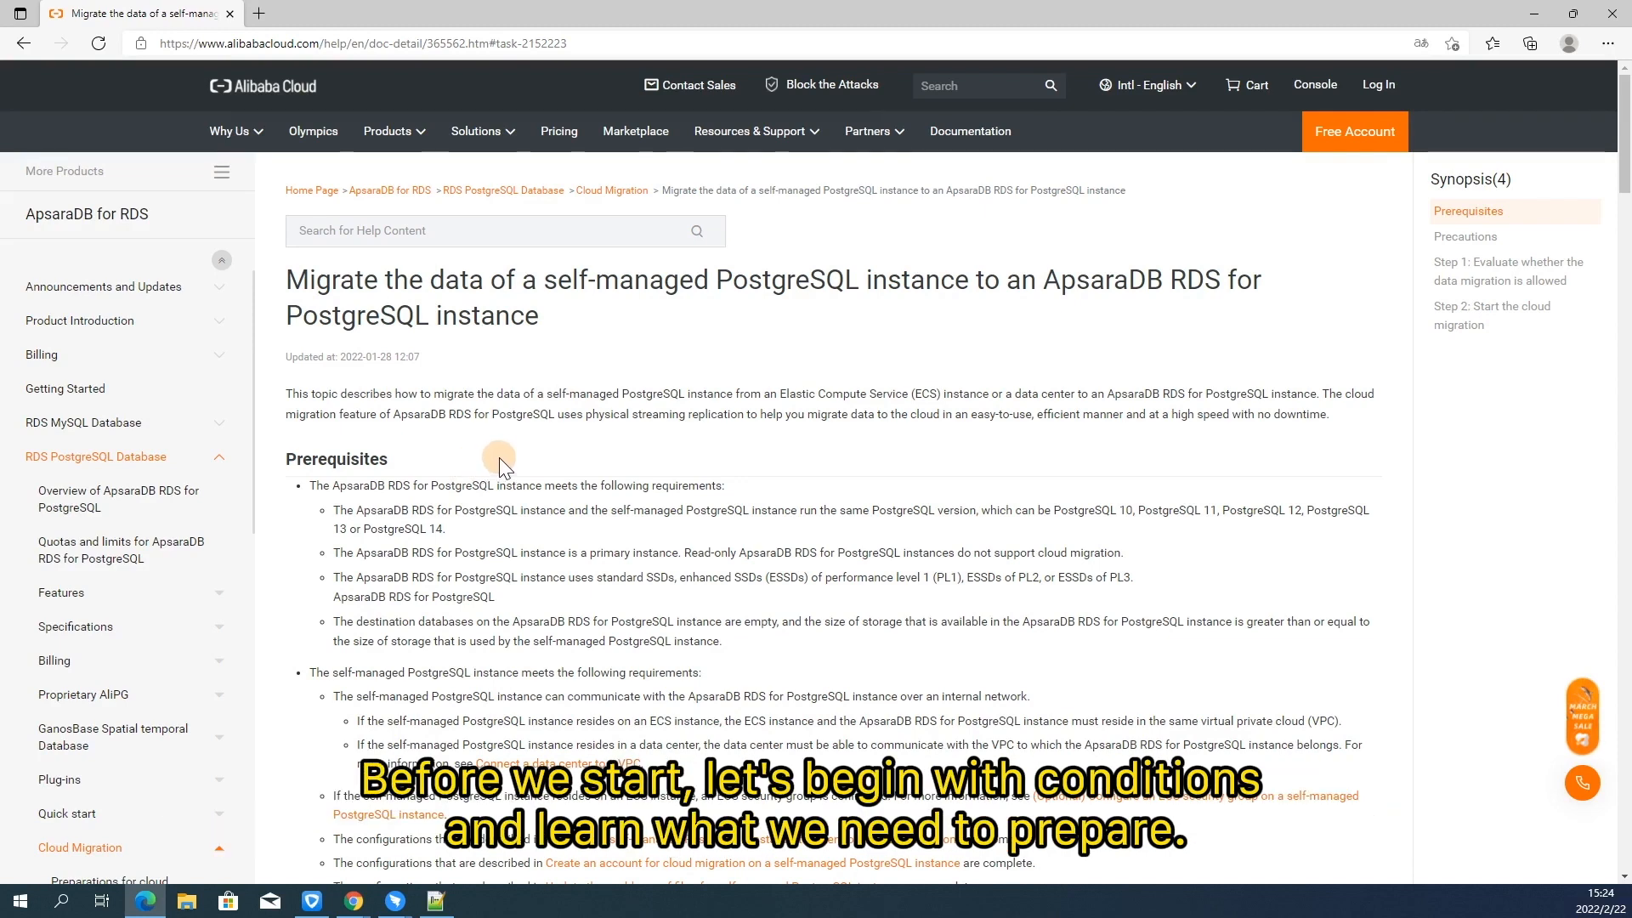
Review the same-version prerequisite, then on the ECS terminal su to postgres and query the server version.
double_click(350, 459)
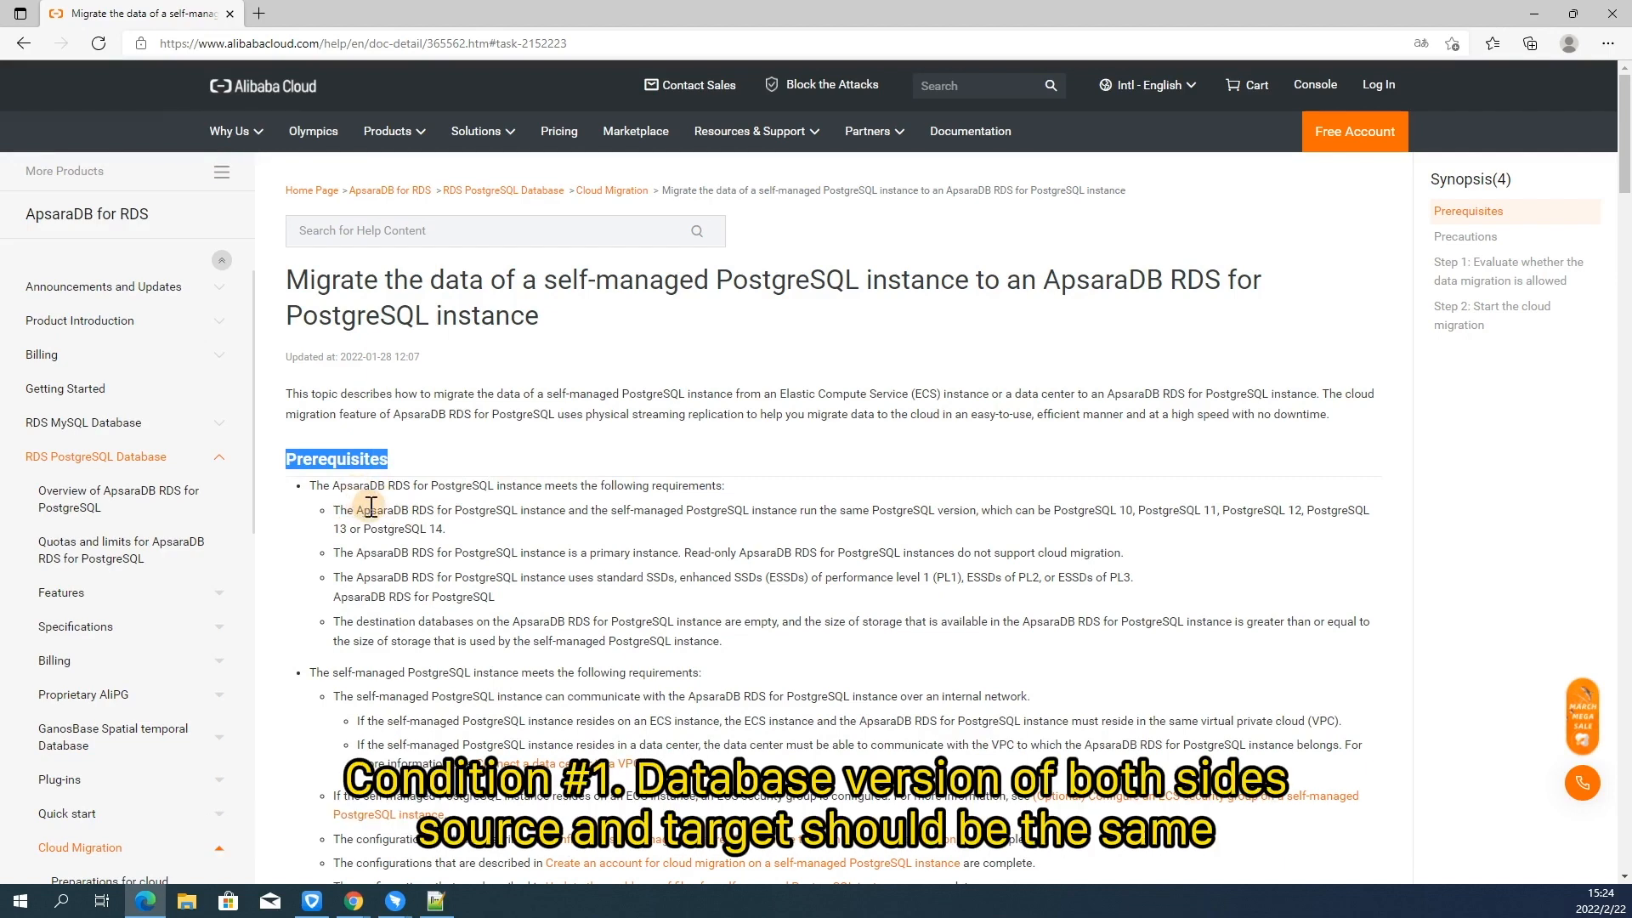
double_click(381, 553)
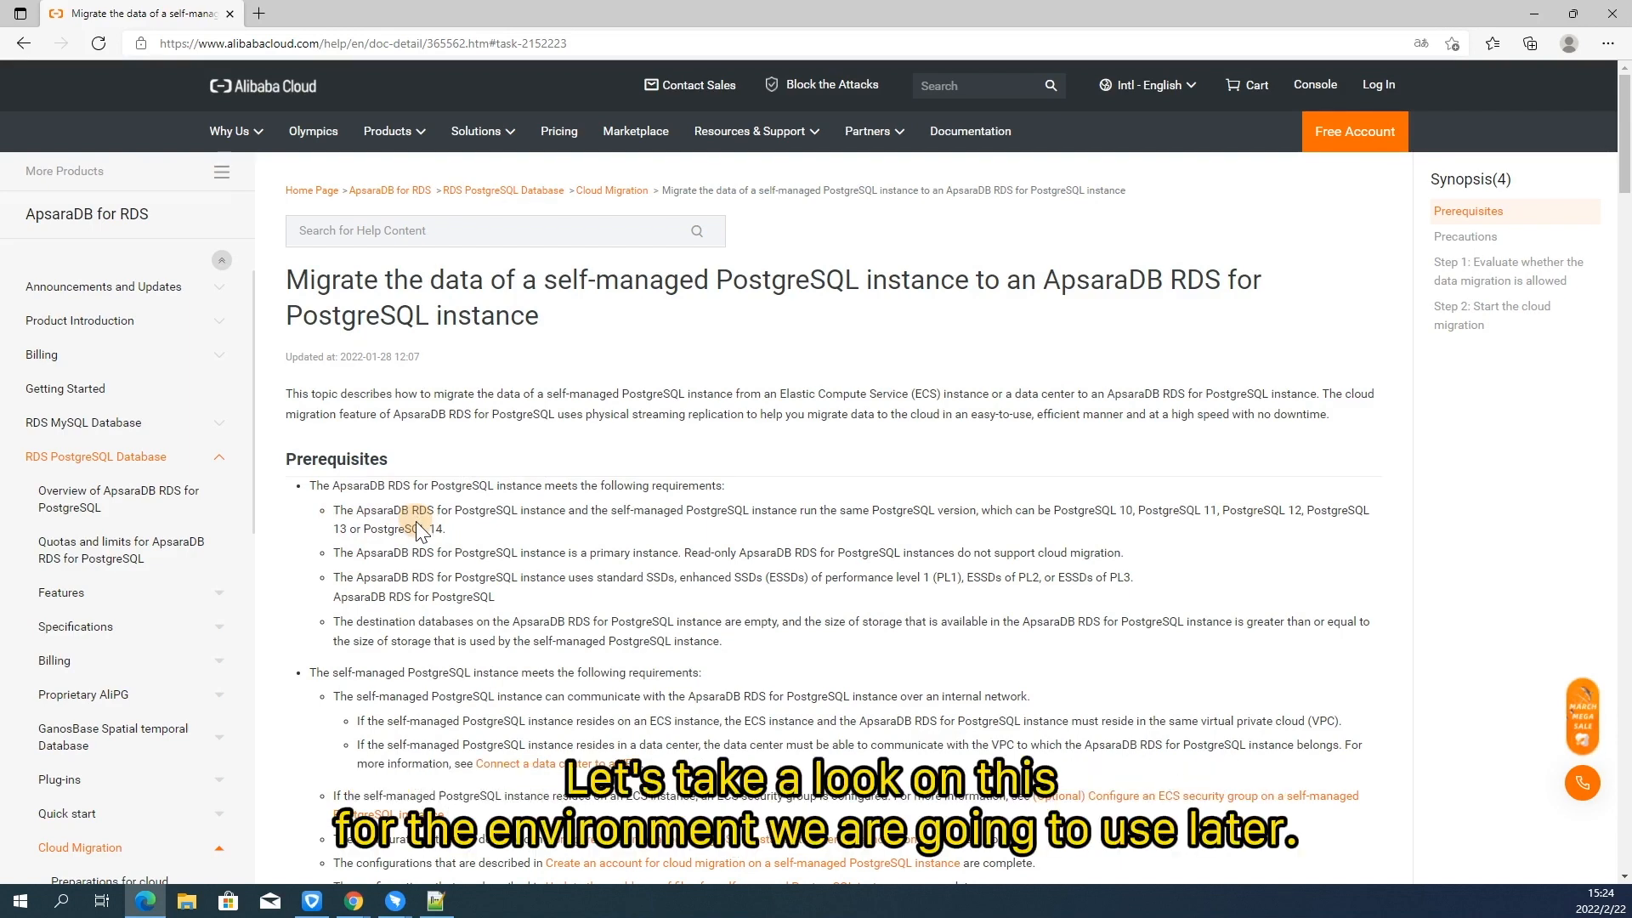
mouse_move(474, 534)
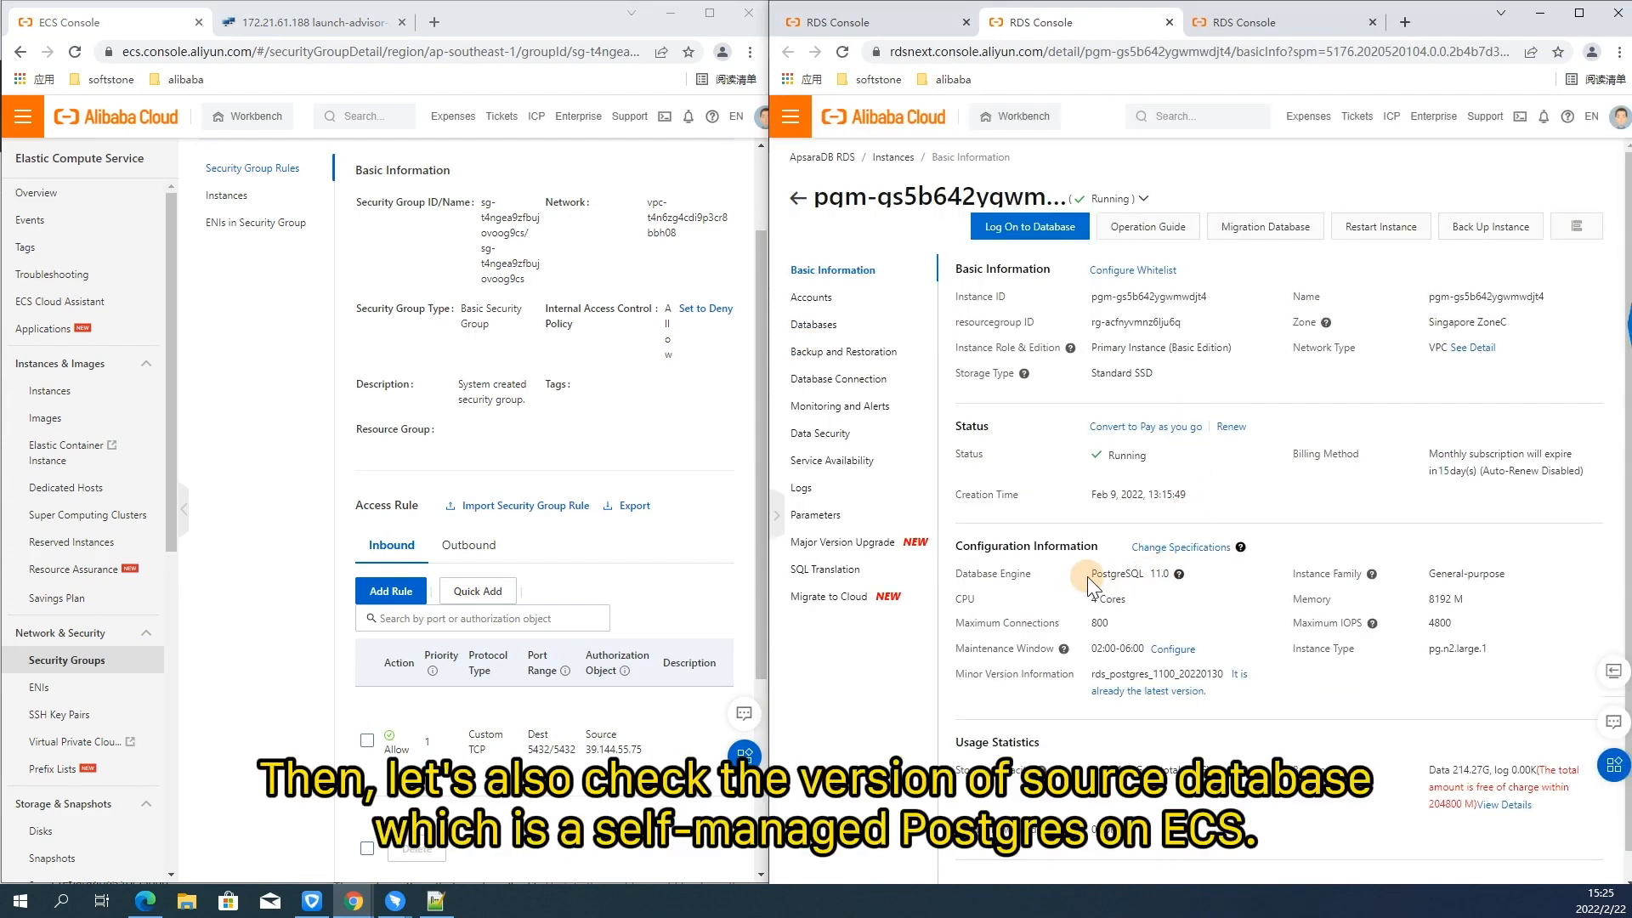
mouse_move(926, 556)
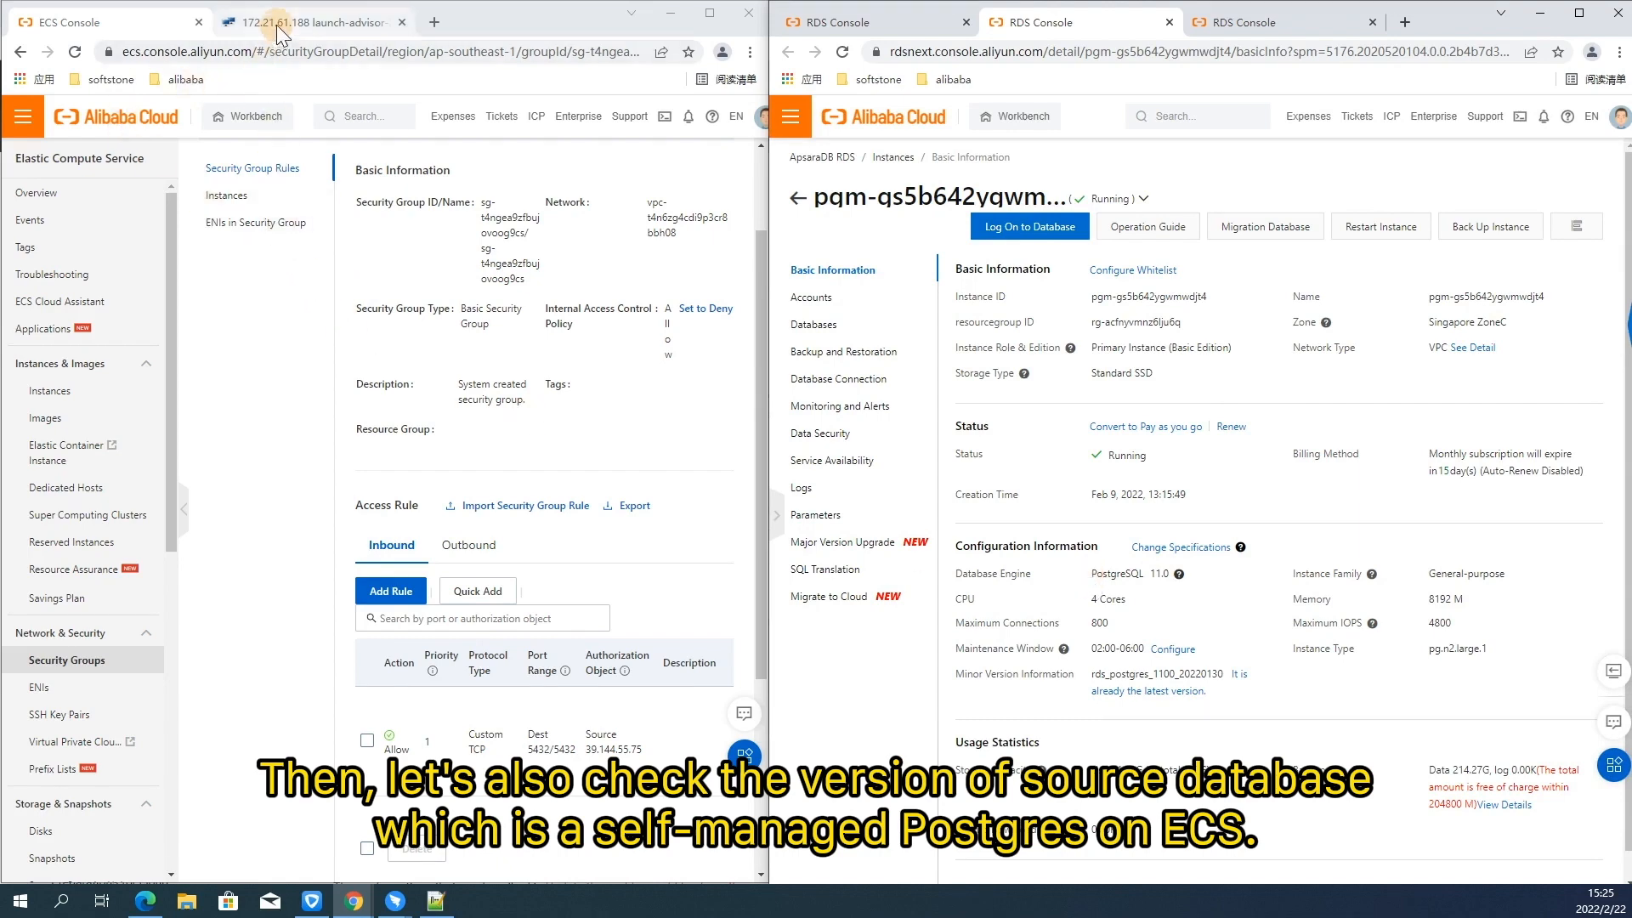
left_click(309, 22)
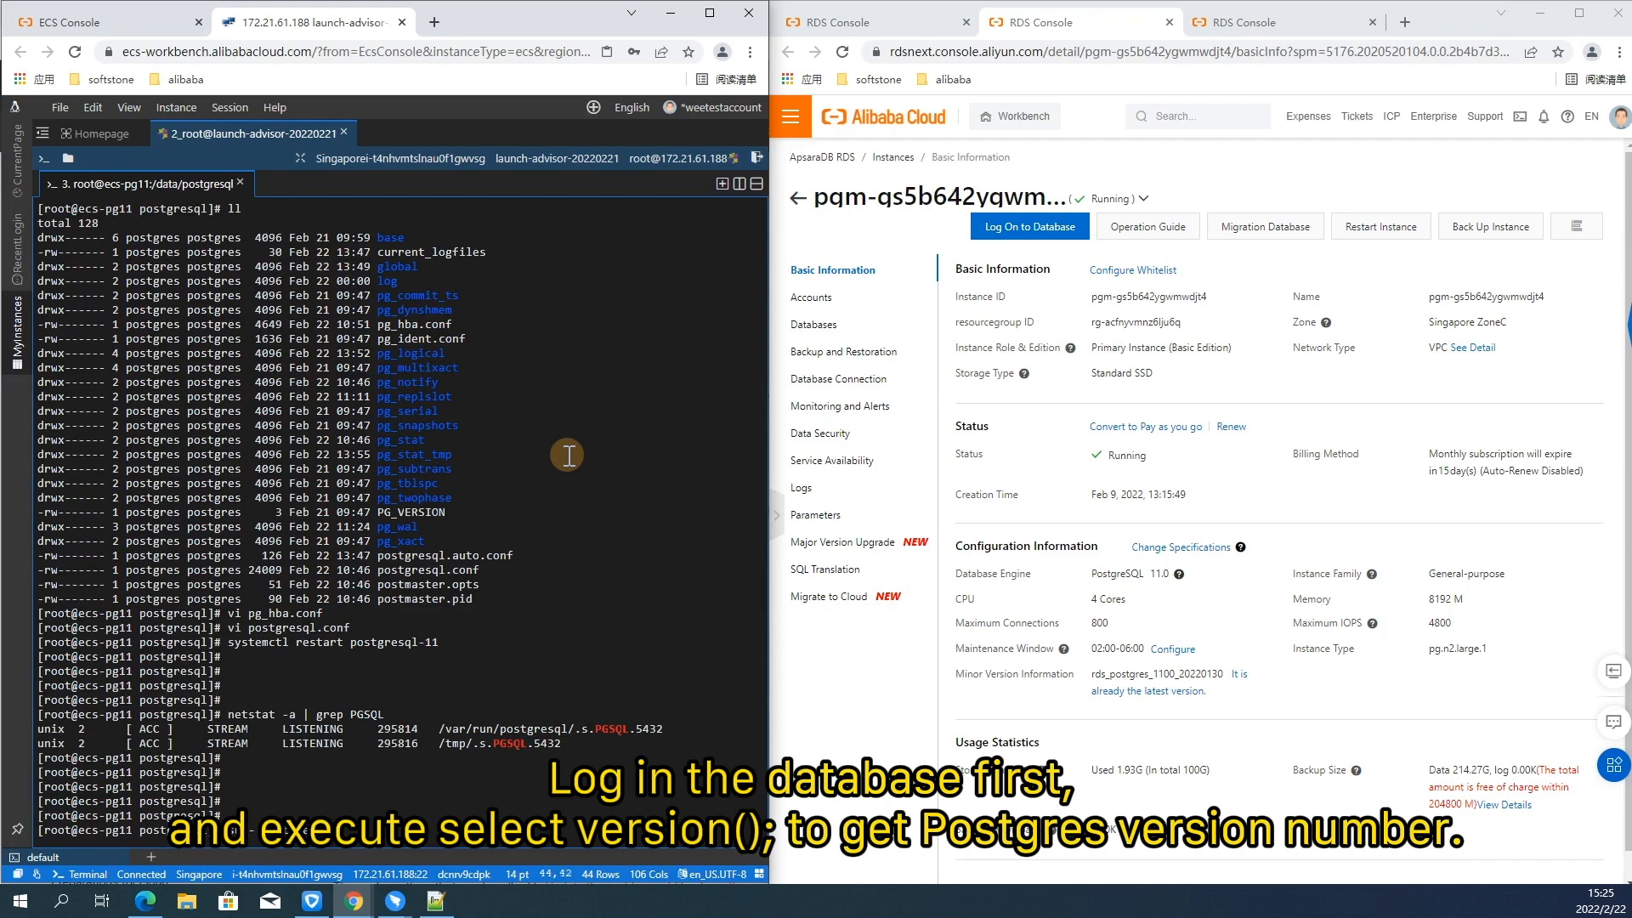
type("su - postgres")
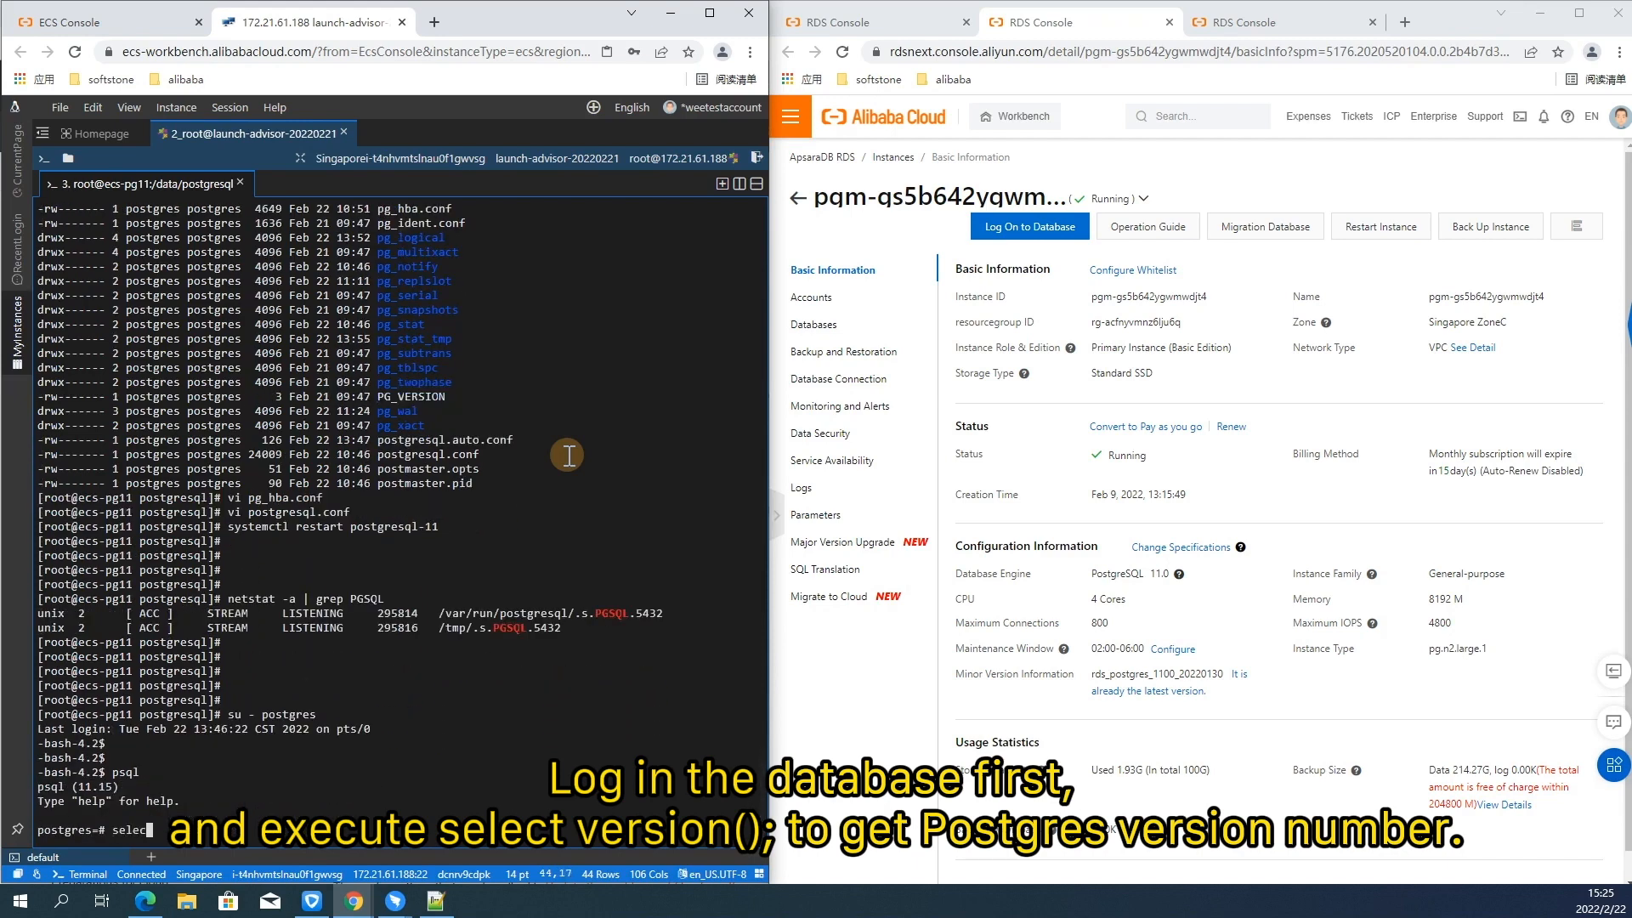
type("version();")
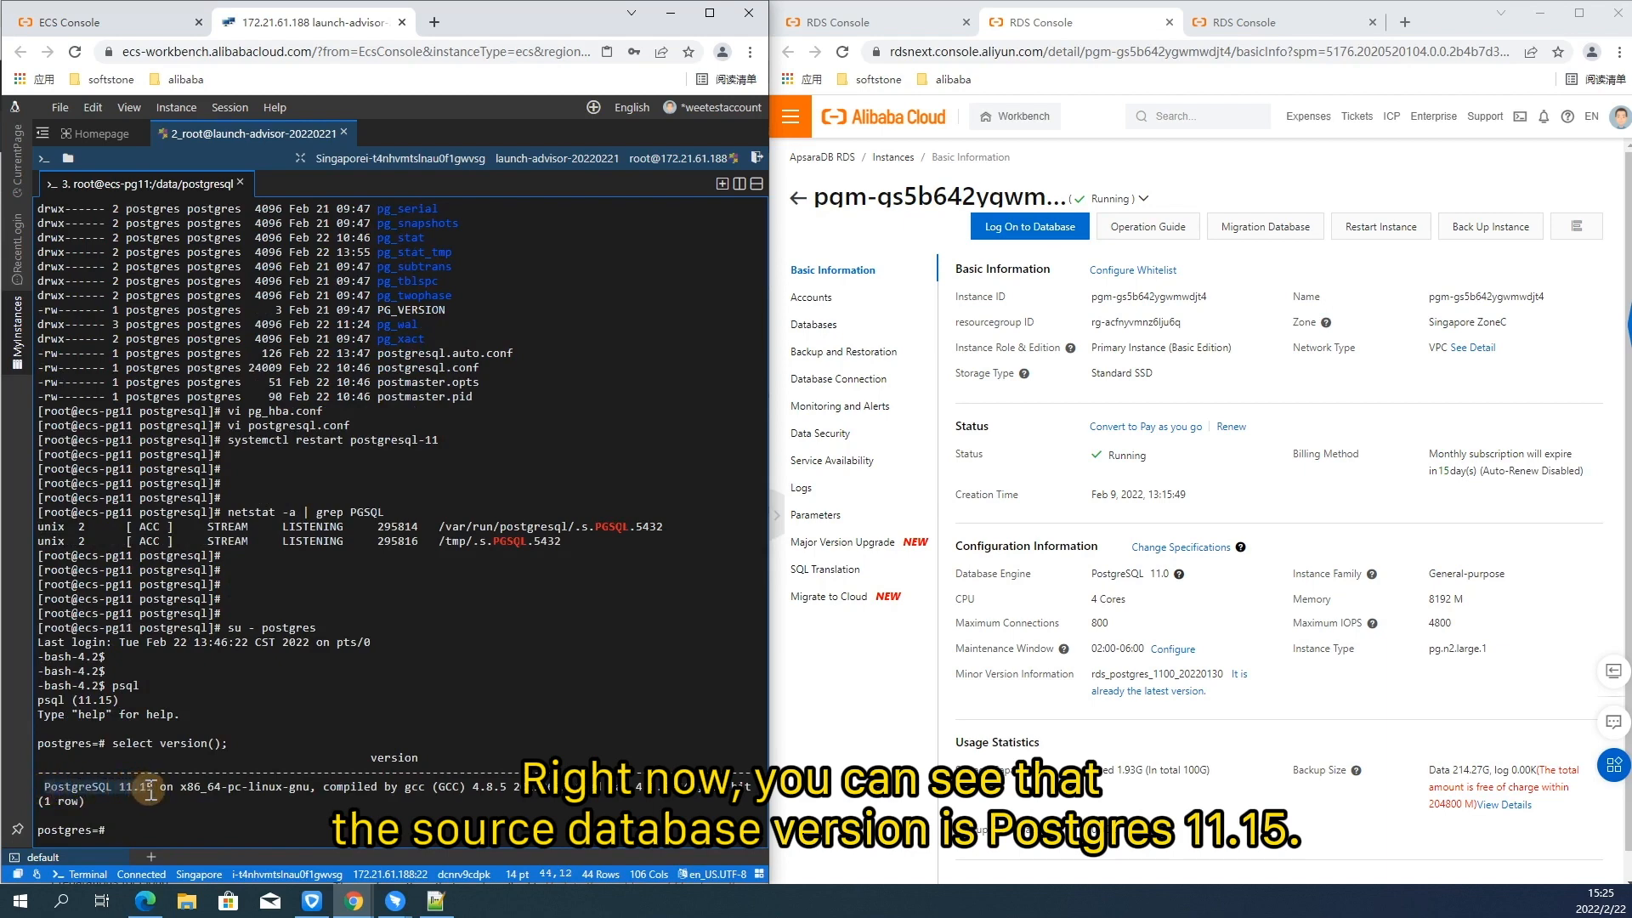
mouse_move(517, 638)
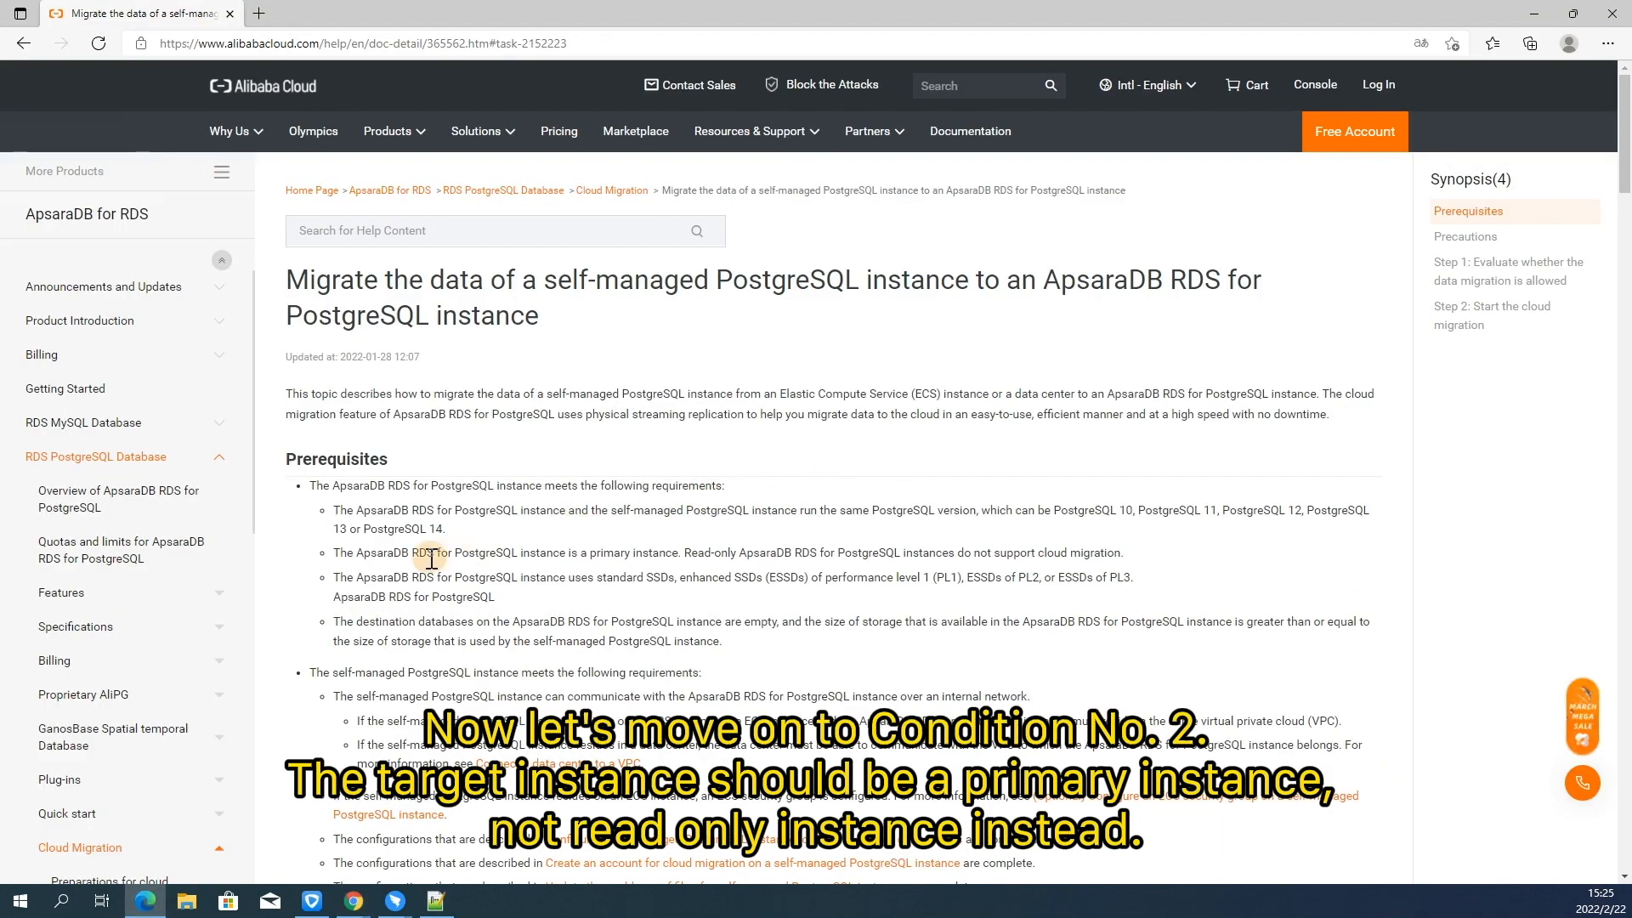
mouse_move(472, 551)
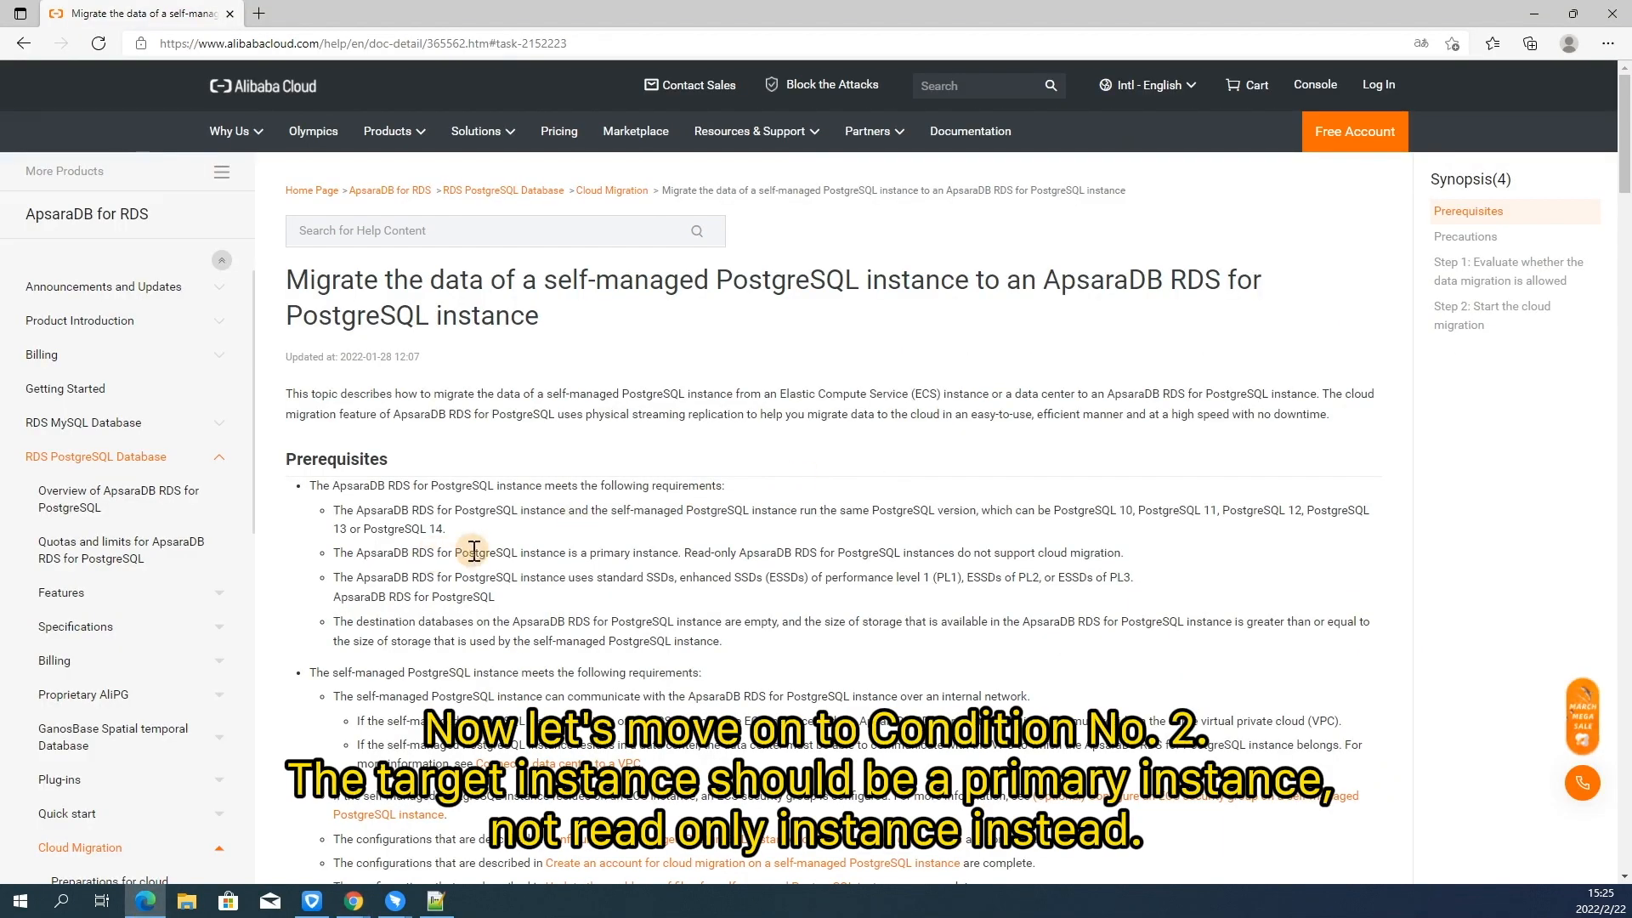
double_click(632, 553)
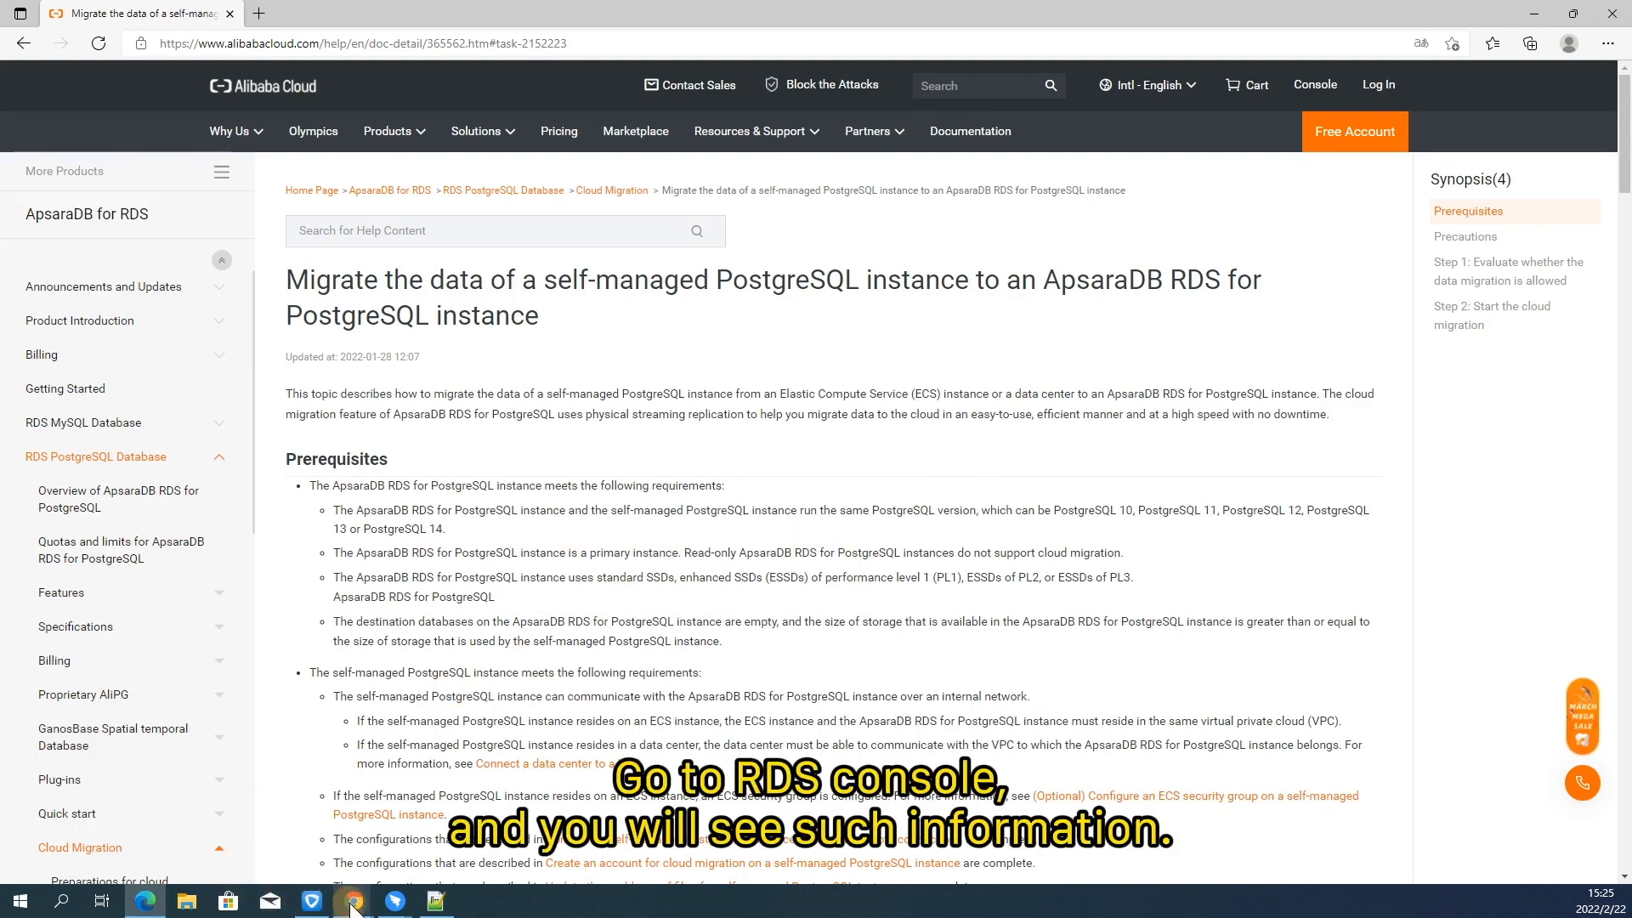
mouse_move(350, 899)
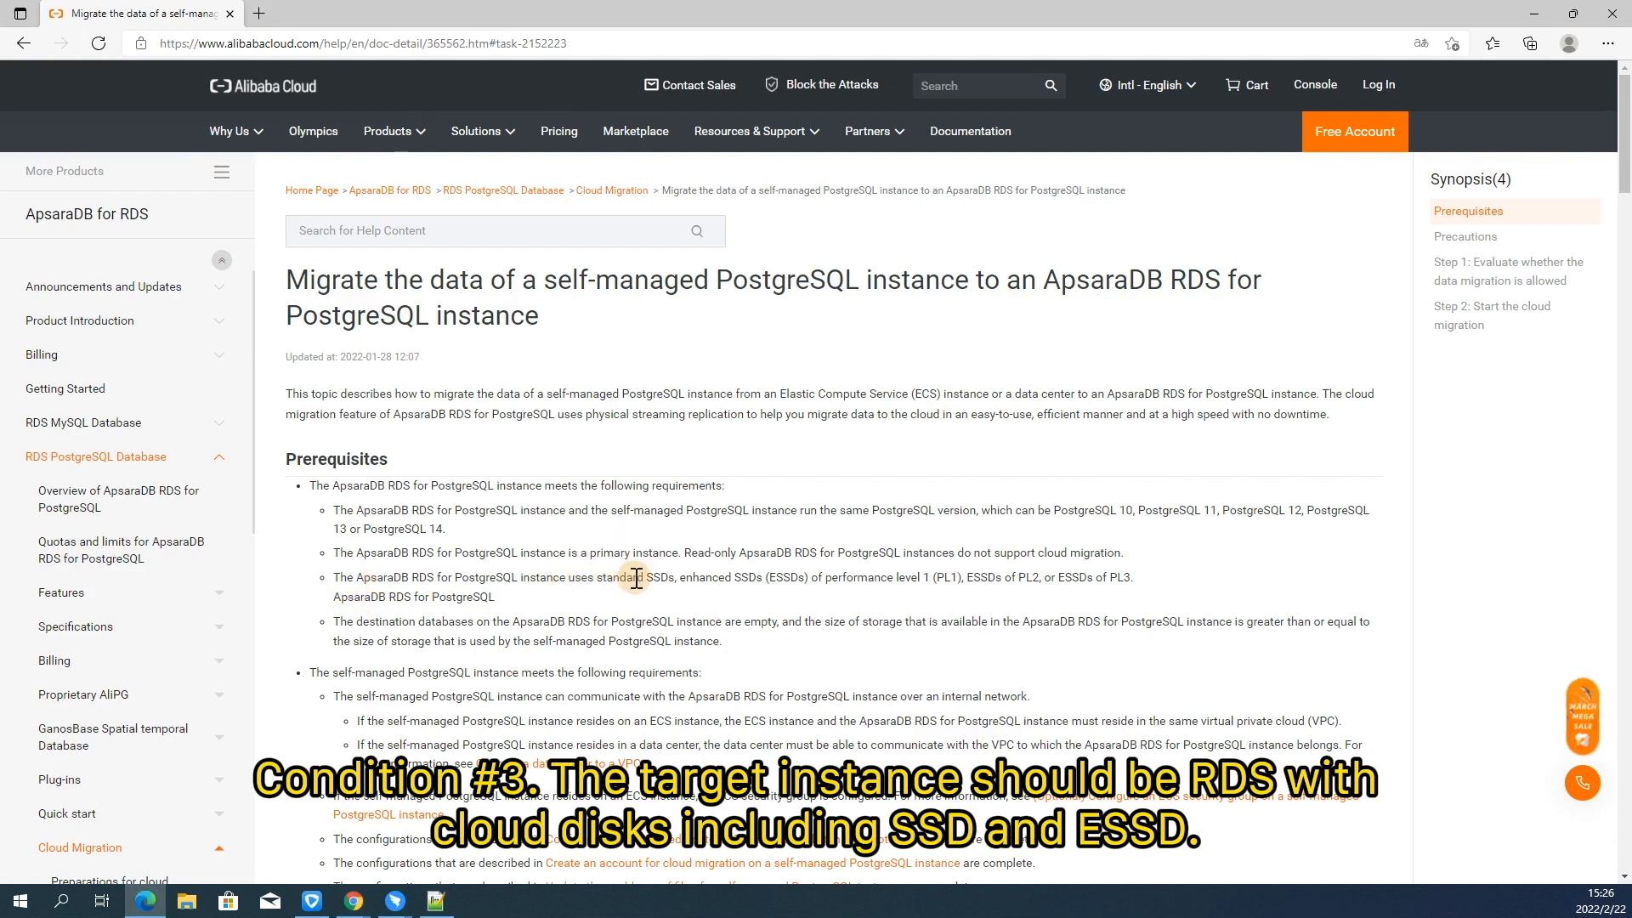
left_click_drag(596, 578, 1025, 578)
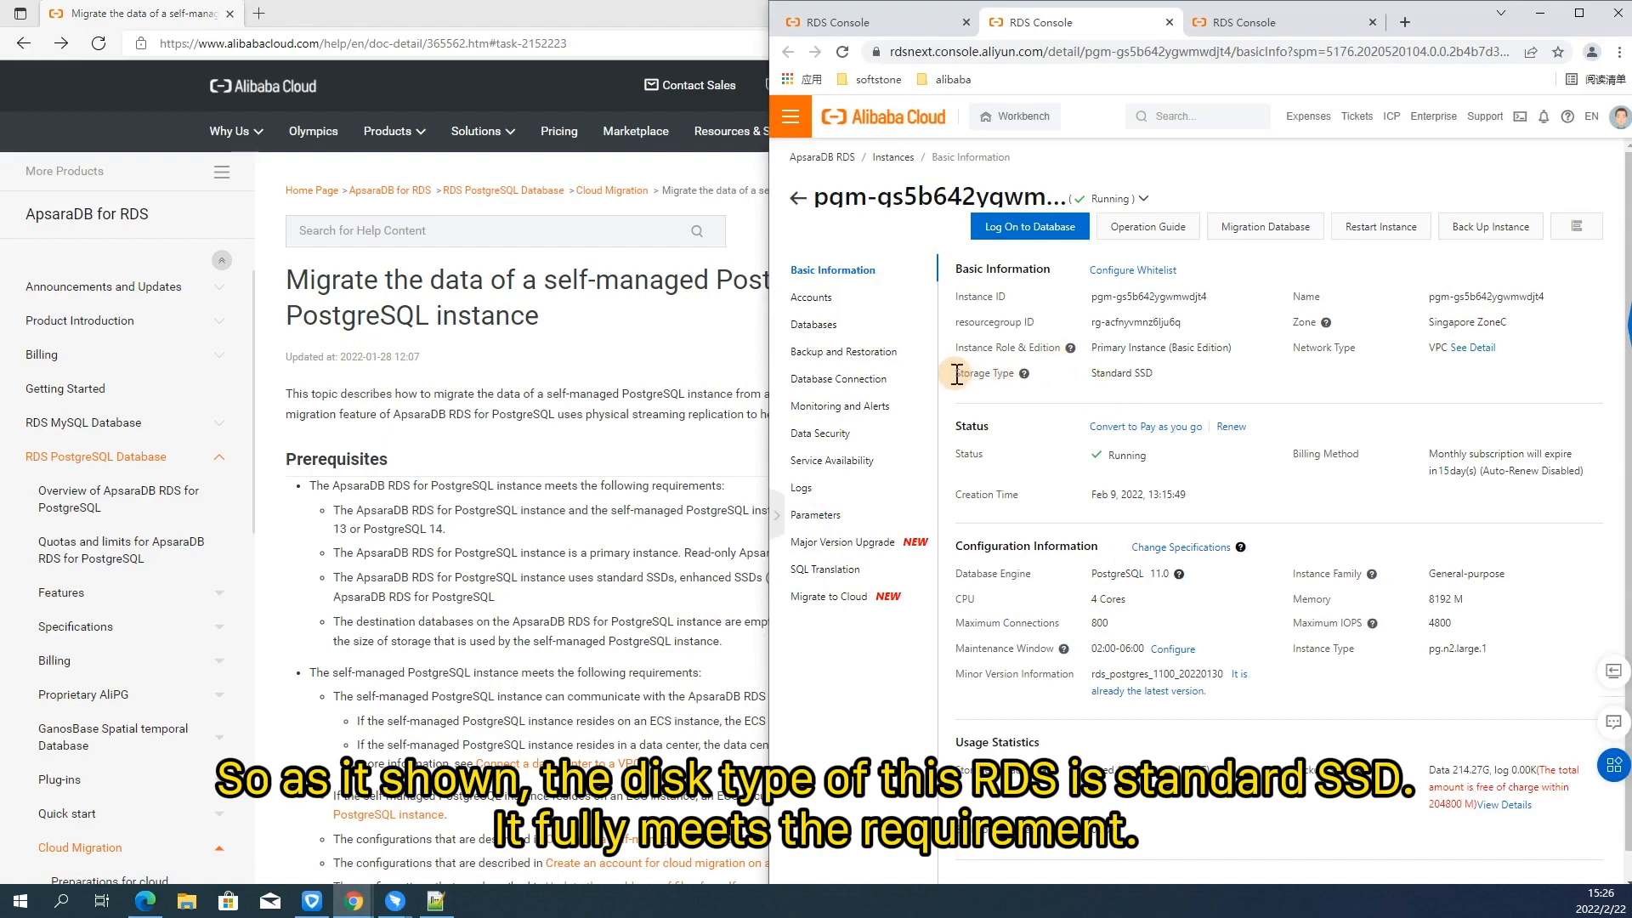
double_click(1121, 373)
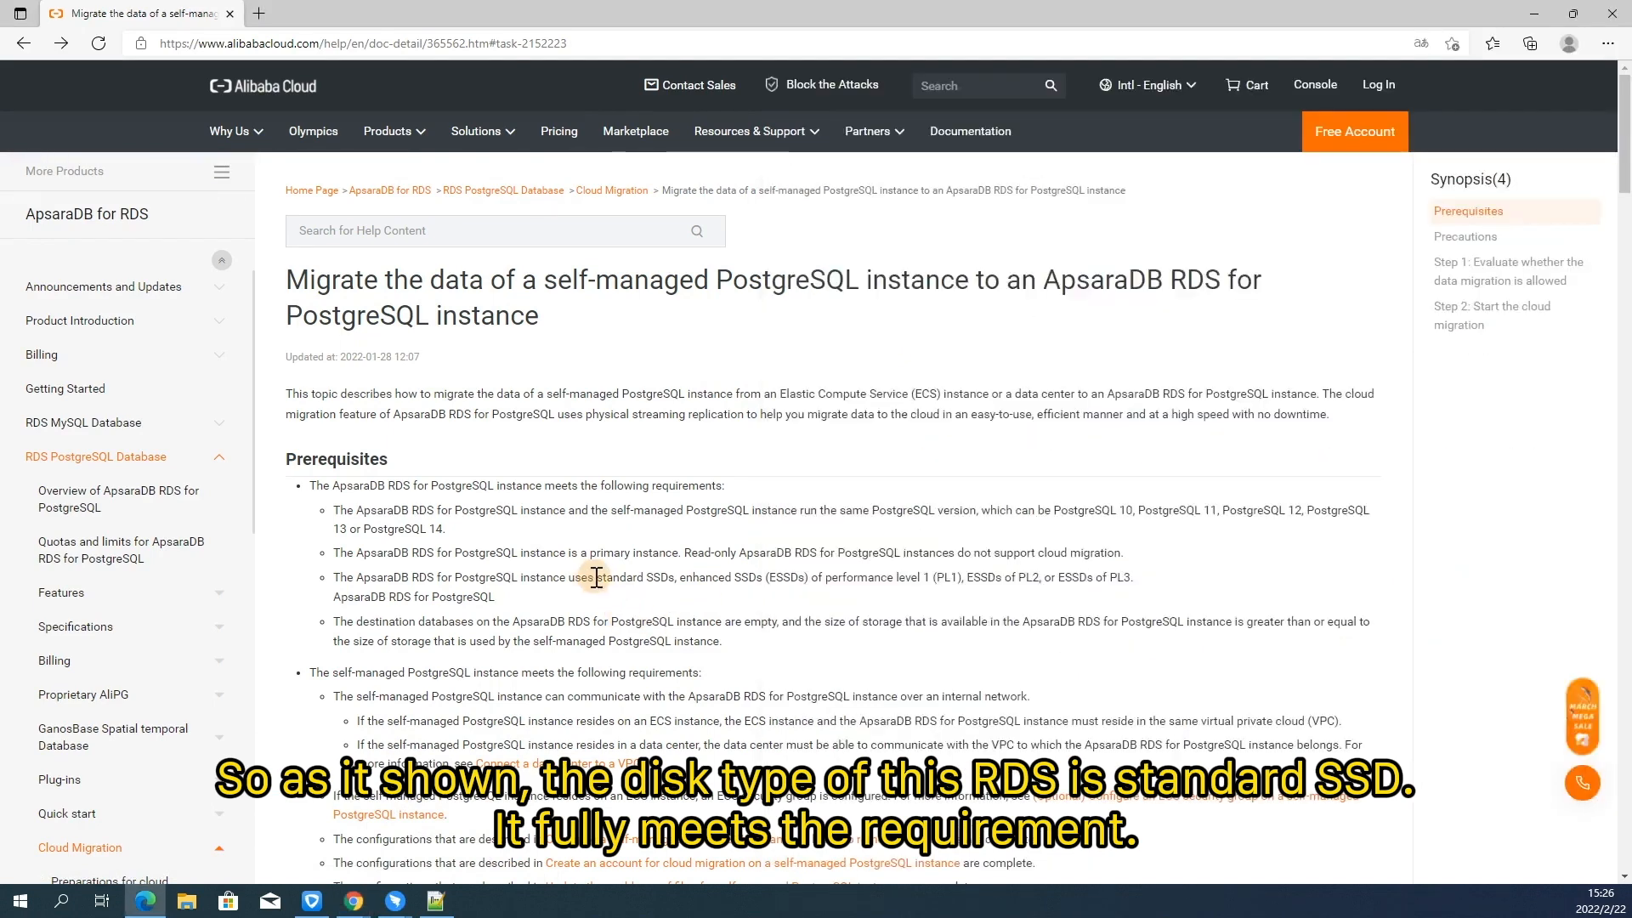
double_click(612, 578)
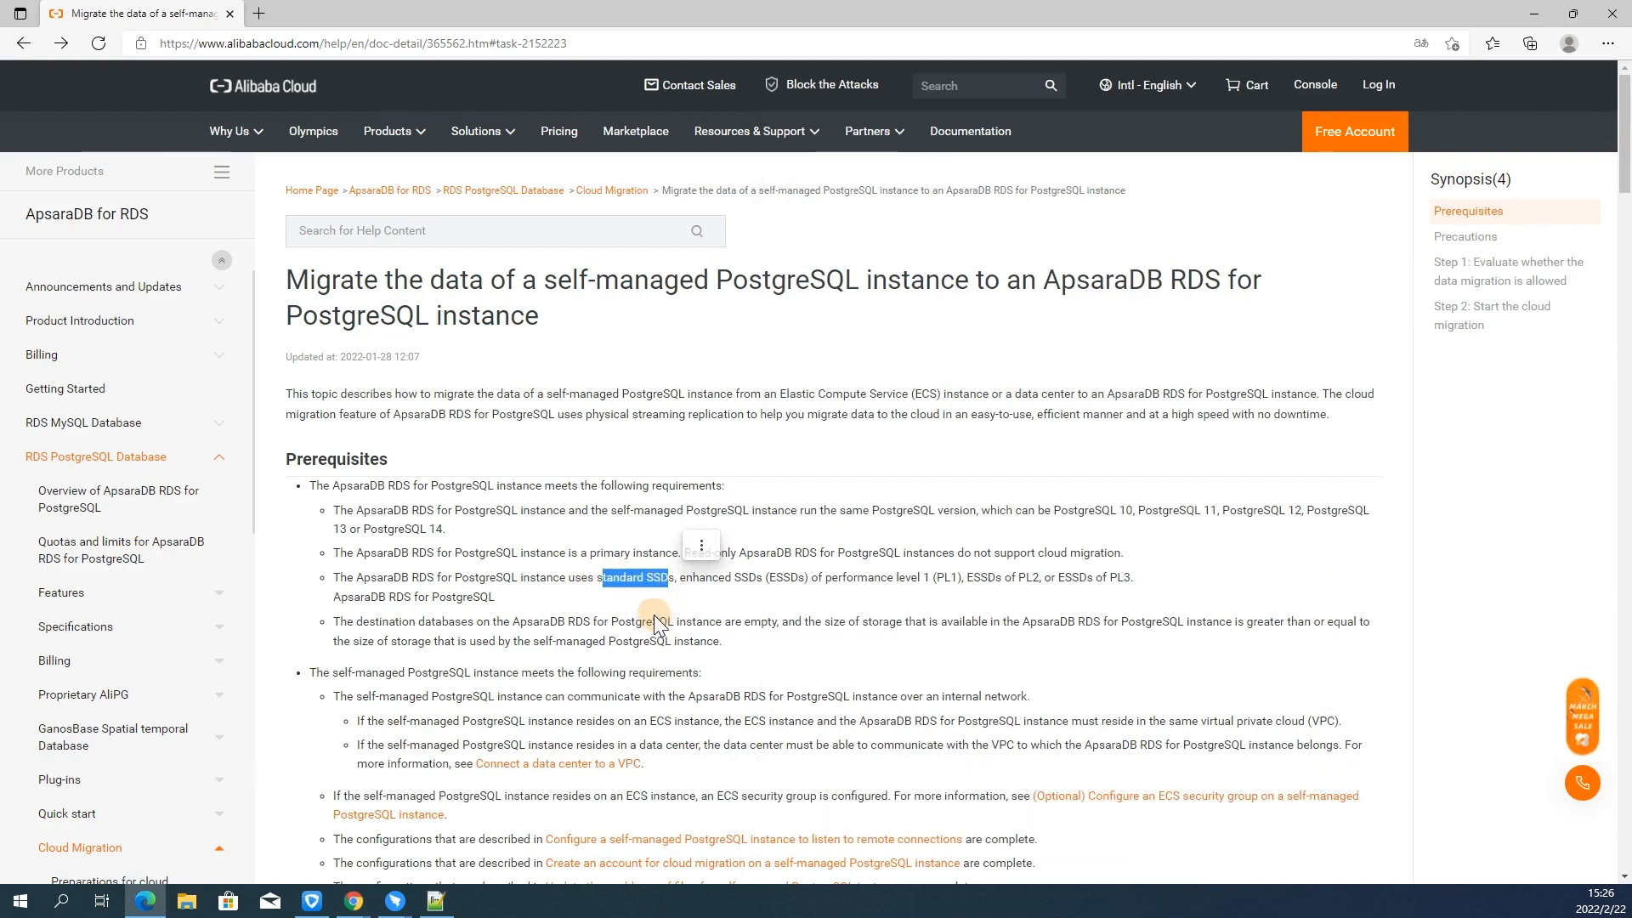
scroll("down", 3)
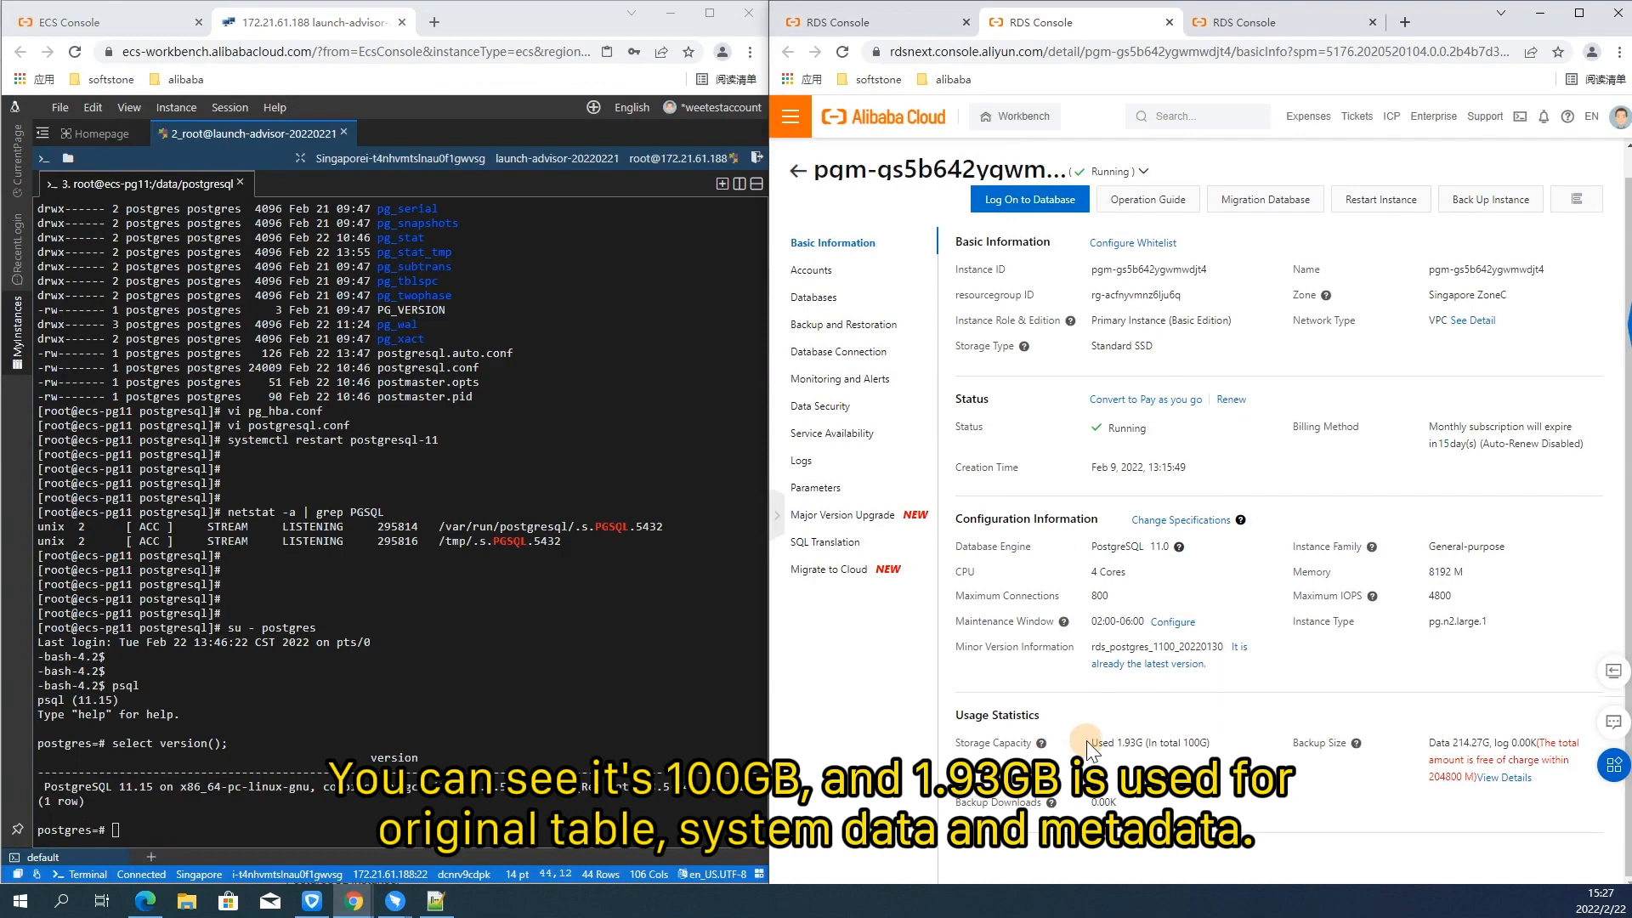
Note the RDS storage capacity, quit psql back to the root shell and check disk usage with df -h.
double_click(1153, 742)
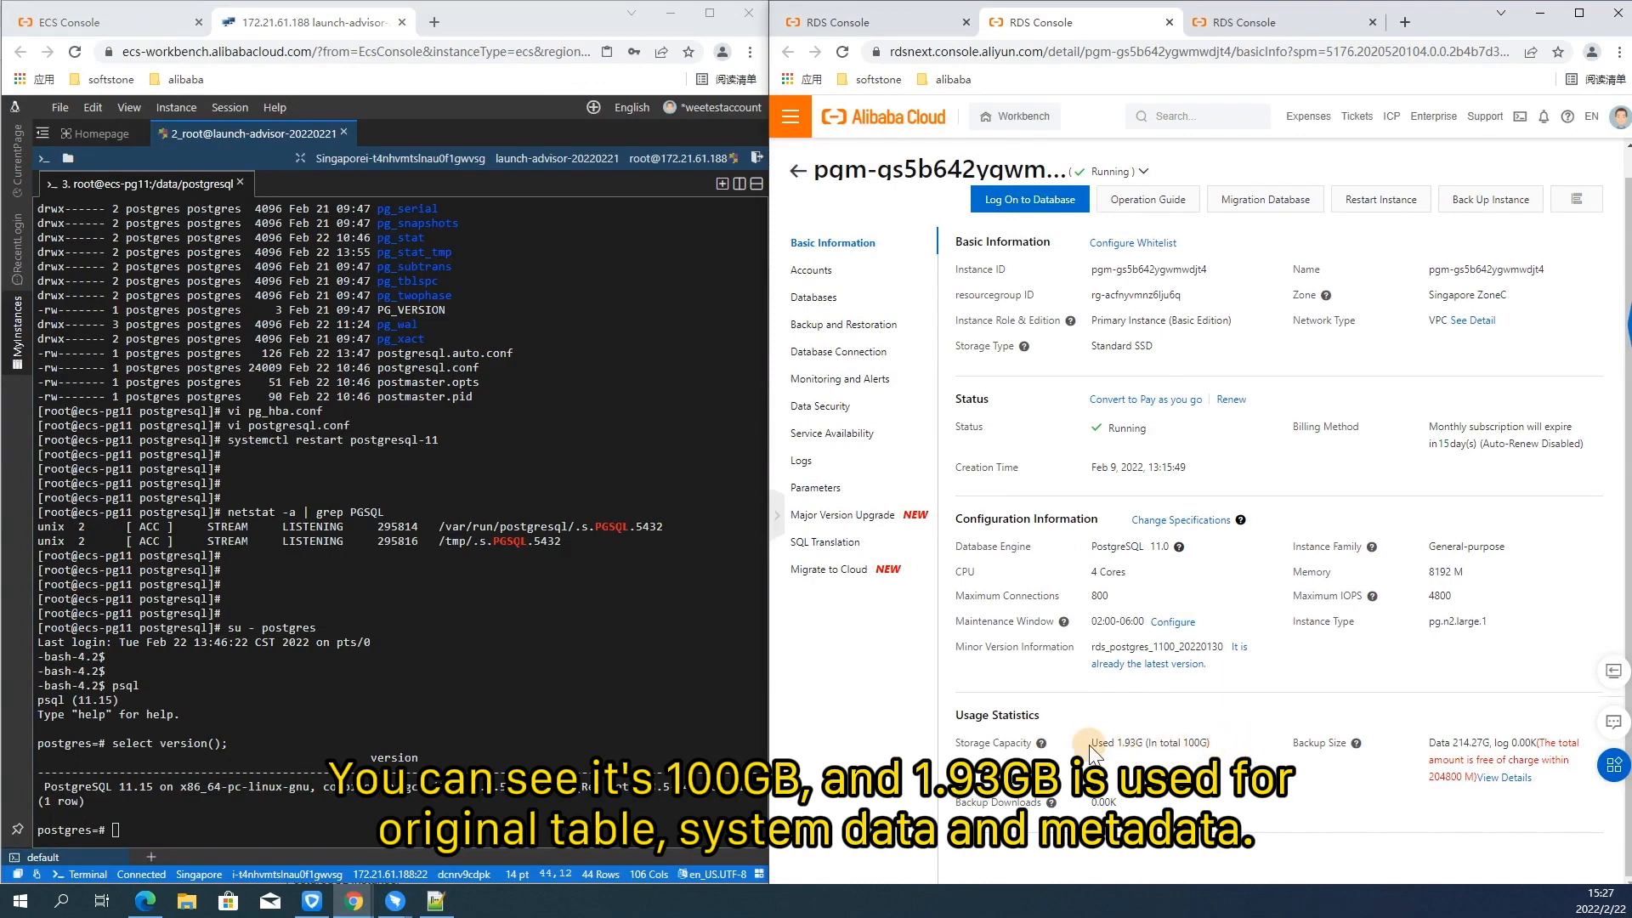
double_click(1115, 743)
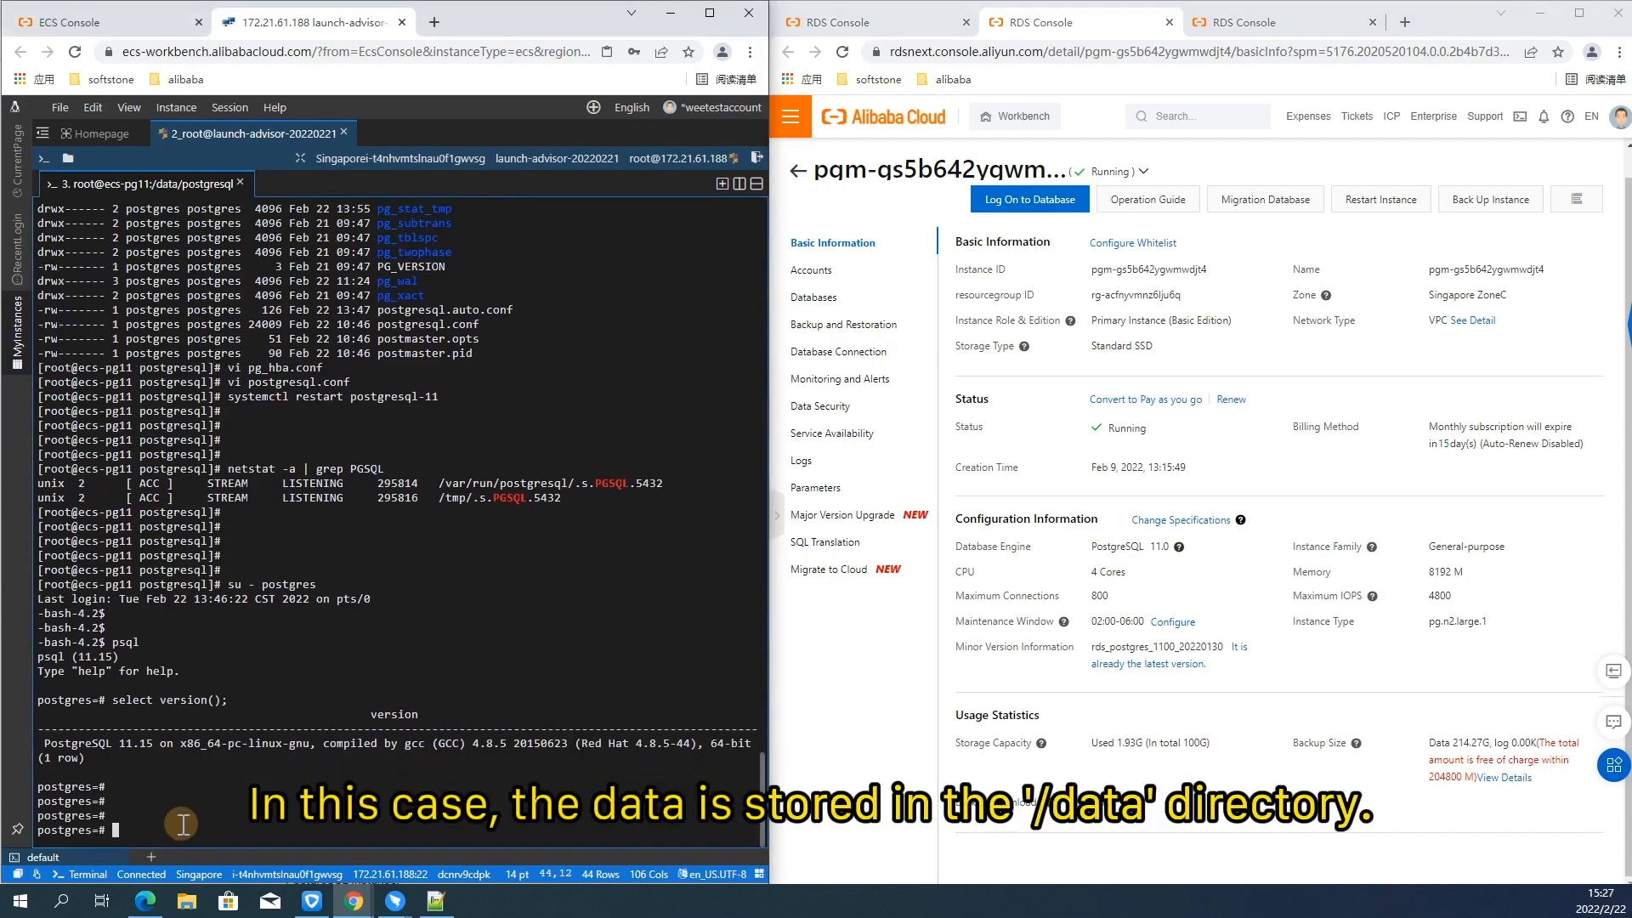
type("\\q")
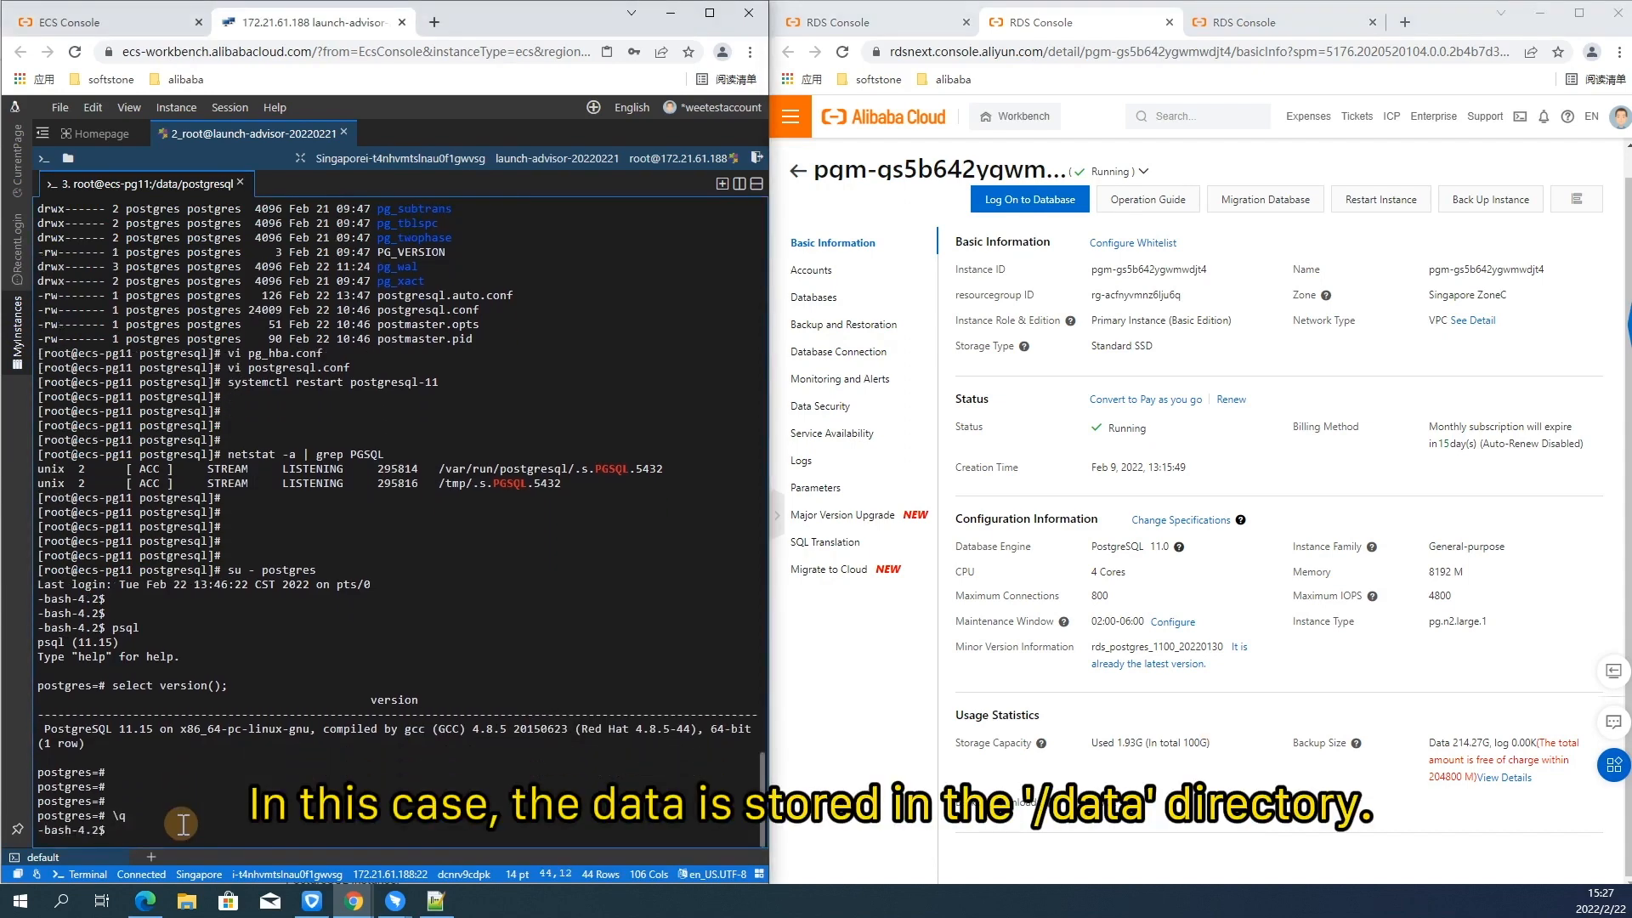
key("Enter")
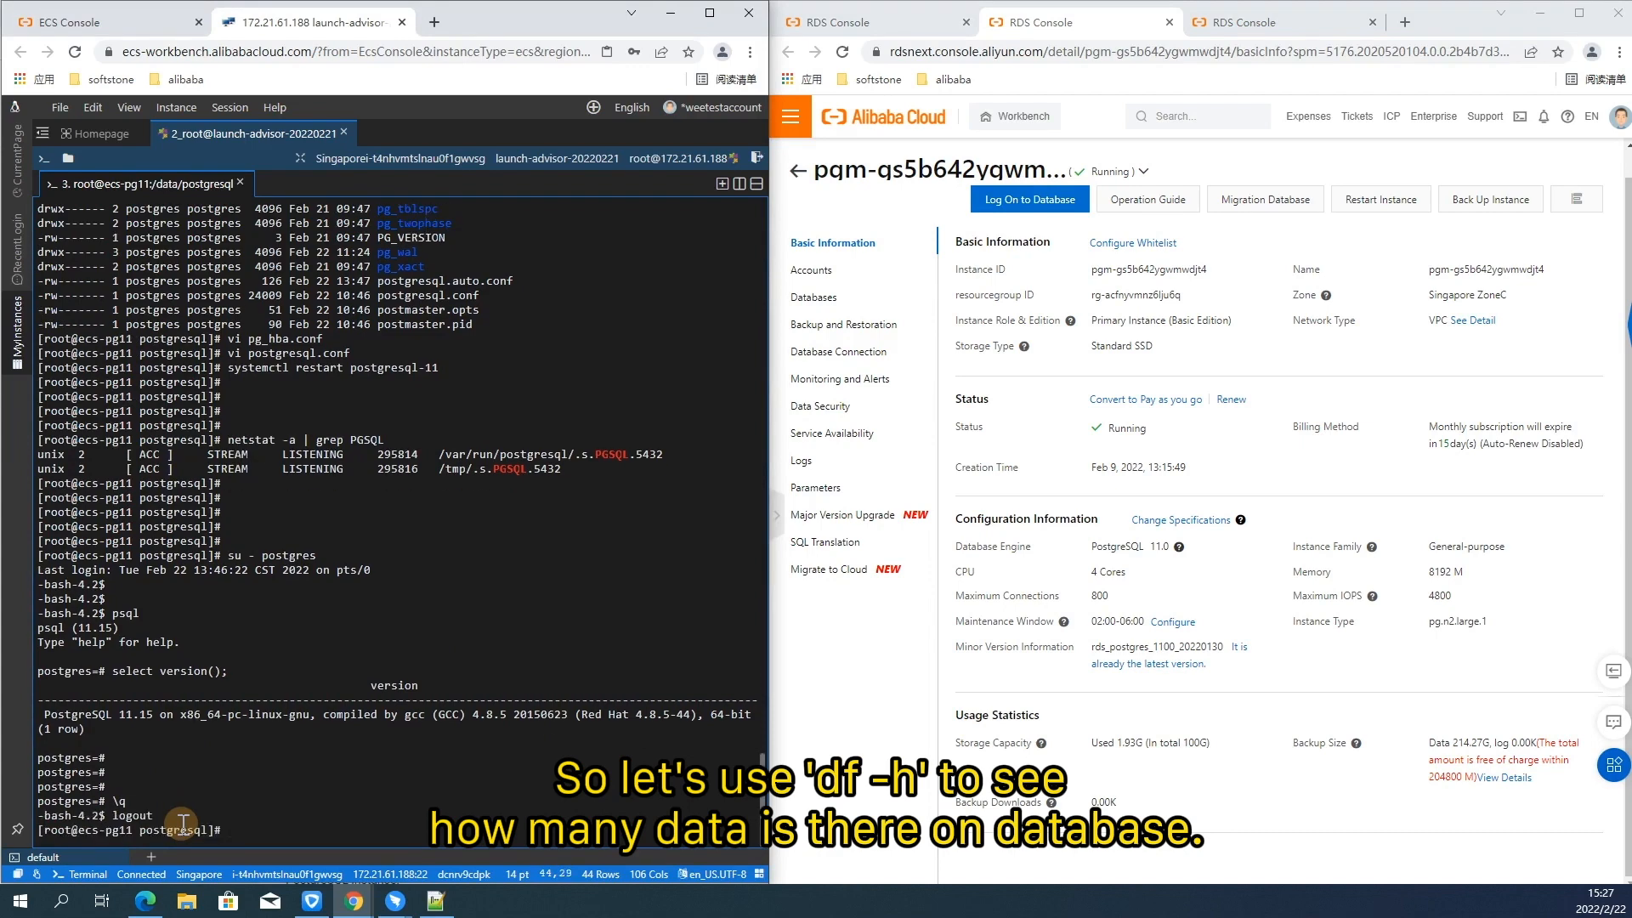
type("df -h")
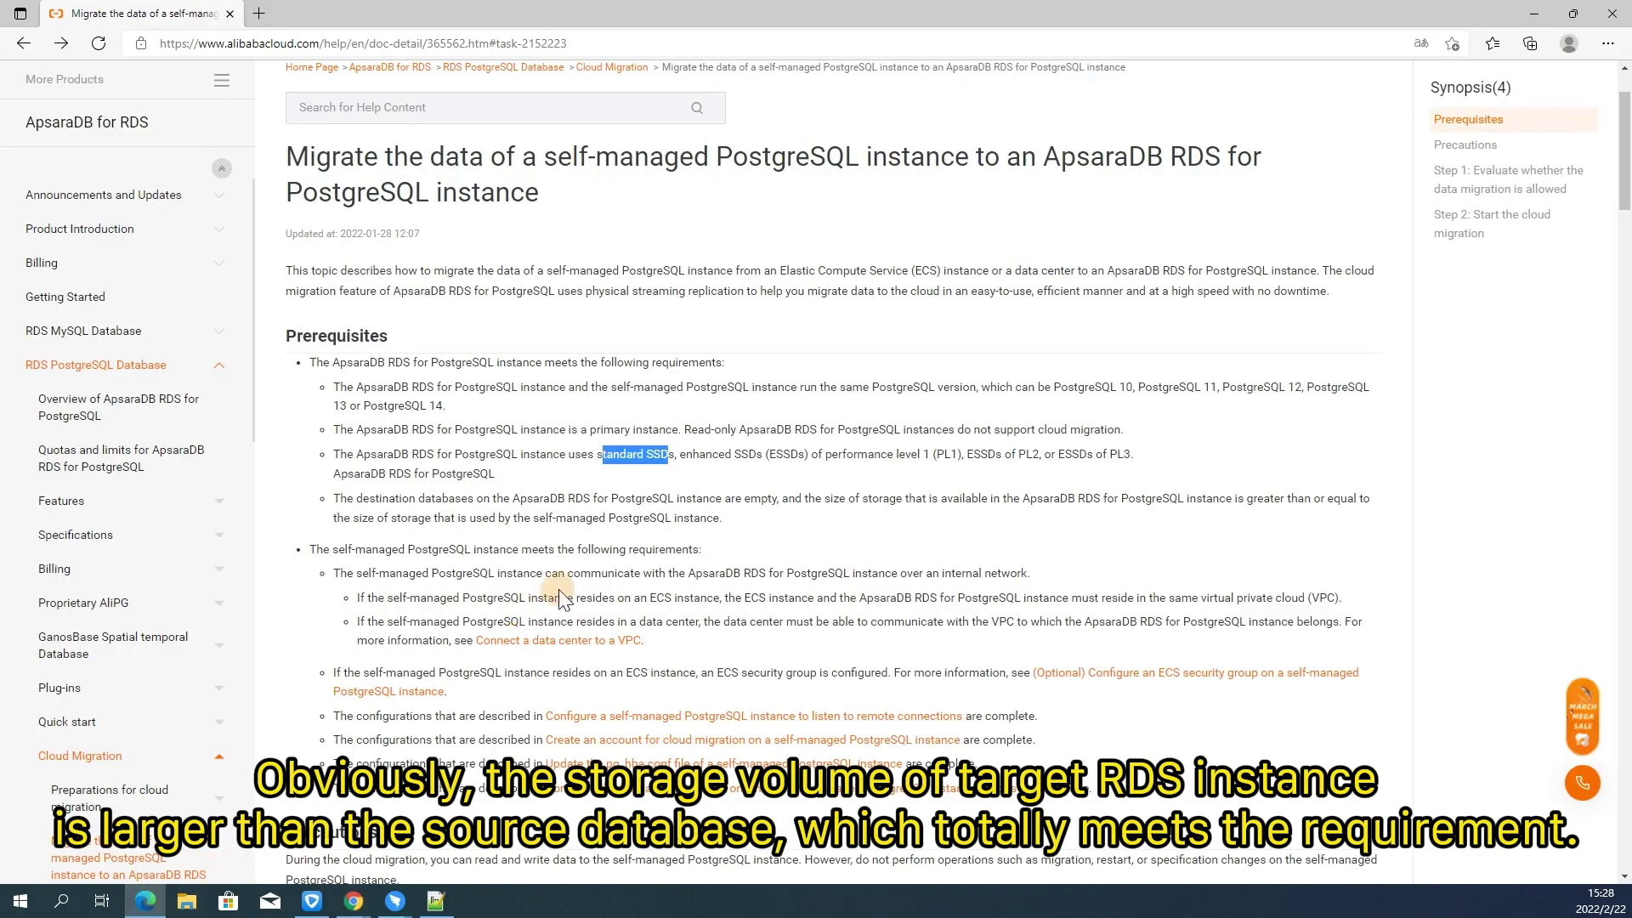
scroll("down", 3)
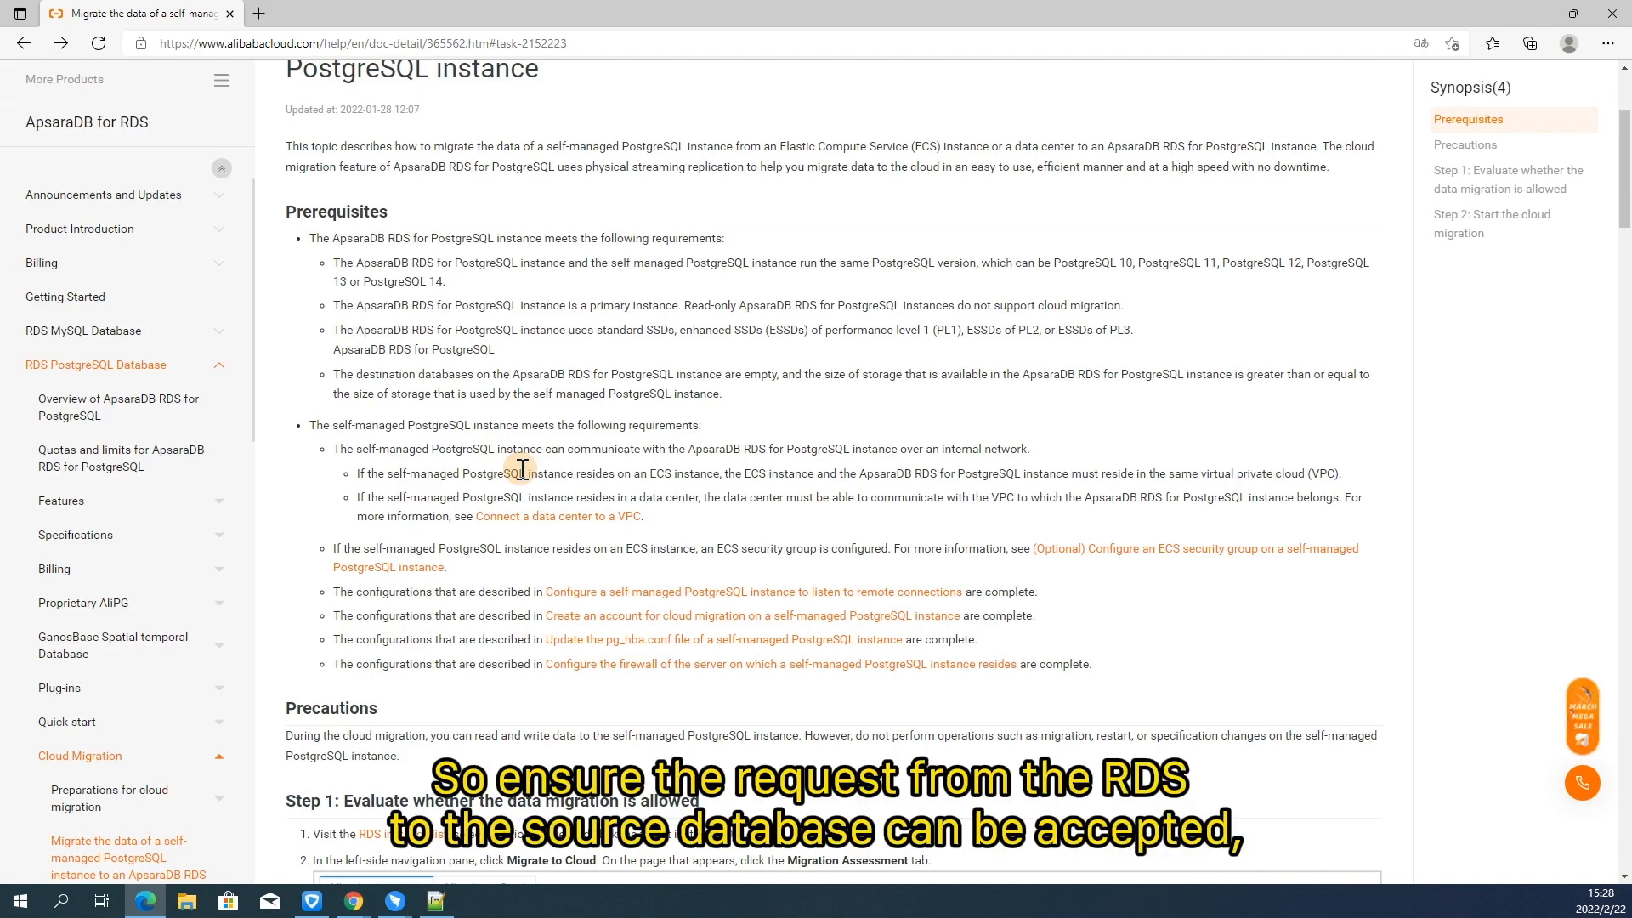
mouse_move(758, 445)
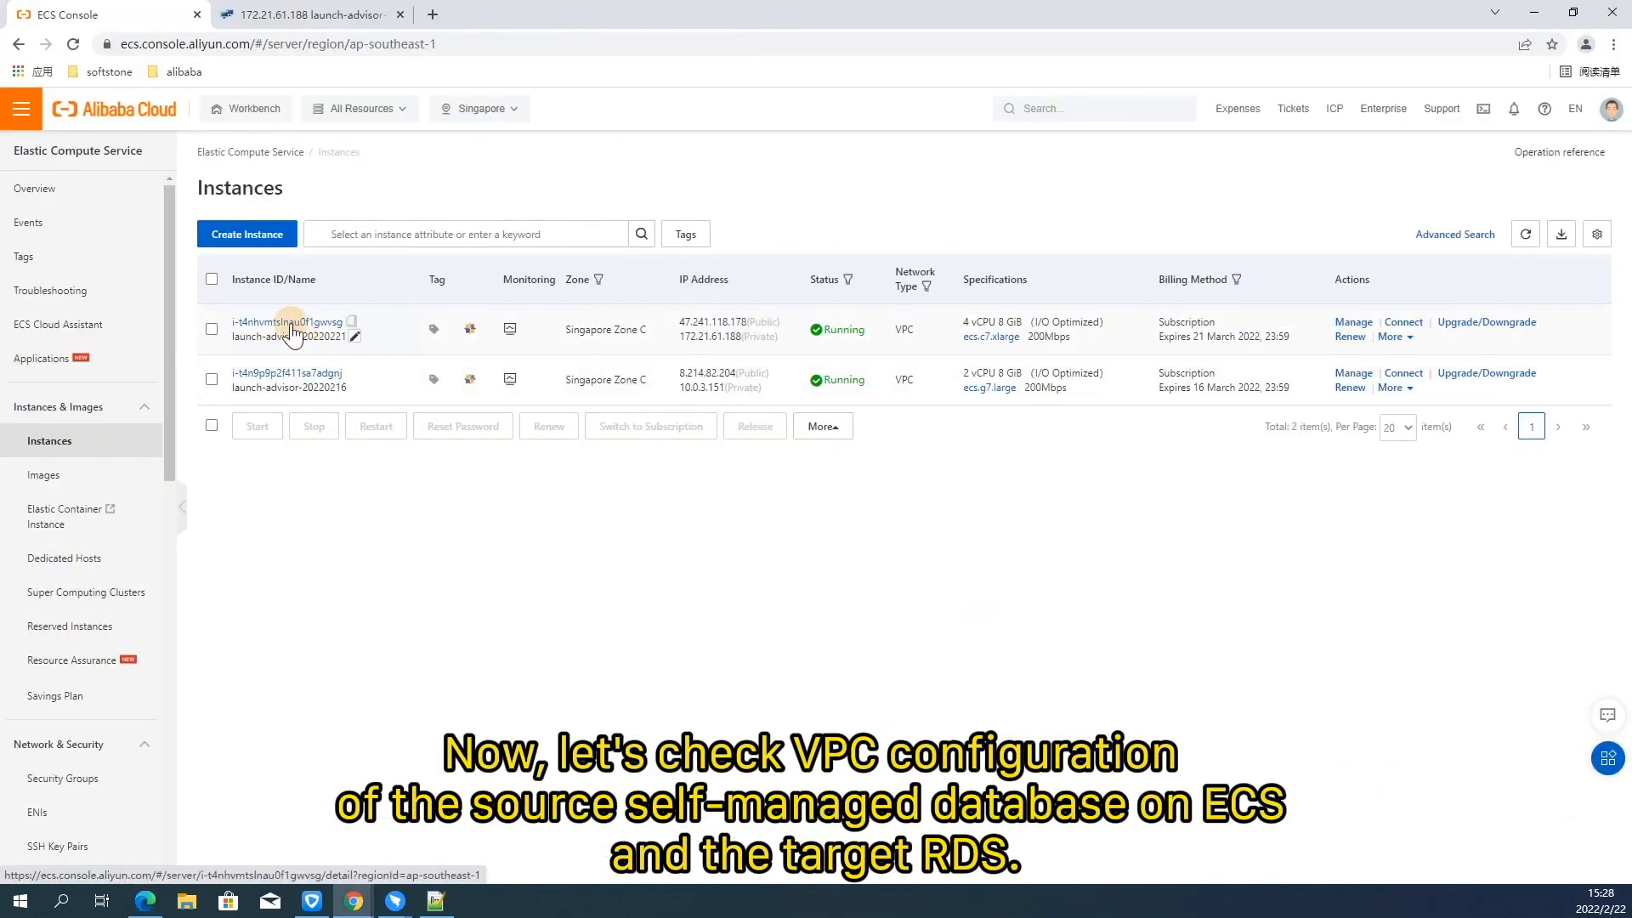
Show the launch-advisor-20220221 ECS instance's Network Information beside the RDS instance's VPC details.
left_click(275, 322)
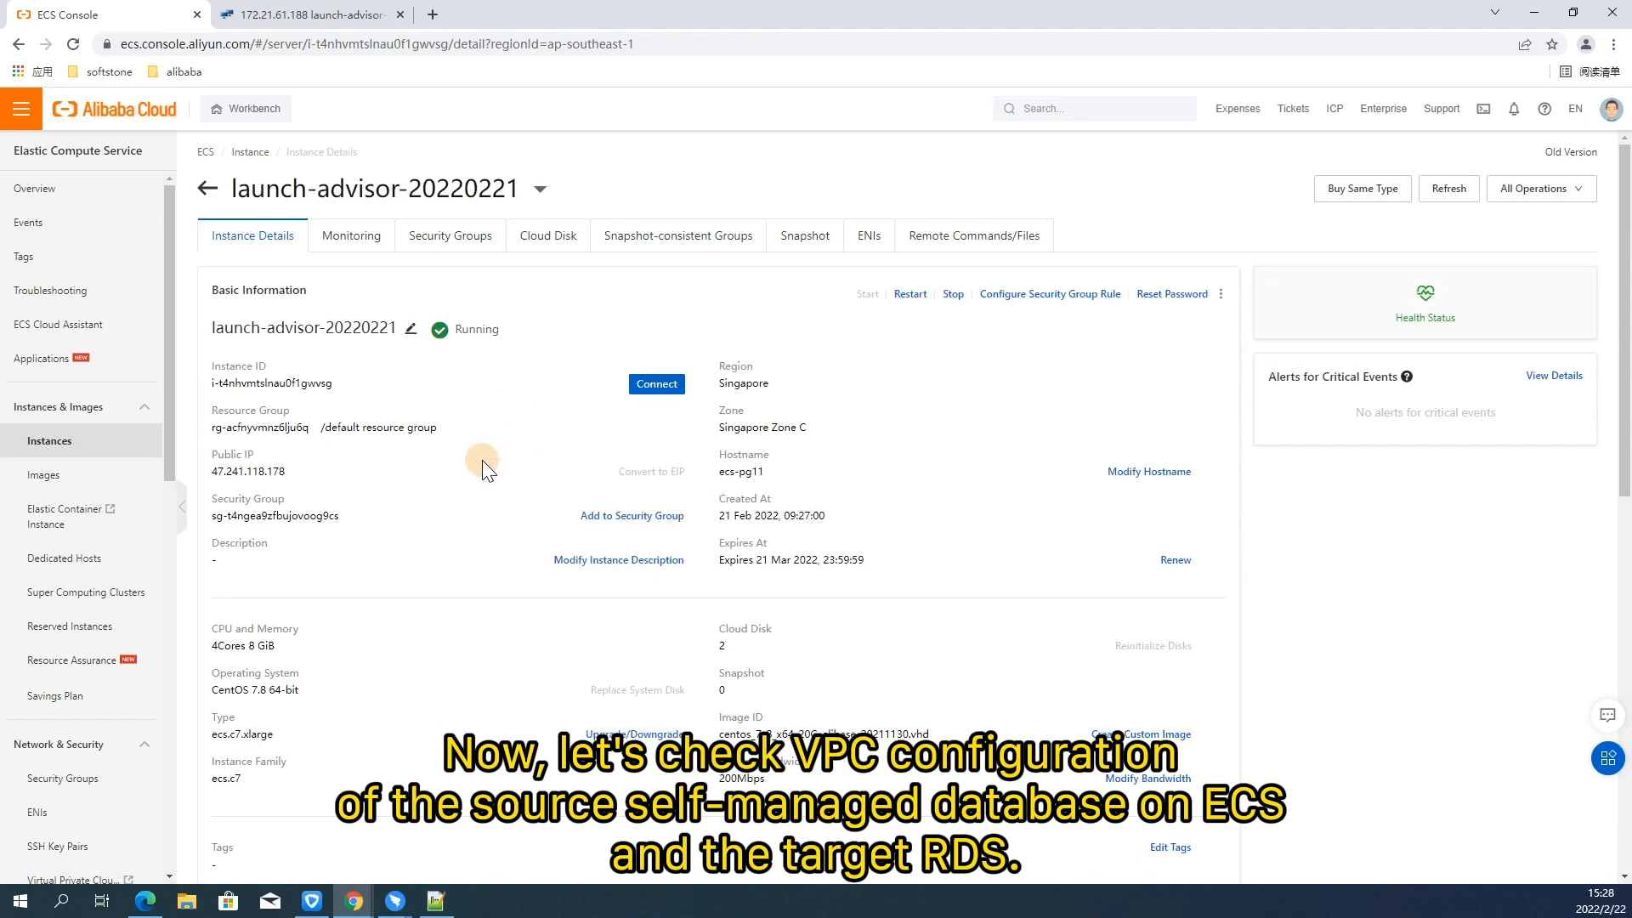
scroll("down", 3)
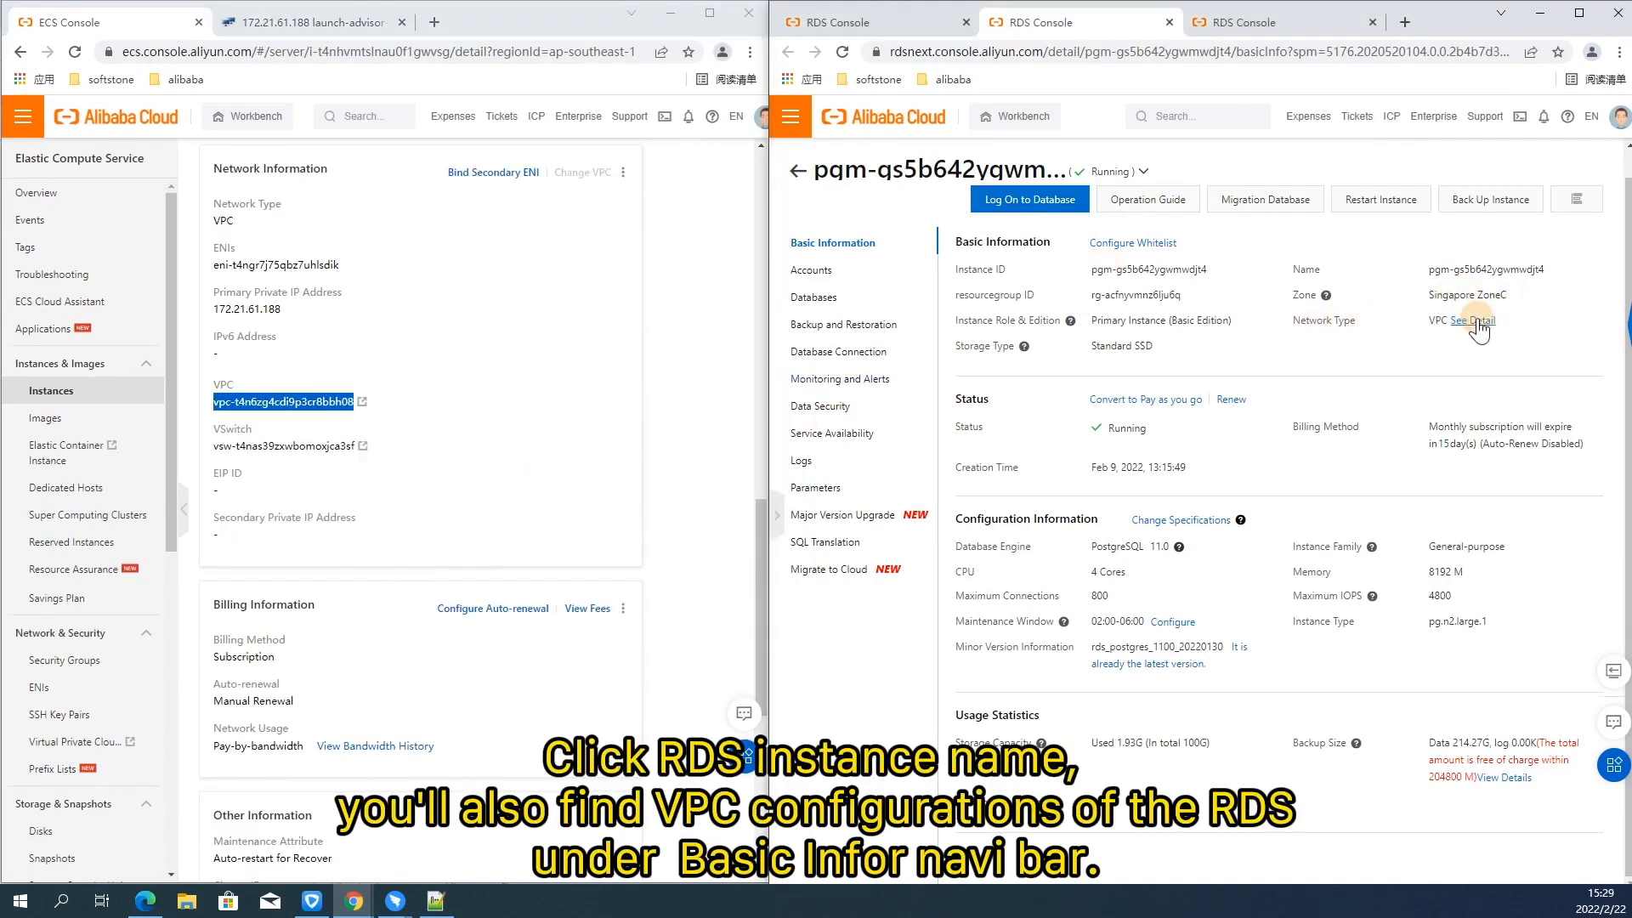
left_click(838, 350)
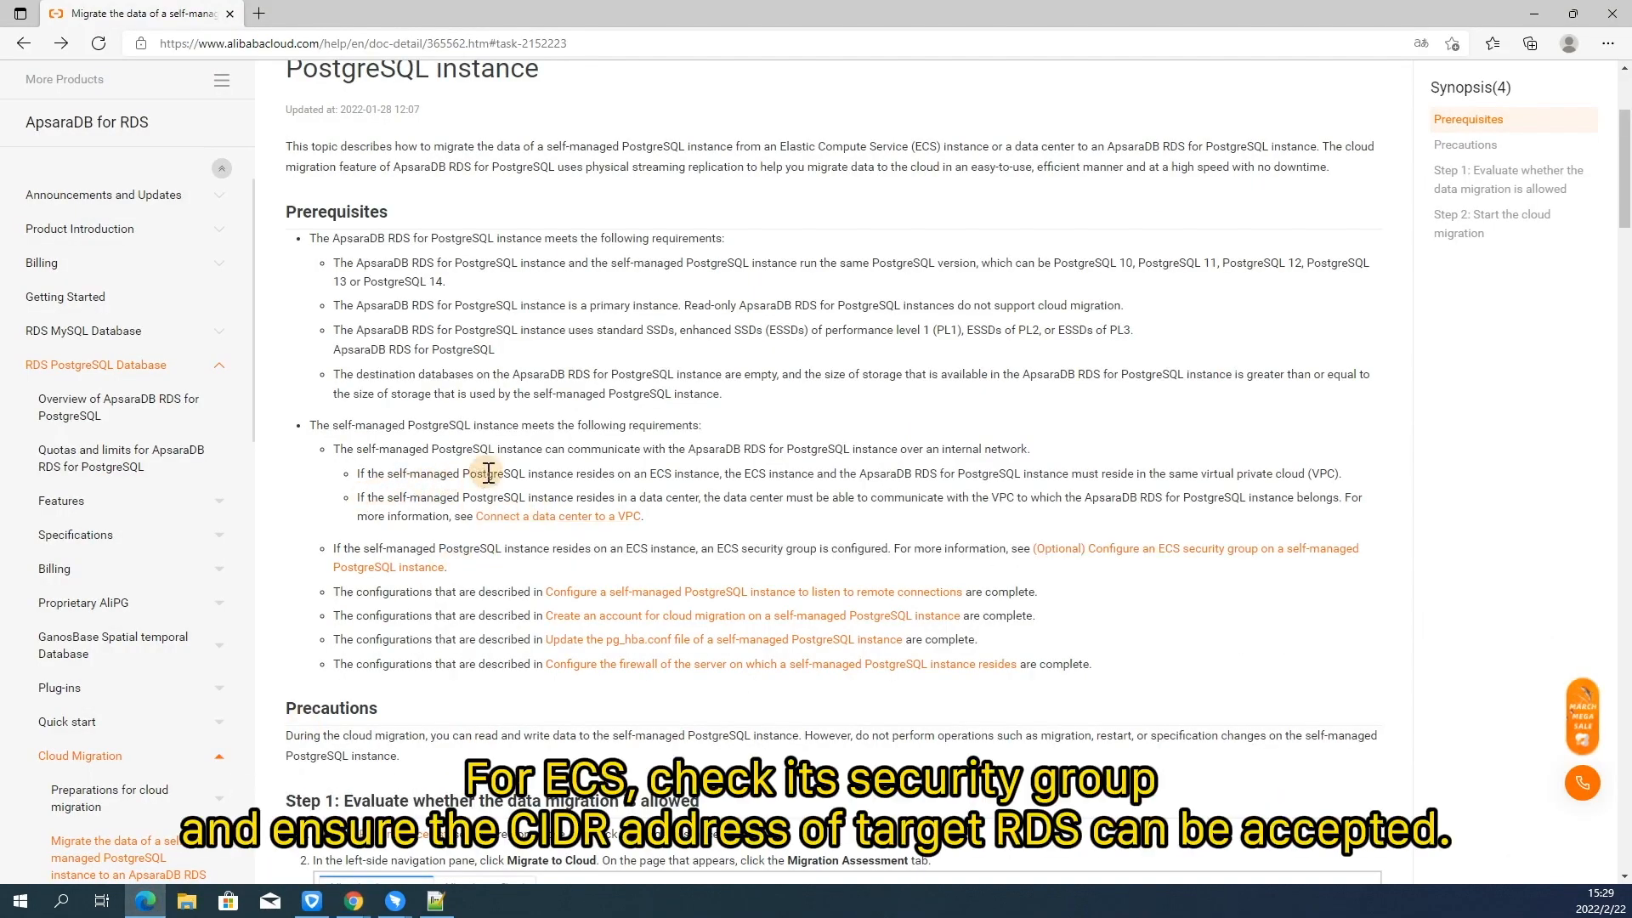
Open the optional ECS security group guide and read its procedure and inbound-rule parameter table.
scroll("down", 3)
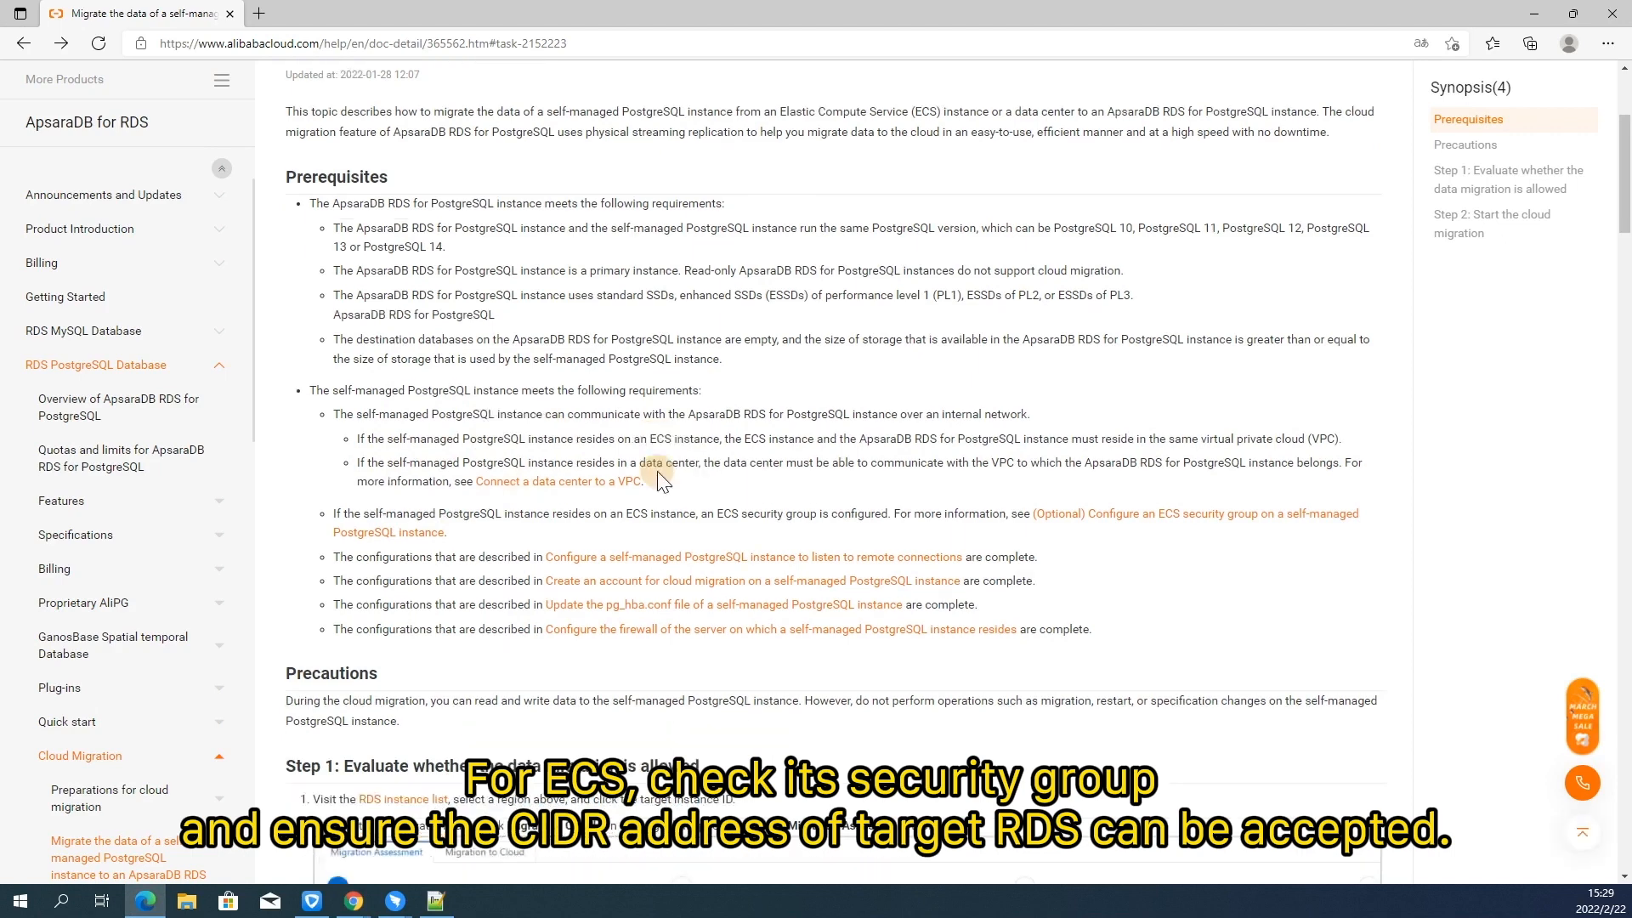
scroll("down", 3)
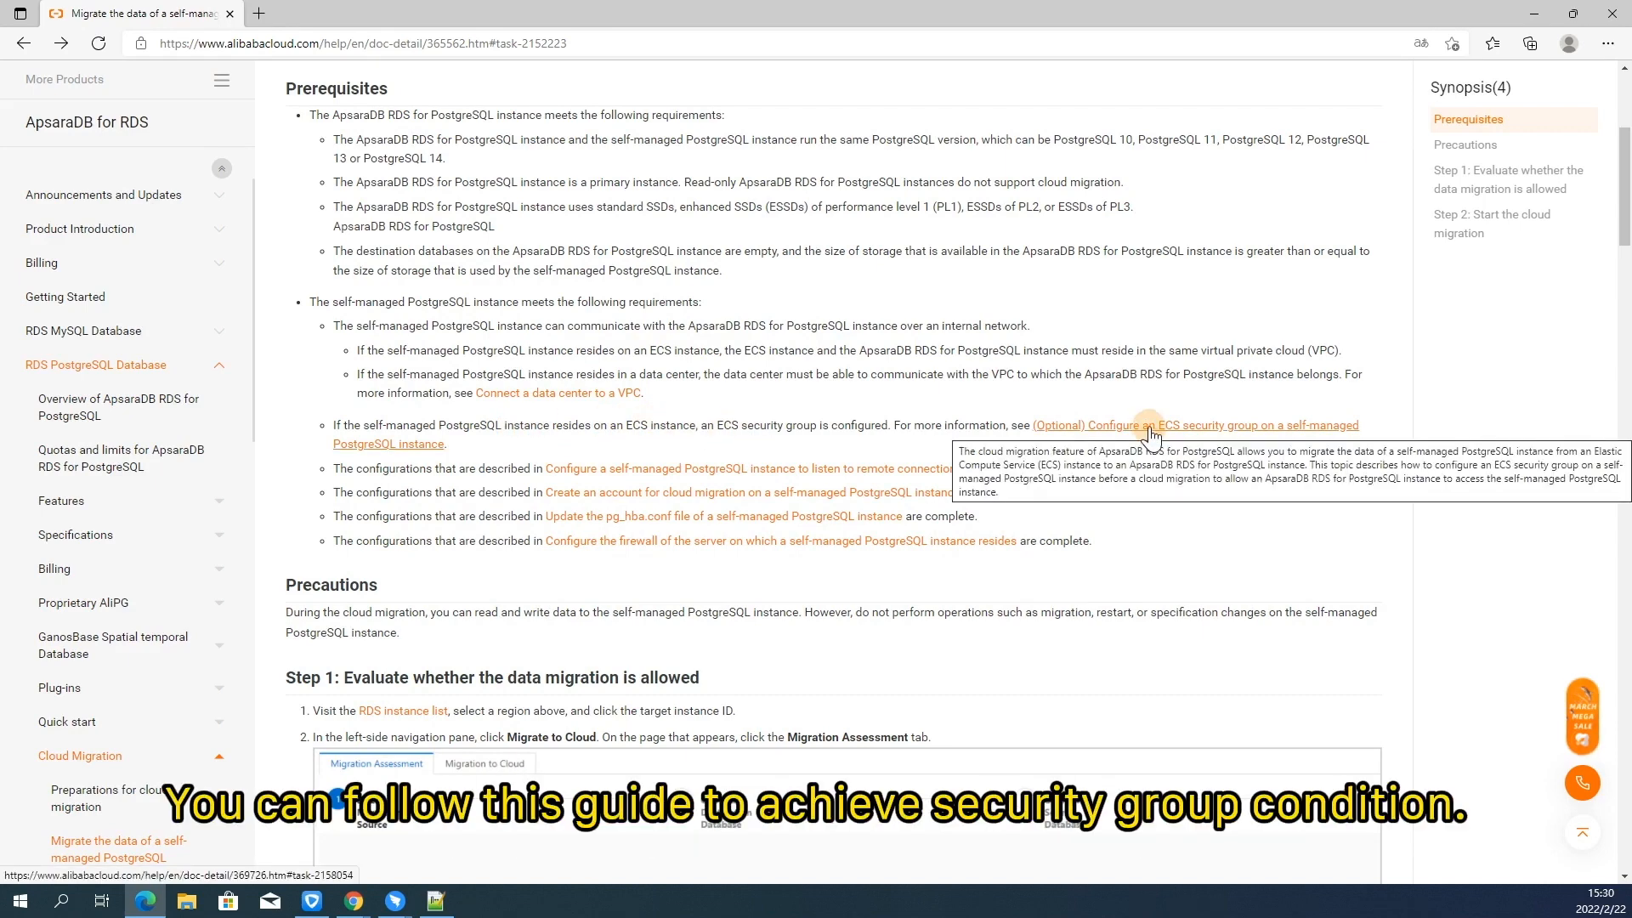
left_click(1149, 425)
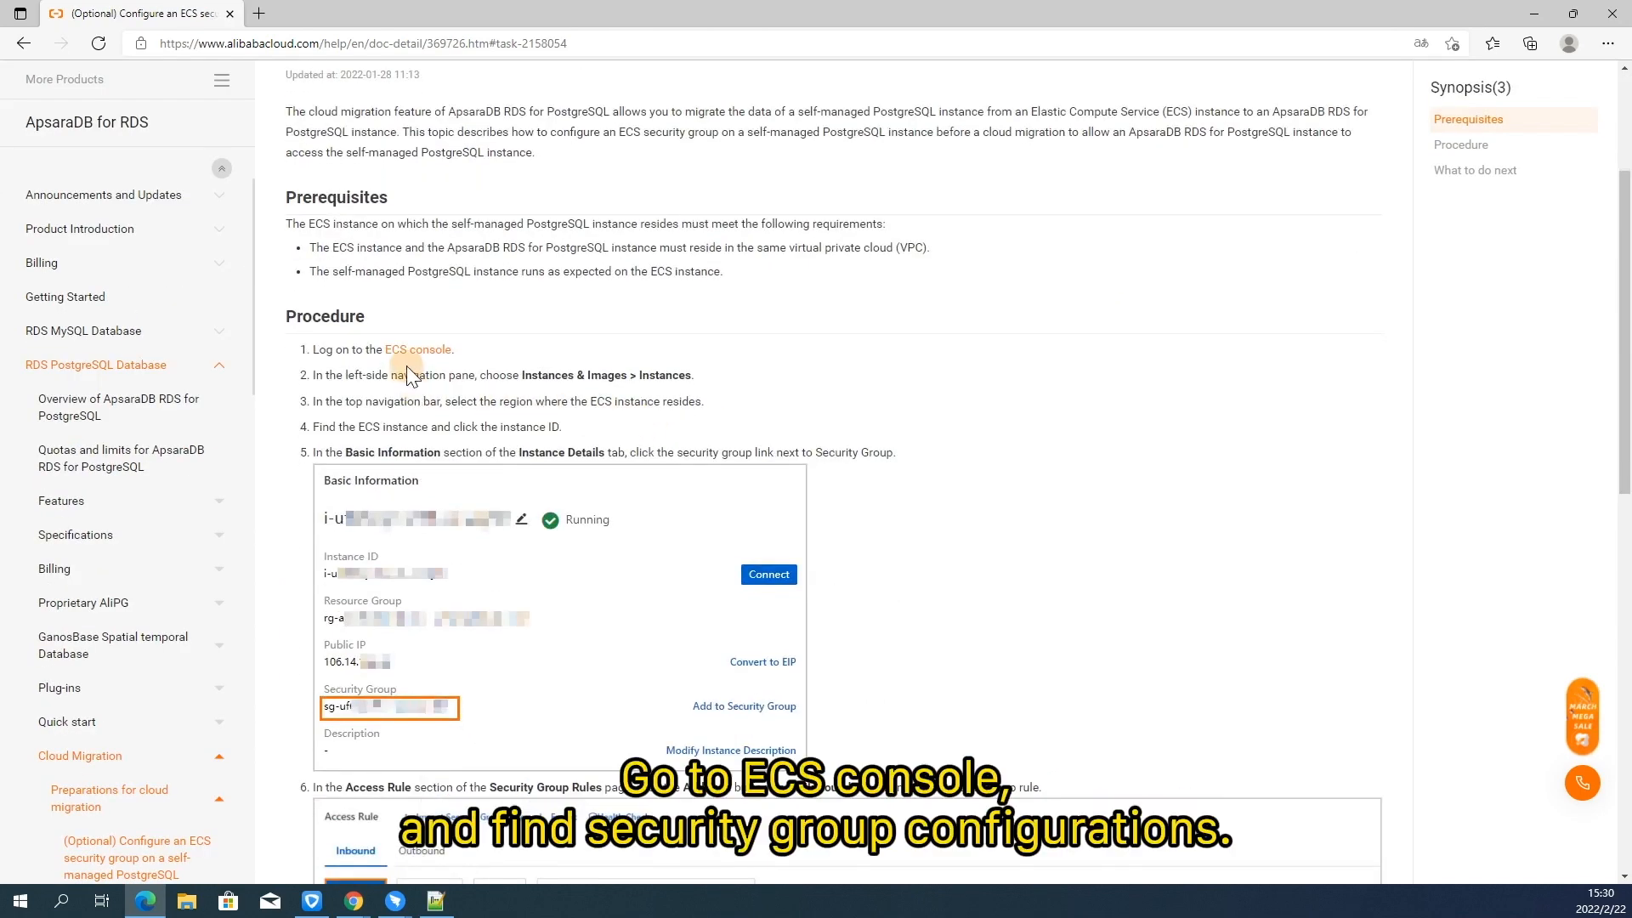
scroll("down", 3)
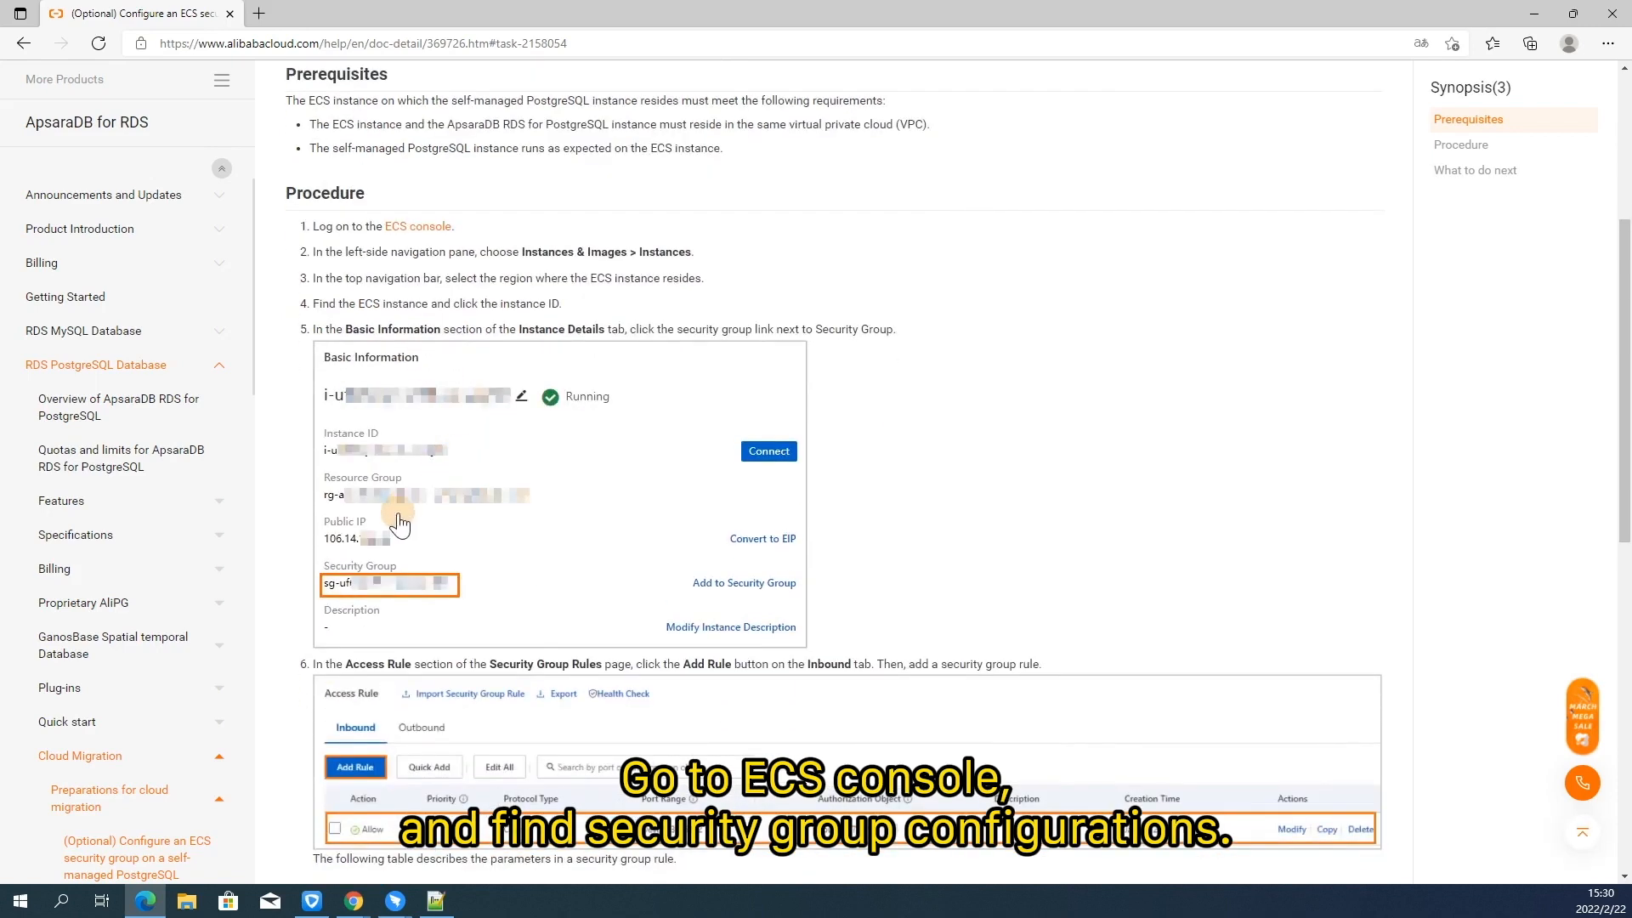
scroll("down", 3)
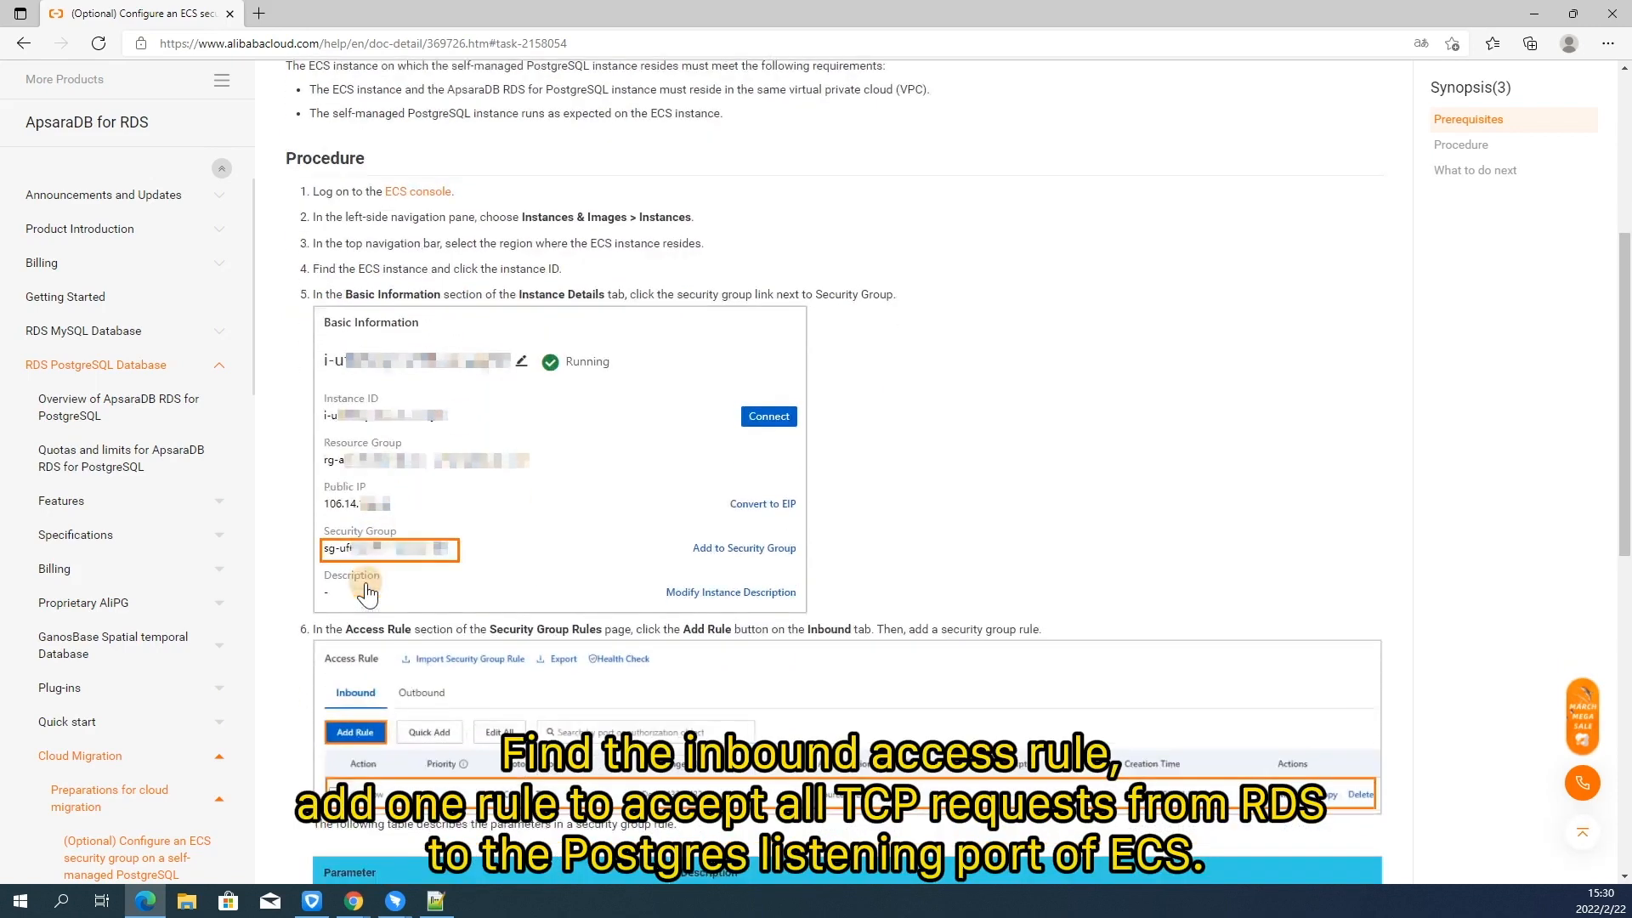
scroll("down", 3)
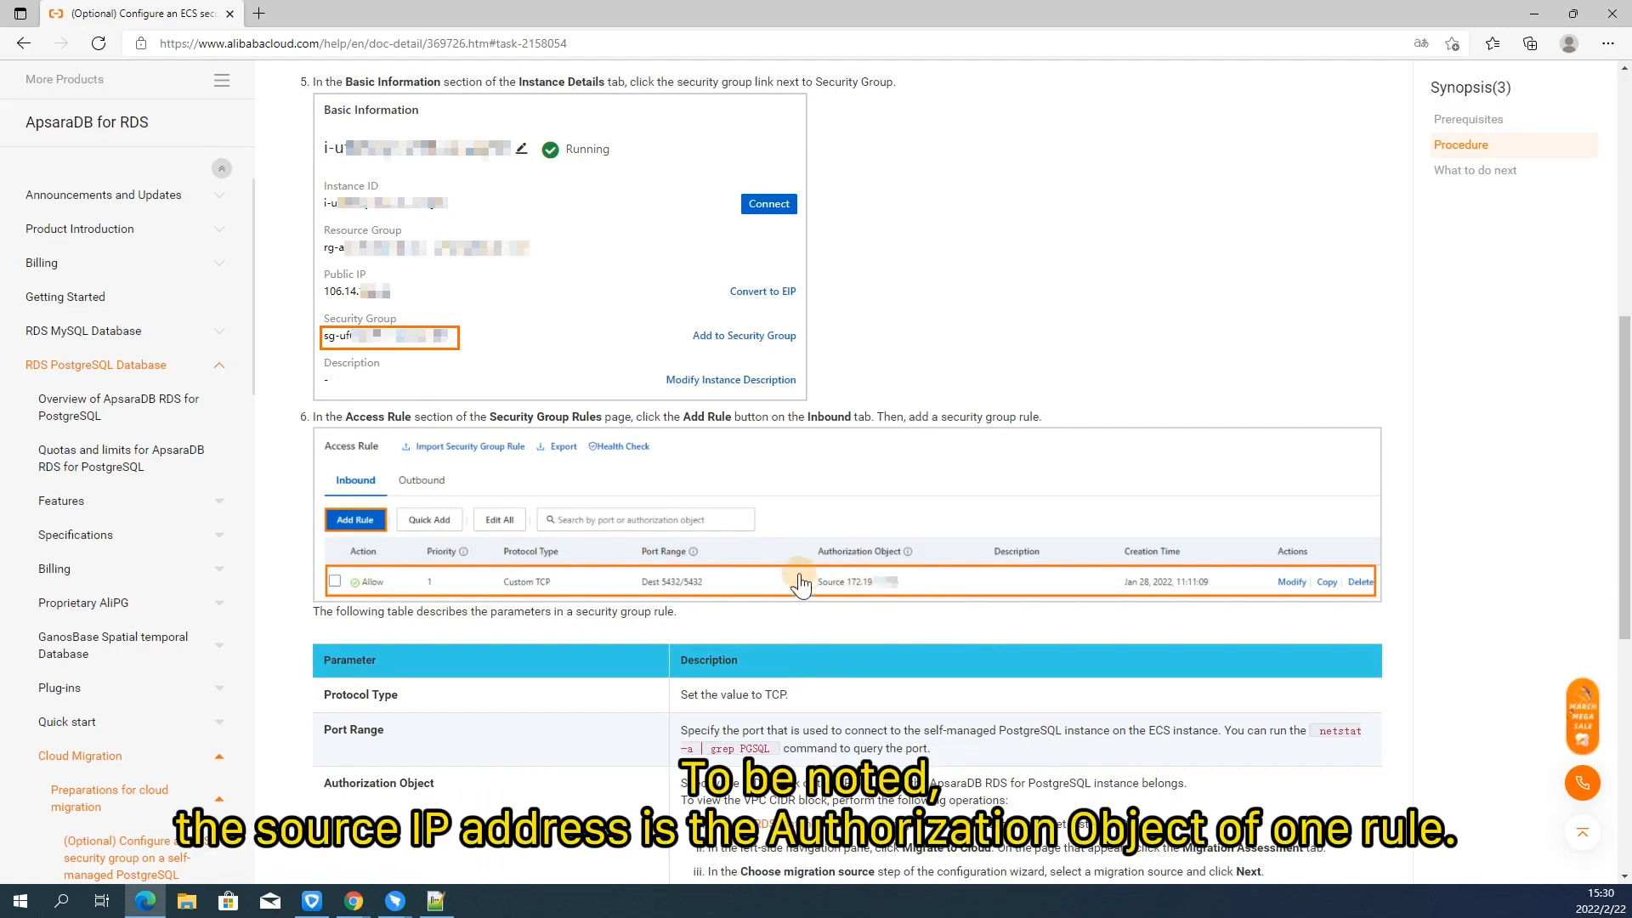
scroll("down", 3)
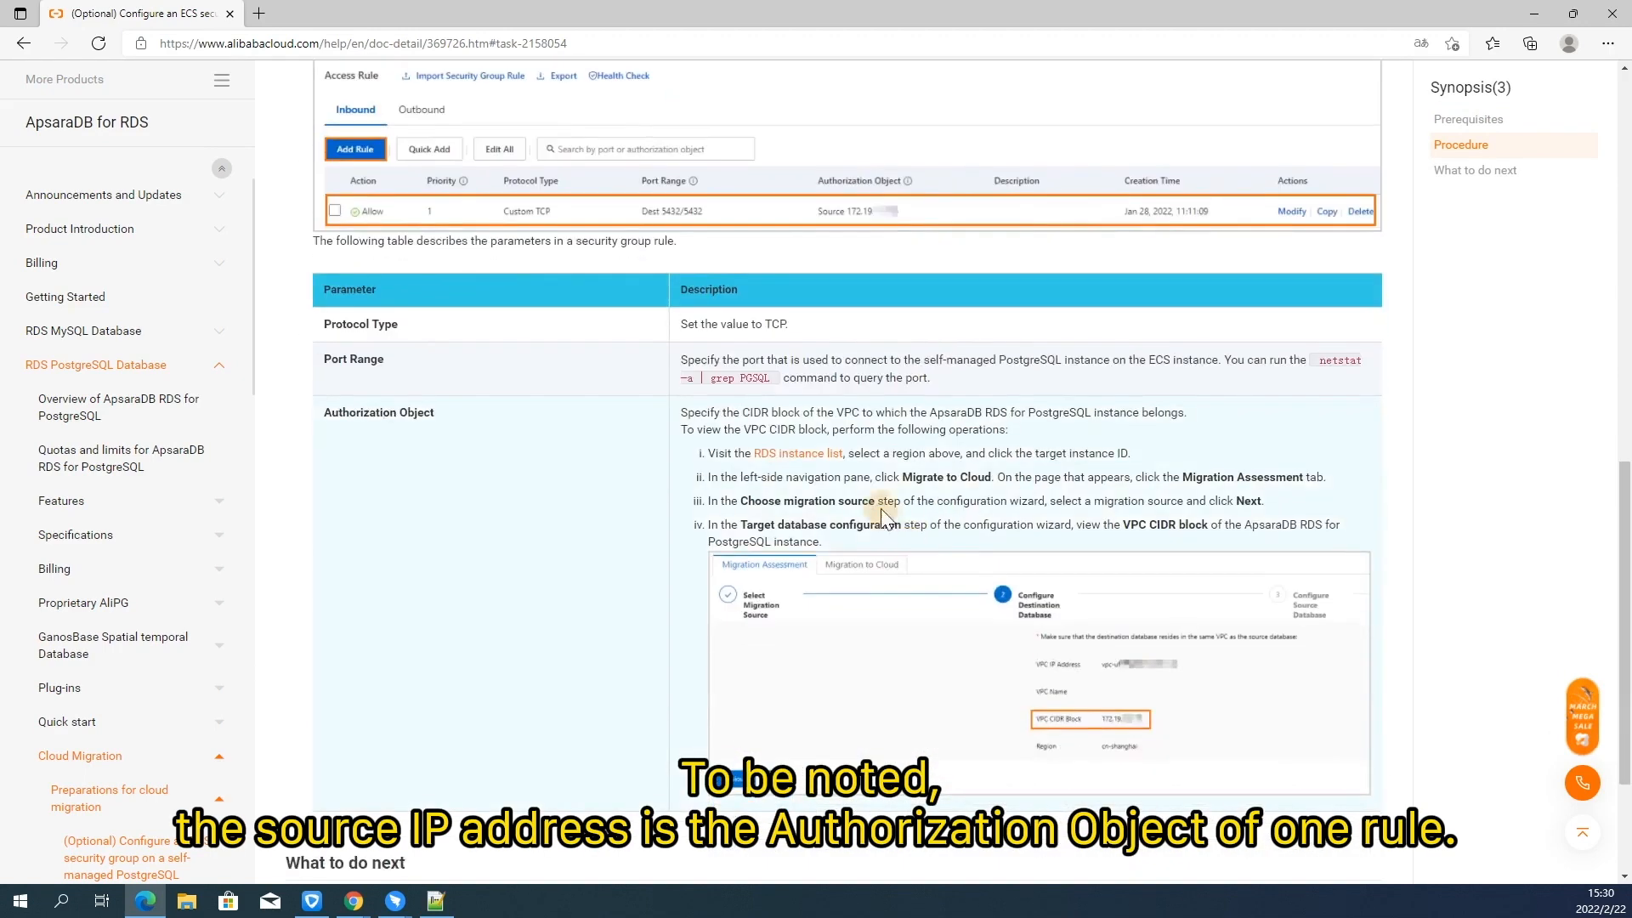
scroll("down", 3)
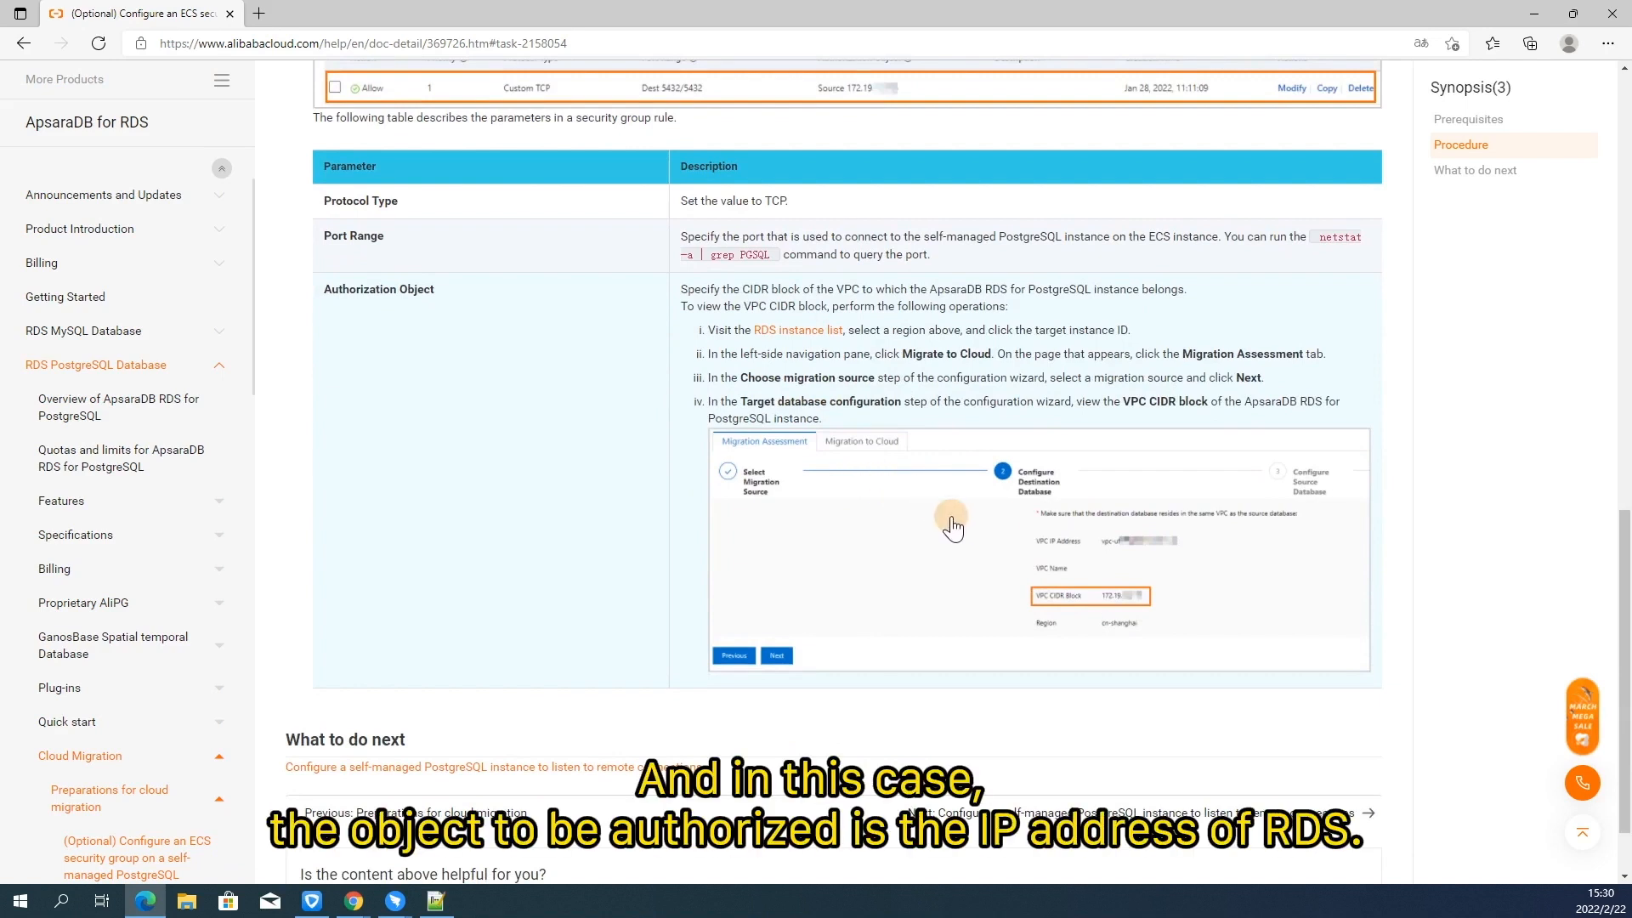
mouse_move(996, 596)
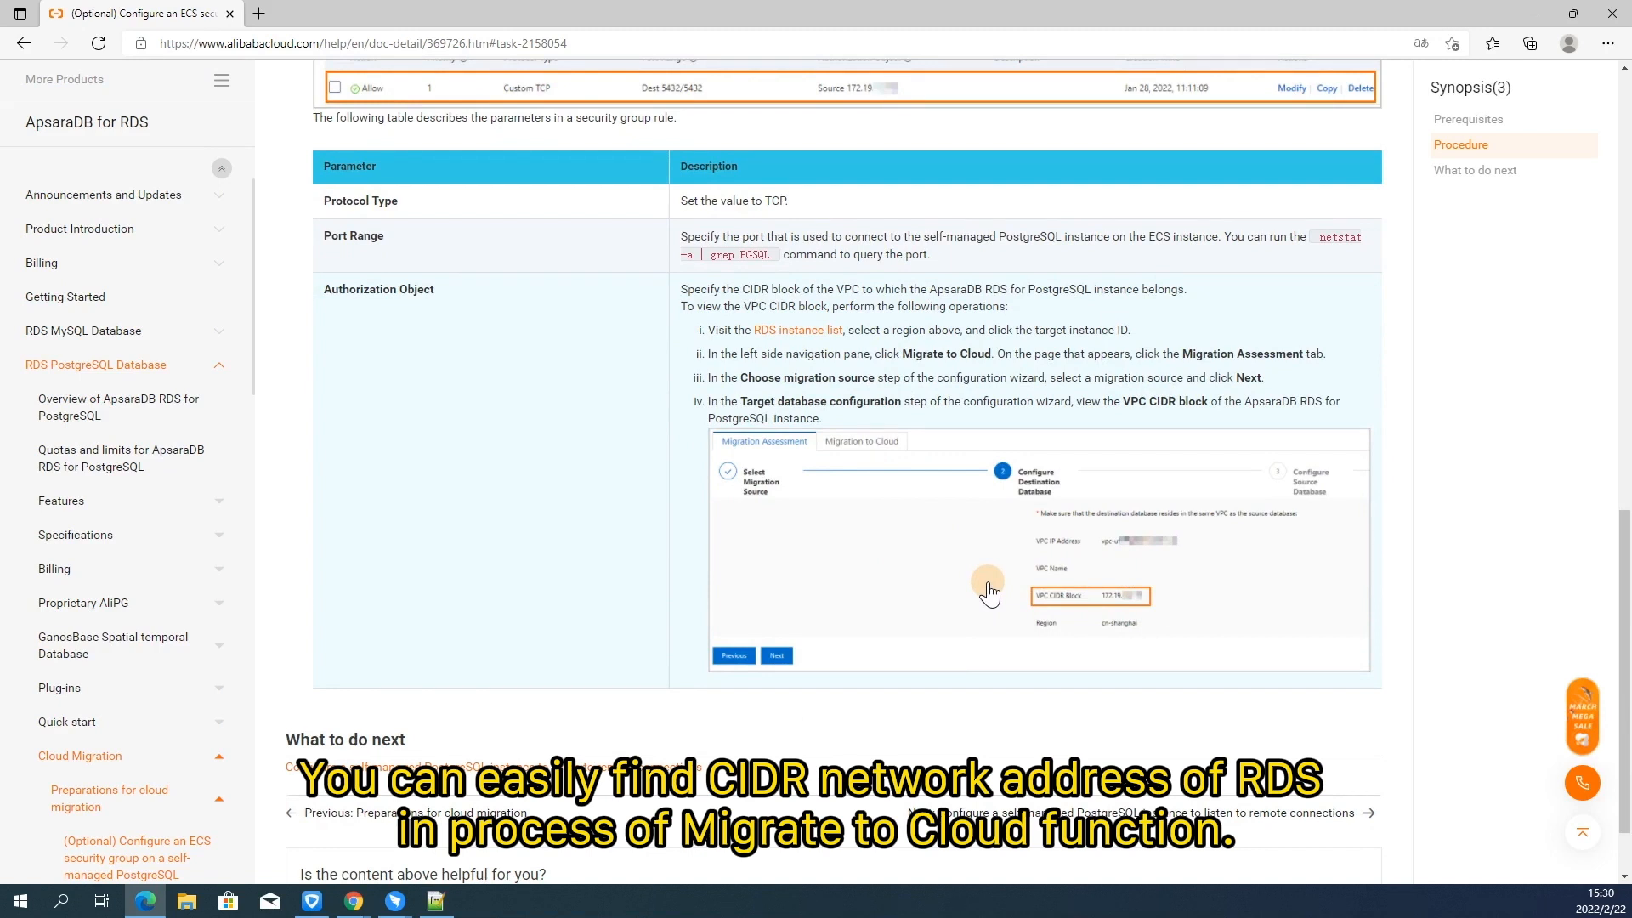
mouse_move(1170, 599)
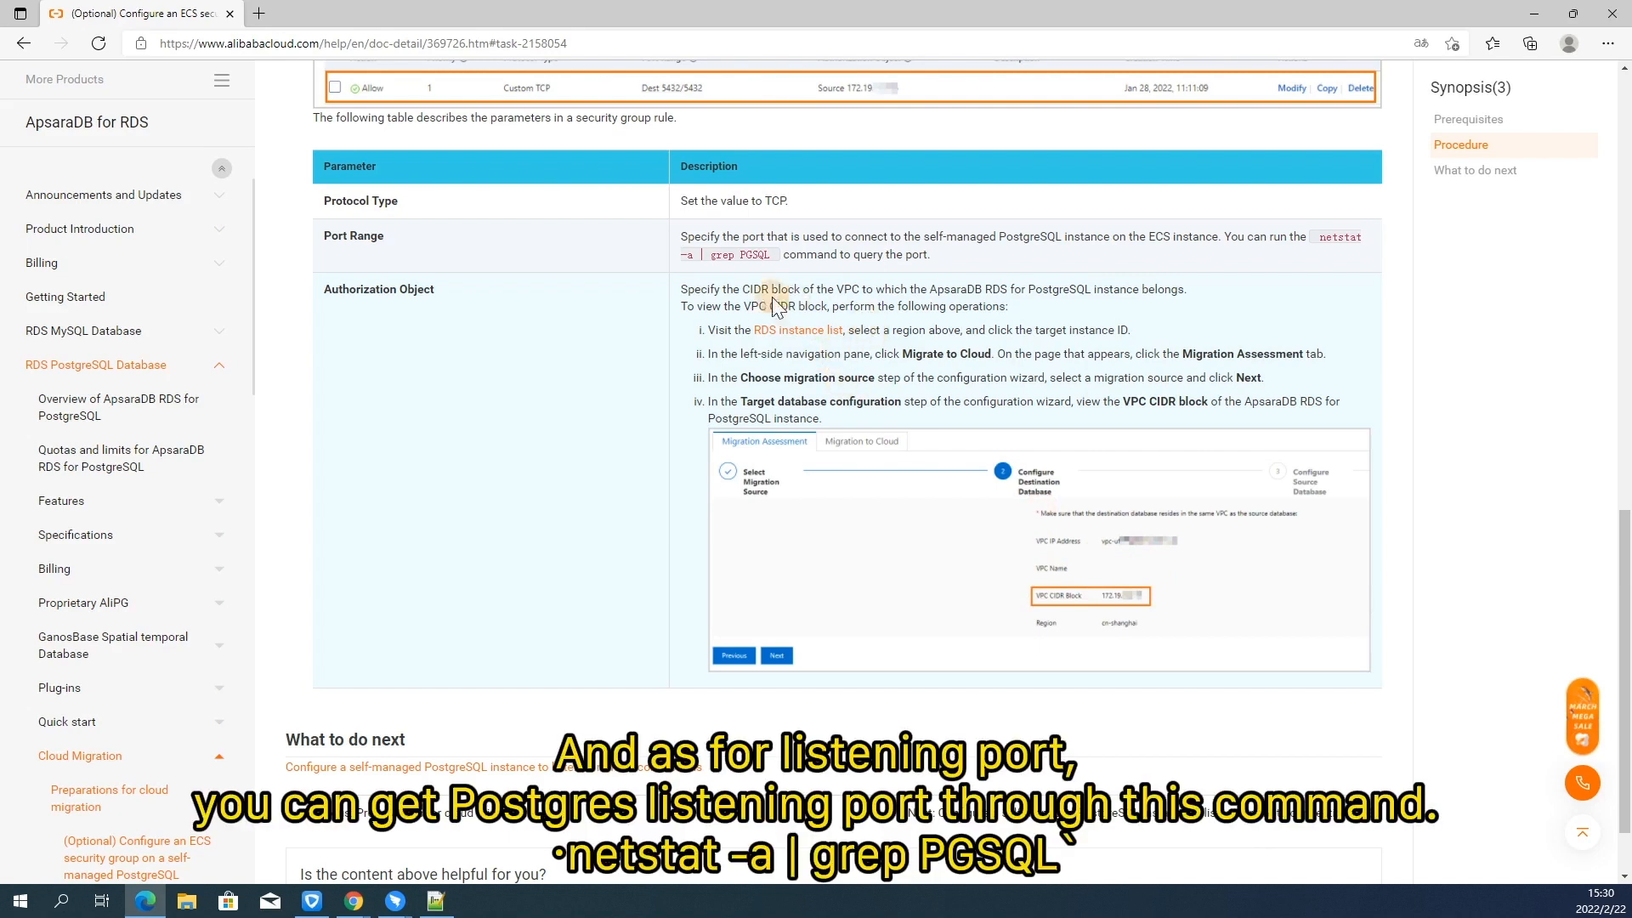
mouse_move(1353, 237)
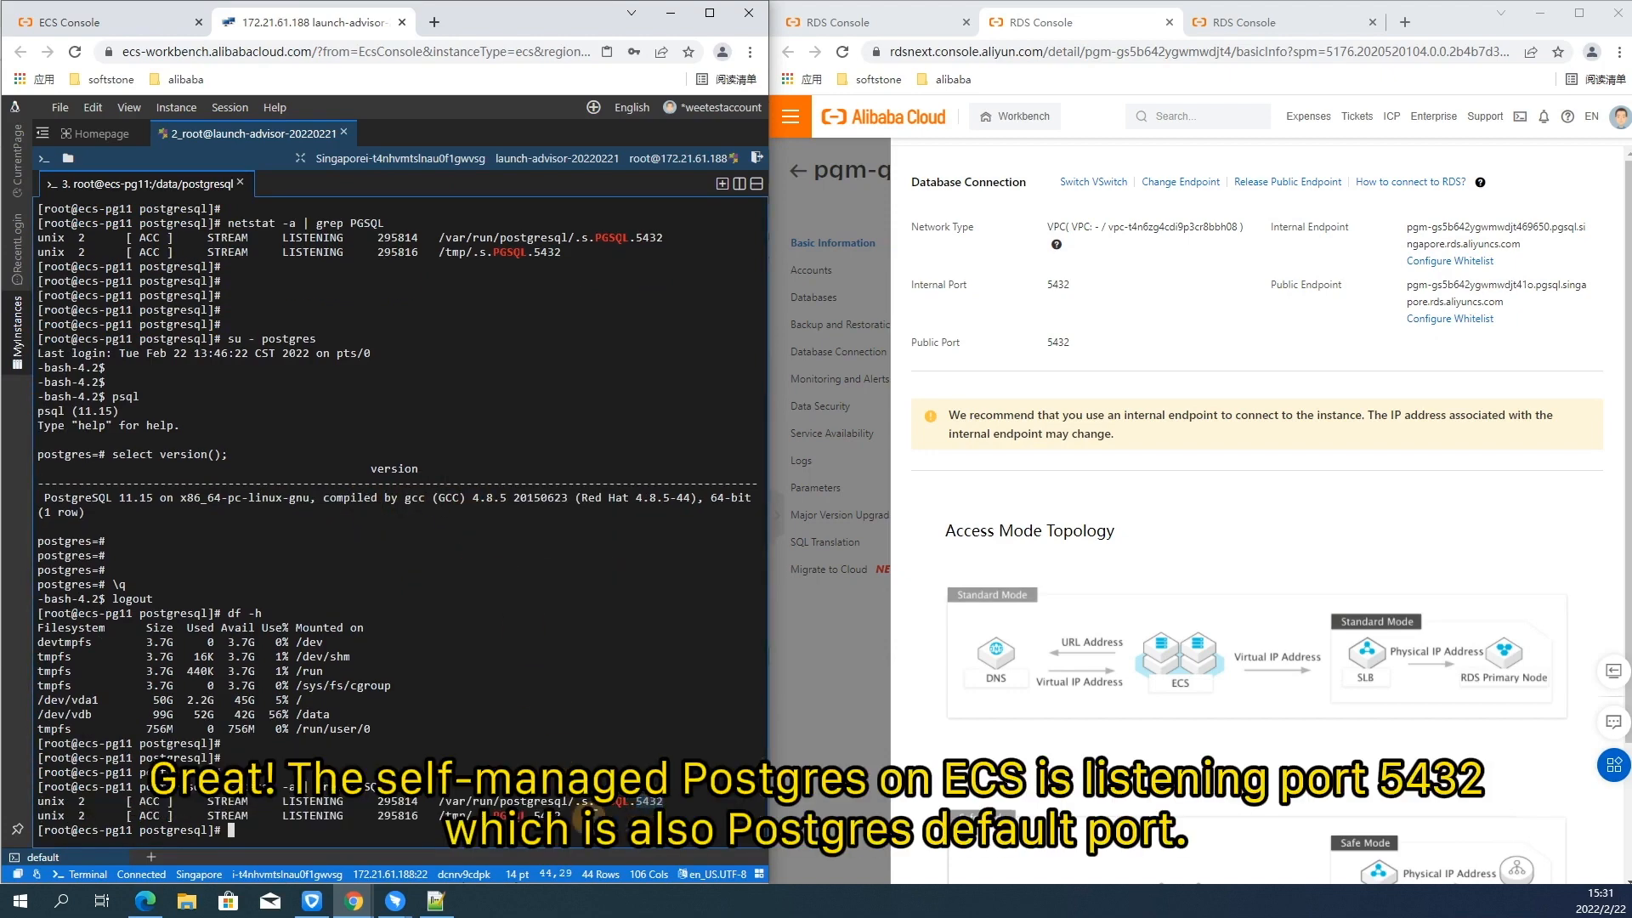
mouse_move(562, 733)
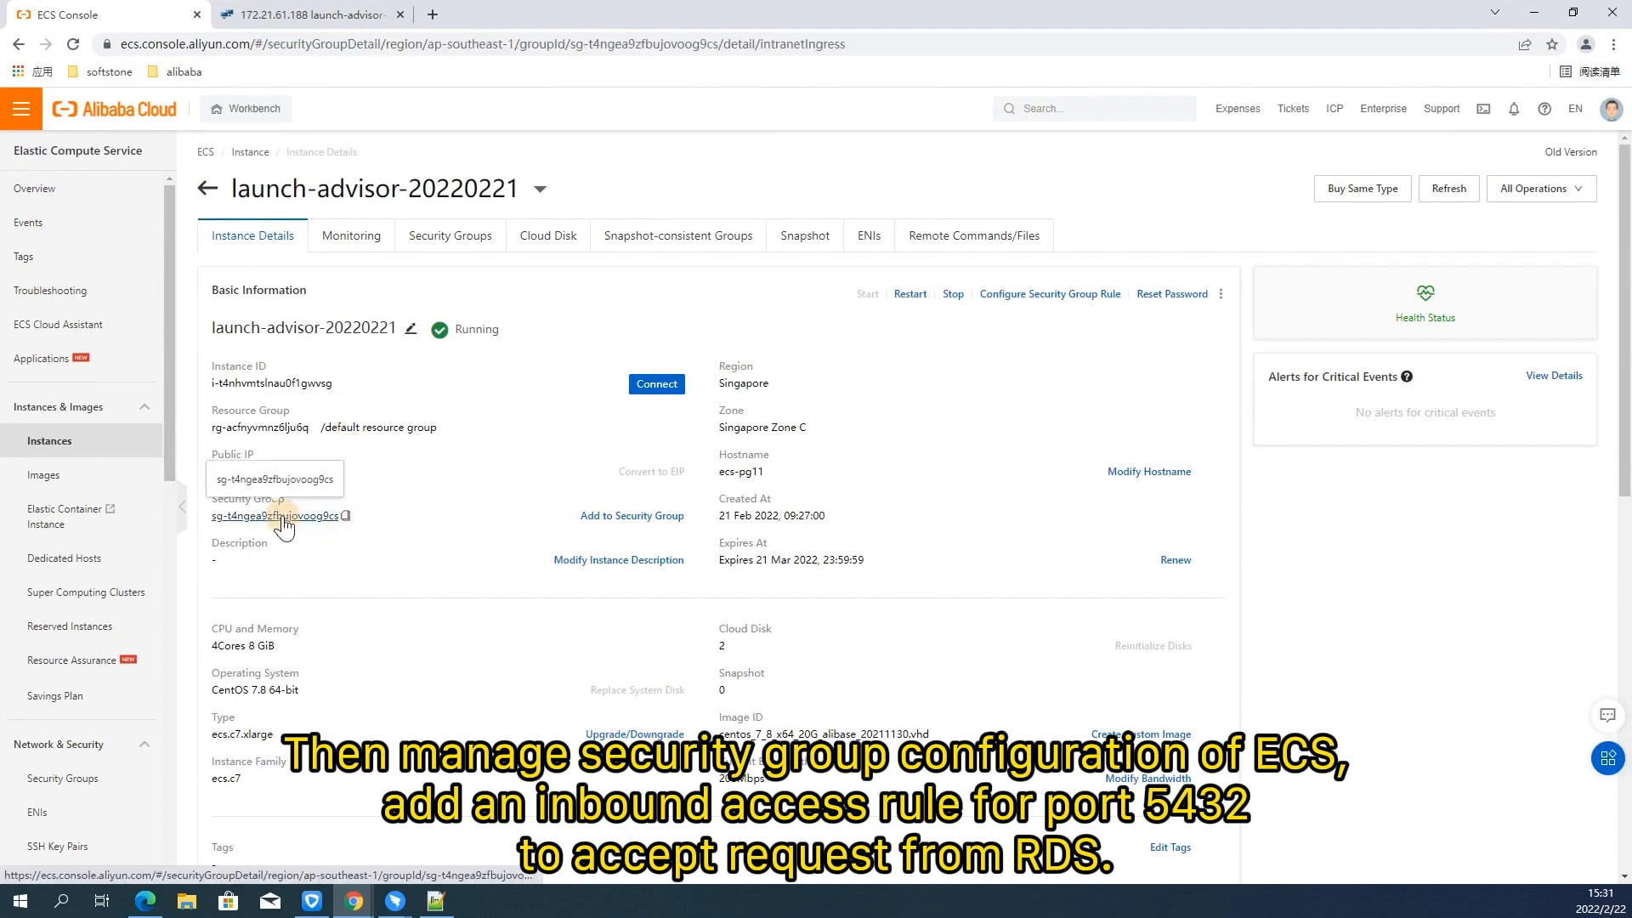
Add an inbound rule to the instance's security group allowing PostgreSQL 5432 from the RDS VPC CIDR 172.16.0.0/12.
left_click(263, 517)
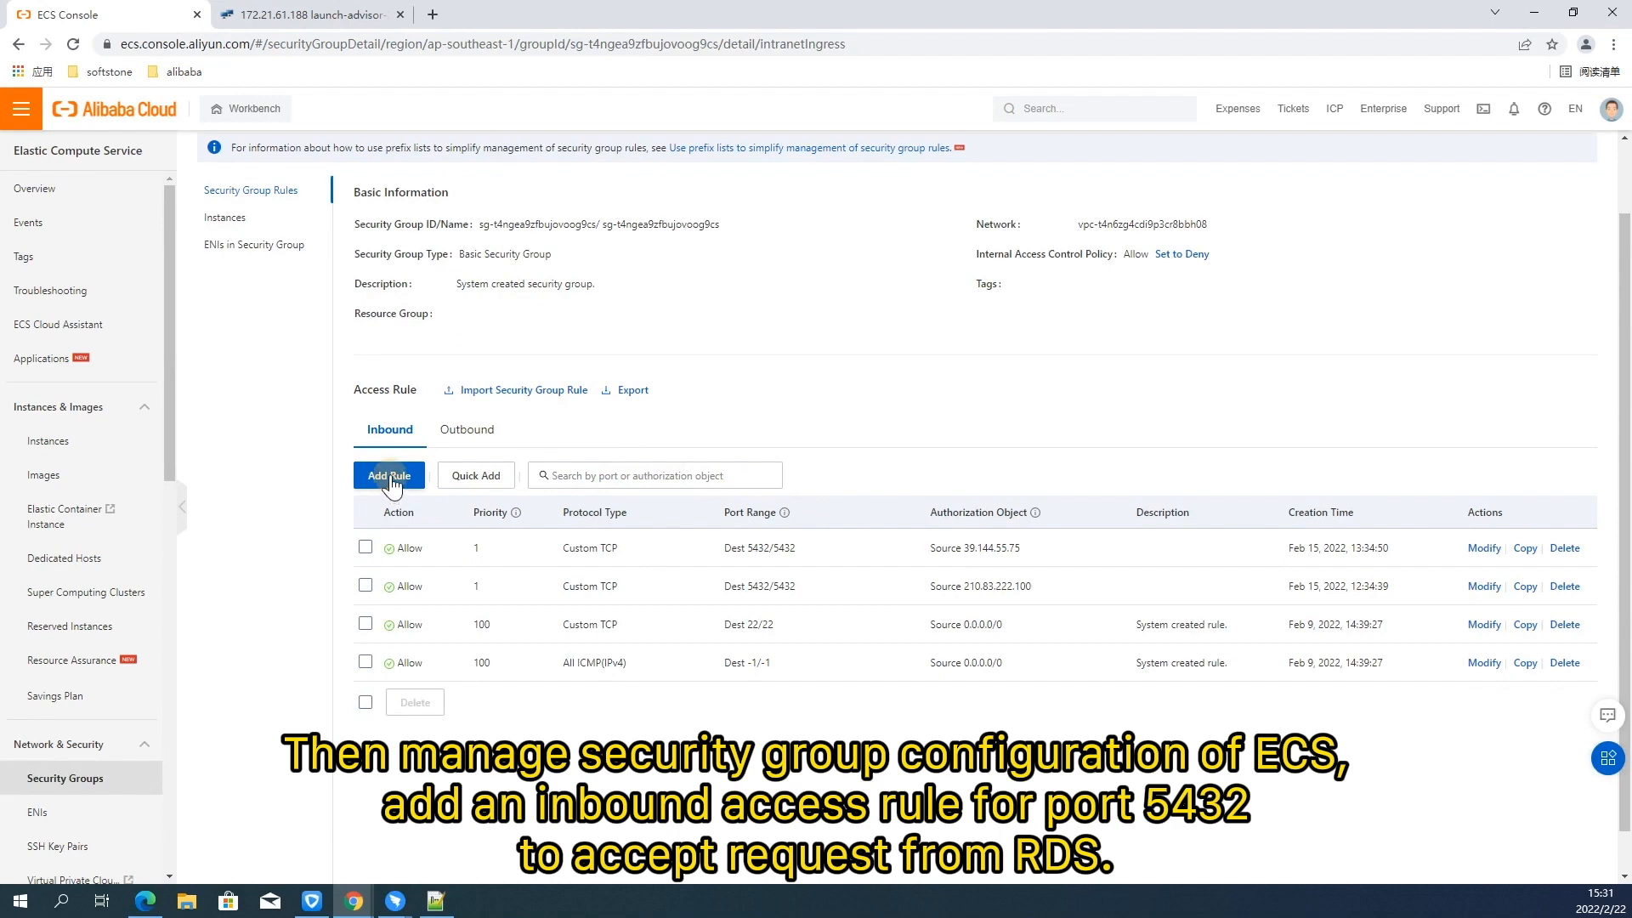
left_click(388, 476)
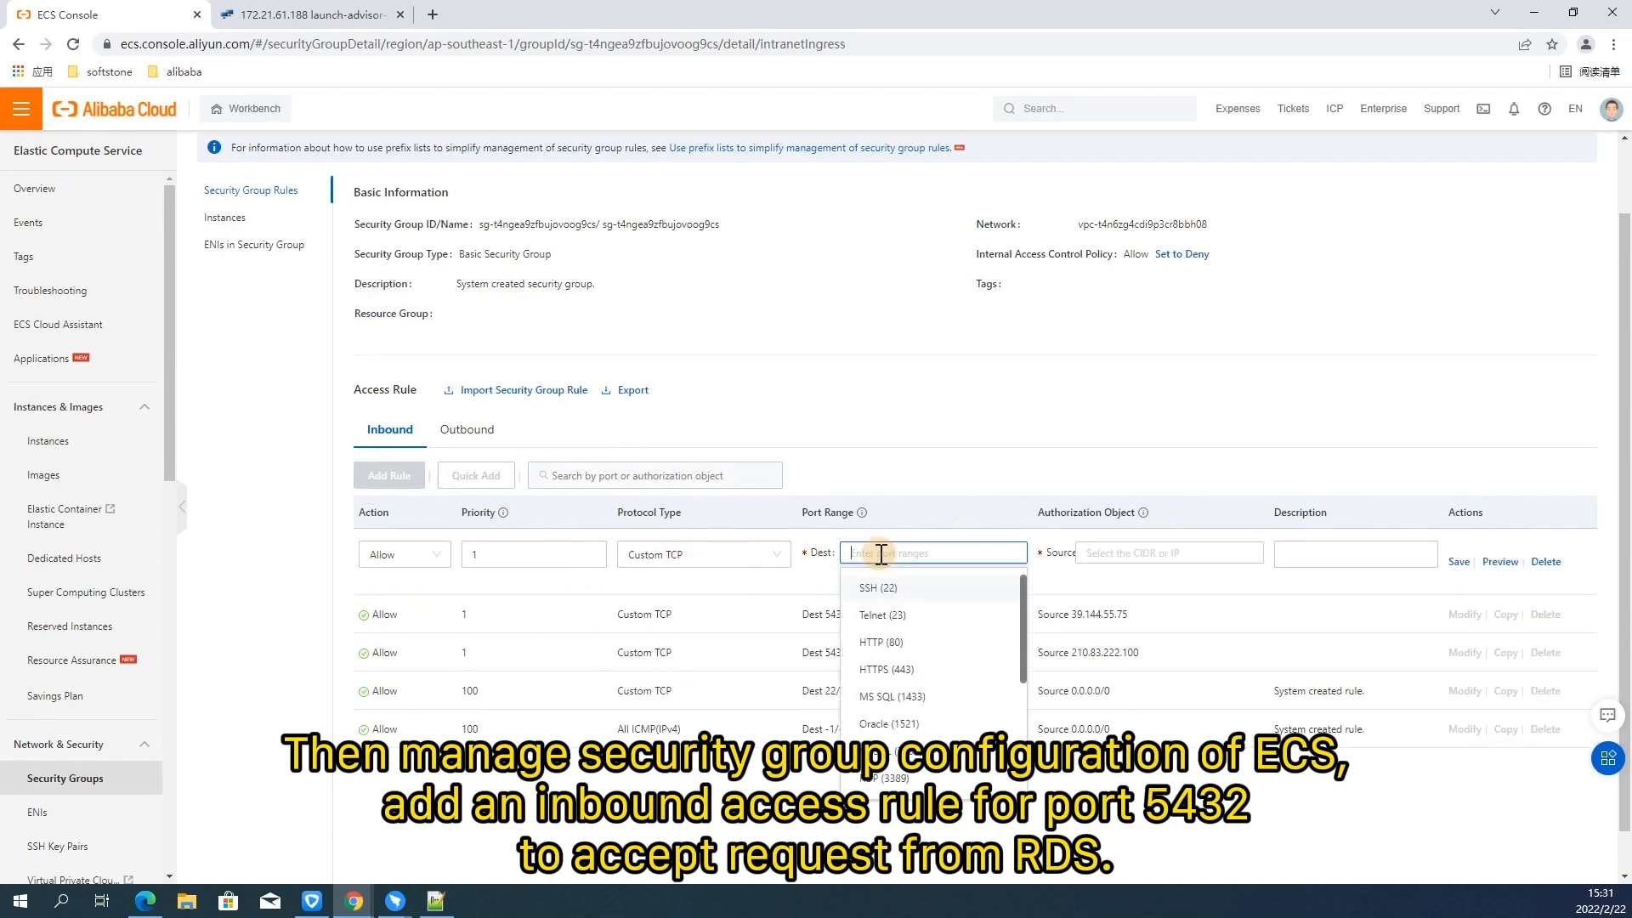
left_click(897, 725)
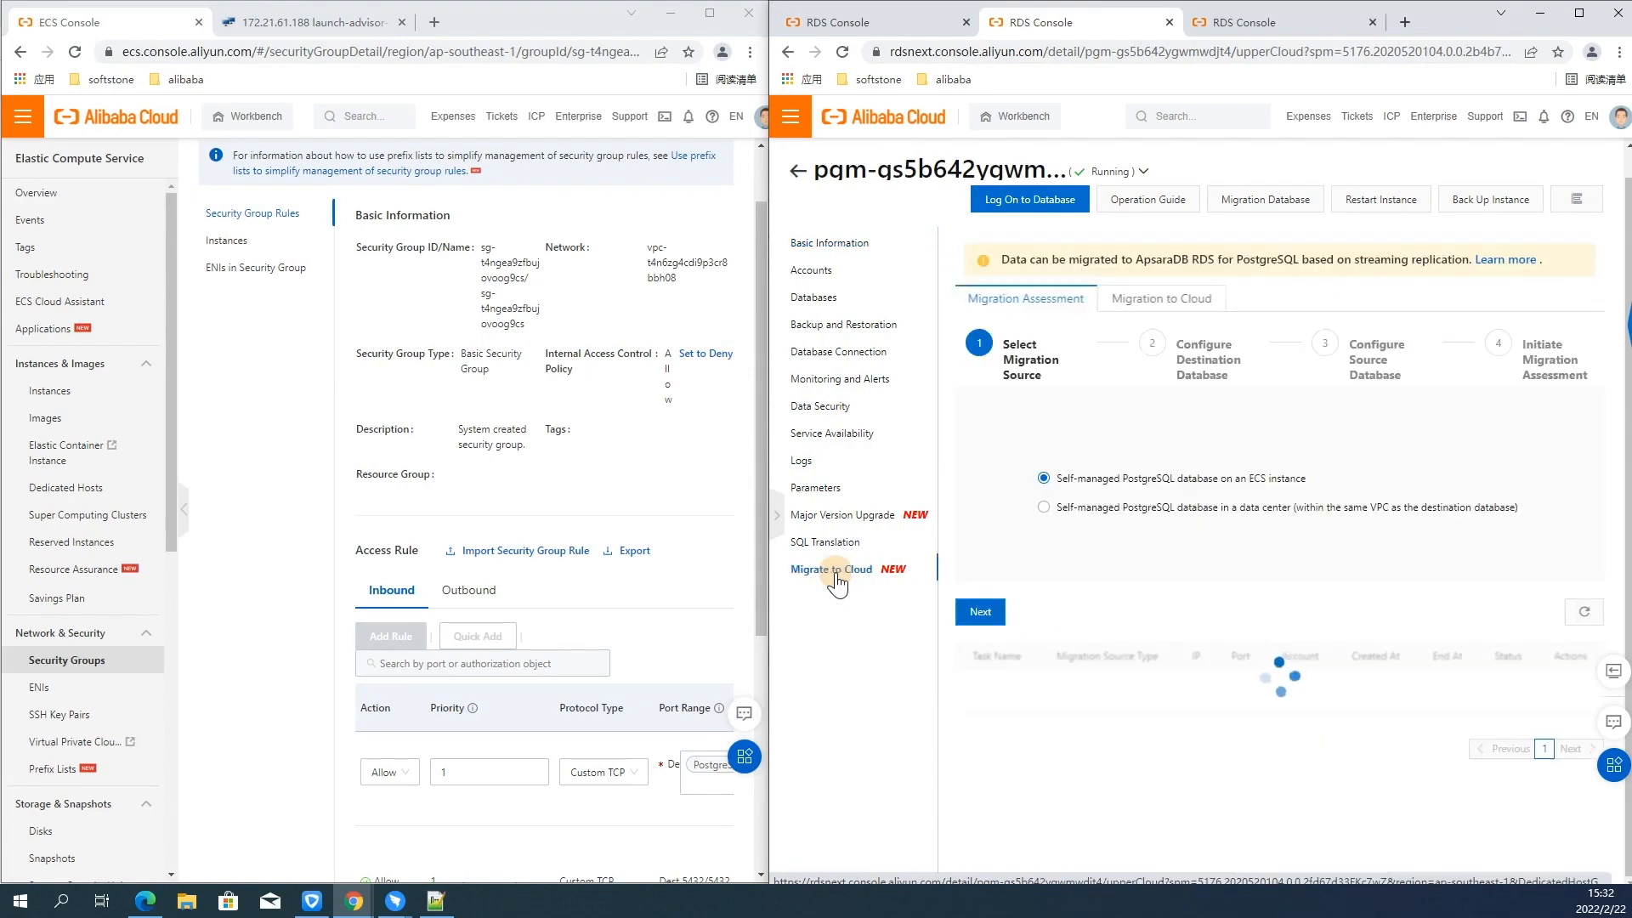
left_click(979, 610)
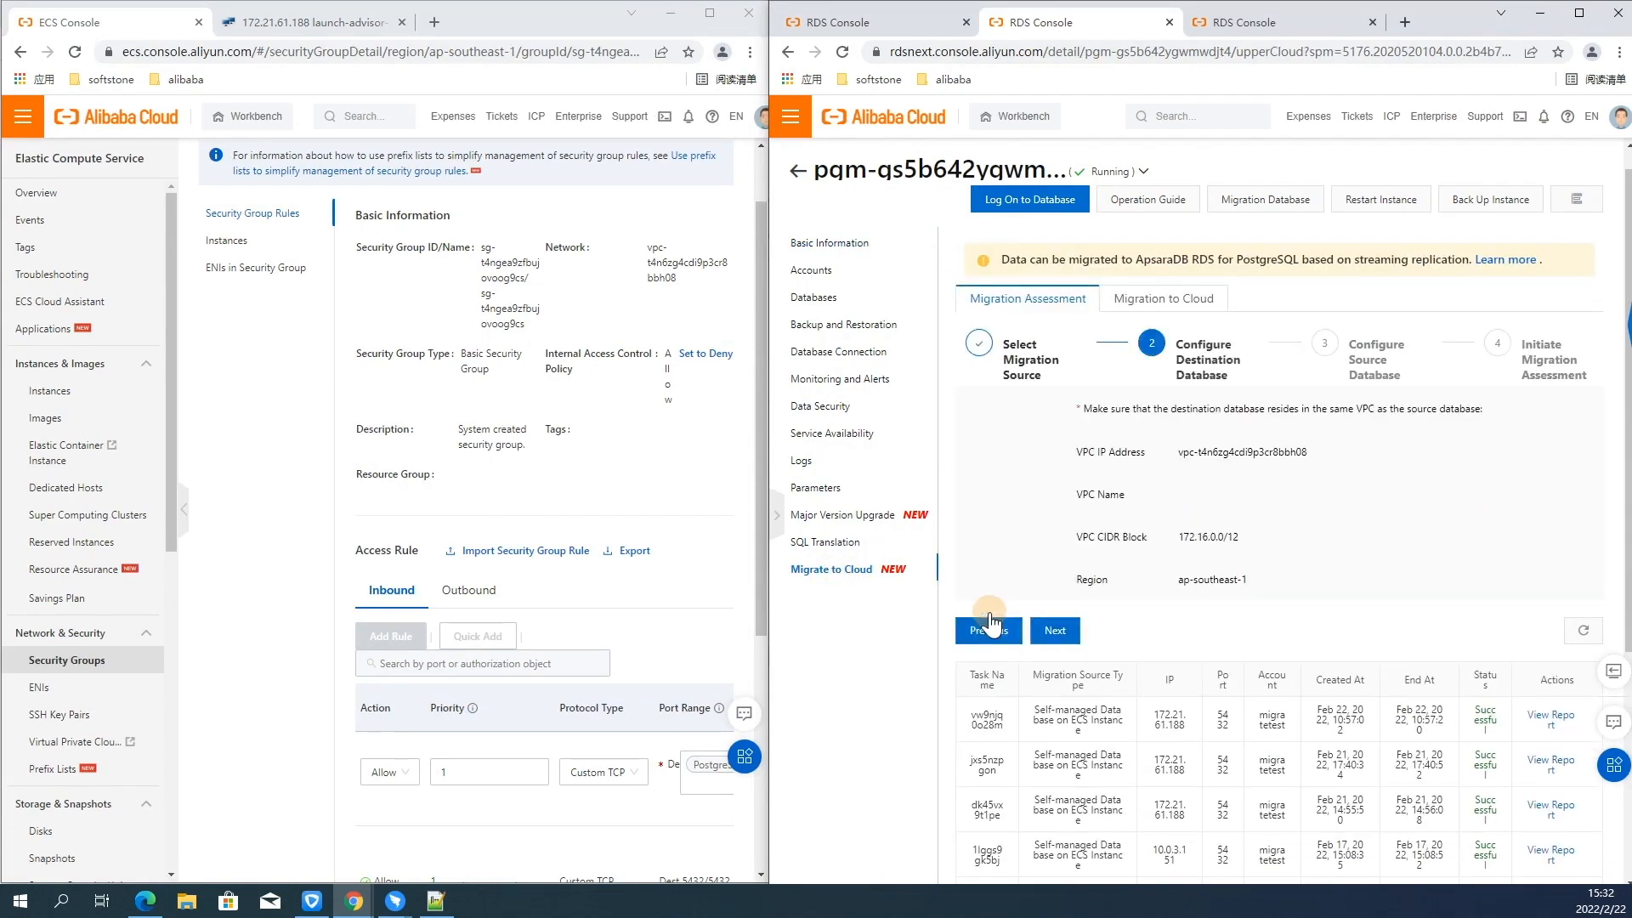
double_click(1207, 536)
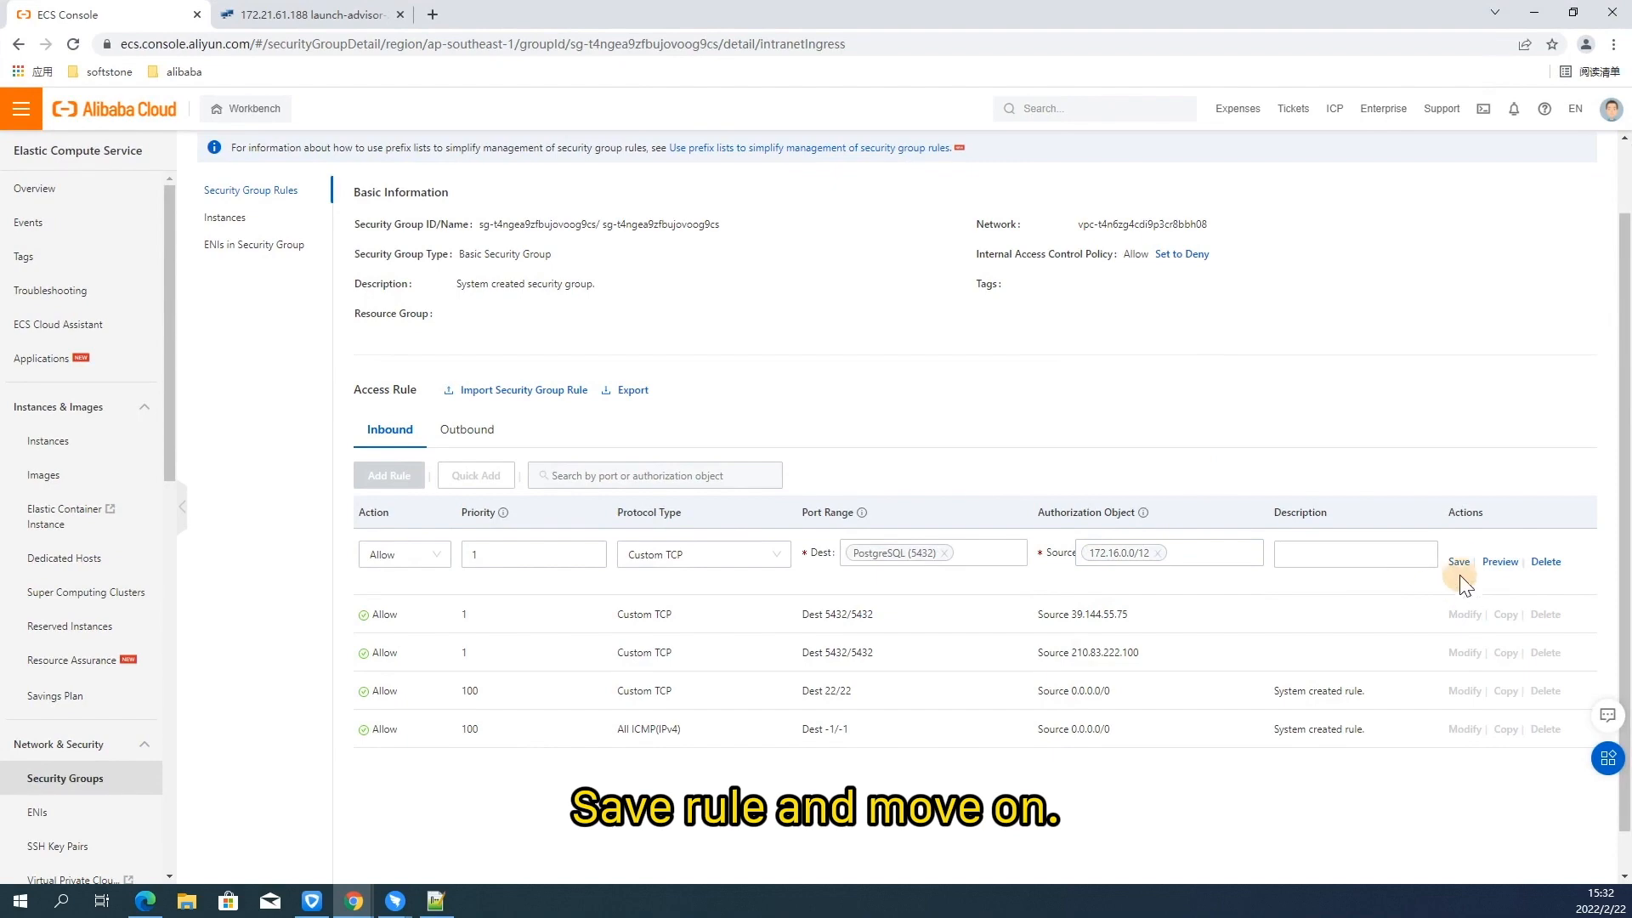
left_click(1459, 561)
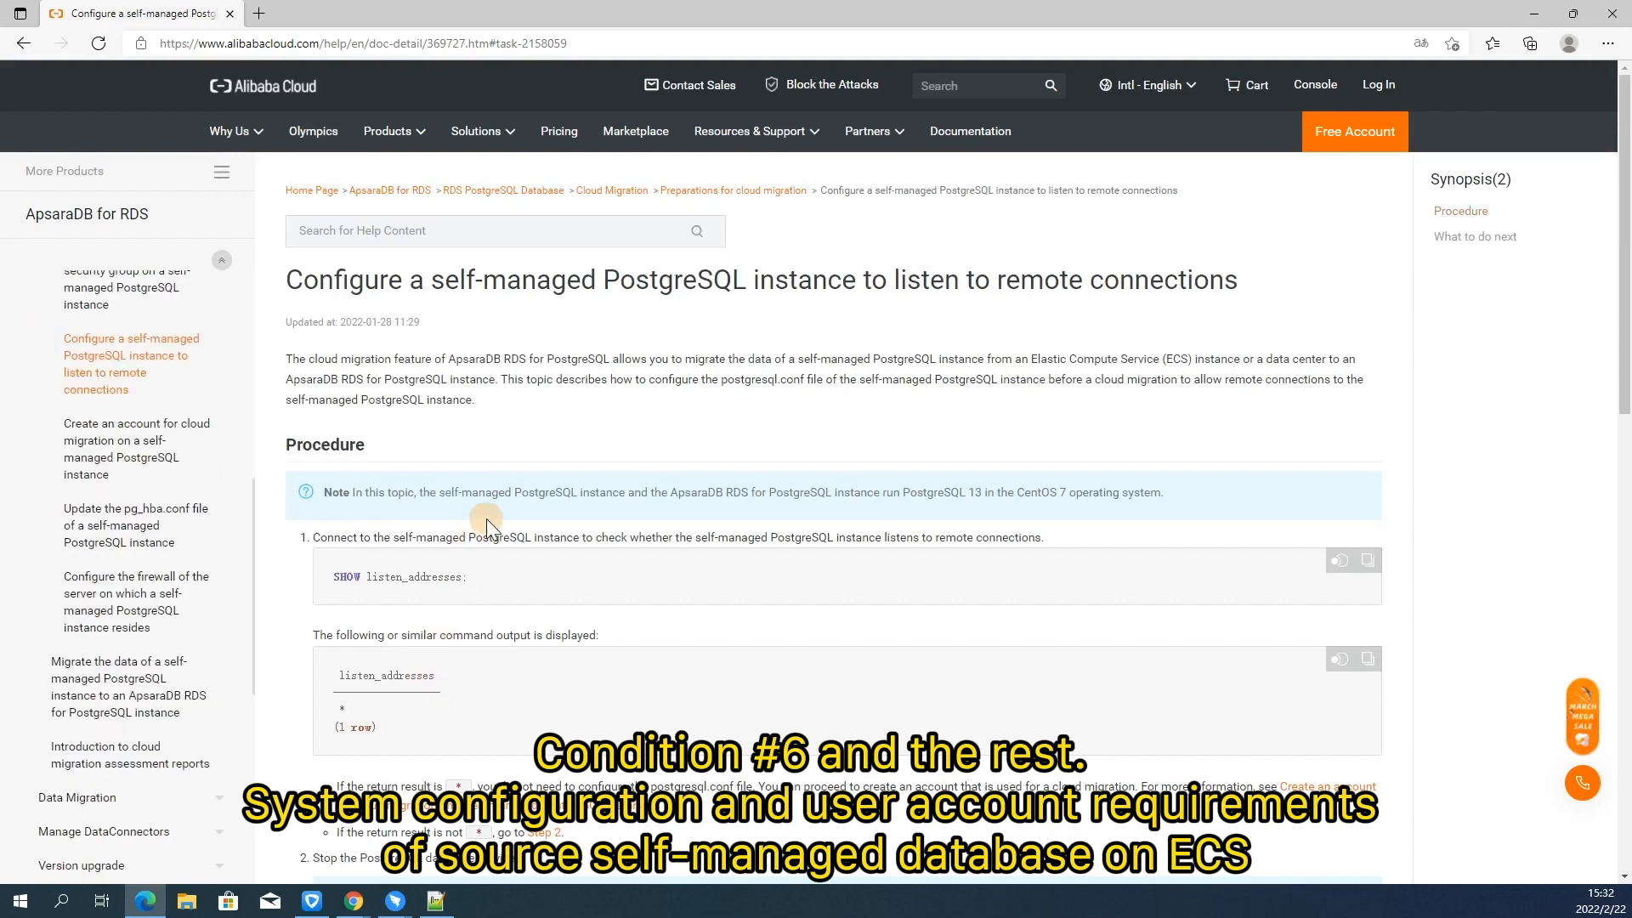
Locate the SHOW listen_addresses check command in the remote-connections guide.
scroll("down", 3)
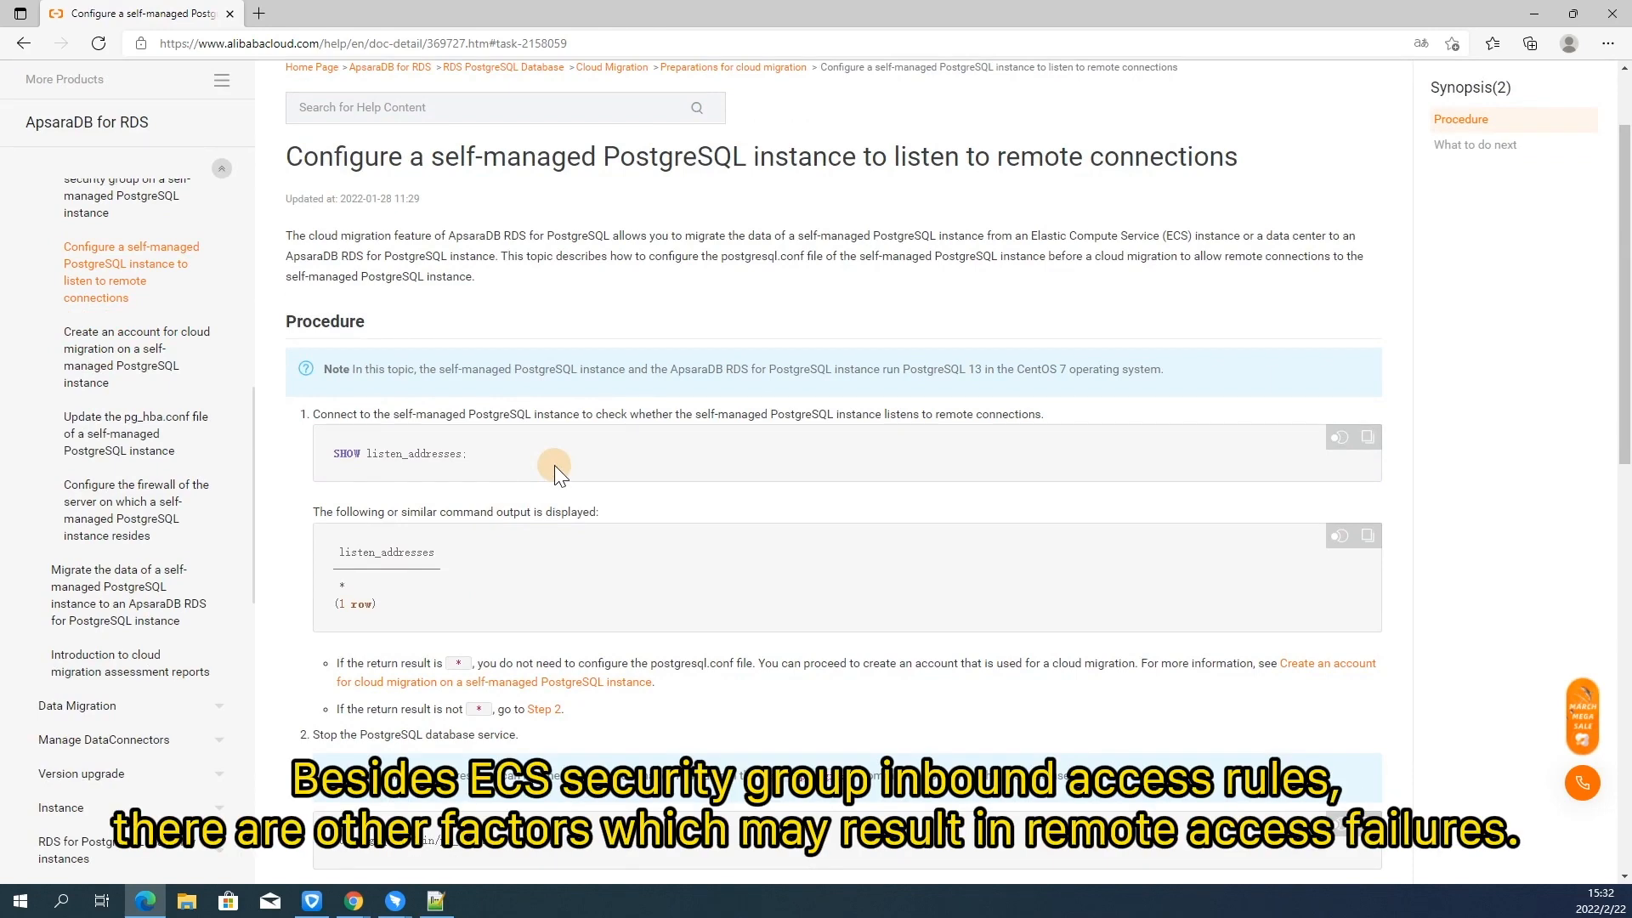
mouse_move(489, 445)
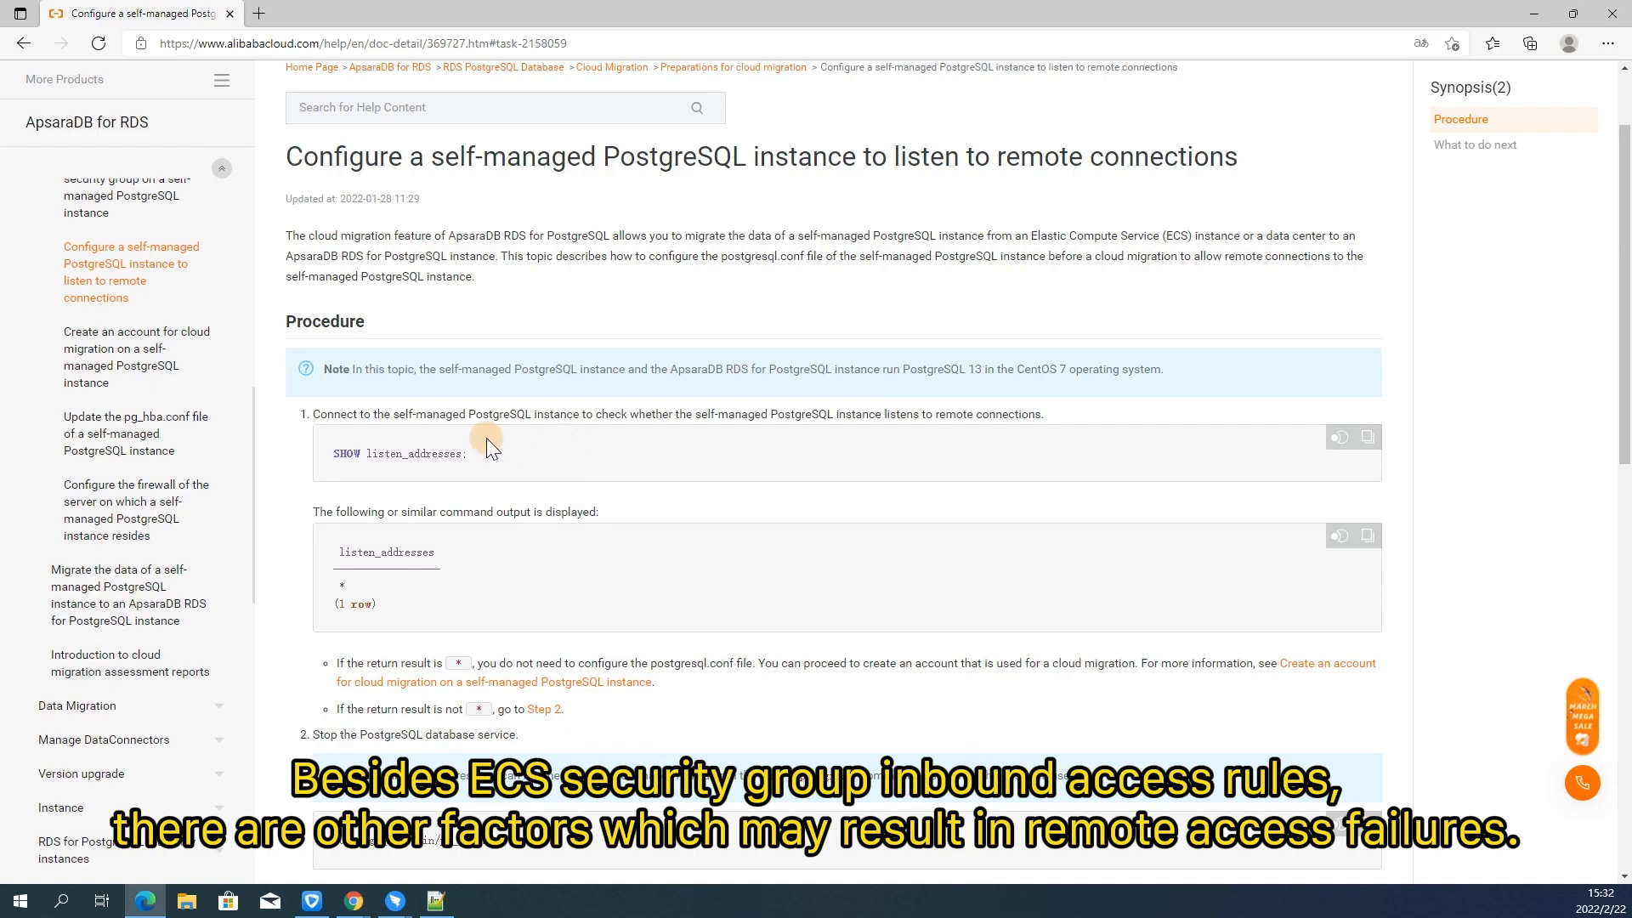
mouse_move(469, 413)
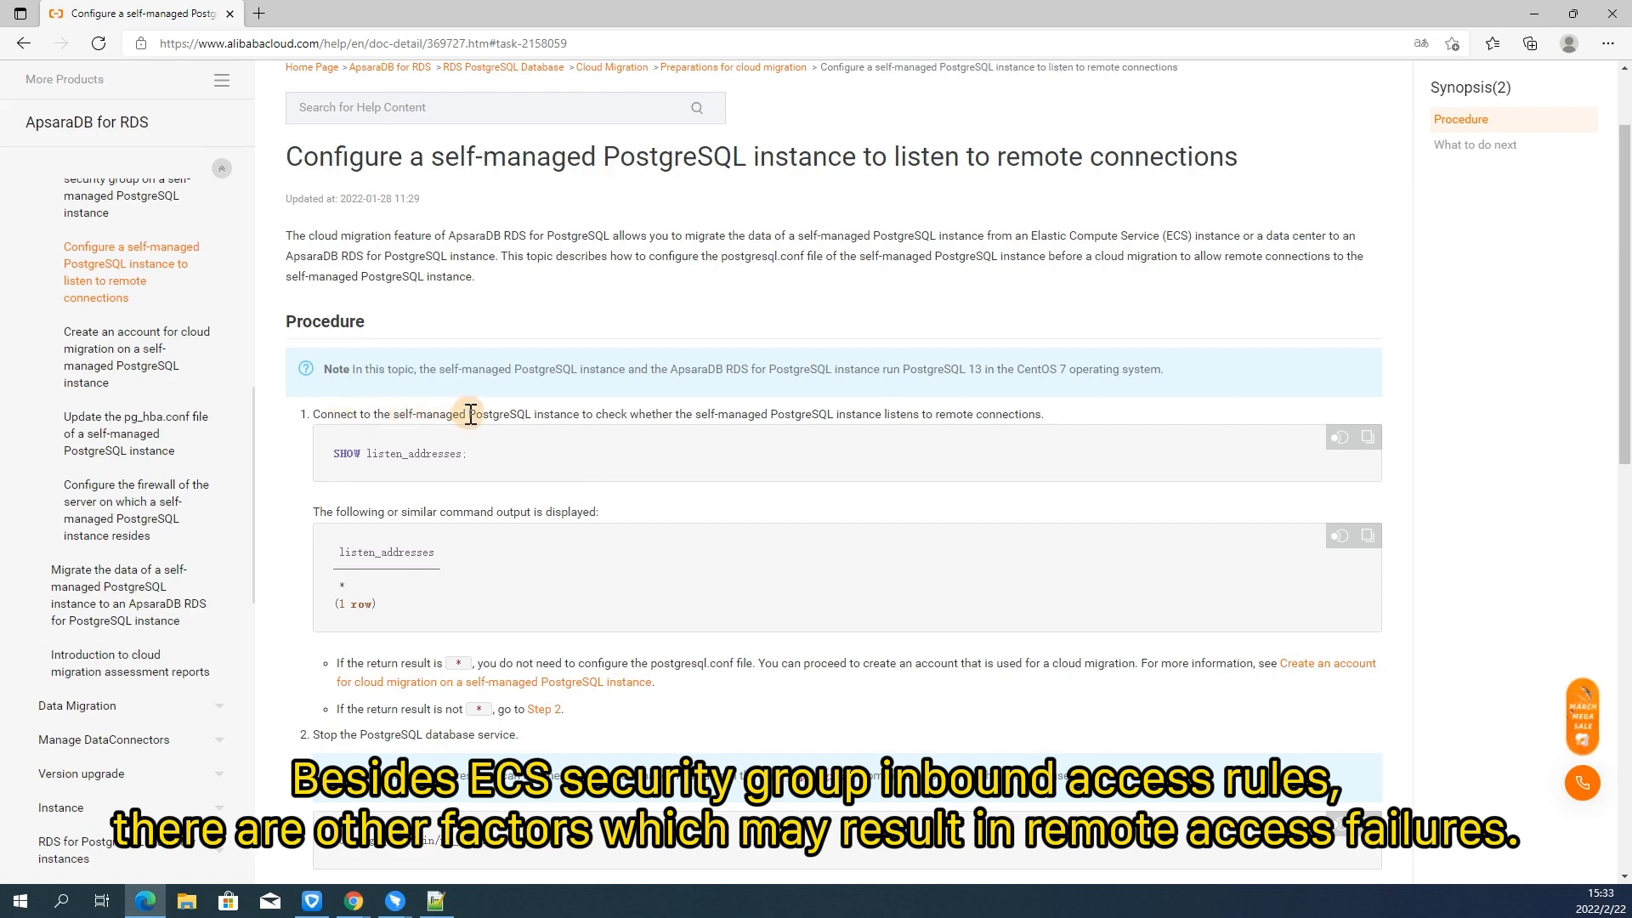
double_click(473, 414)
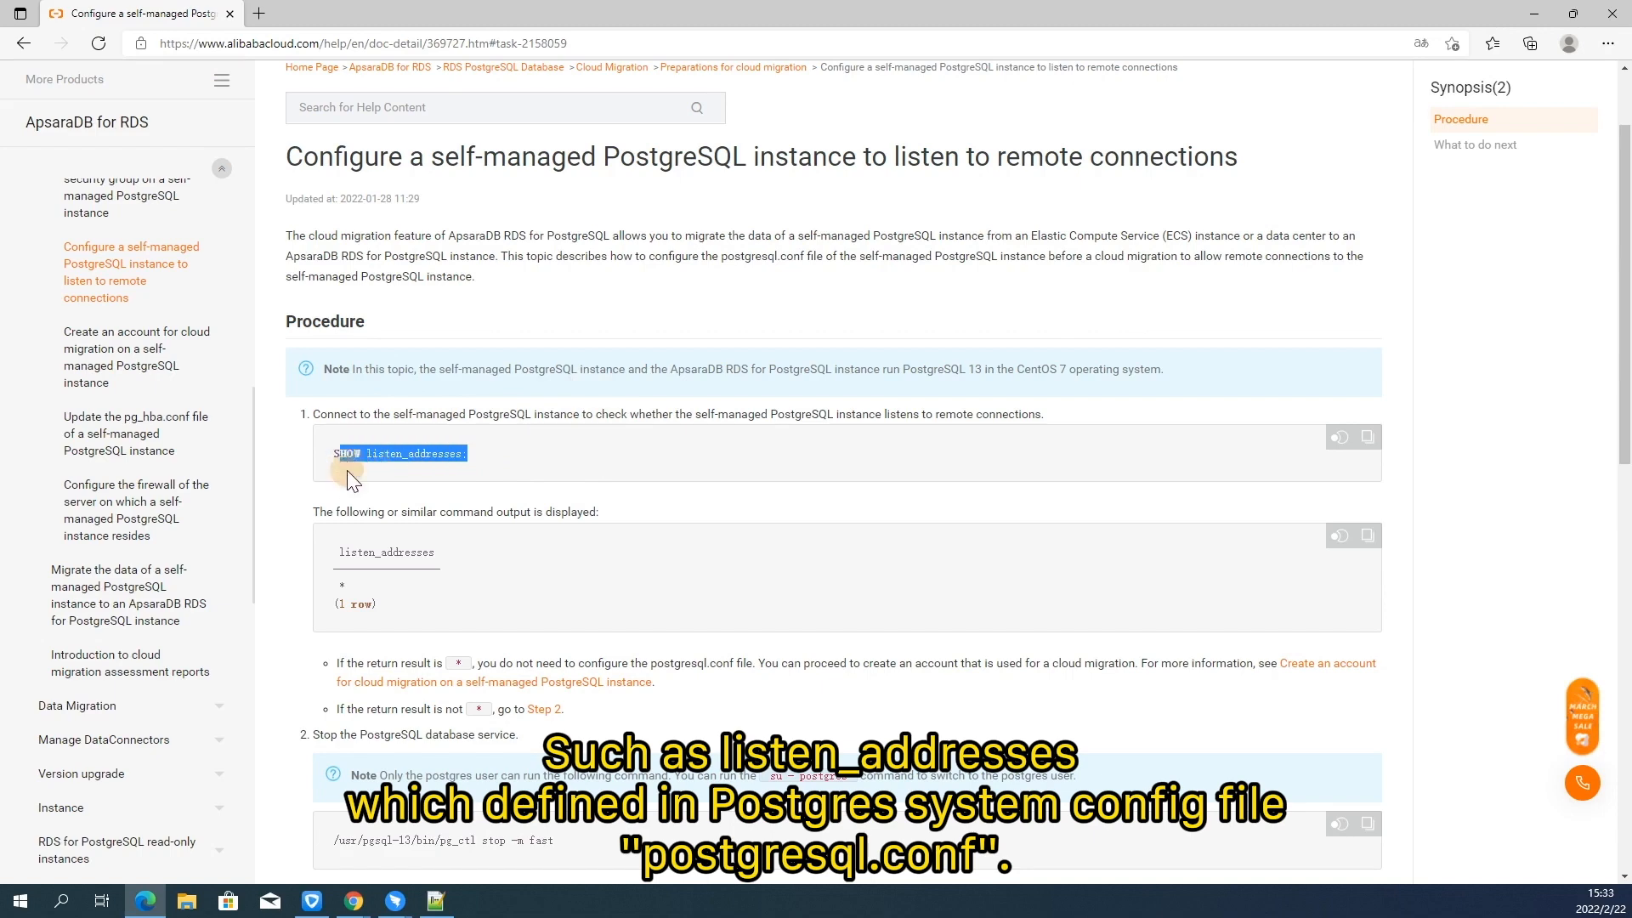
mouse_move(405, 593)
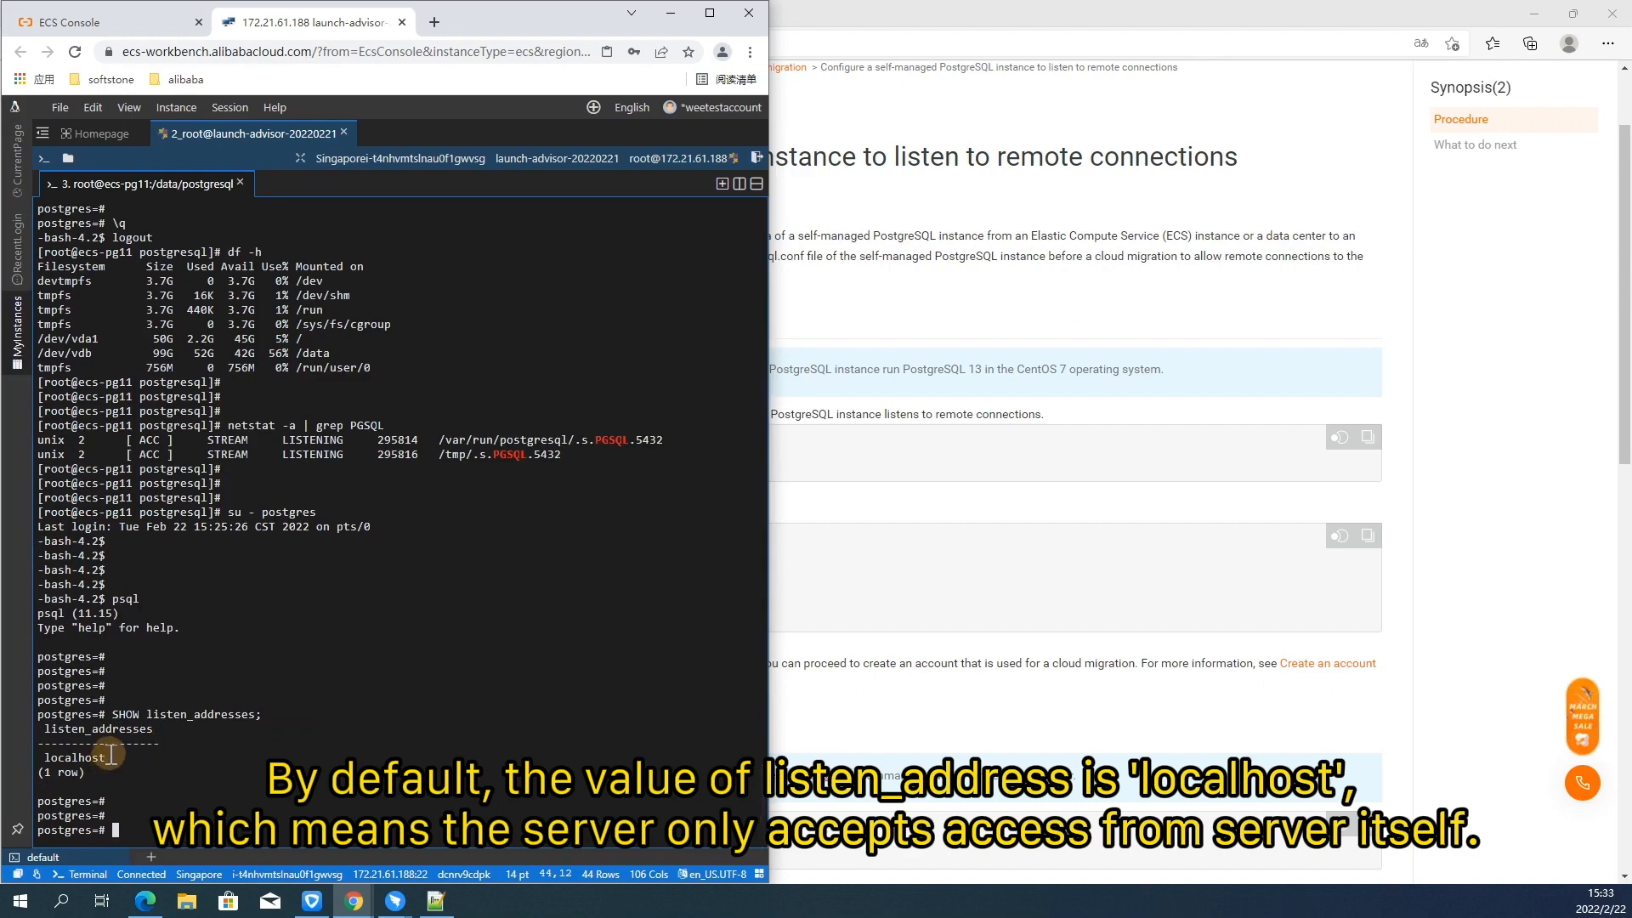
Confirm listen_addresses is localhost and read the guide's step for changing it.
double_click(65, 758)
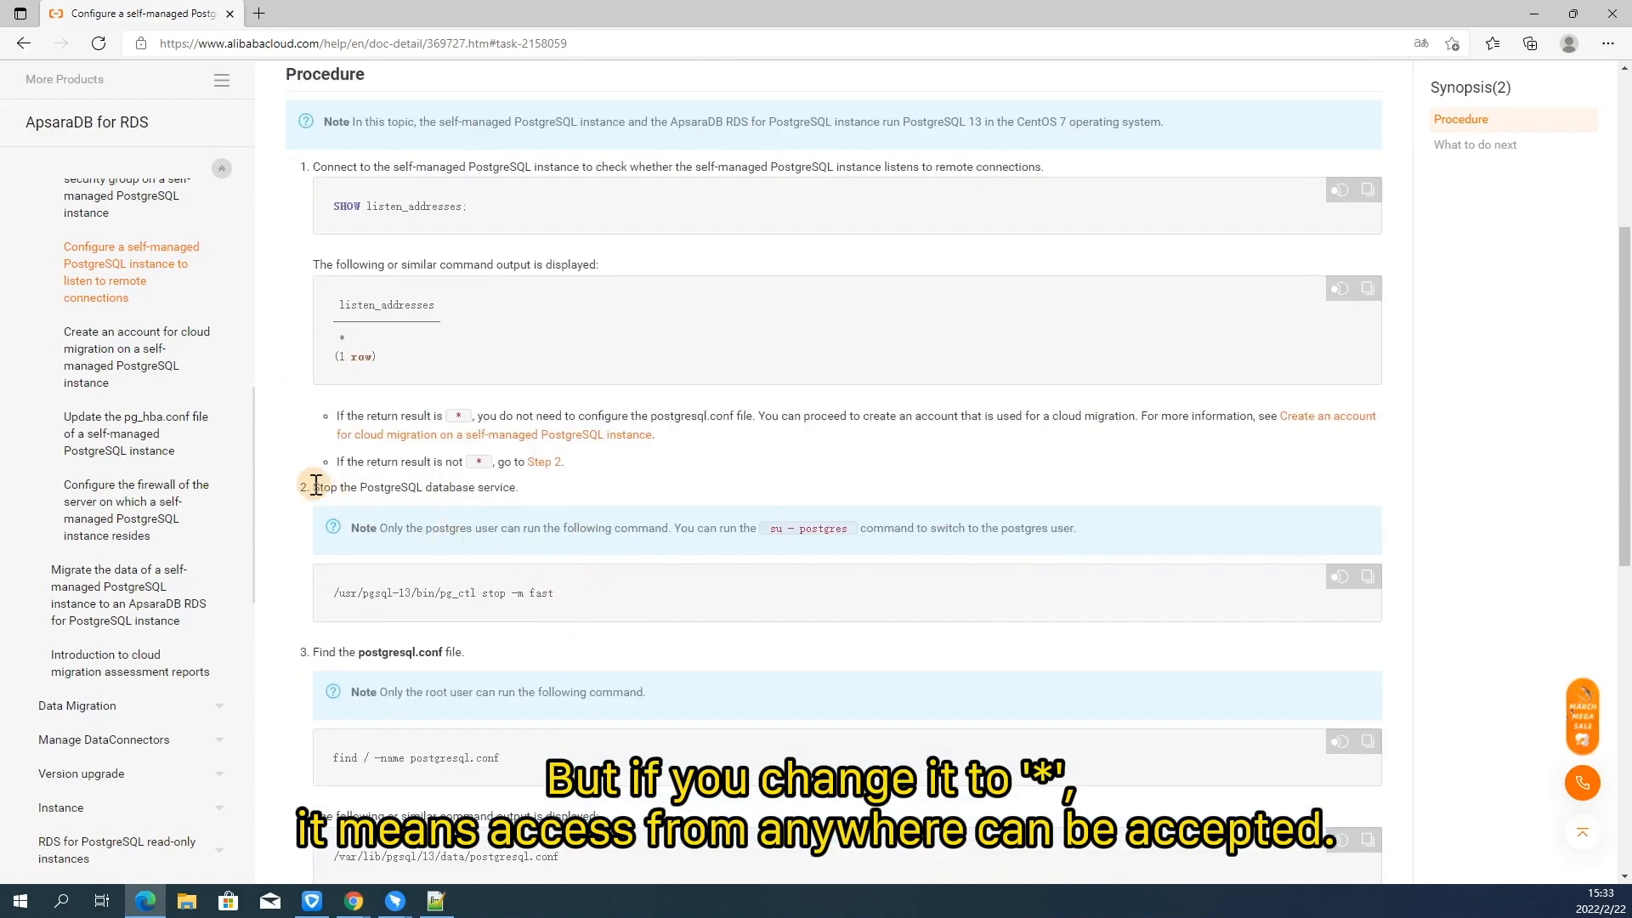
mouse_move(369, 486)
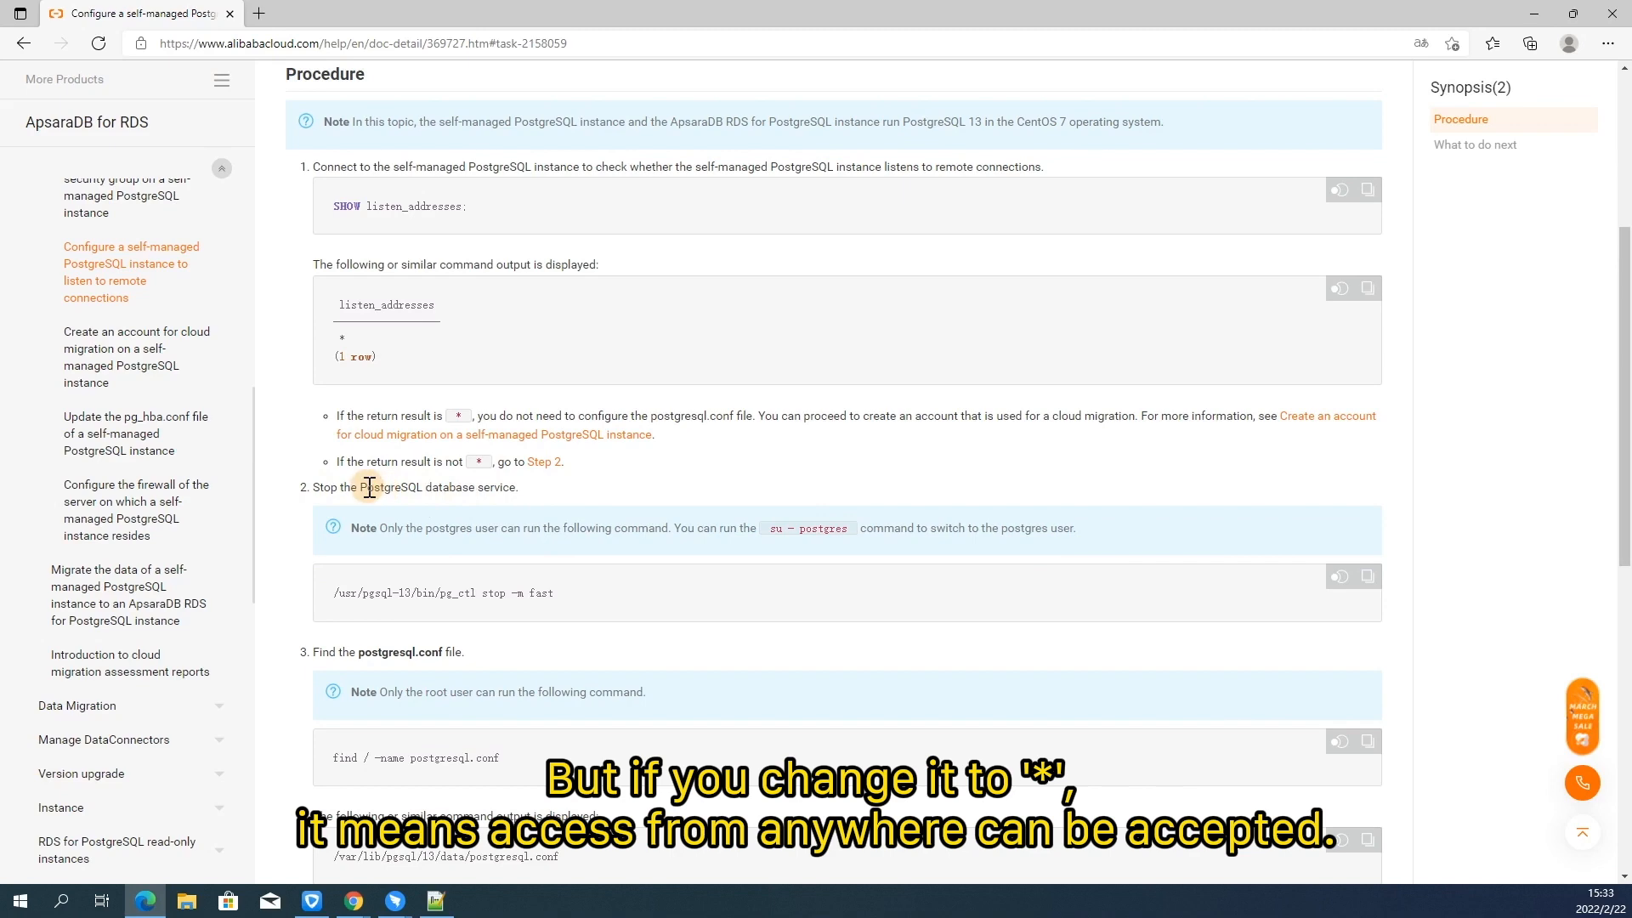
scroll("down", 3)
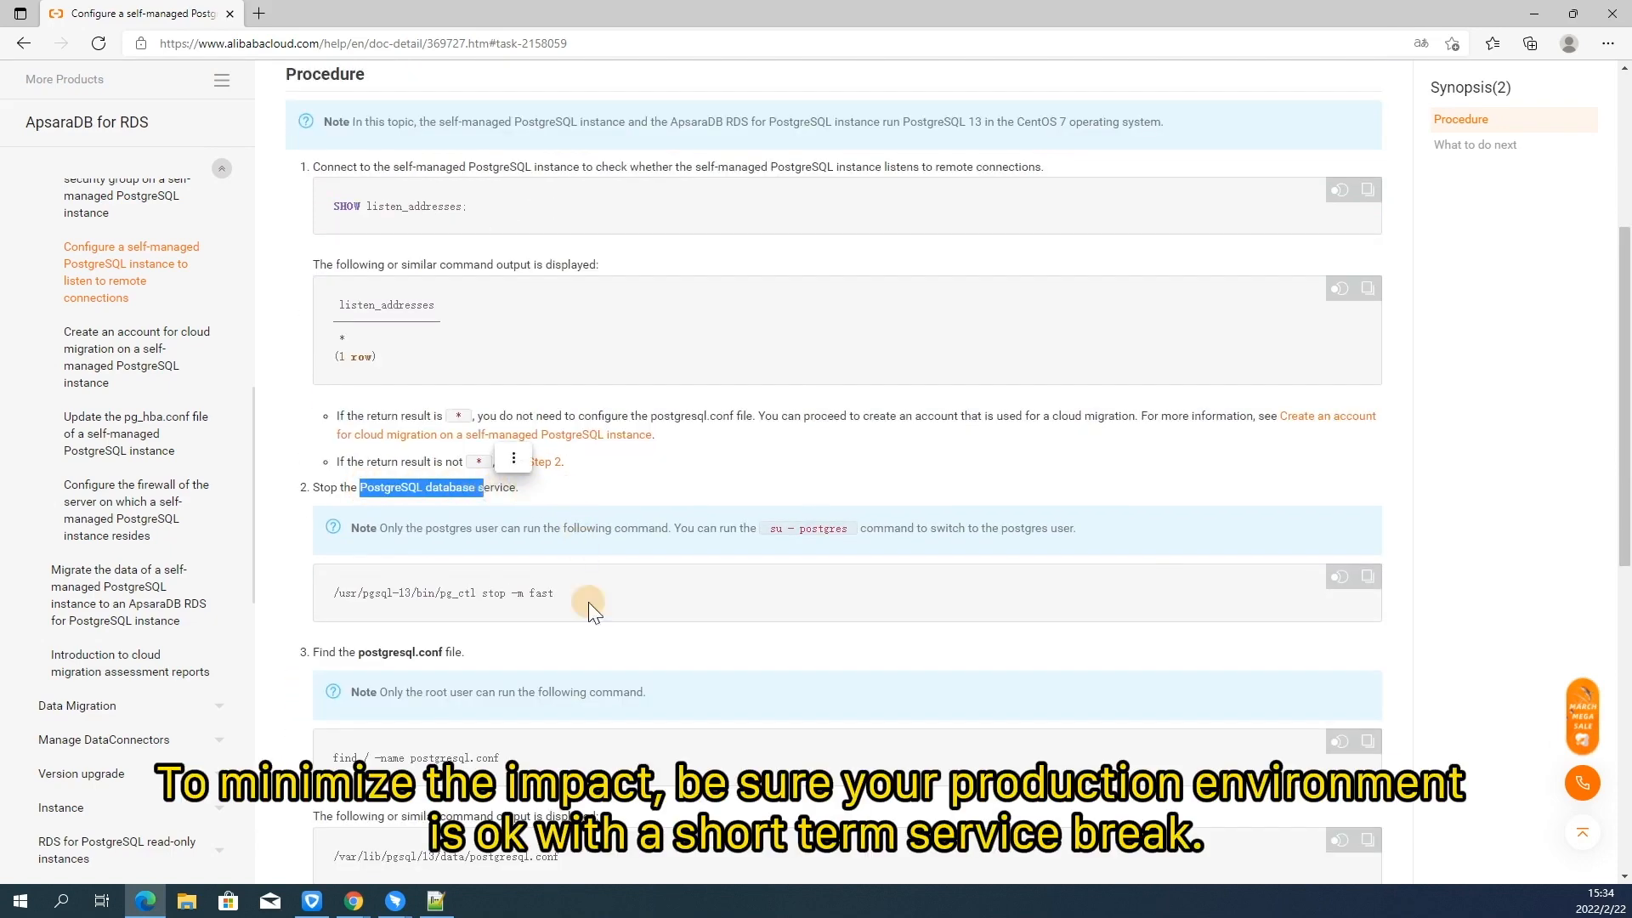
scroll("down", 3)
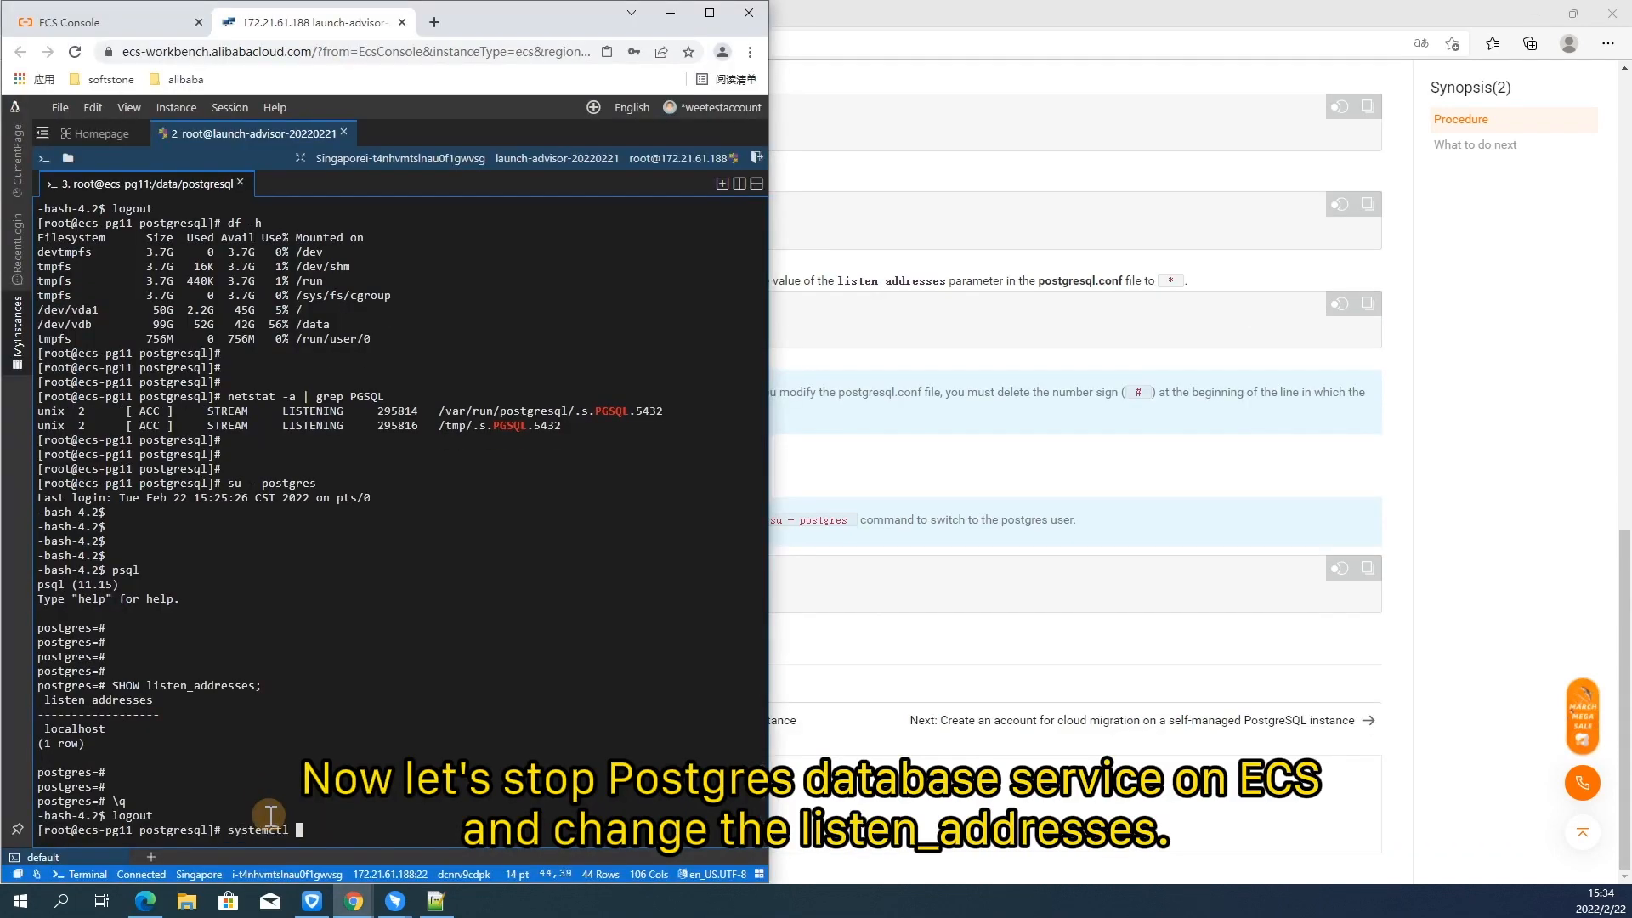
Stop PostgreSQL 11 and copy the located postgresql.conf path into the vi command.
type("stop postgresql-11")
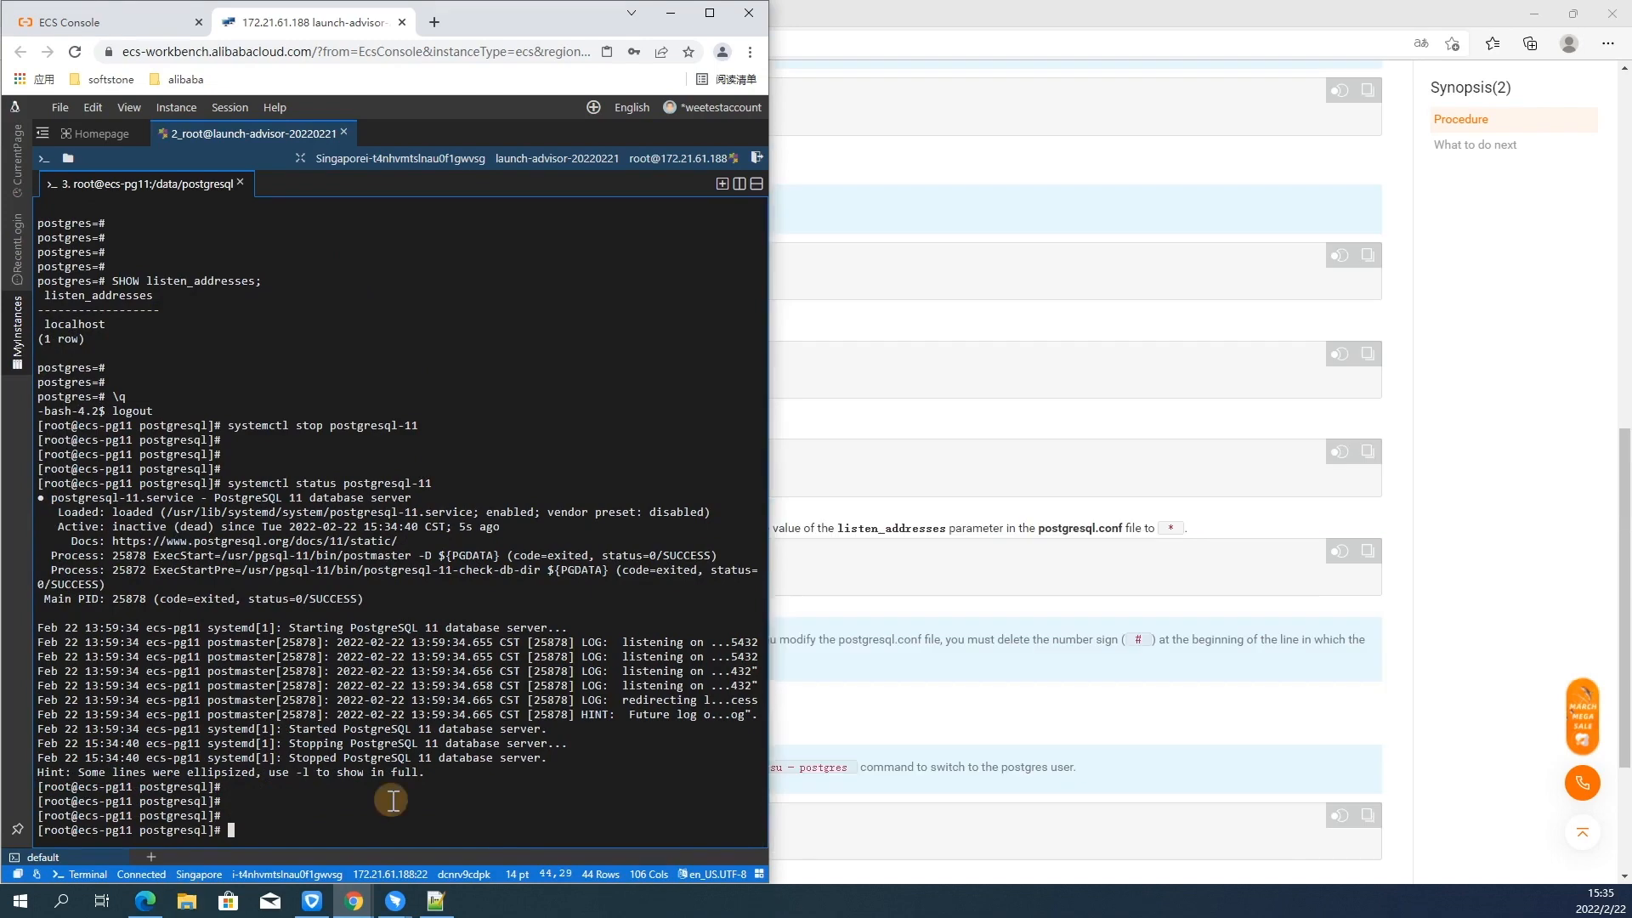
right_click(359, 542)
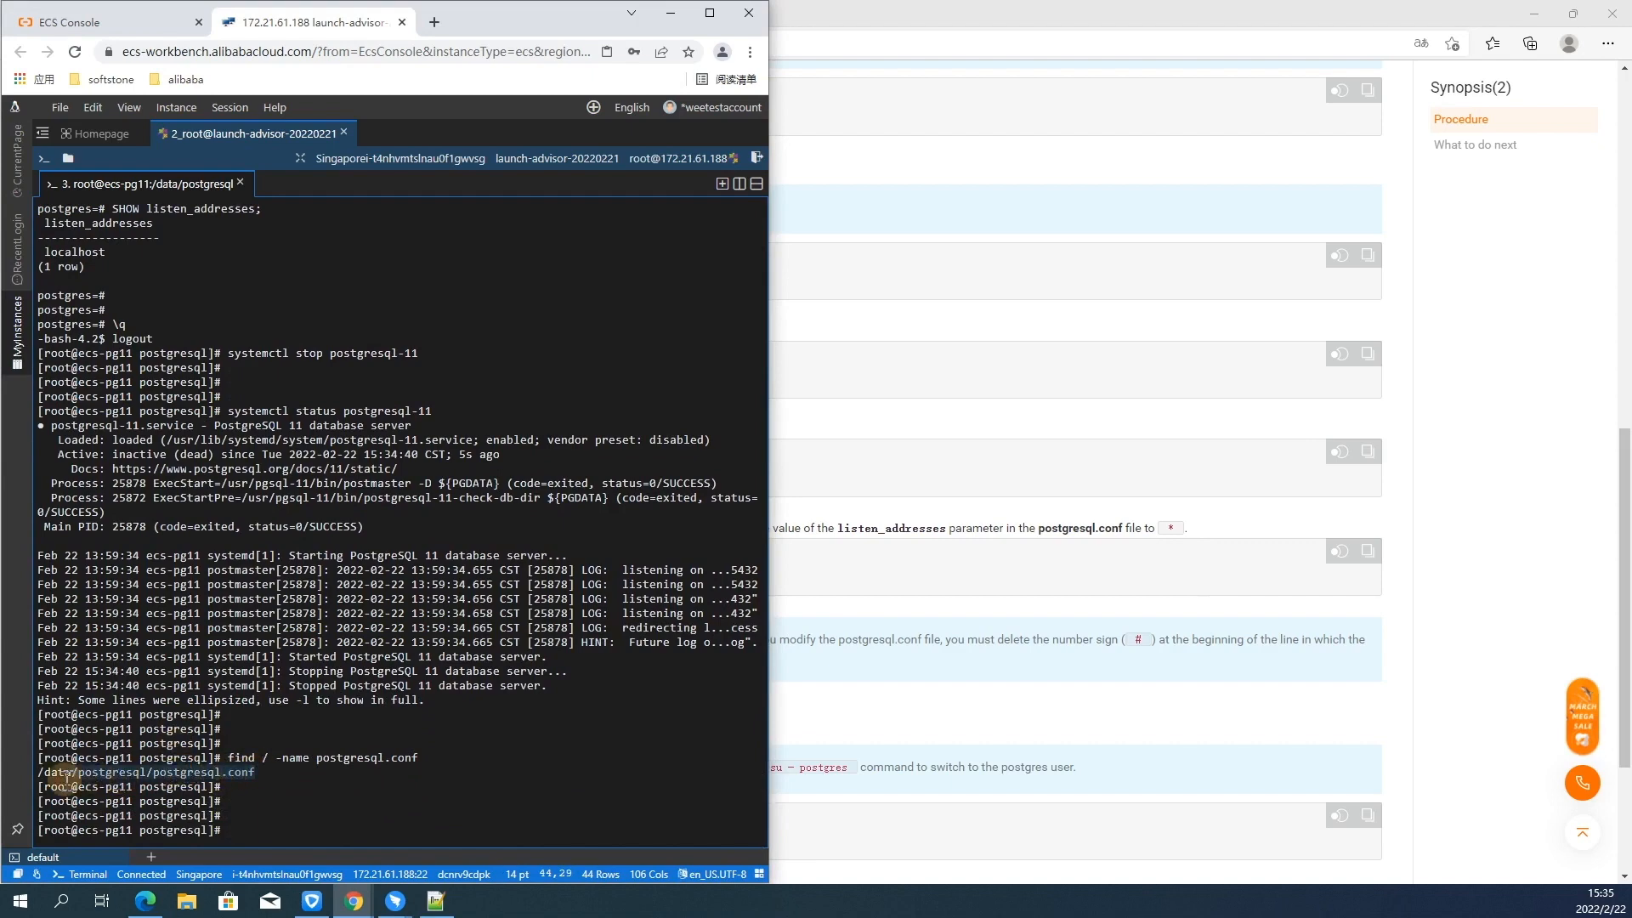
right_click(168, 503)
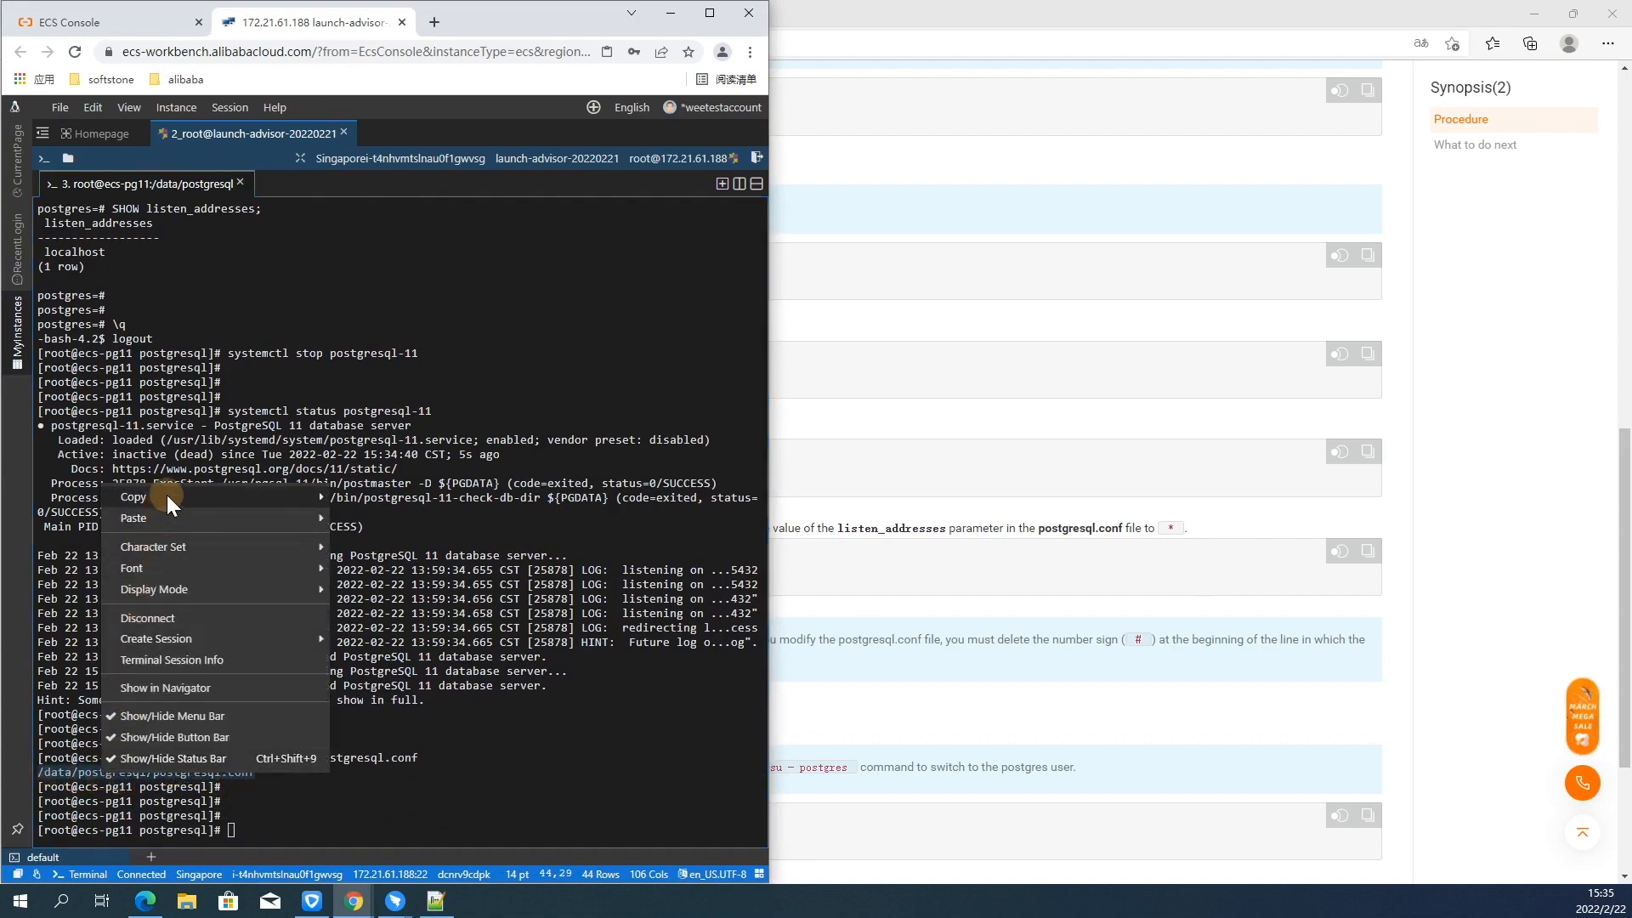
left_click(131, 496)
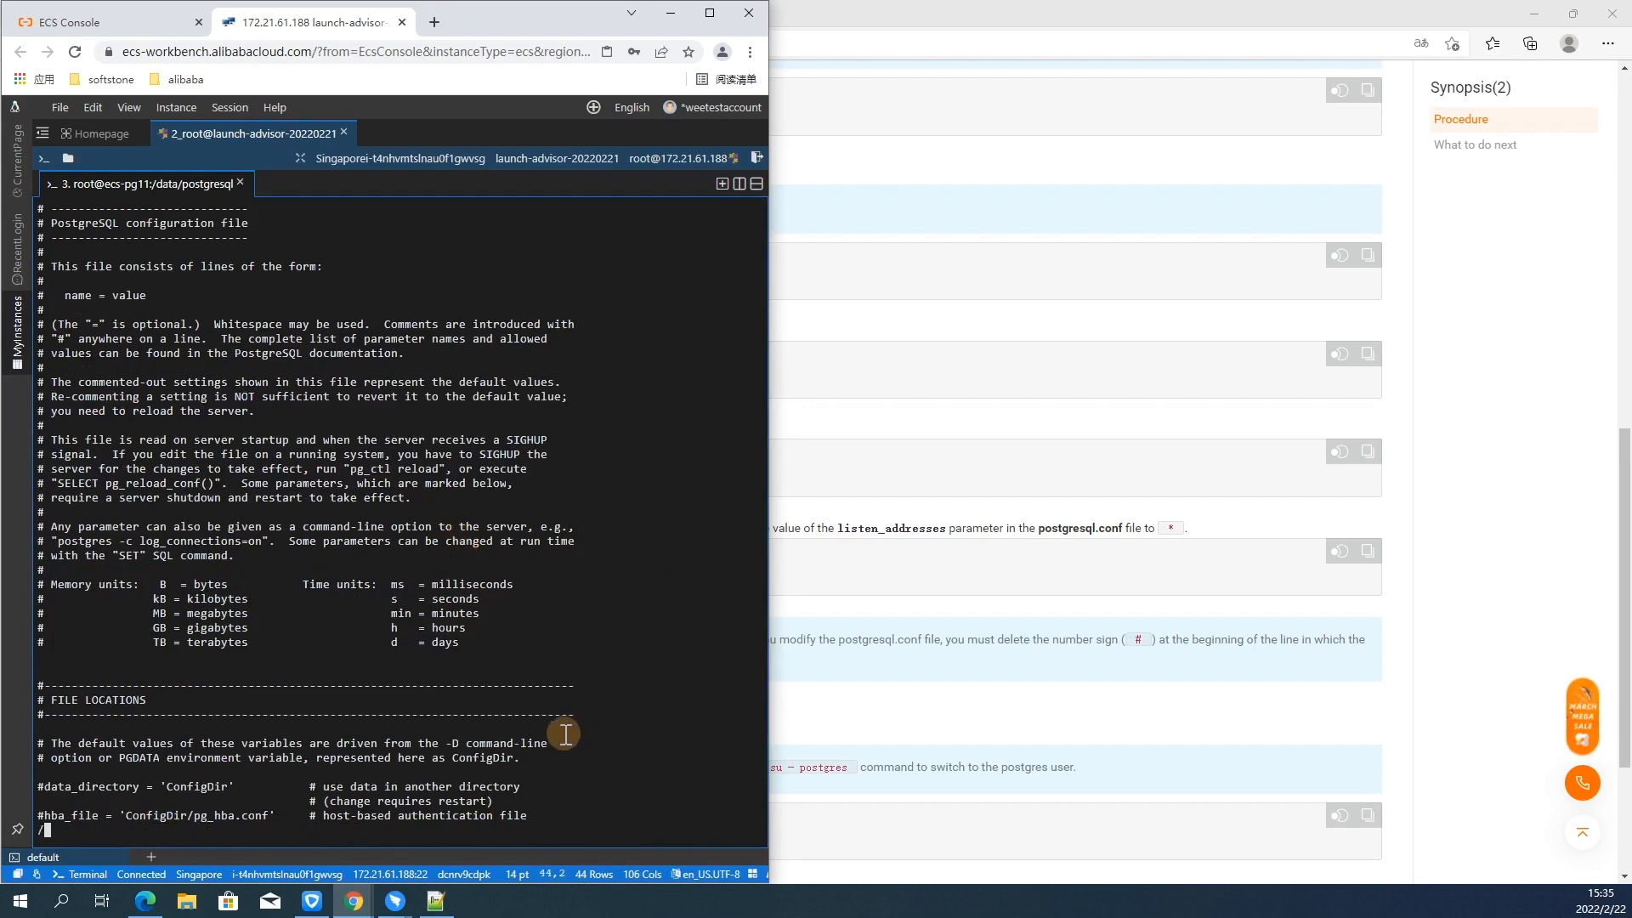
right_click(516, 504)
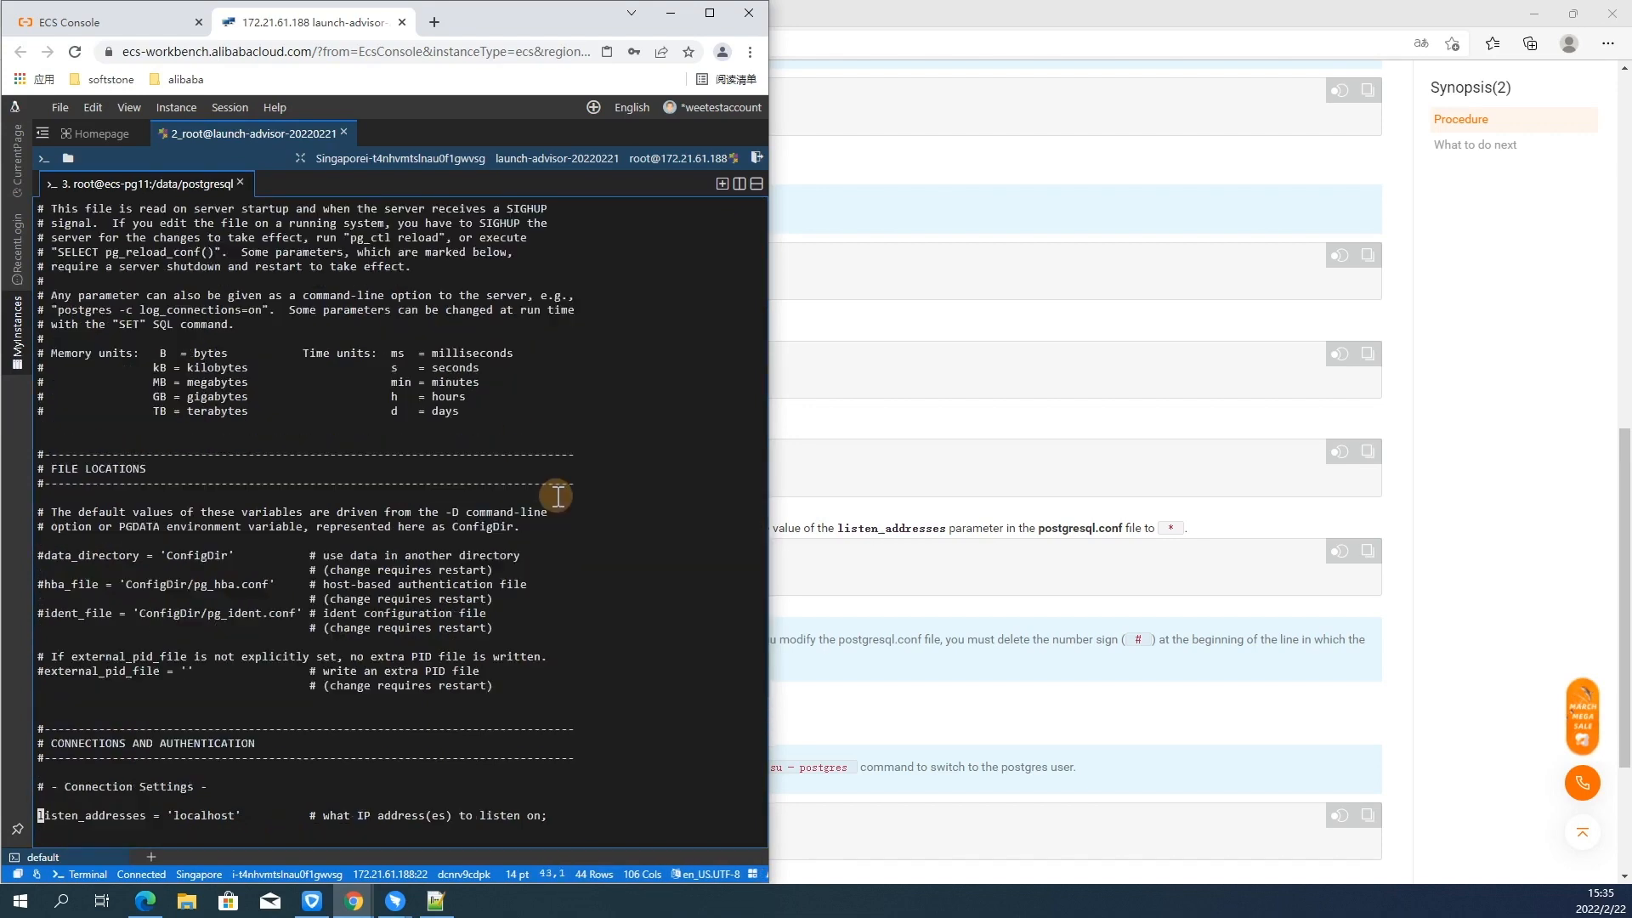
Edit the listen_addresses line in postgresql.conf and save with :x.
scroll("down", 3)
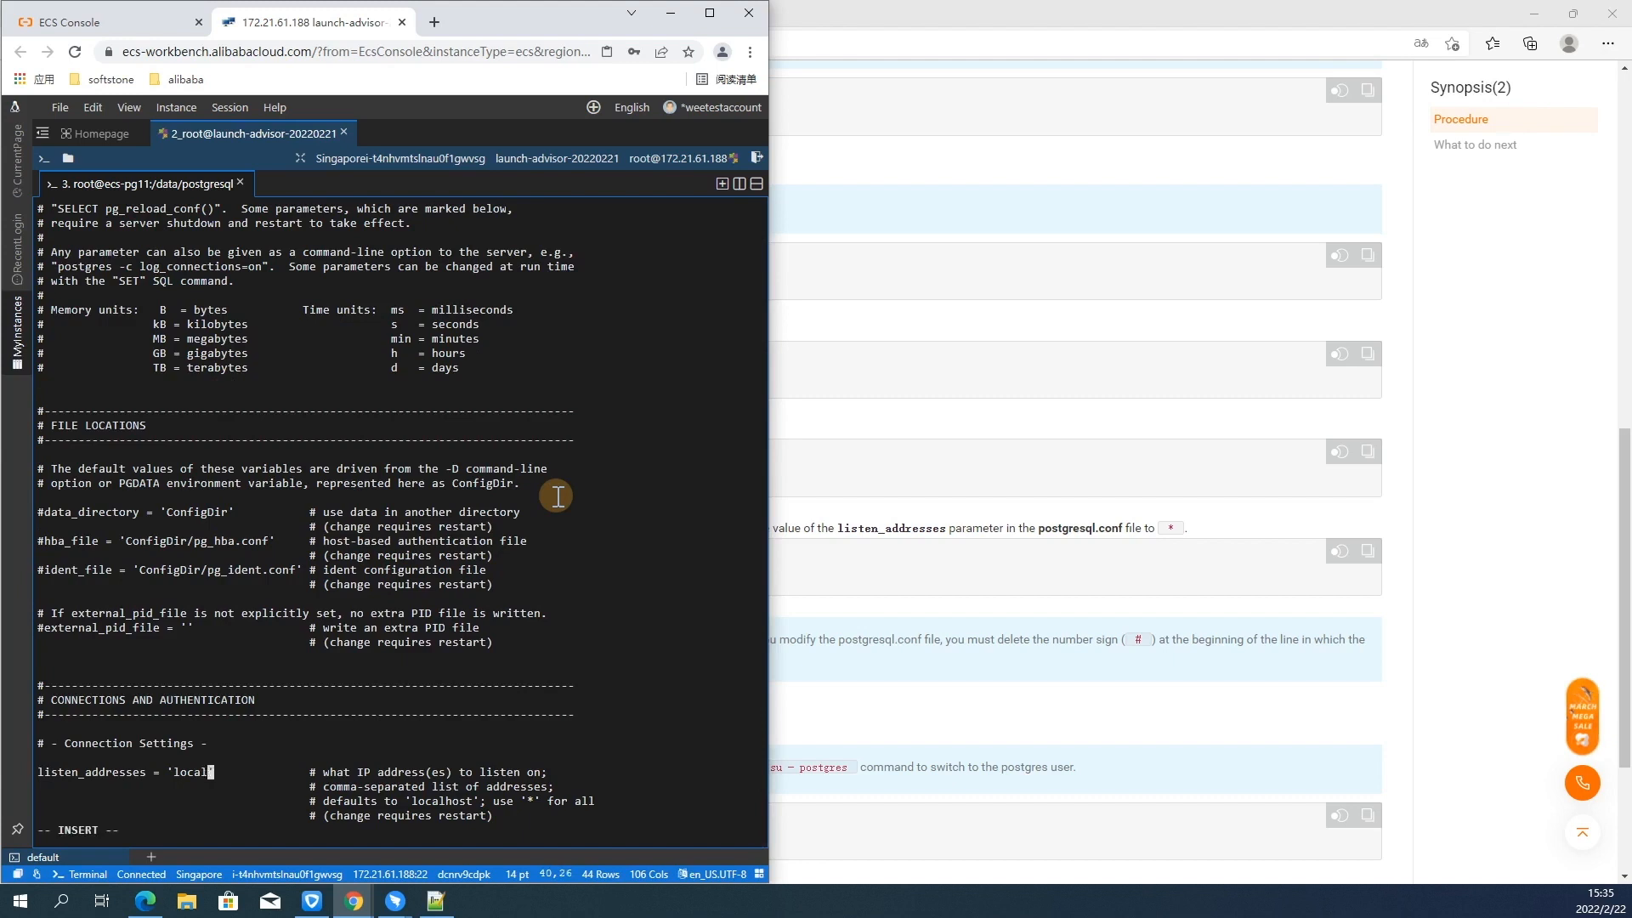
key("BackSpace")
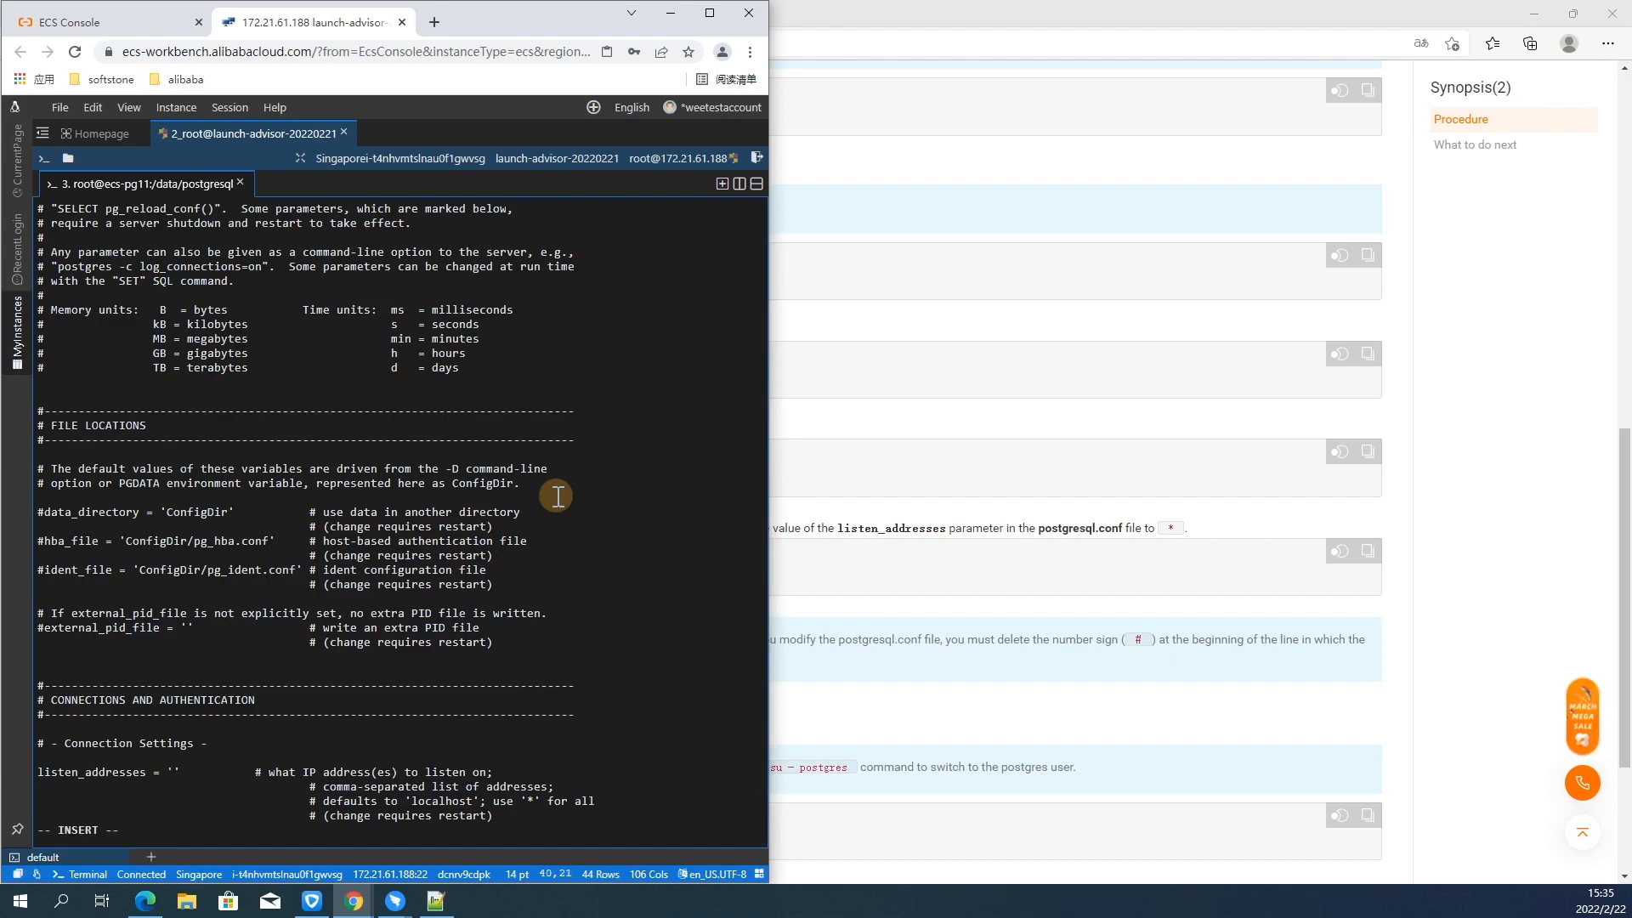
type(":x")
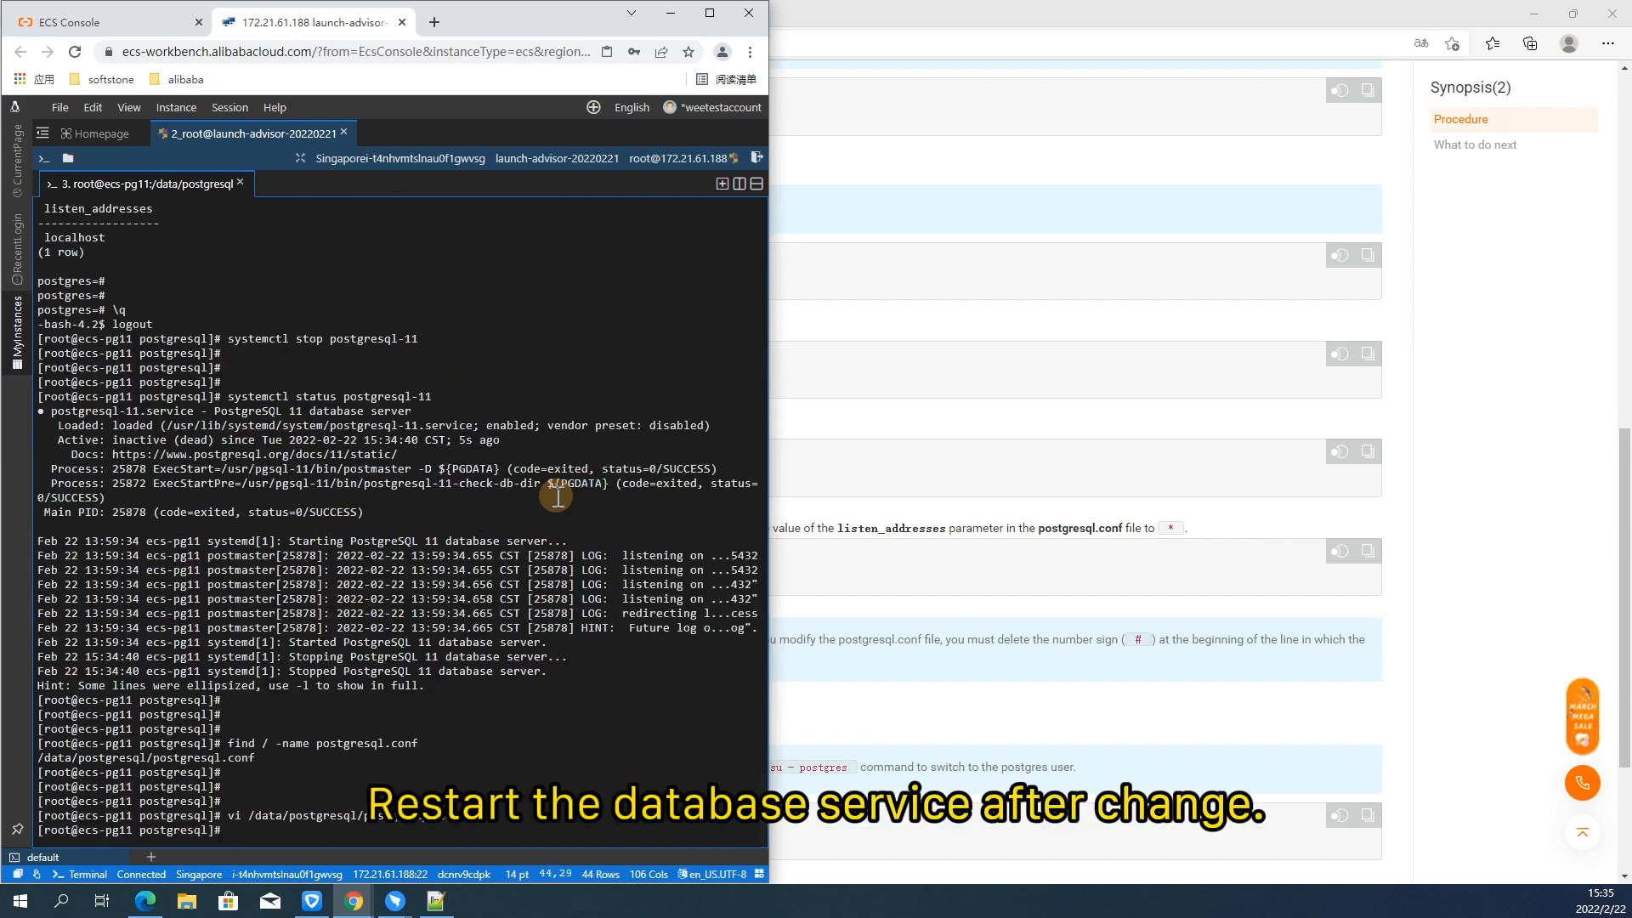
Start and check postgresql-11 with systemctl, then run SHOW listen_addresses; in psql.
type("sy")
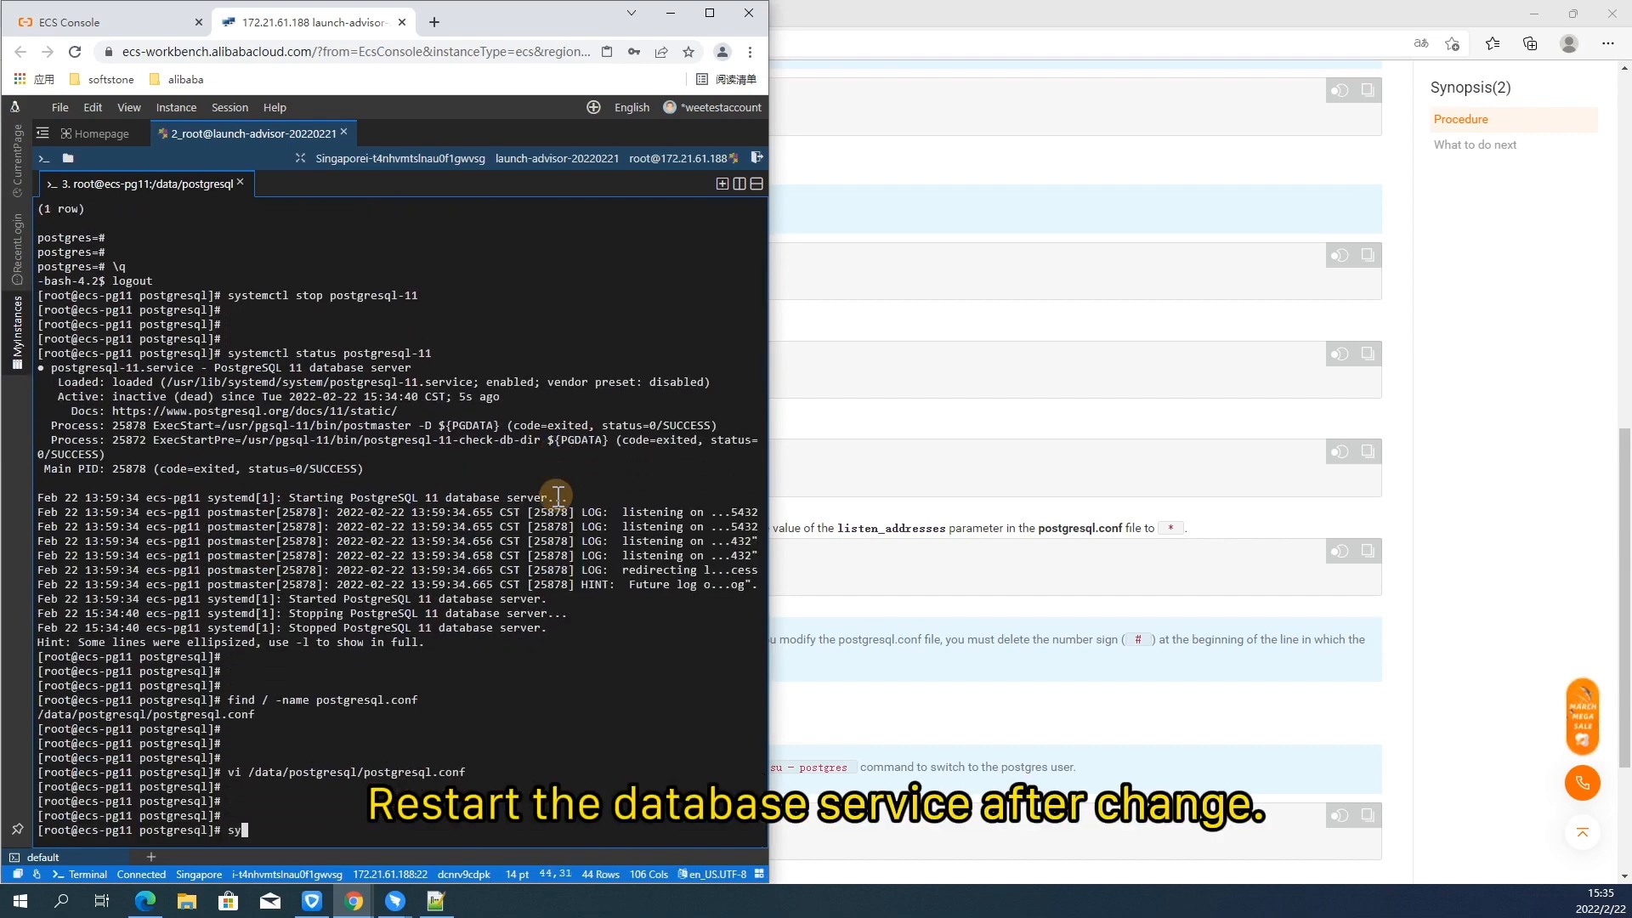
type("systemctl start postgresql-11")
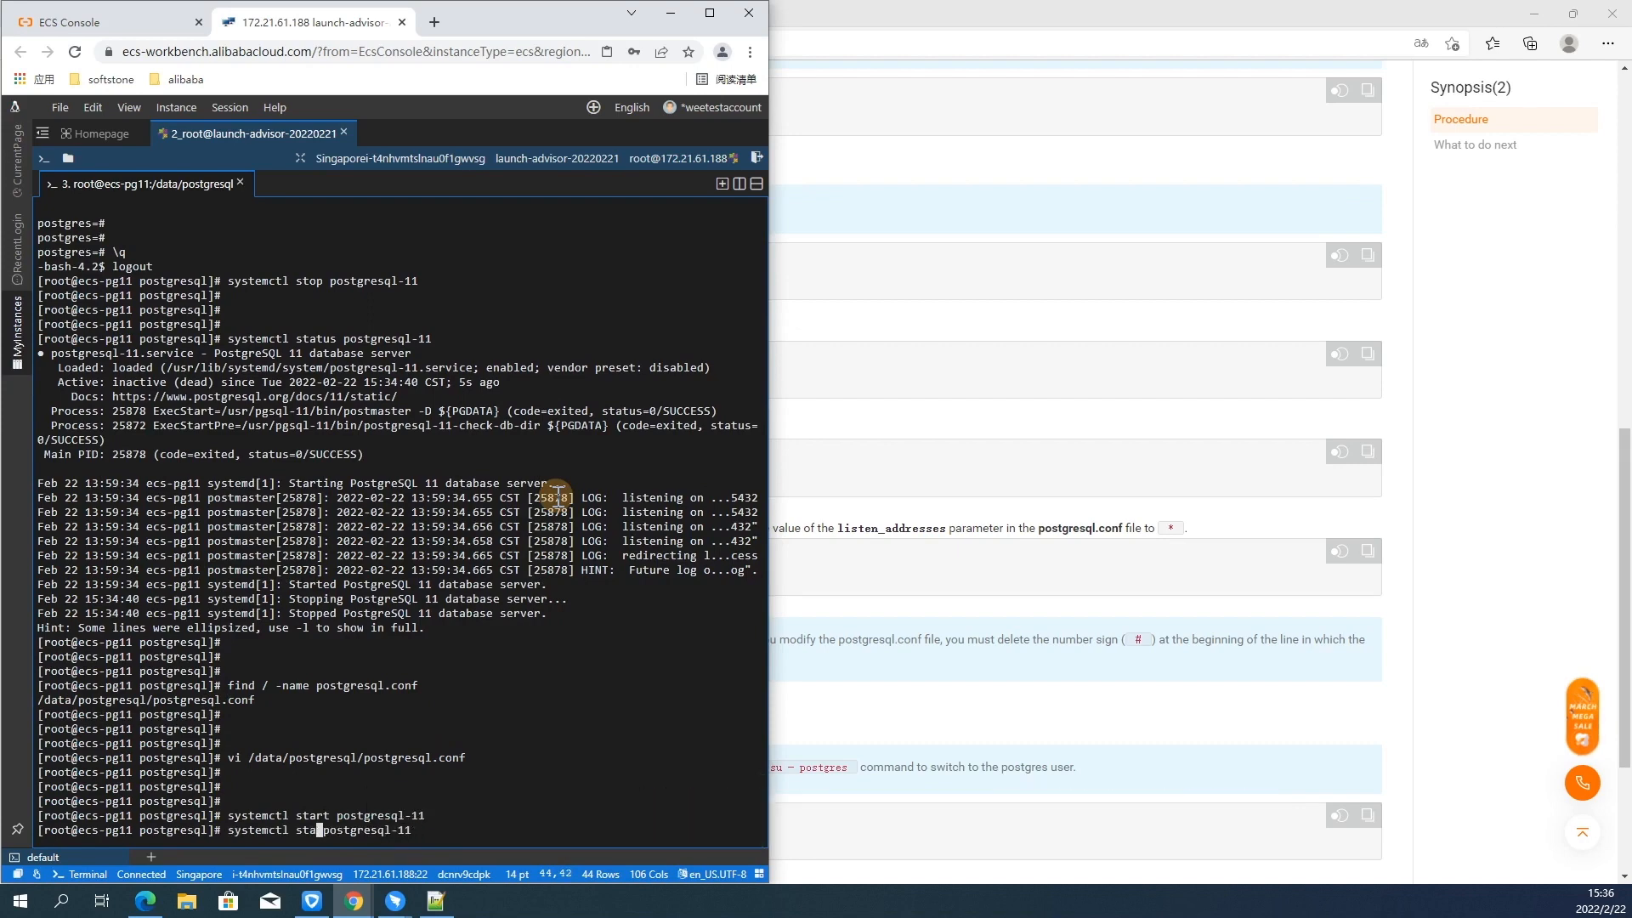
key("Return")
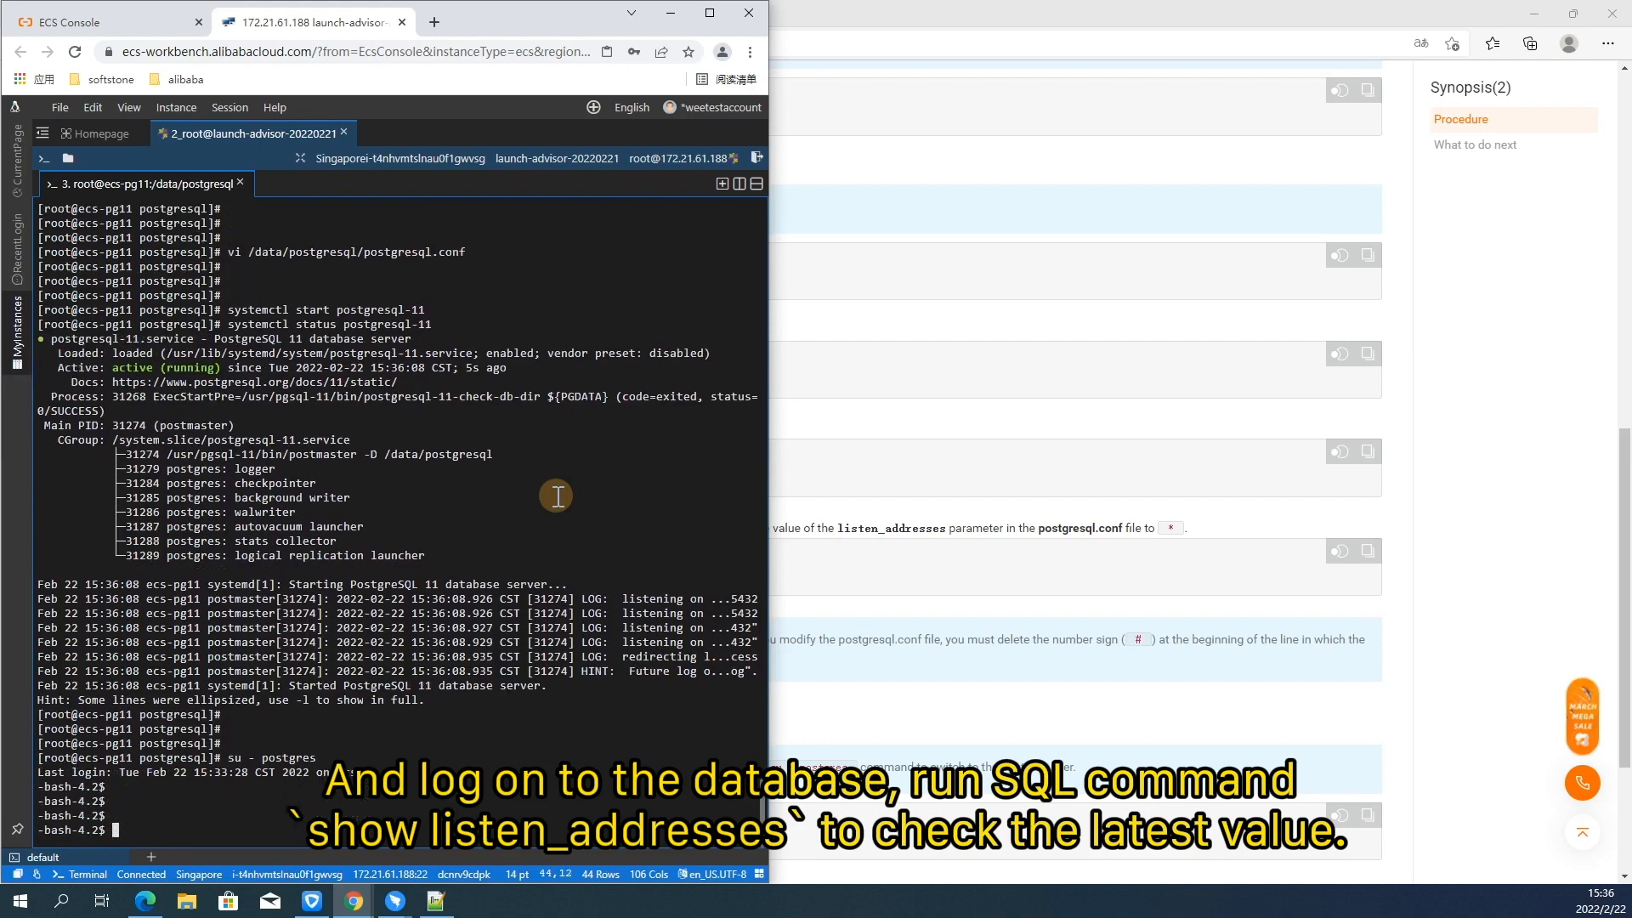
type("ps")
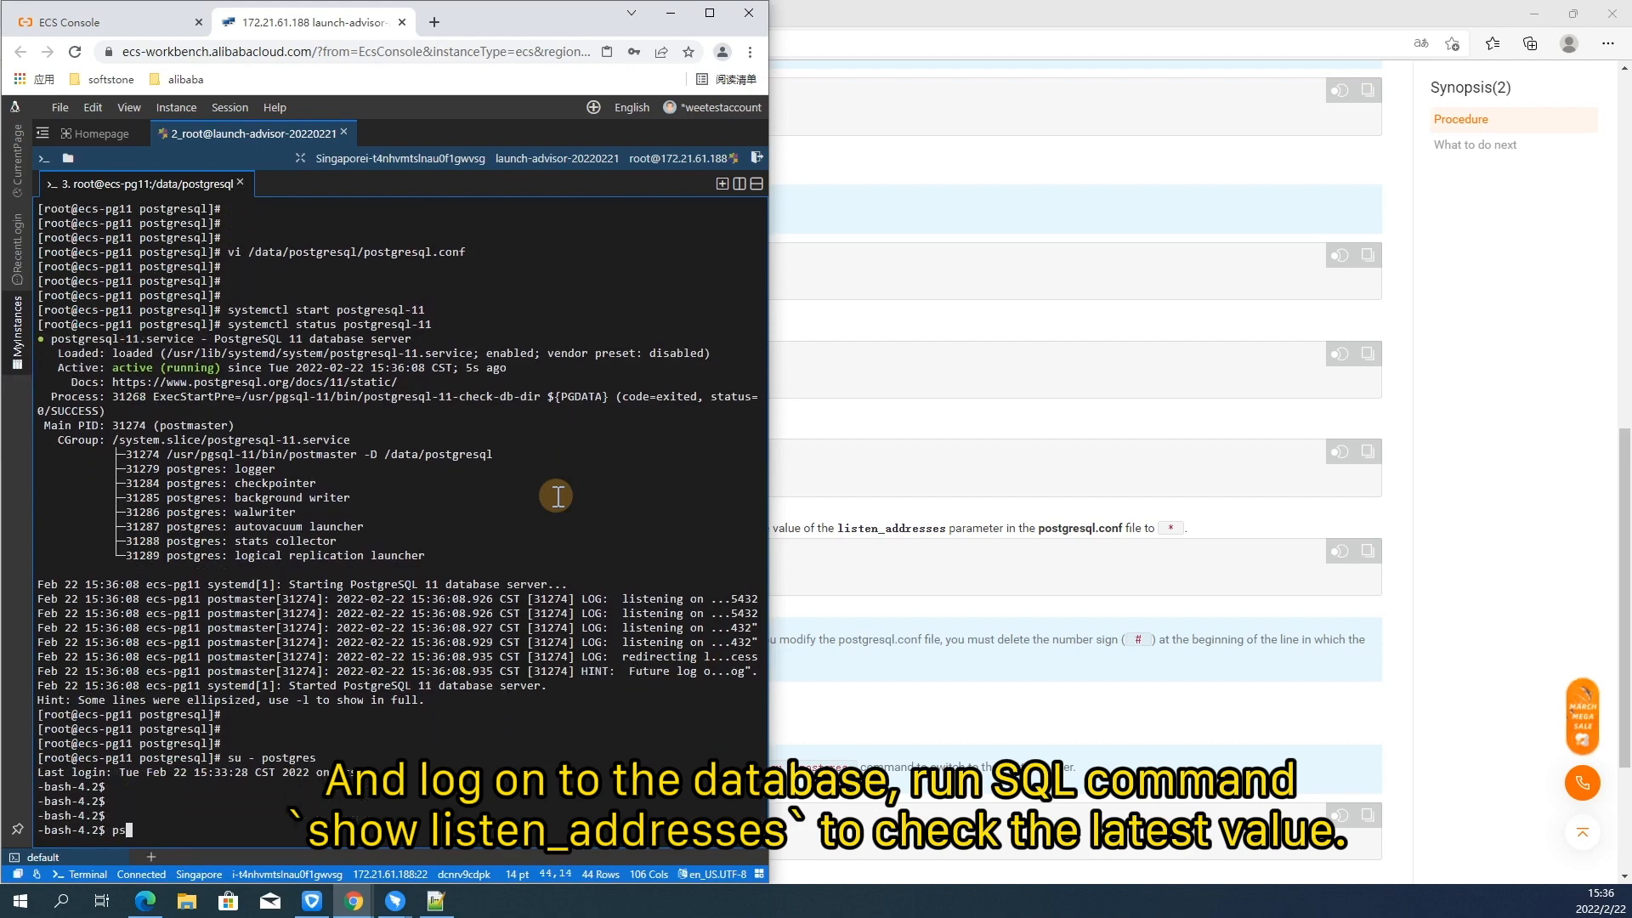
type("psql")
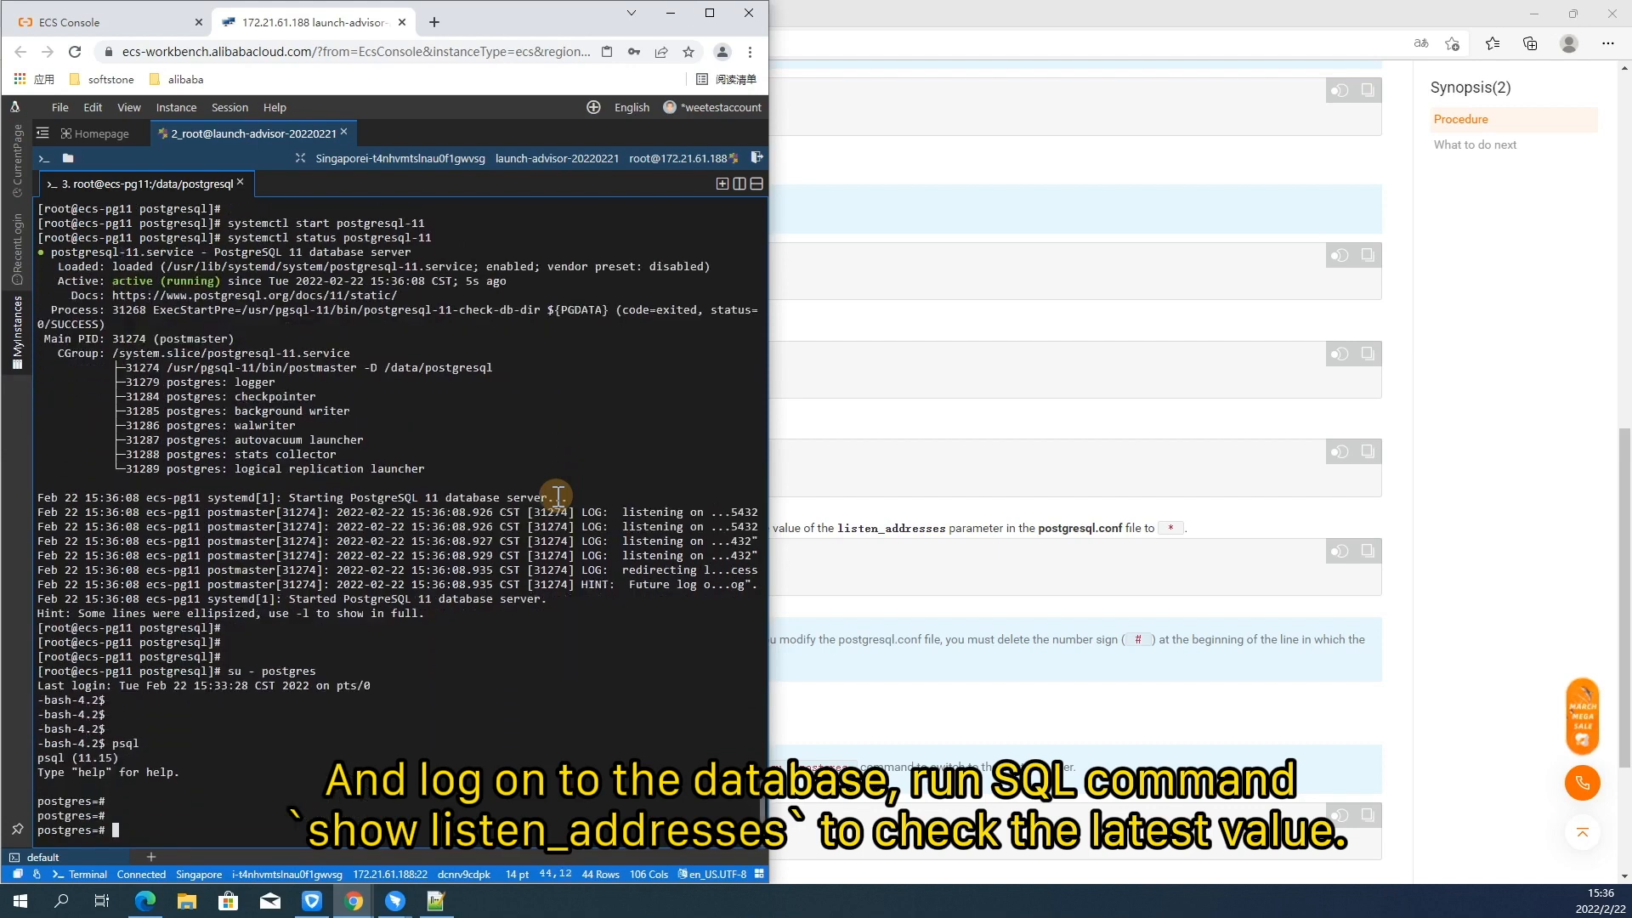
type("SHOW listen_addresses;")
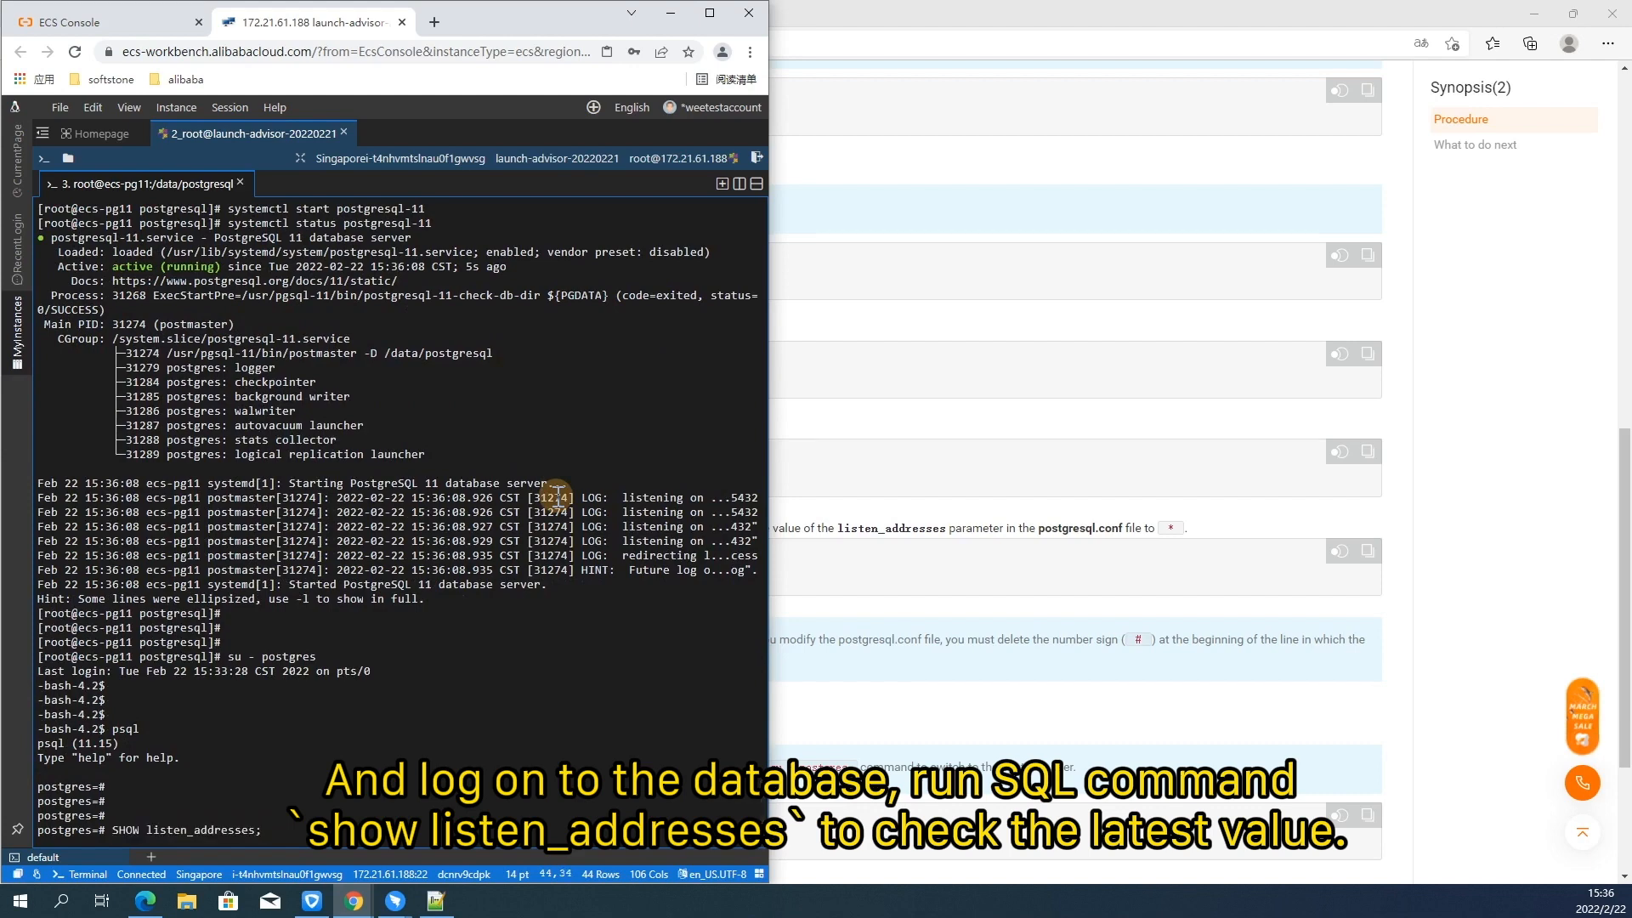
key("Return")
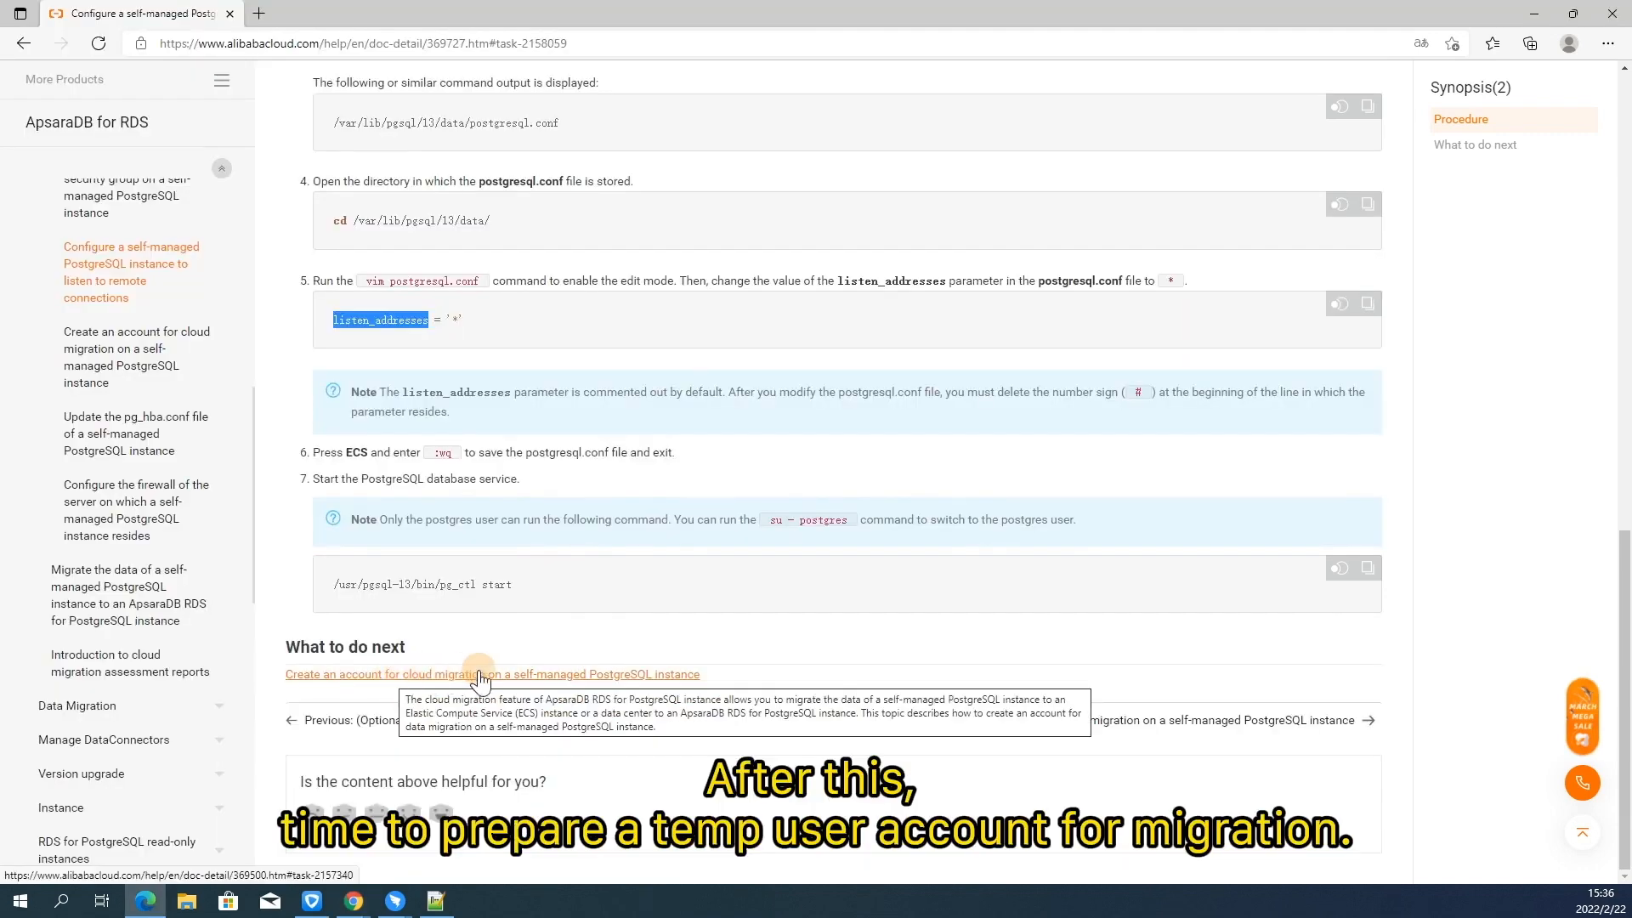
left_click(465, 673)
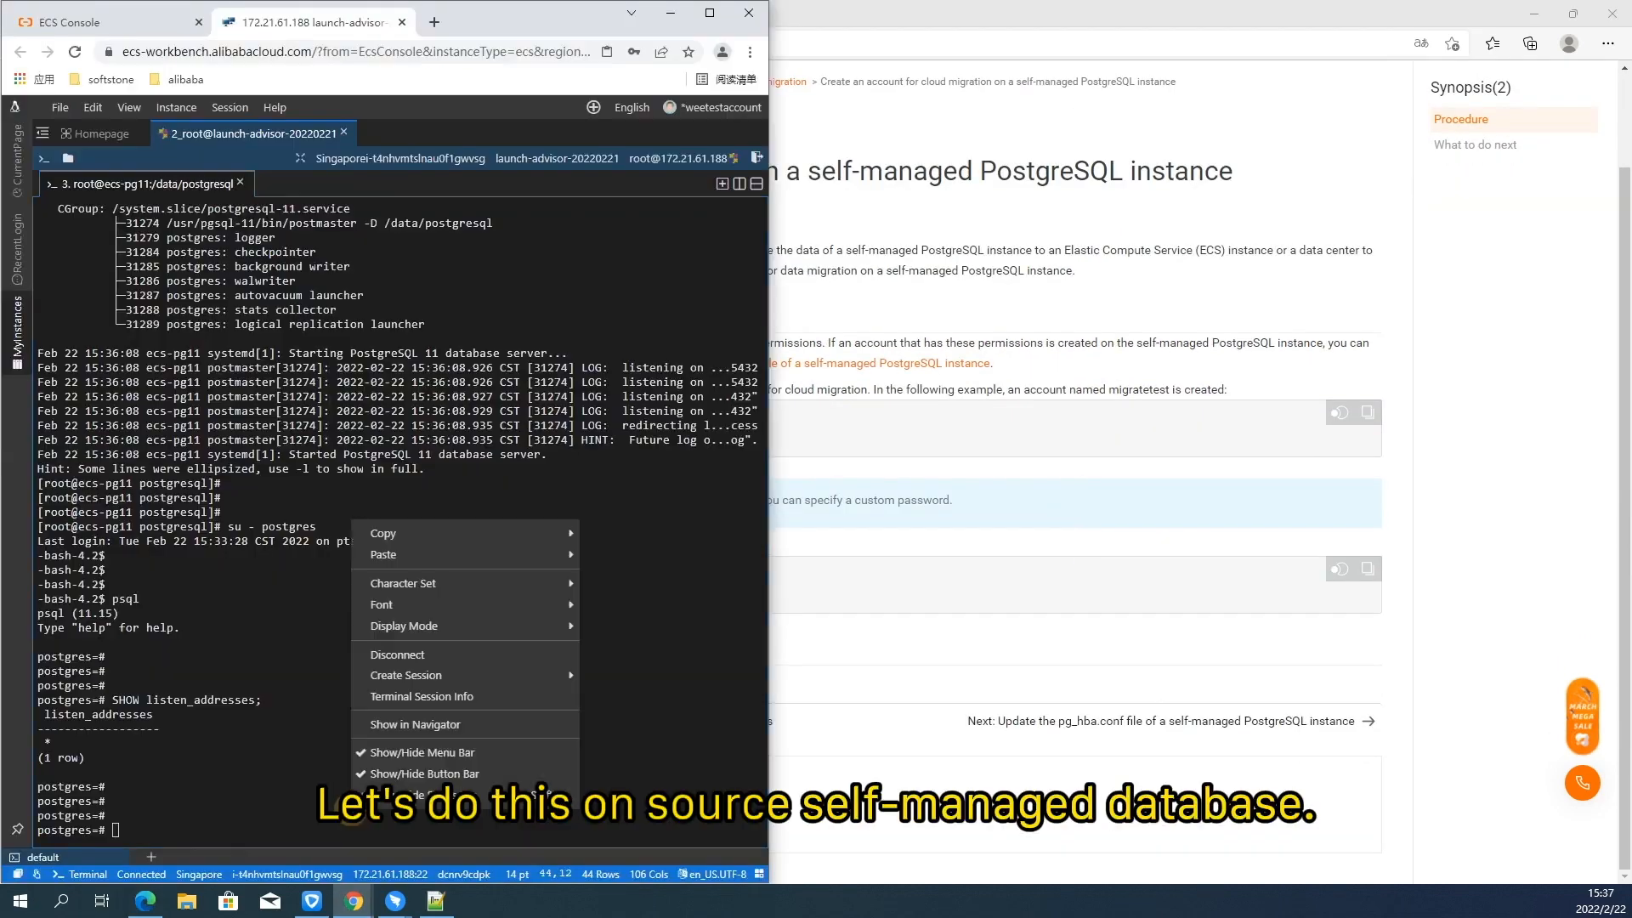
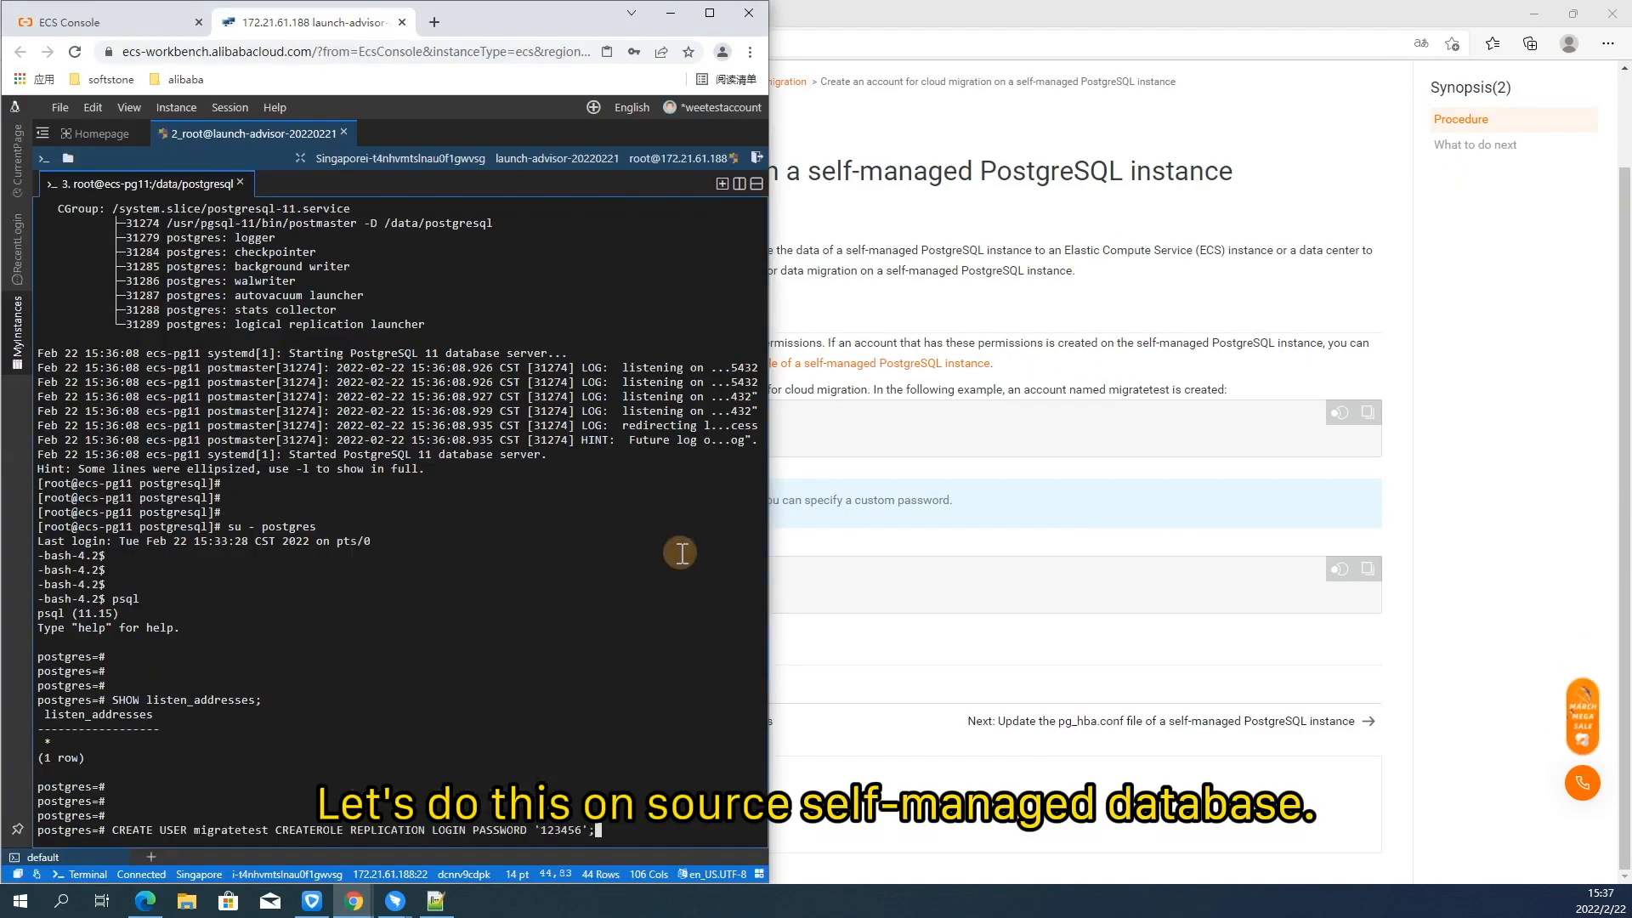
key("Return")
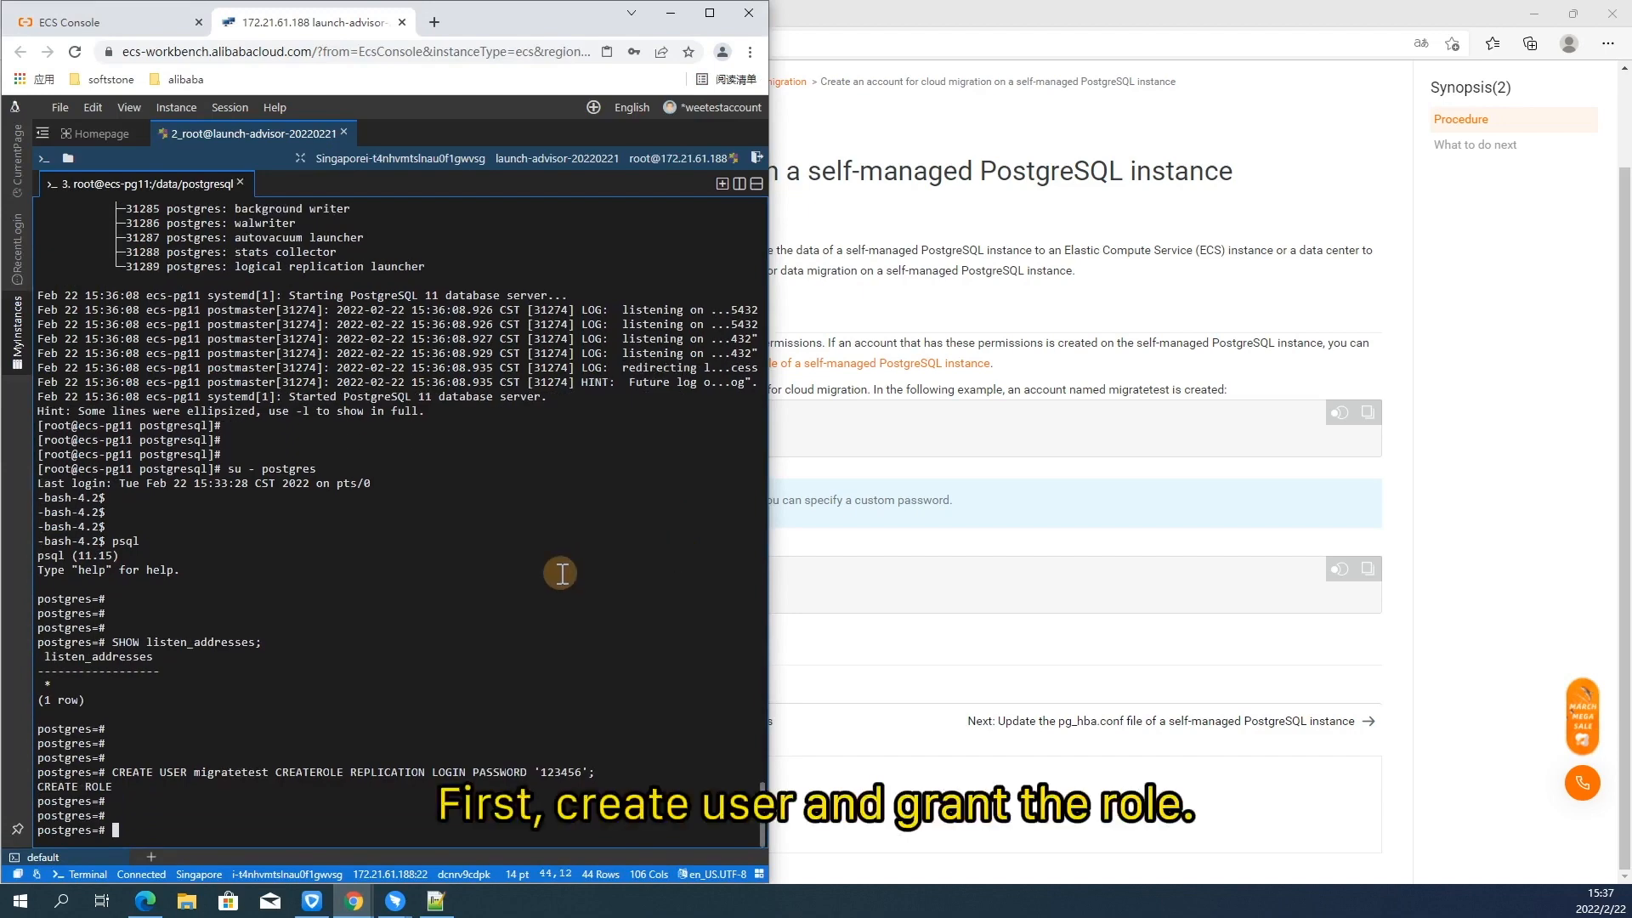
type("GRANT pg_monitor TO migratetest;")
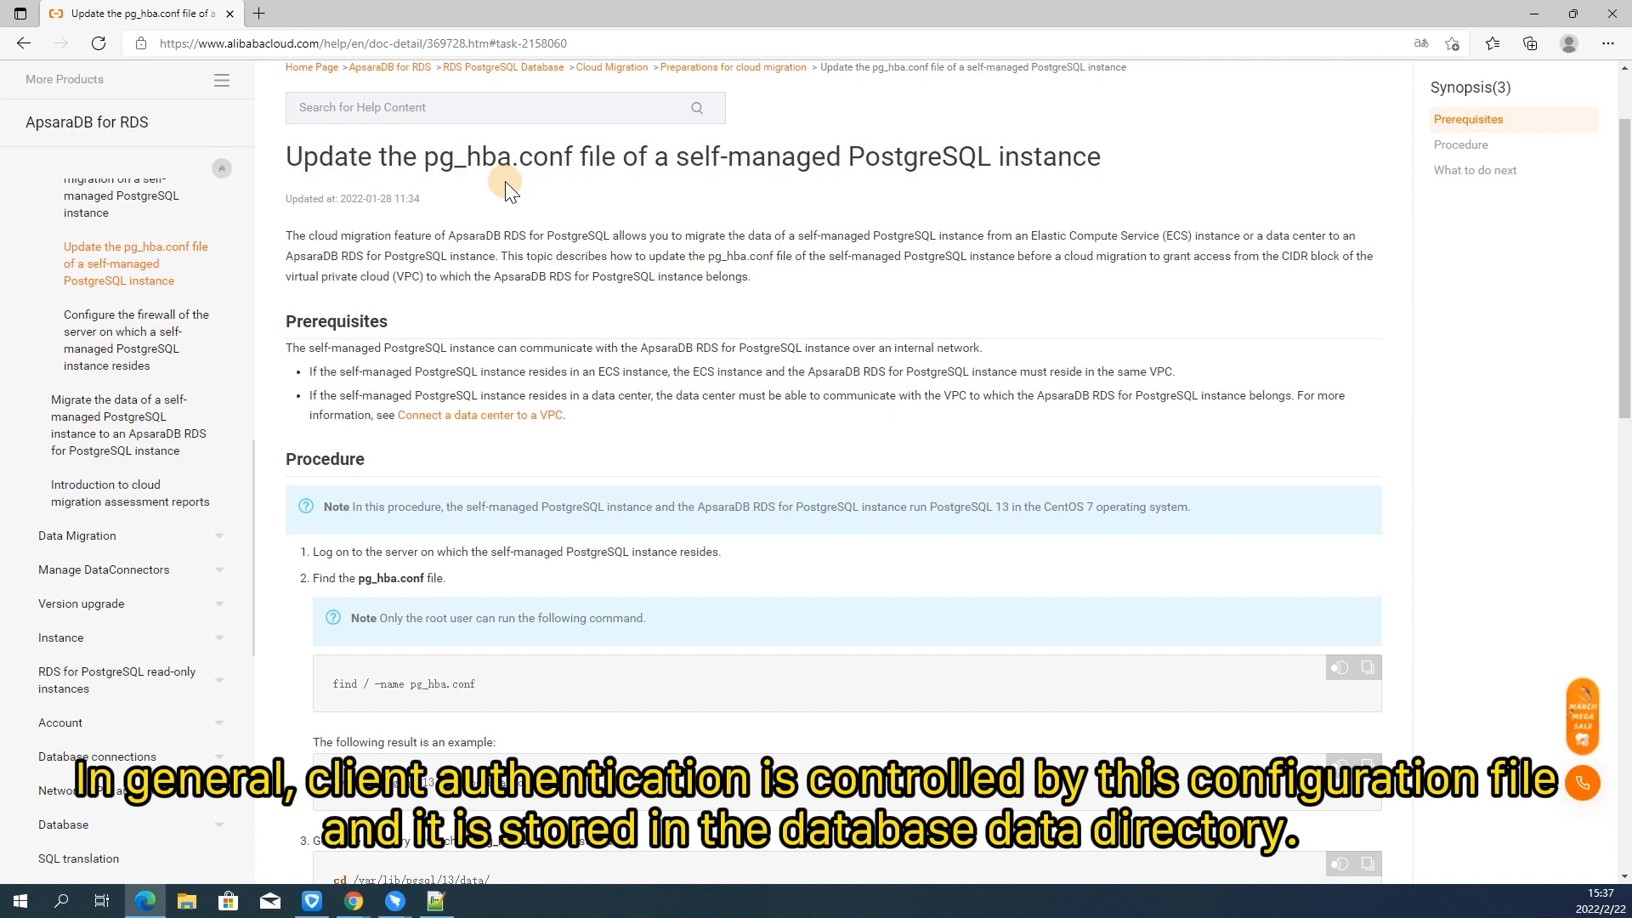
scroll("down", 3)
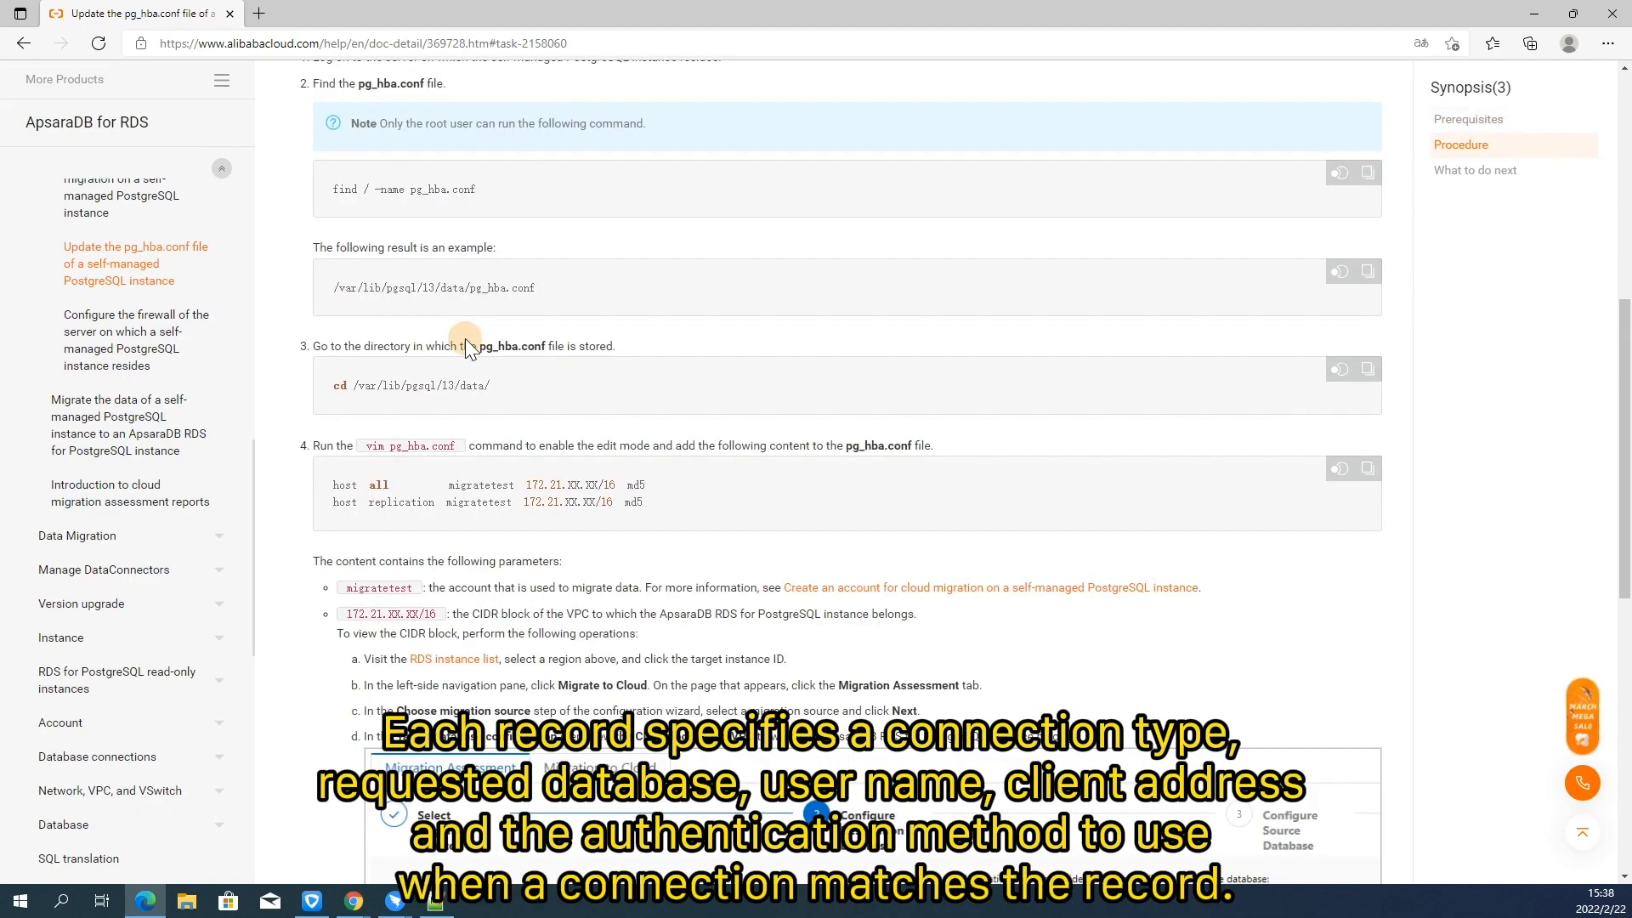
scroll("down", 3)
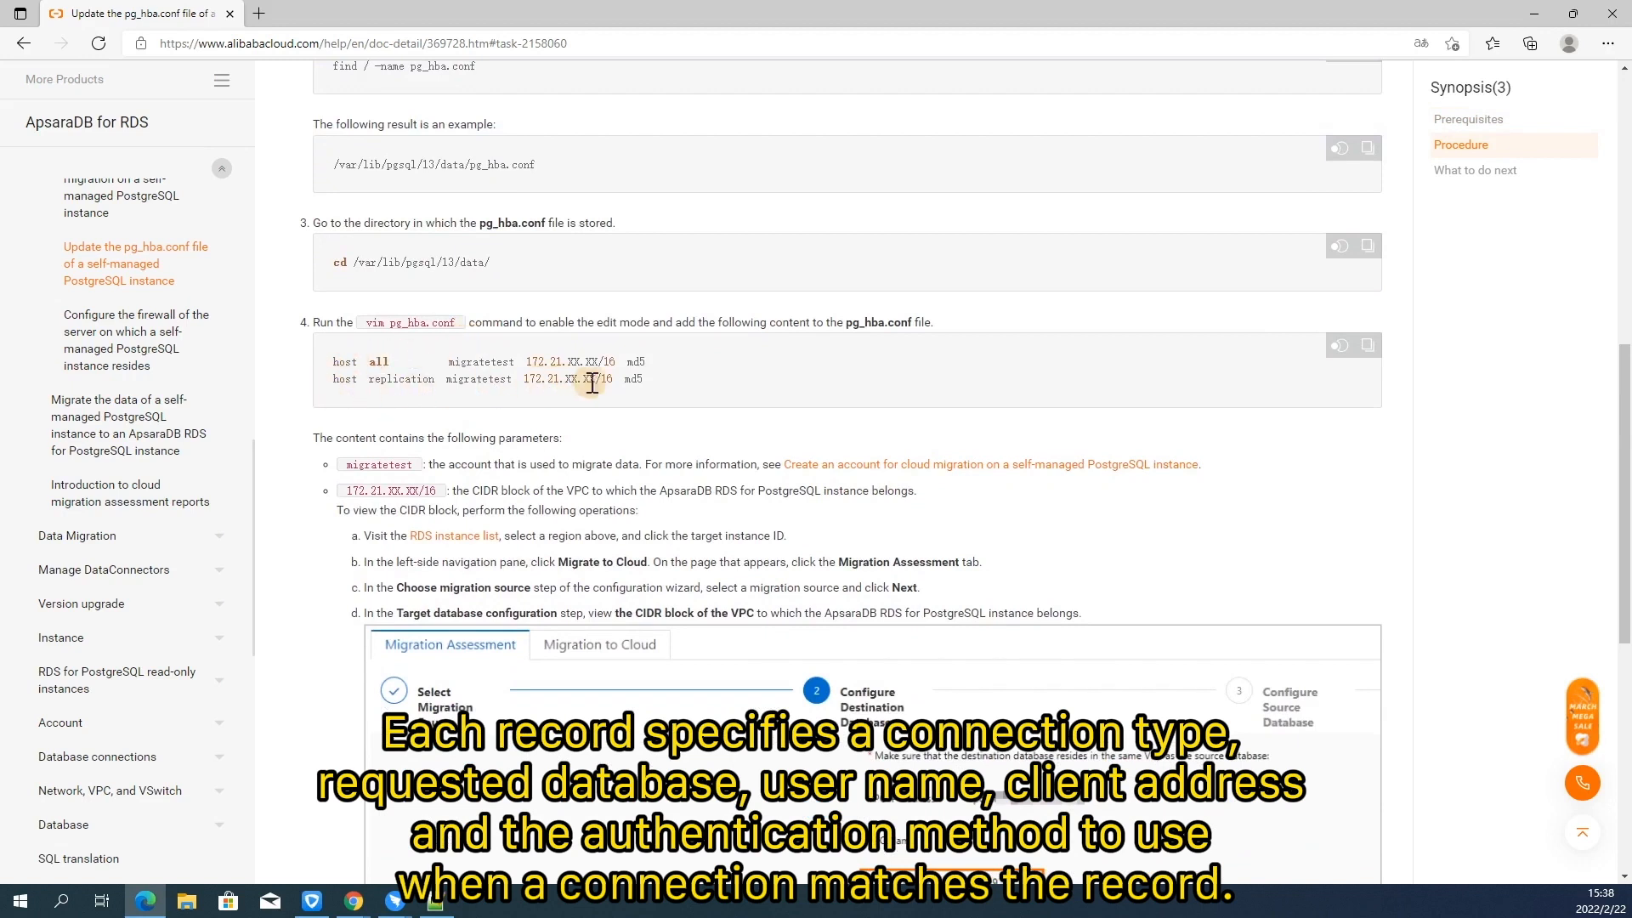
left_click_drag(444, 377, 642, 377)
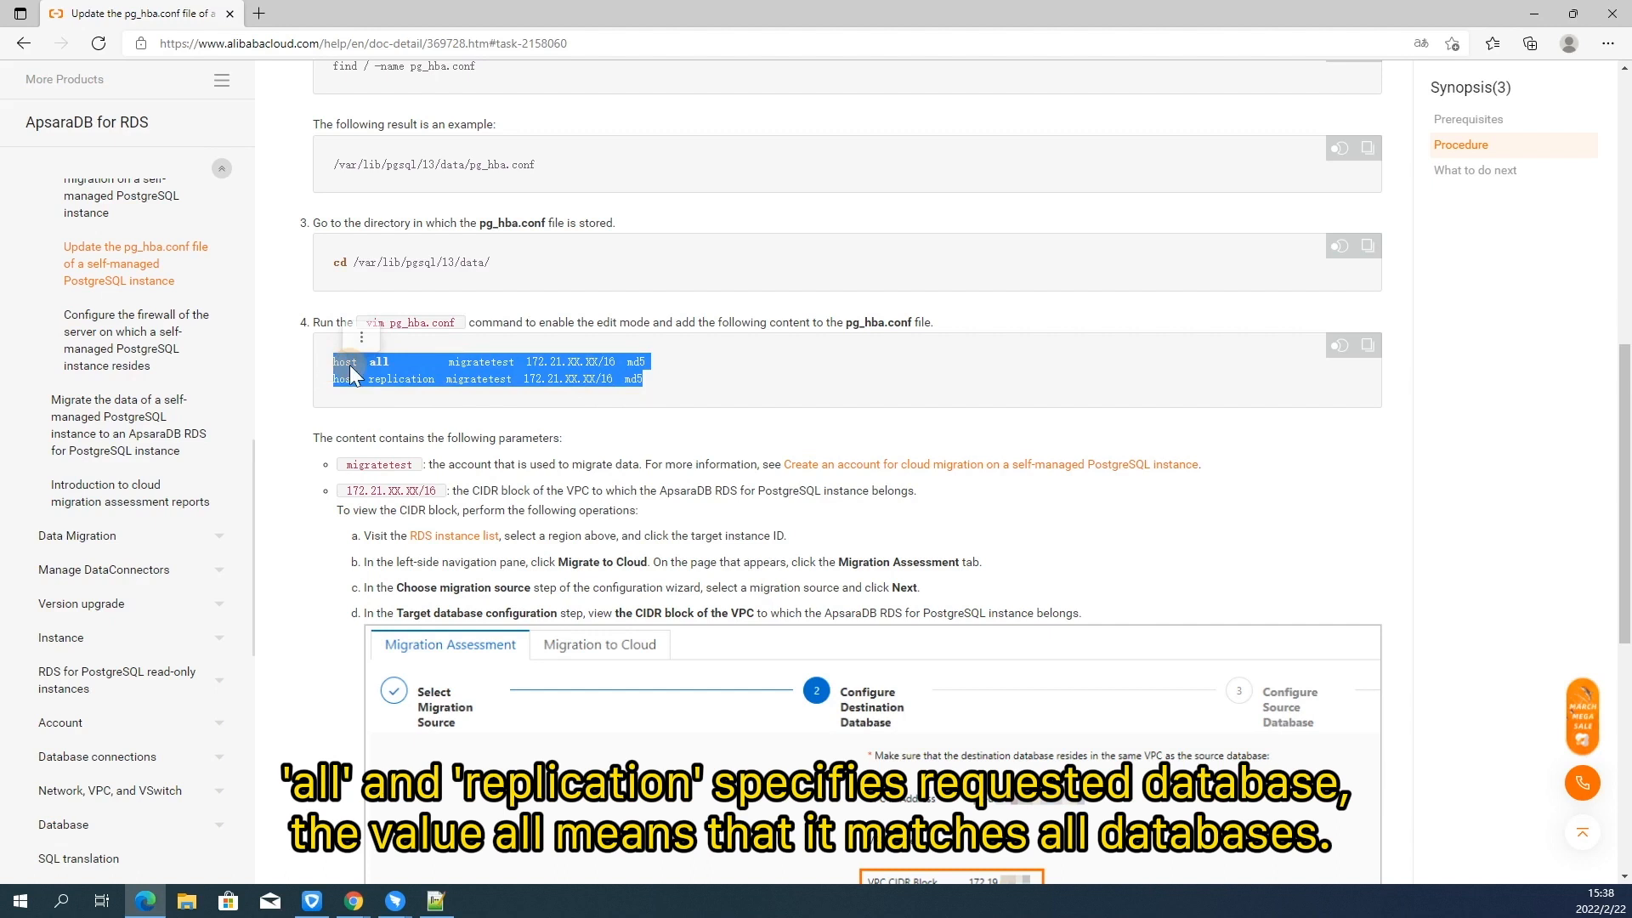
left_click(615, 360)
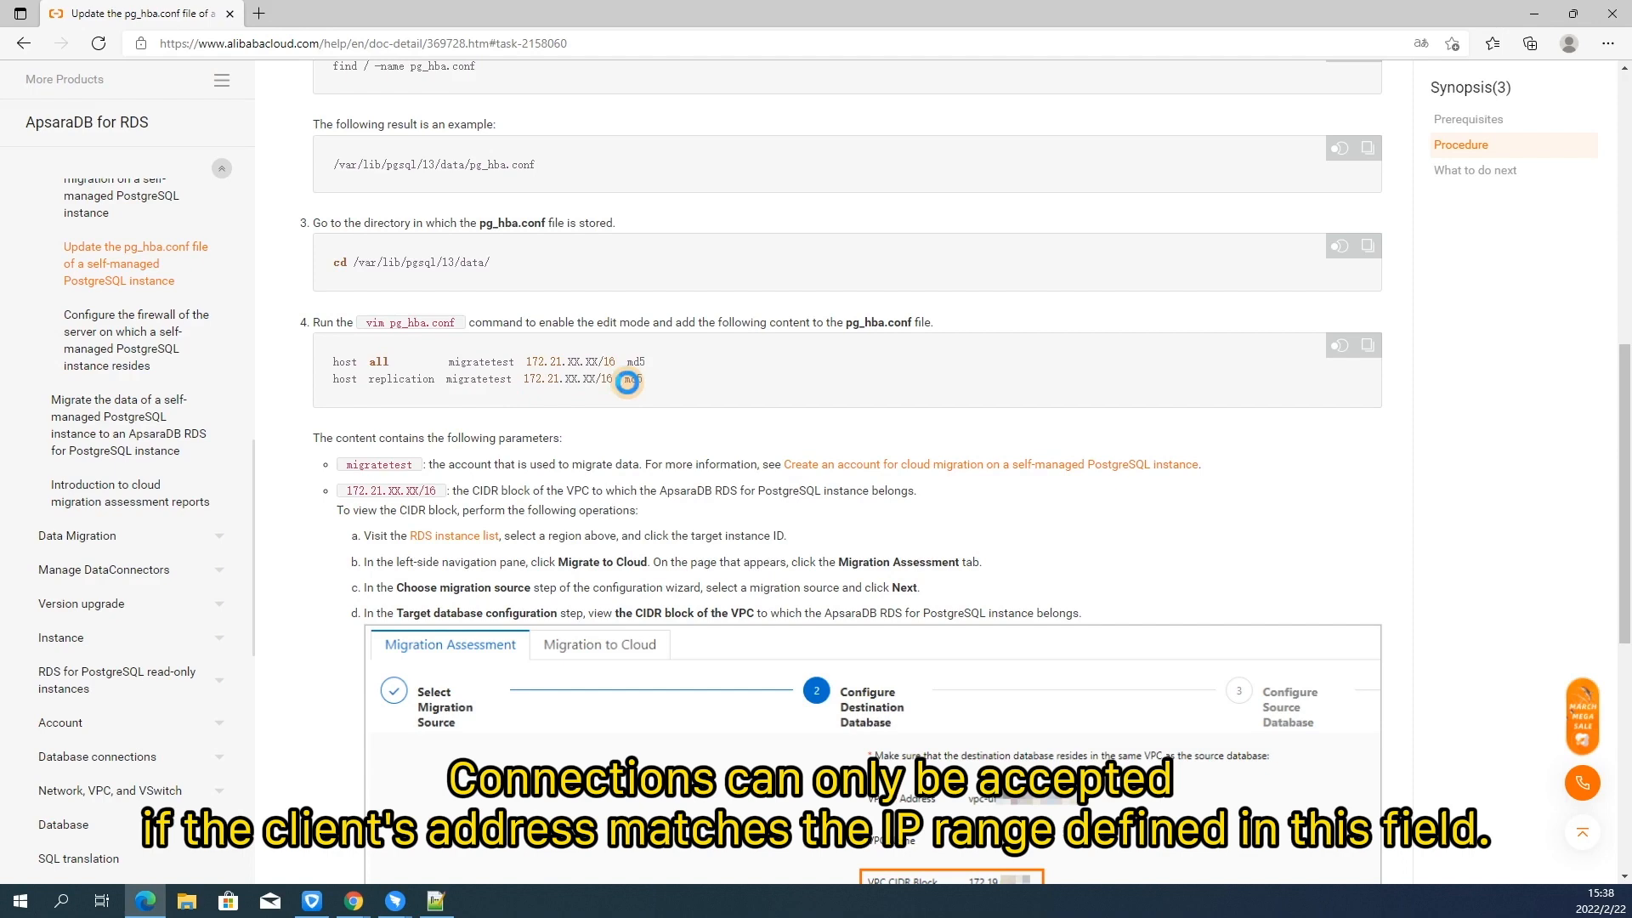
double_click(568, 377)
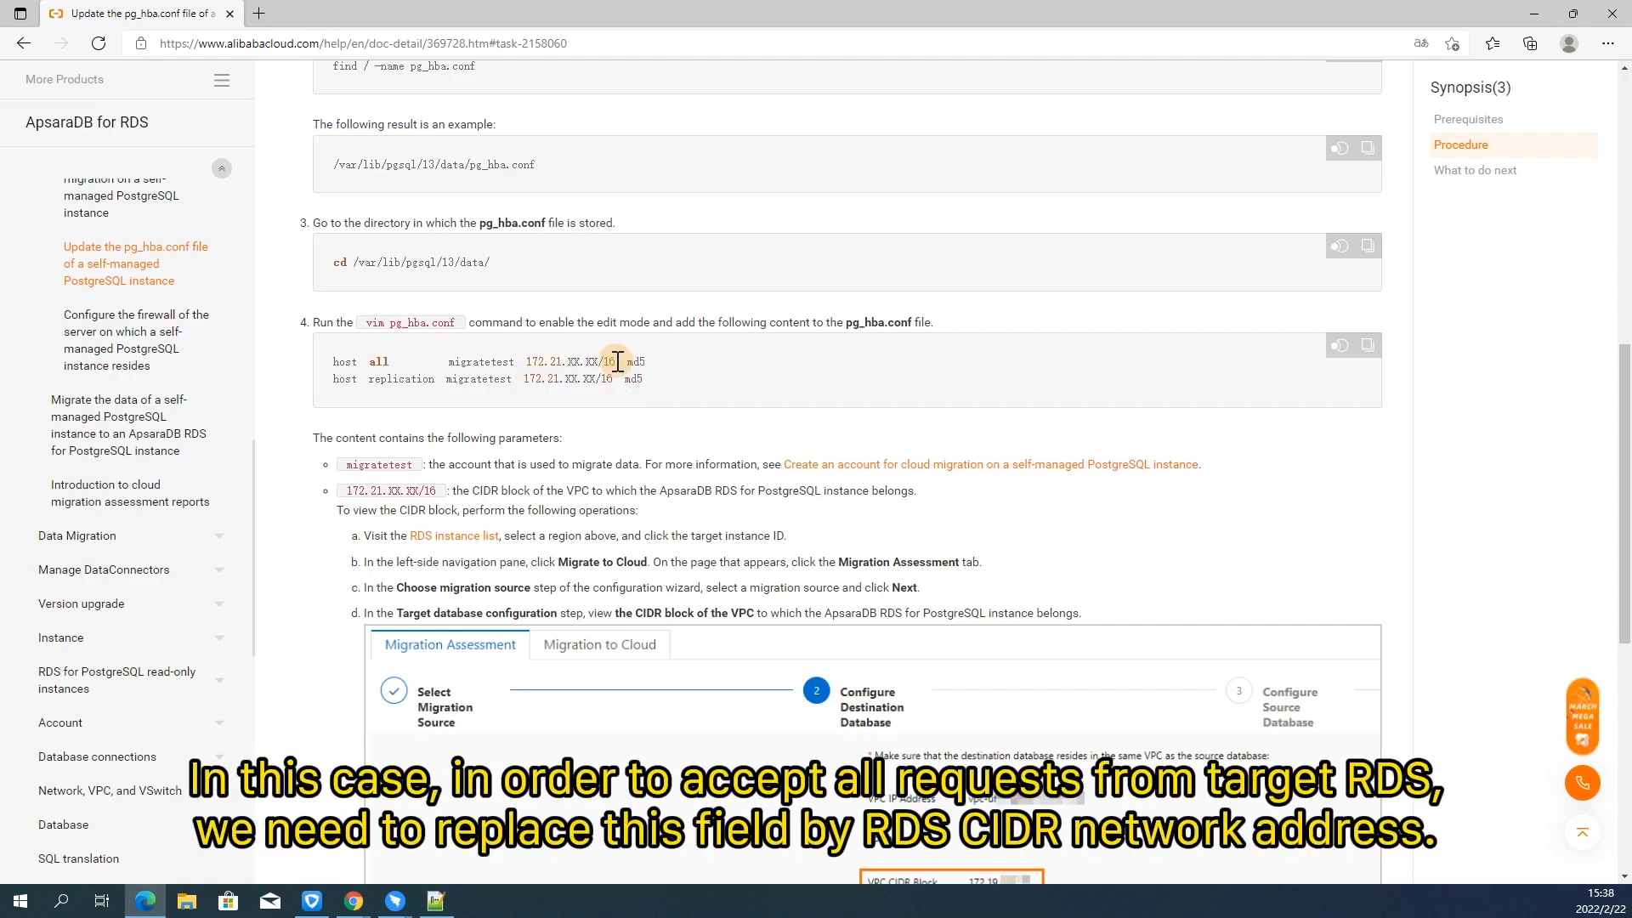
double_click(573, 360)
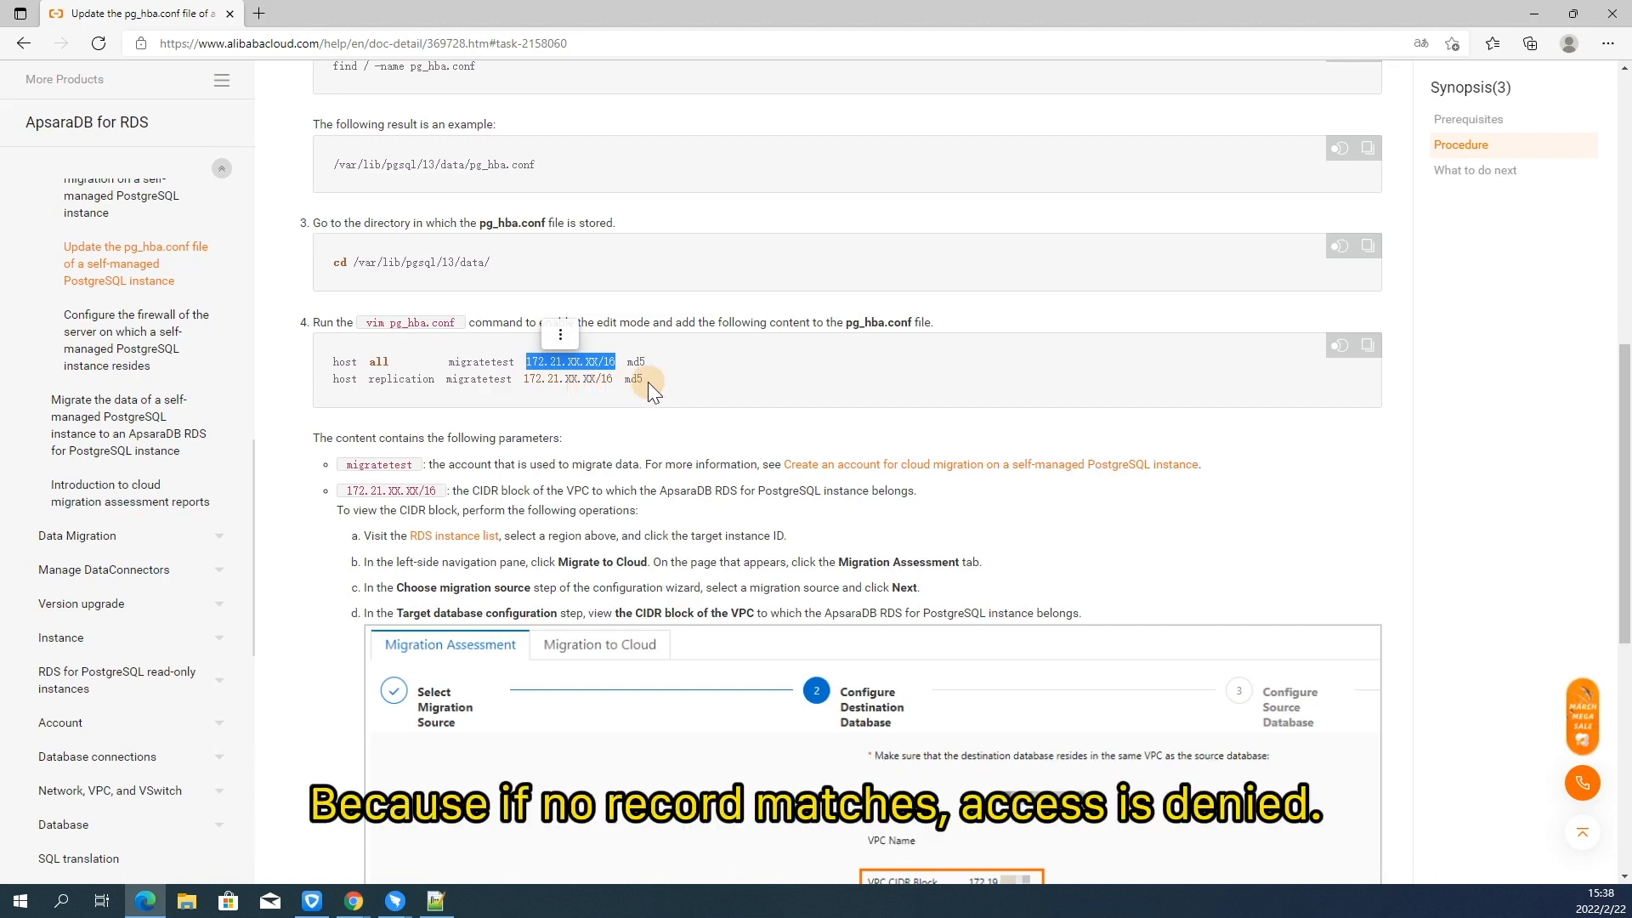
left_click(1367, 345)
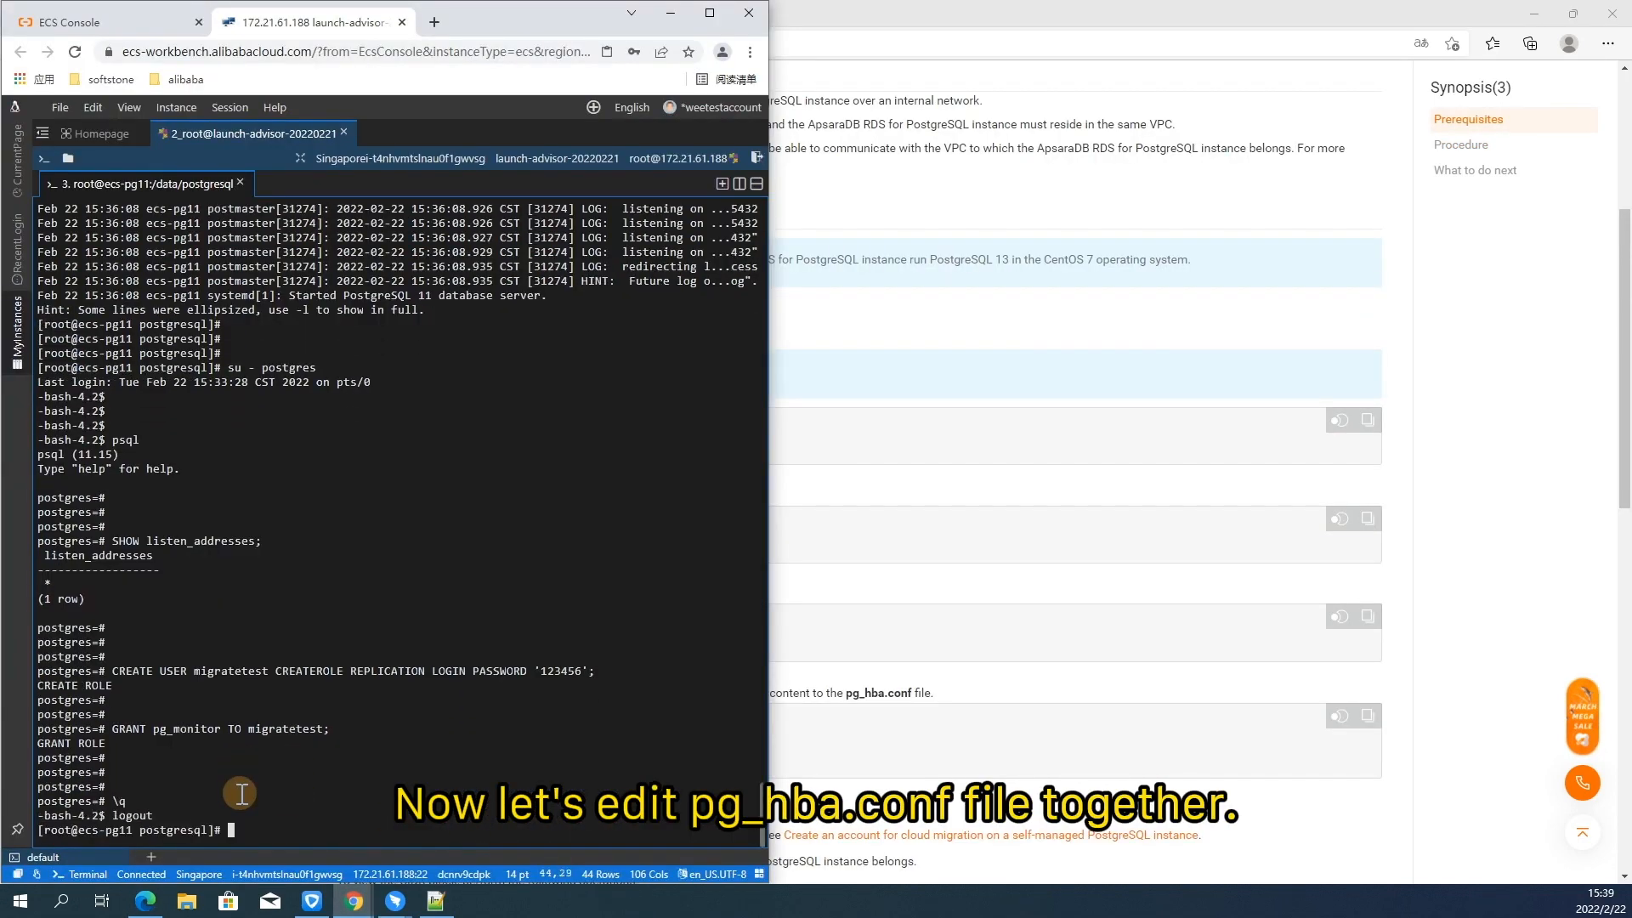
mouse_move(615, 542)
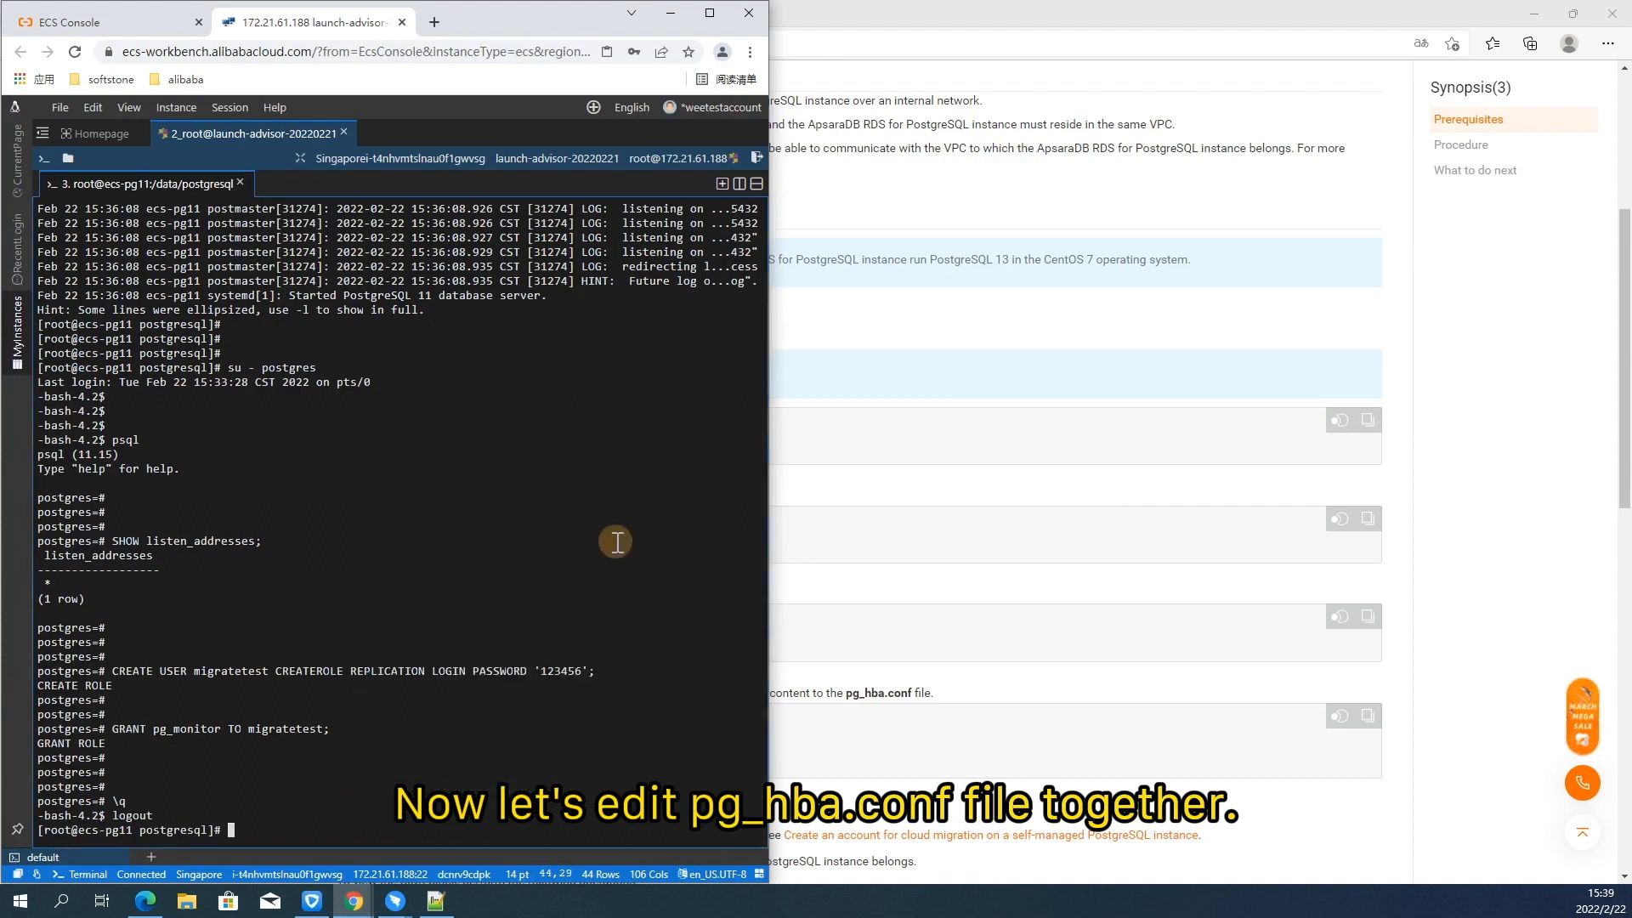
Locate pg_hba.conf with find / -name pg_hba.conf and copy its /data/postgresql path.
type("find / -name pg_hba.conf")
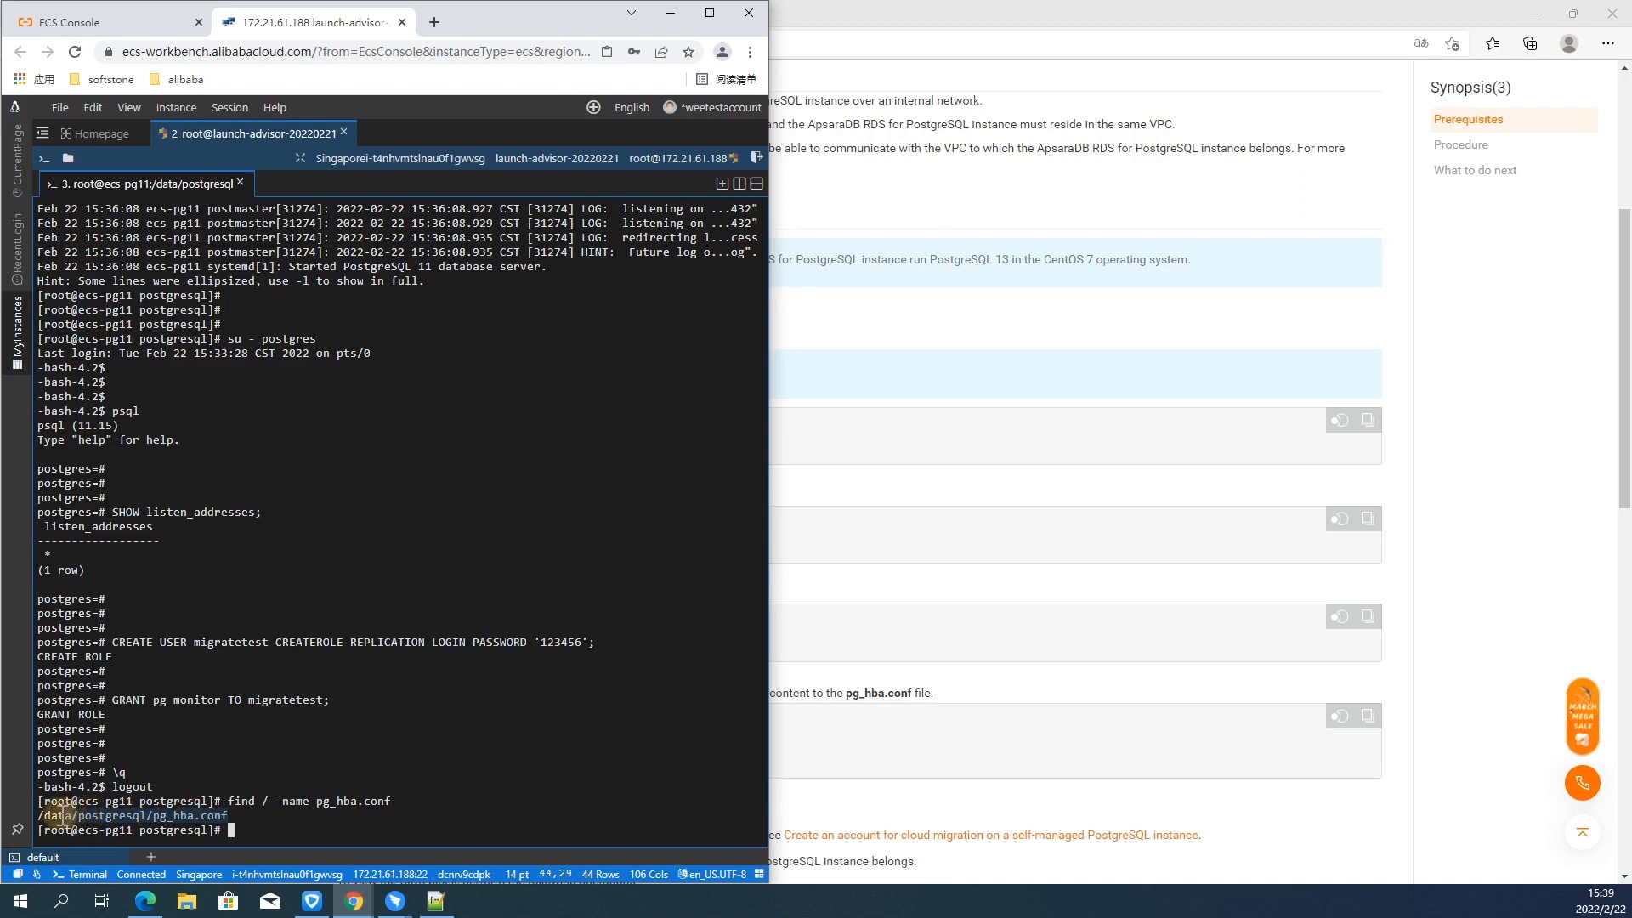
right_click(150, 561)
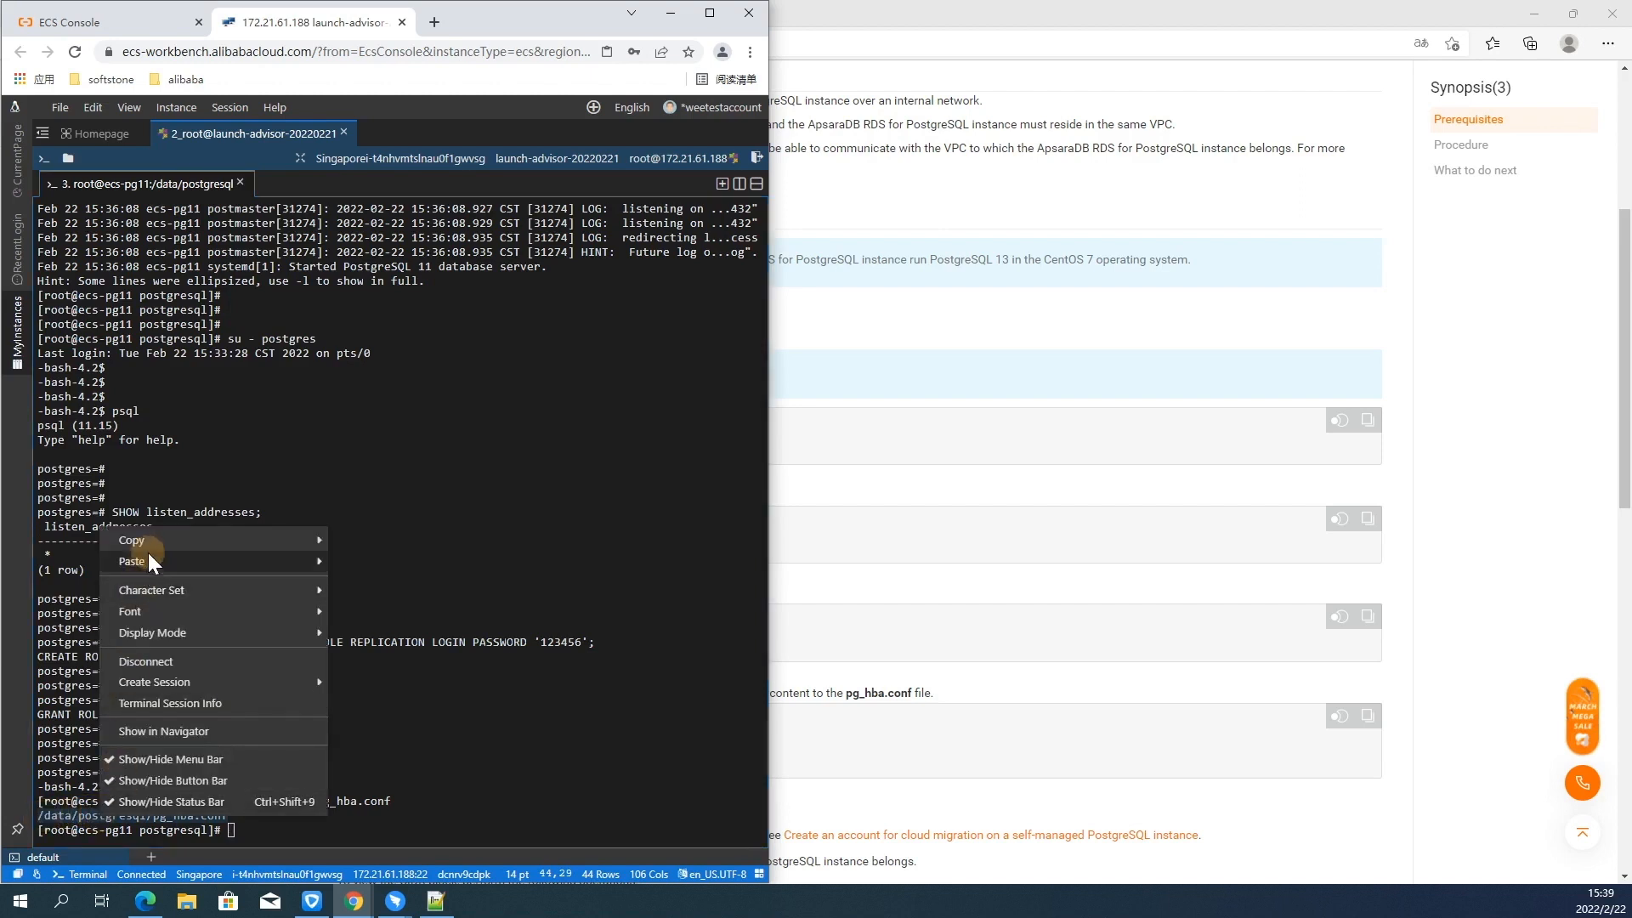
left_click(130, 541)
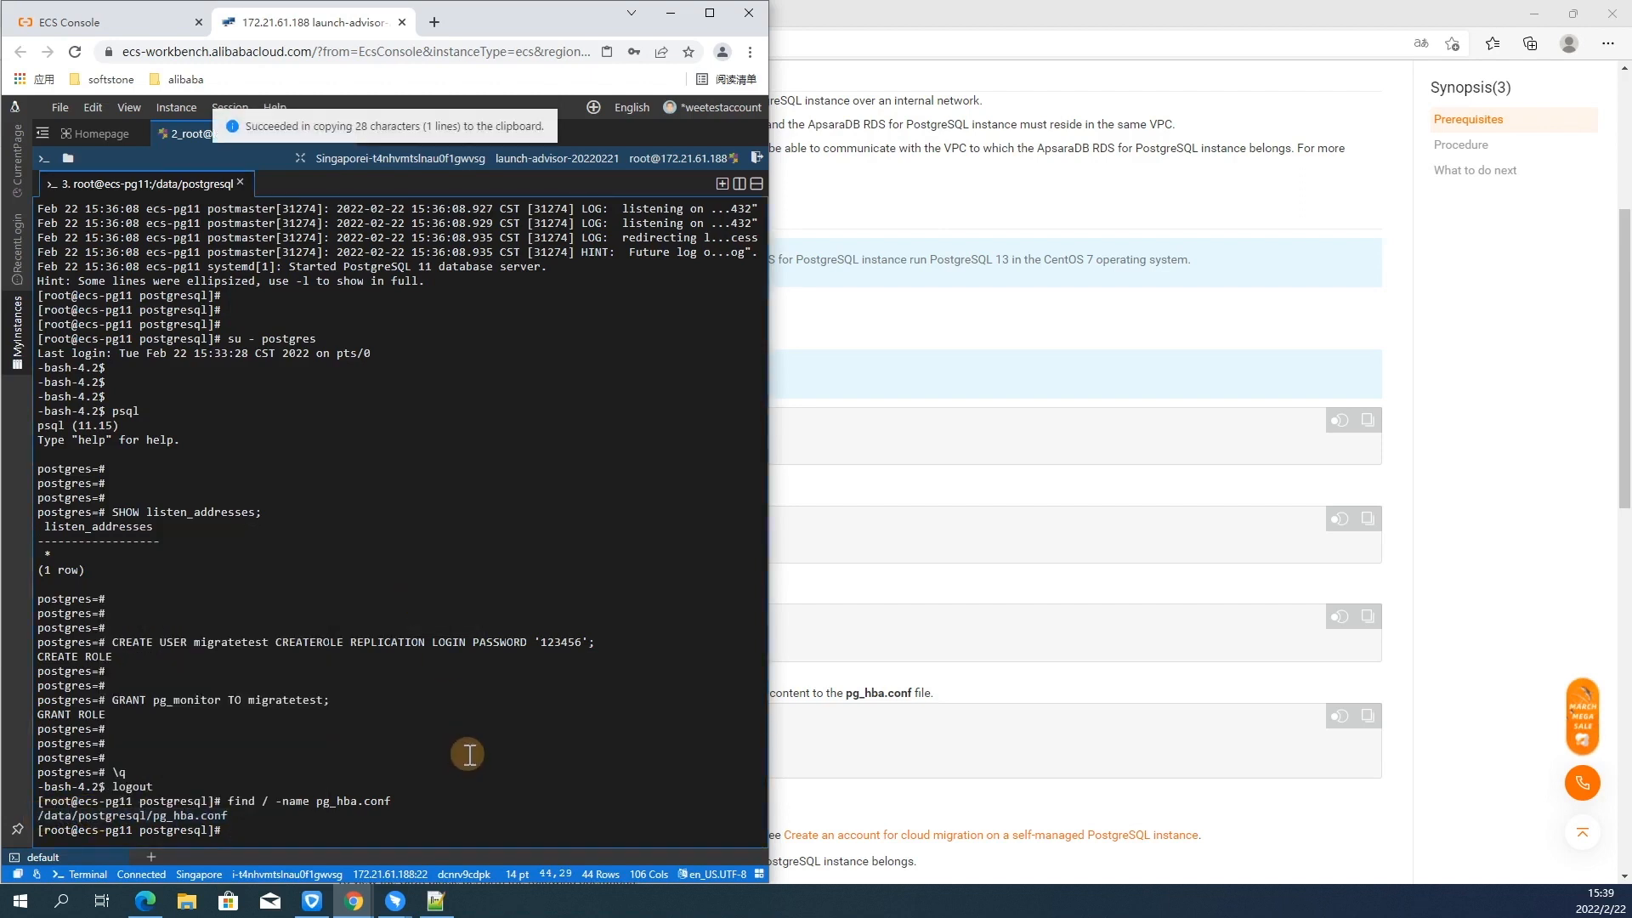
Open pg_hba.conf in vi and paste the copied migratetest host entries into it.
right_click(469, 755)
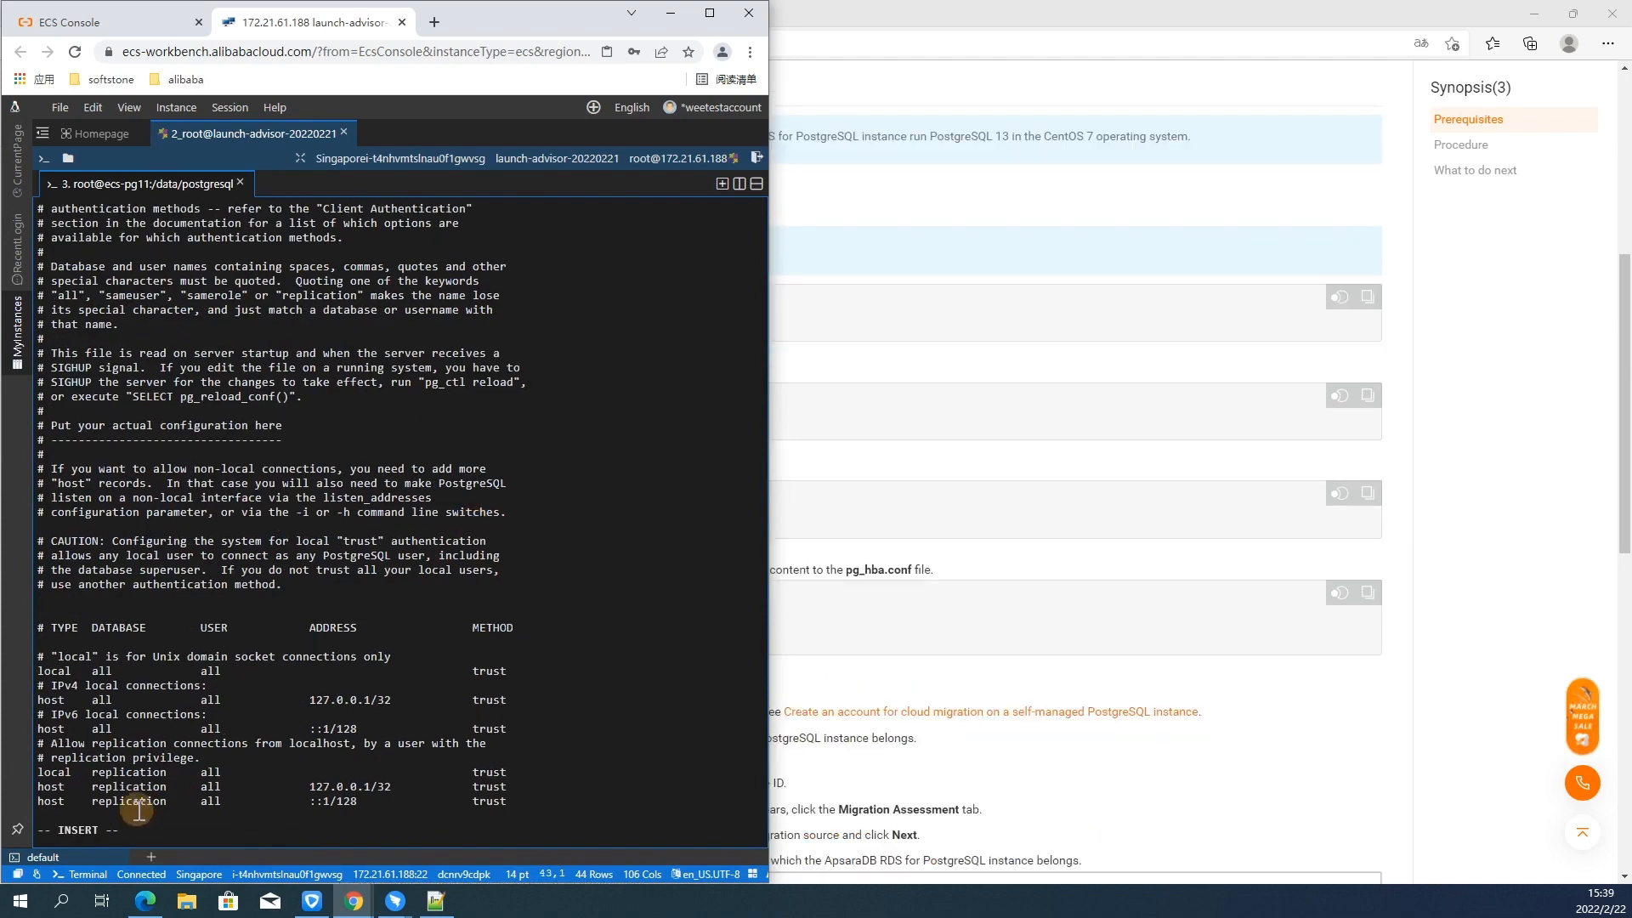
right_click(136, 809)
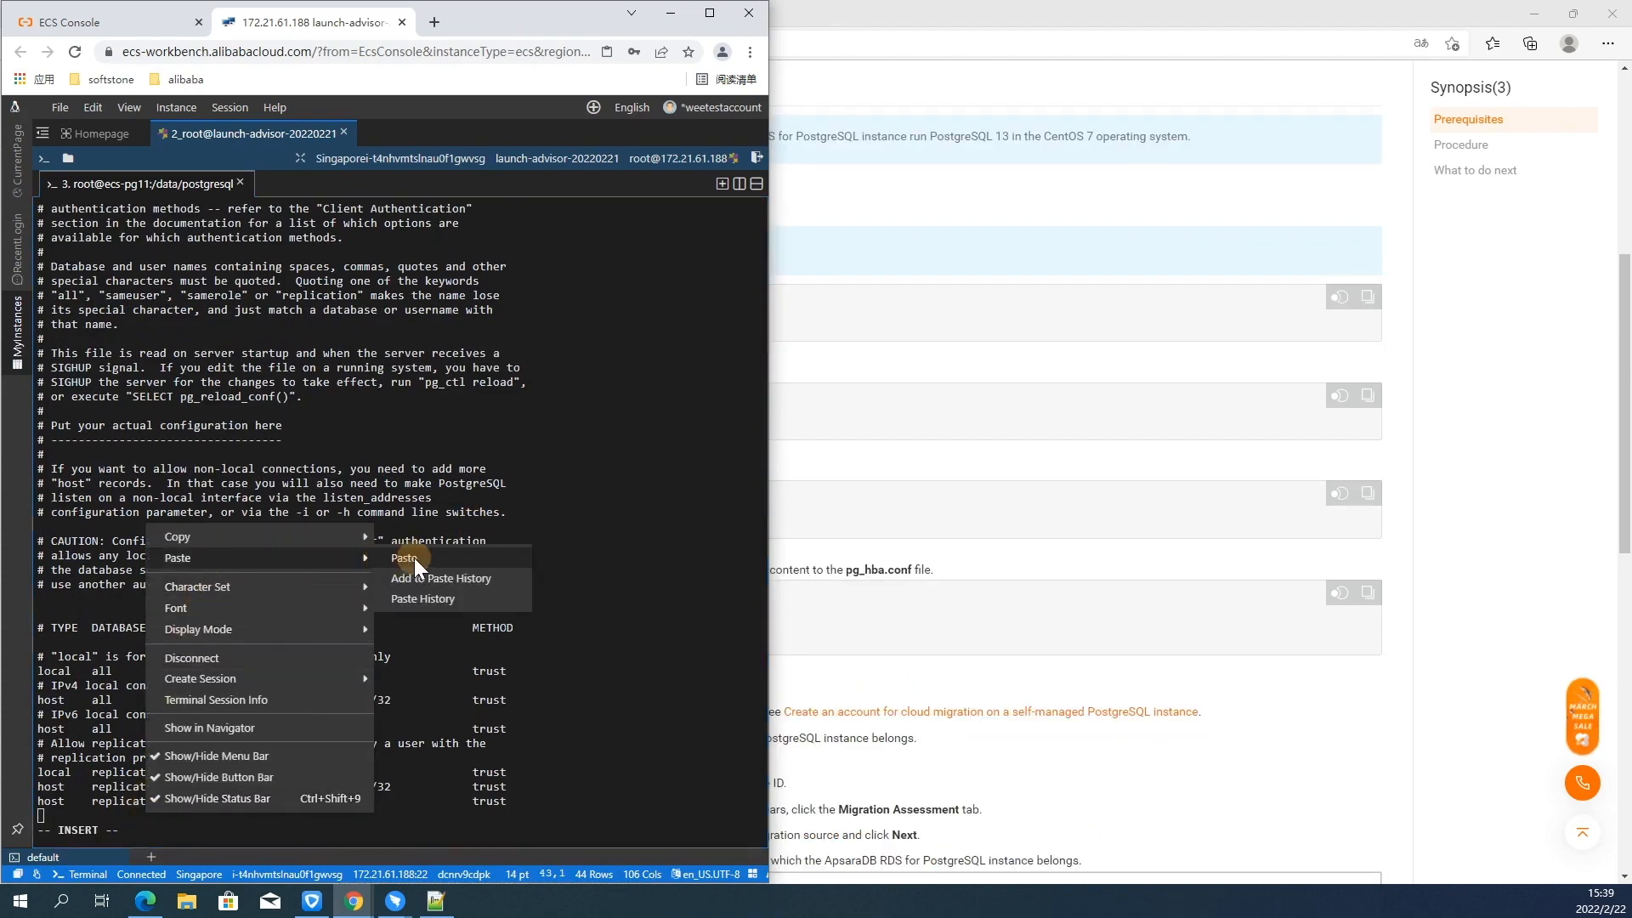
left_click(405, 557)
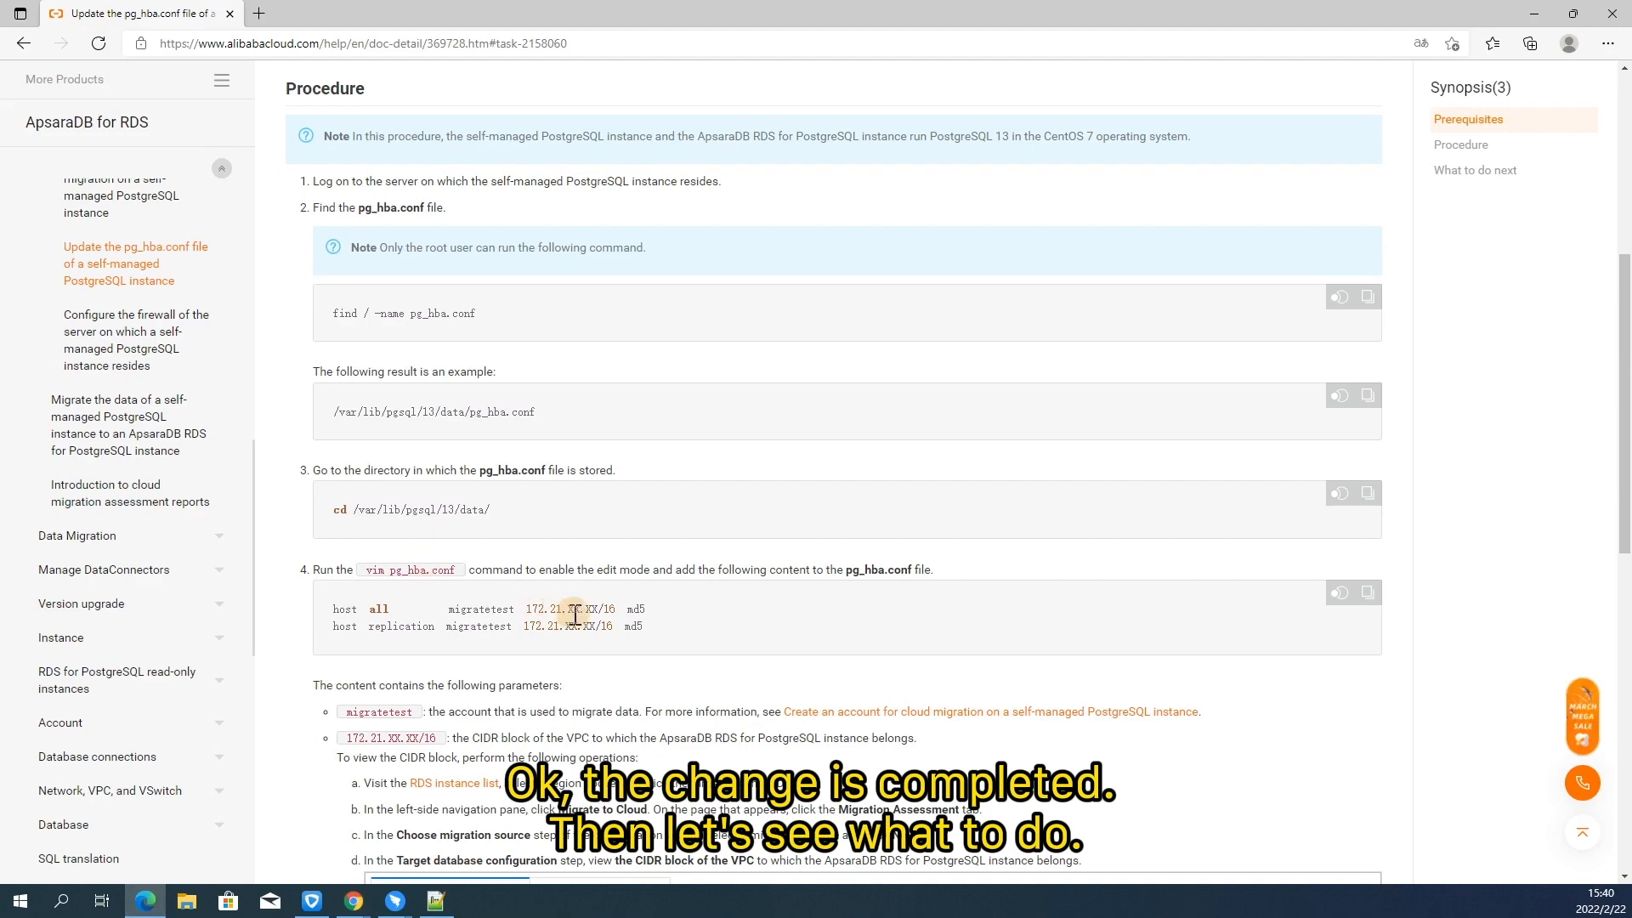
Scroll the pg_hba.conf guide to step 5, SELECT pg_reload_conf(), and switch back to the postgres user.
scroll("down", 3)
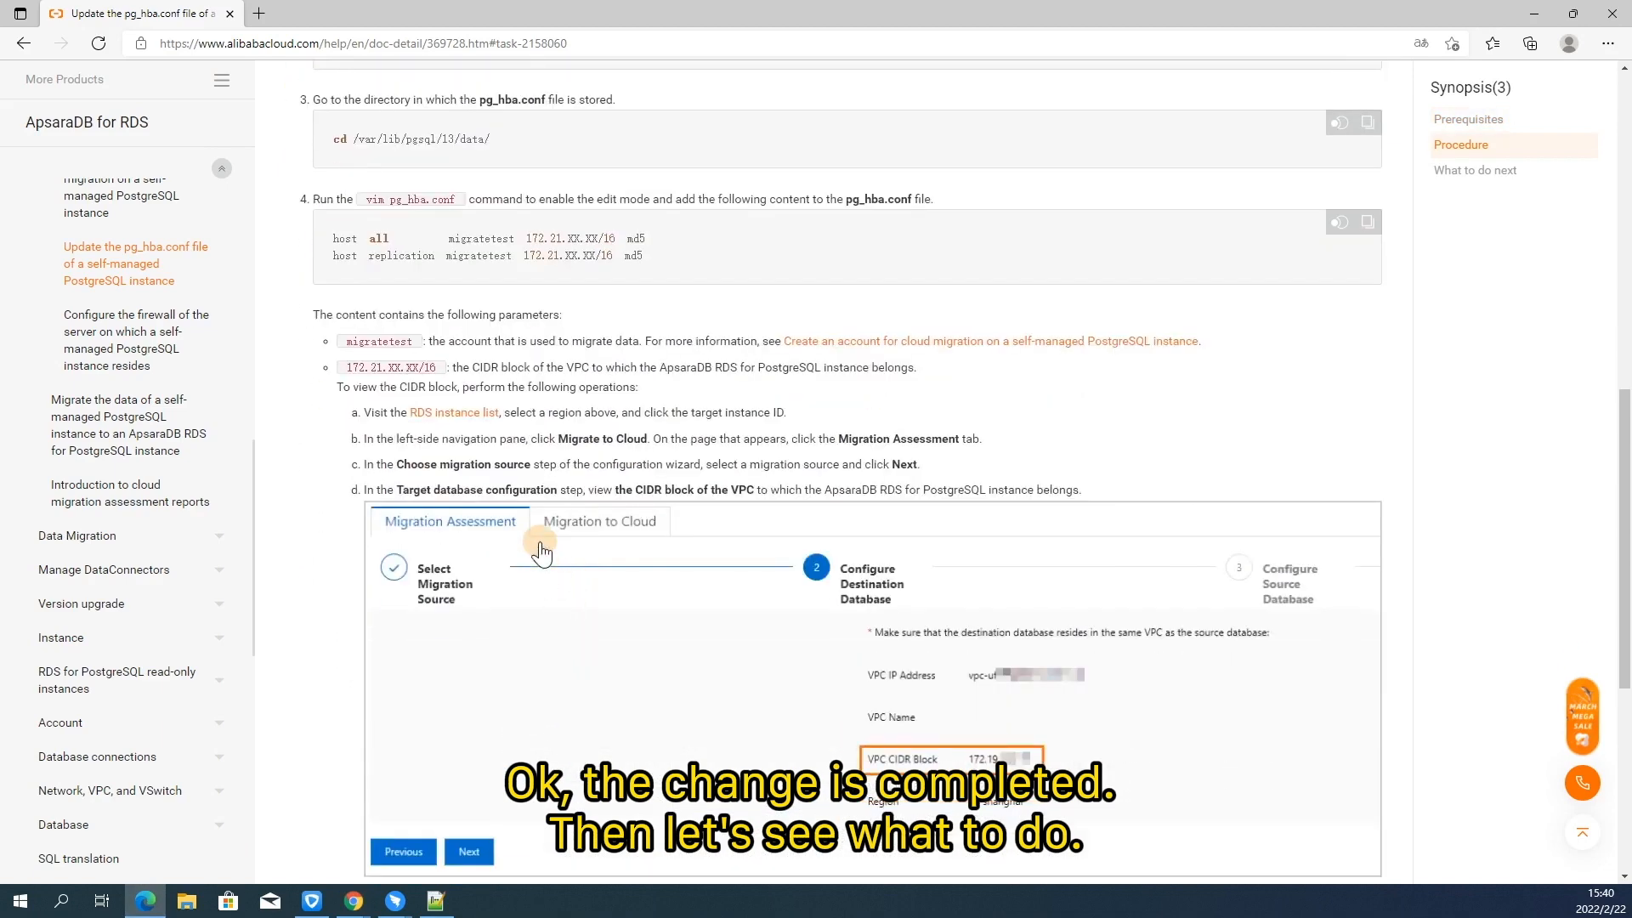
scroll("down", 3)
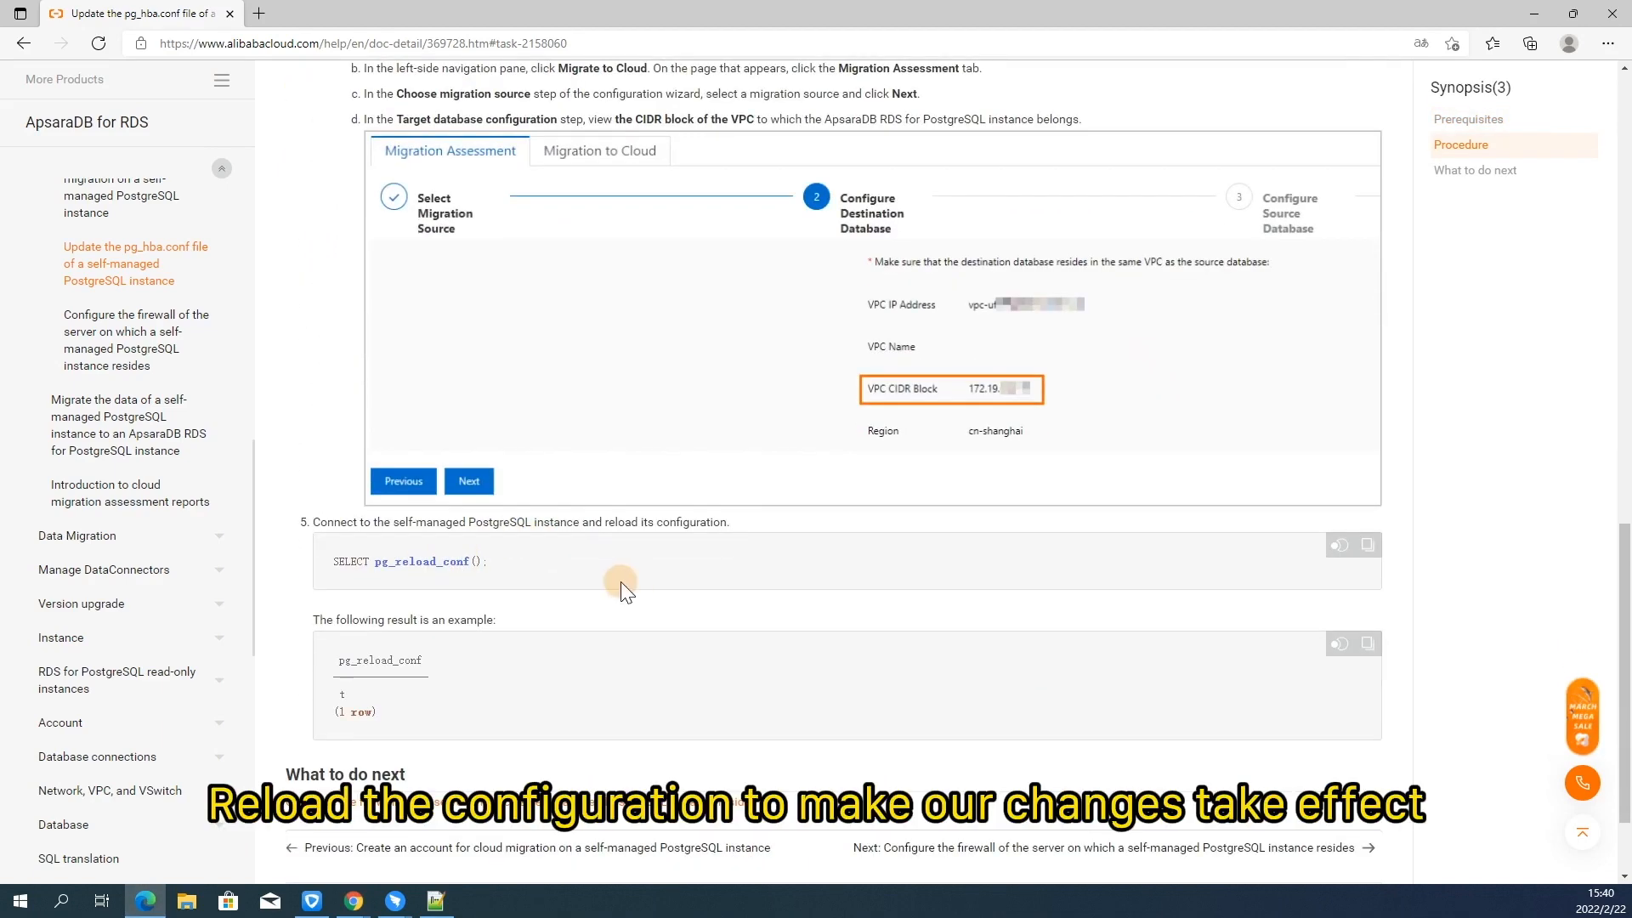
mouse_move(489, 562)
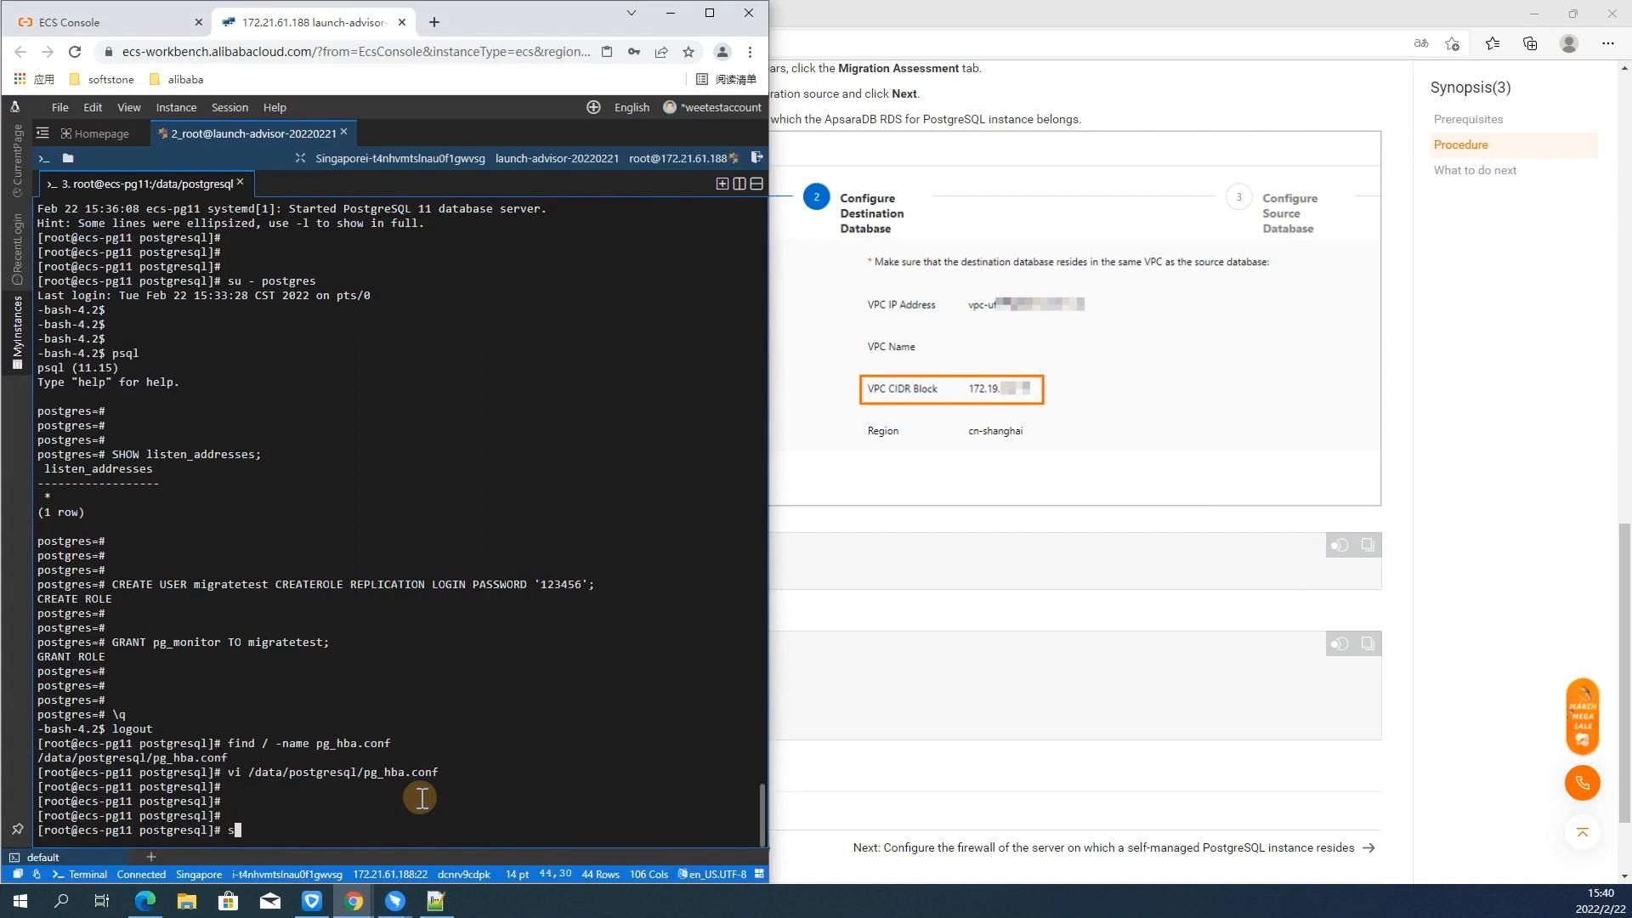
type("u - postgre")
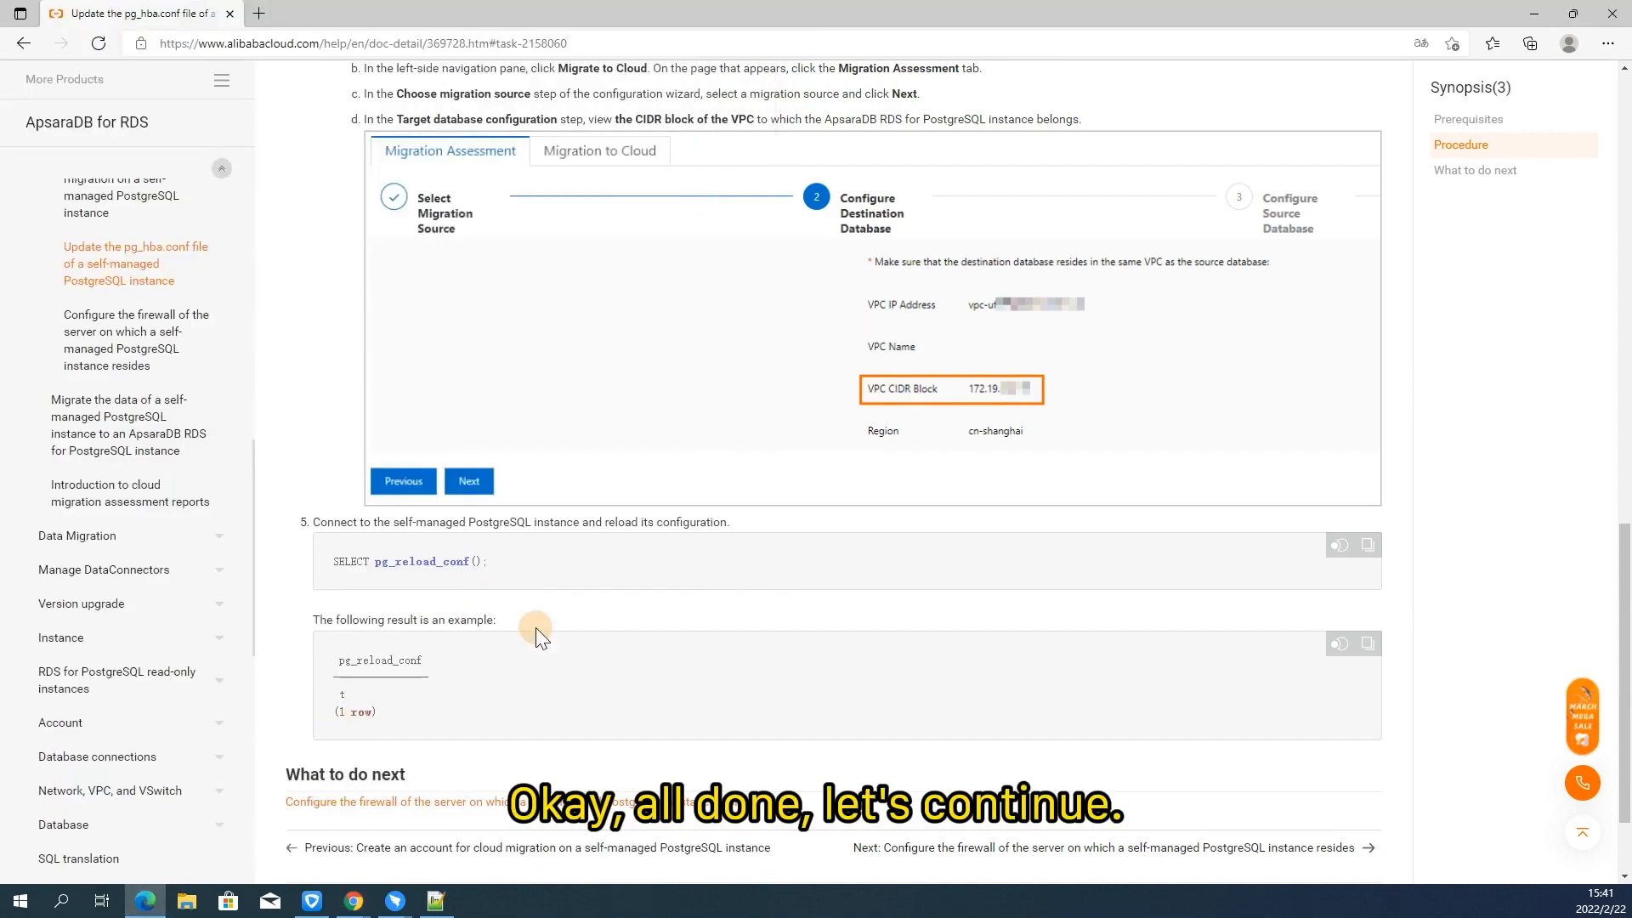
scroll("down", 3)
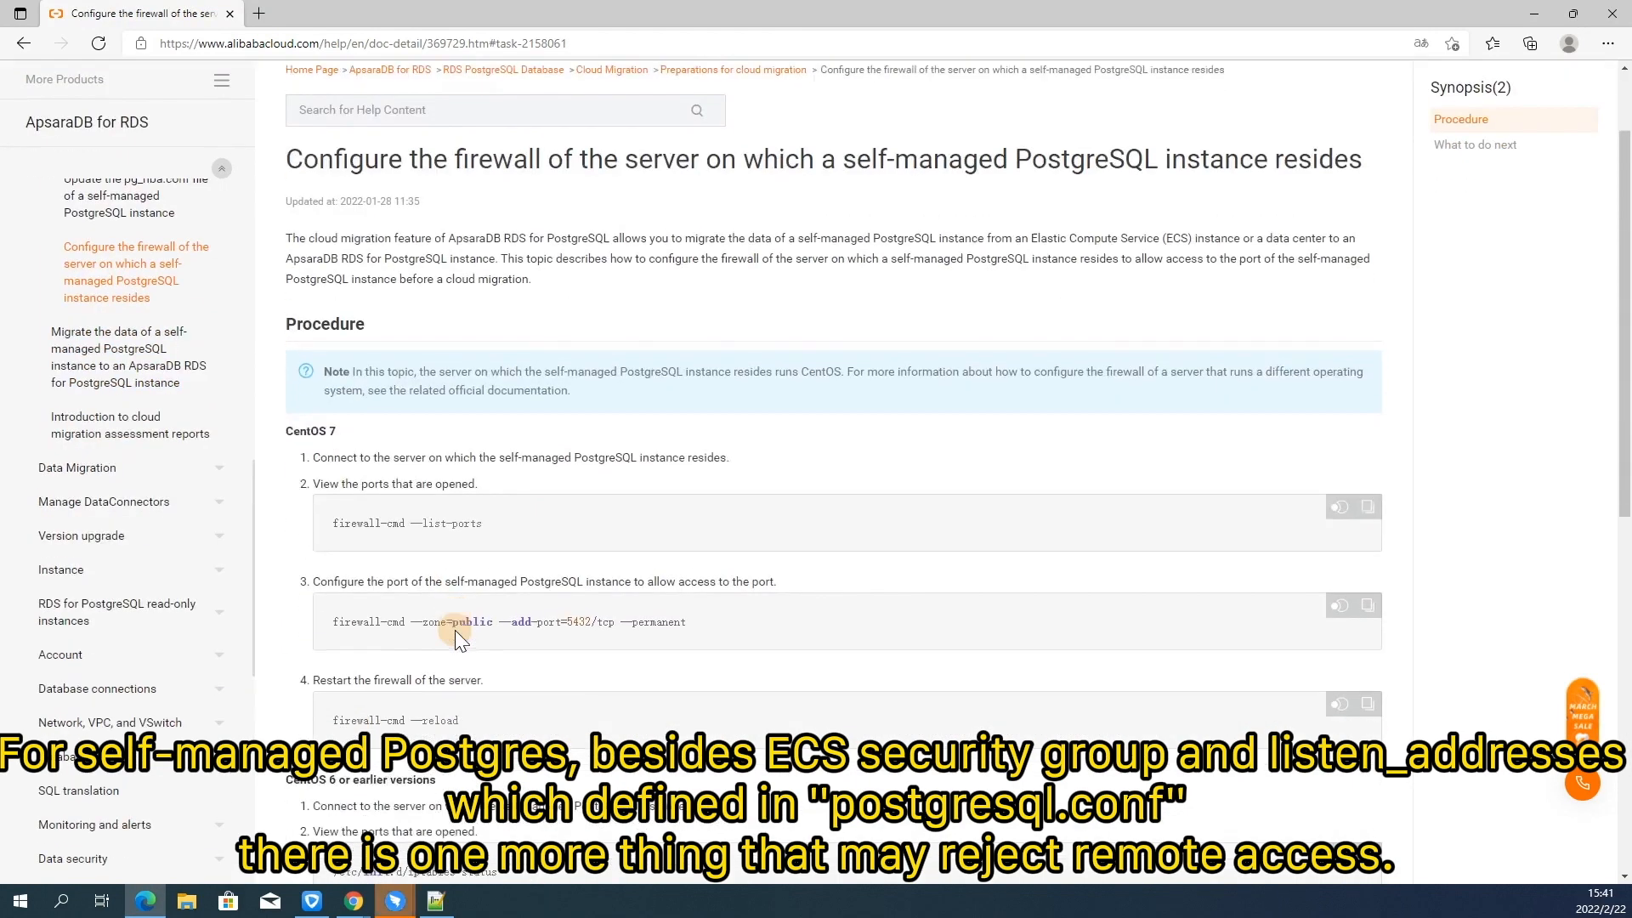
Move to the server firewall guide and highlight the word firewall in its title.
scroll("down", 3)
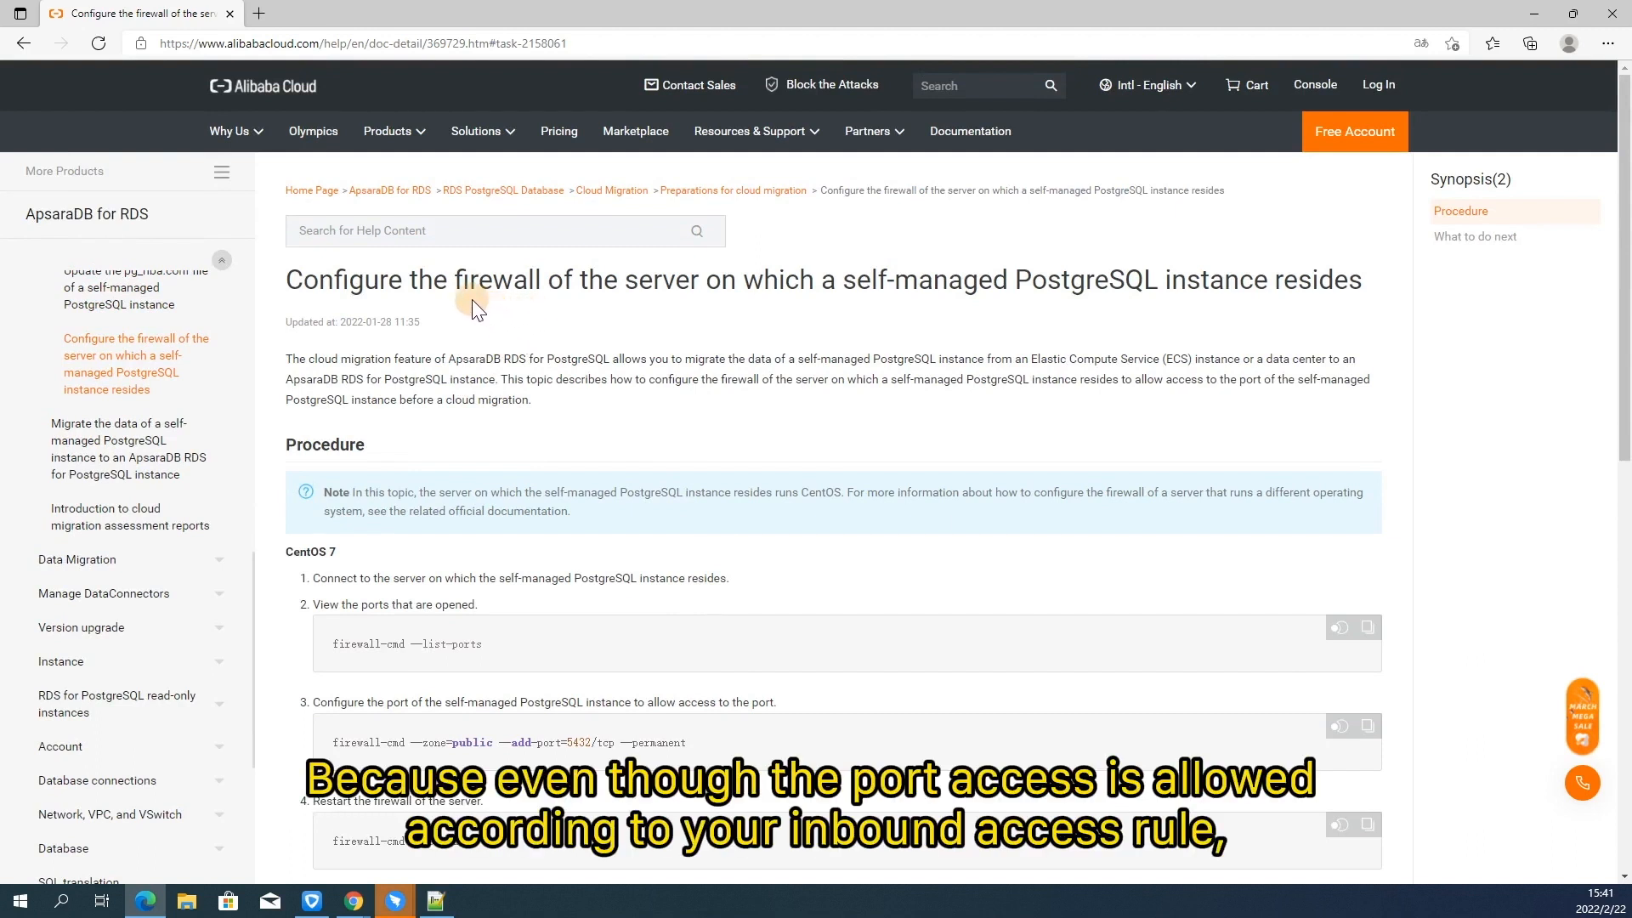
double_click(497, 279)
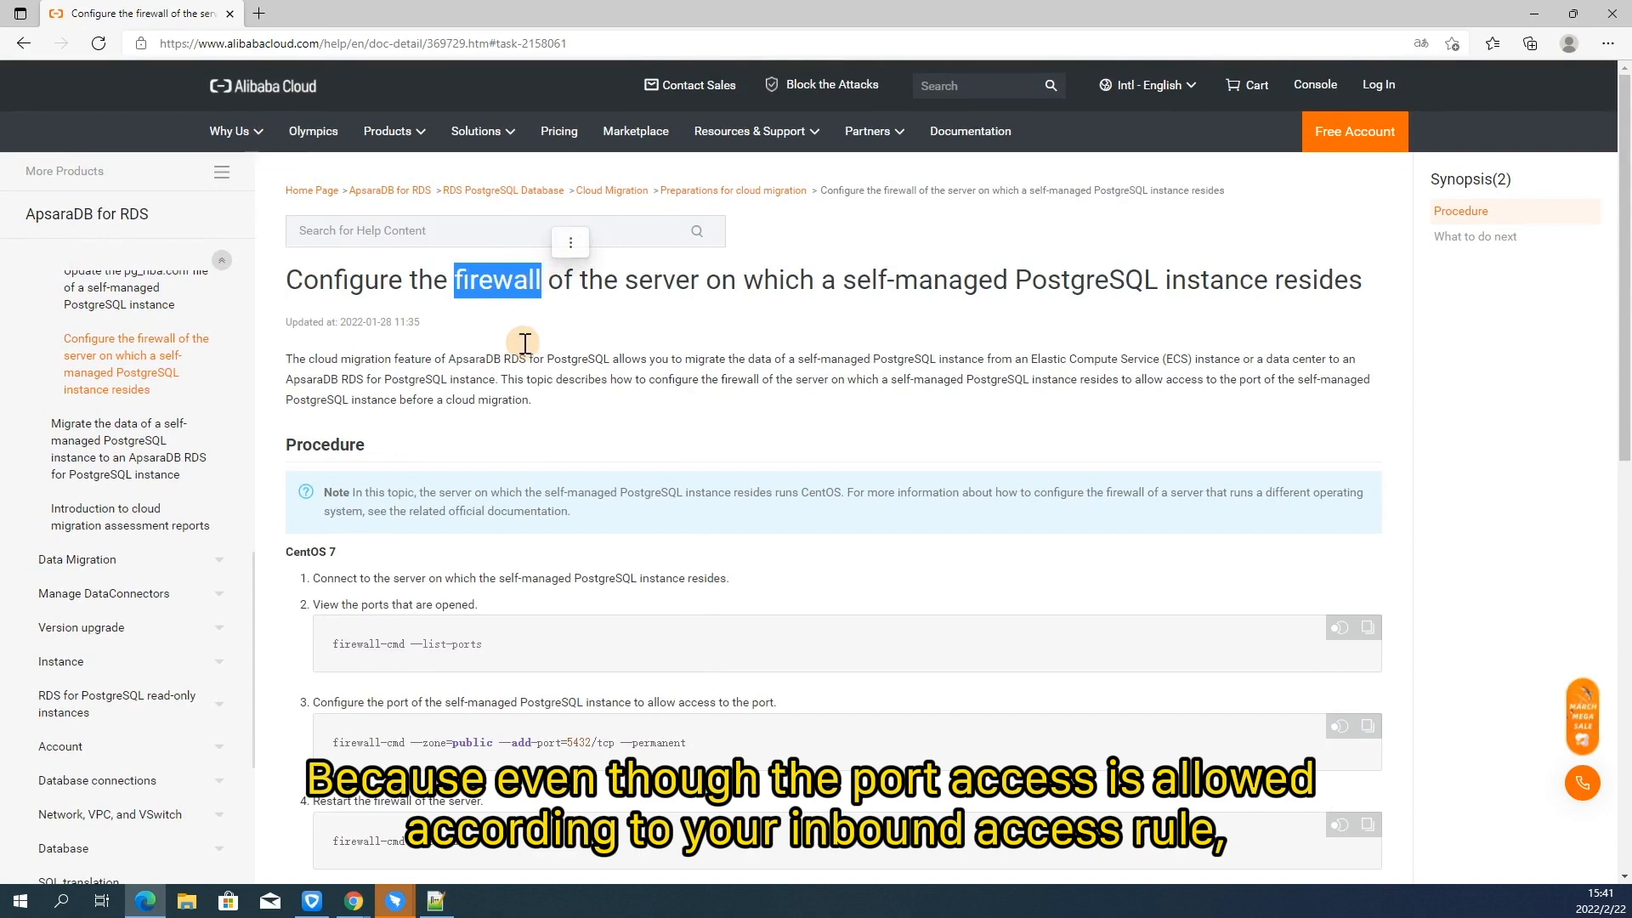
scroll("down", 3)
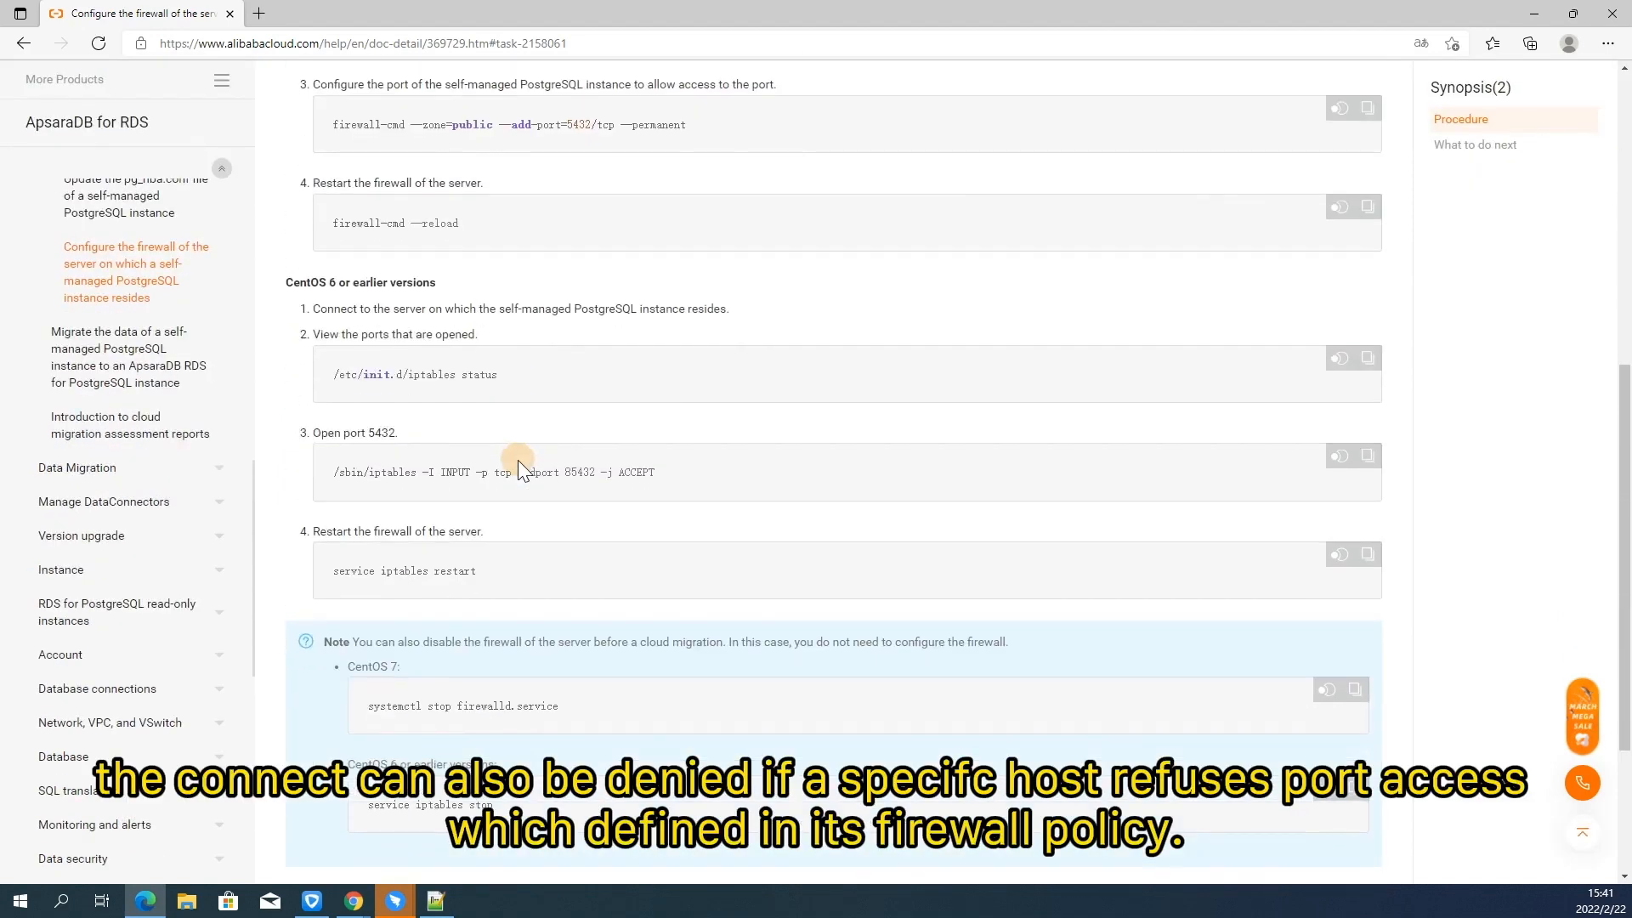
mouse_move(570, 530)
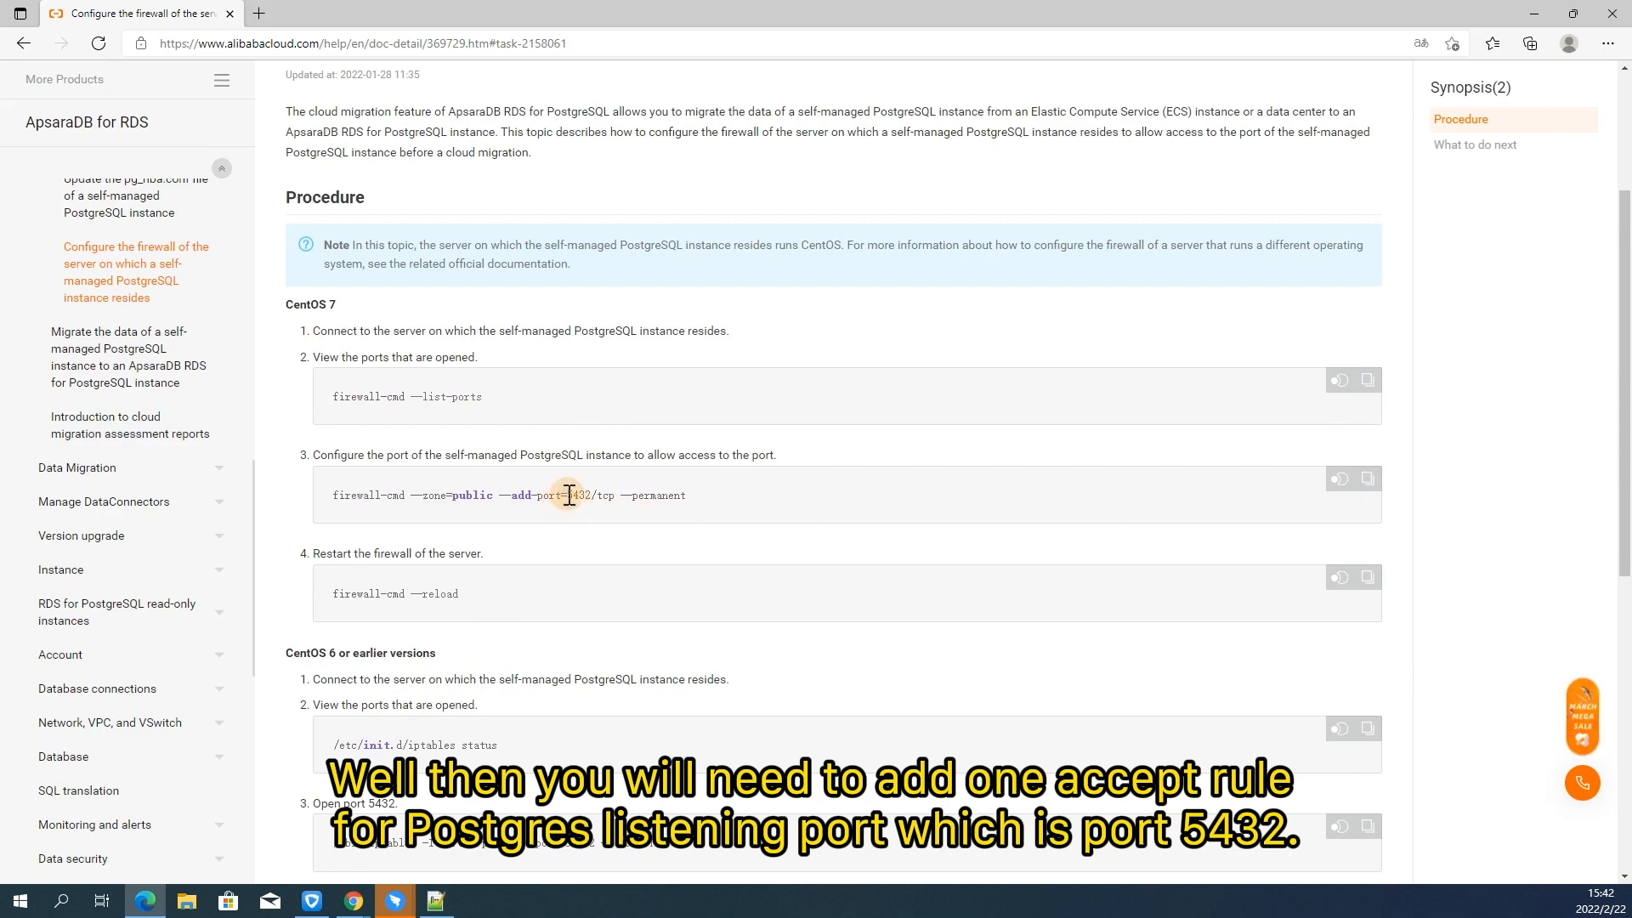
Highlight port 5432 in the firewall command and read through the CentOS 6 iptables steps to the end.
double_click(578, 496)
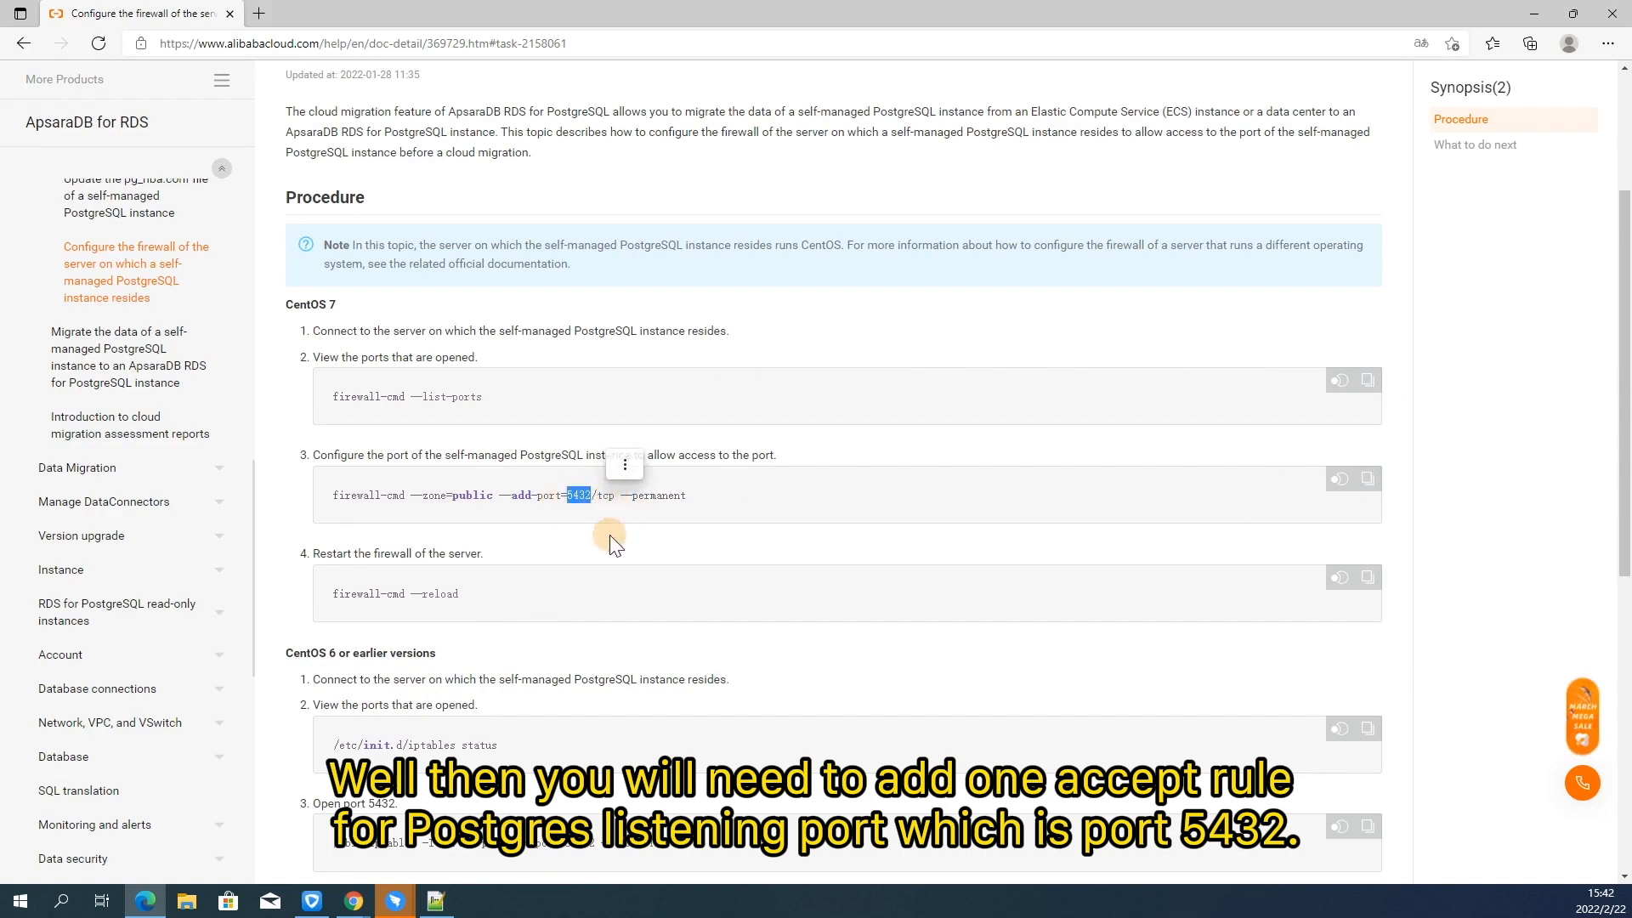
scroll("down", 3)
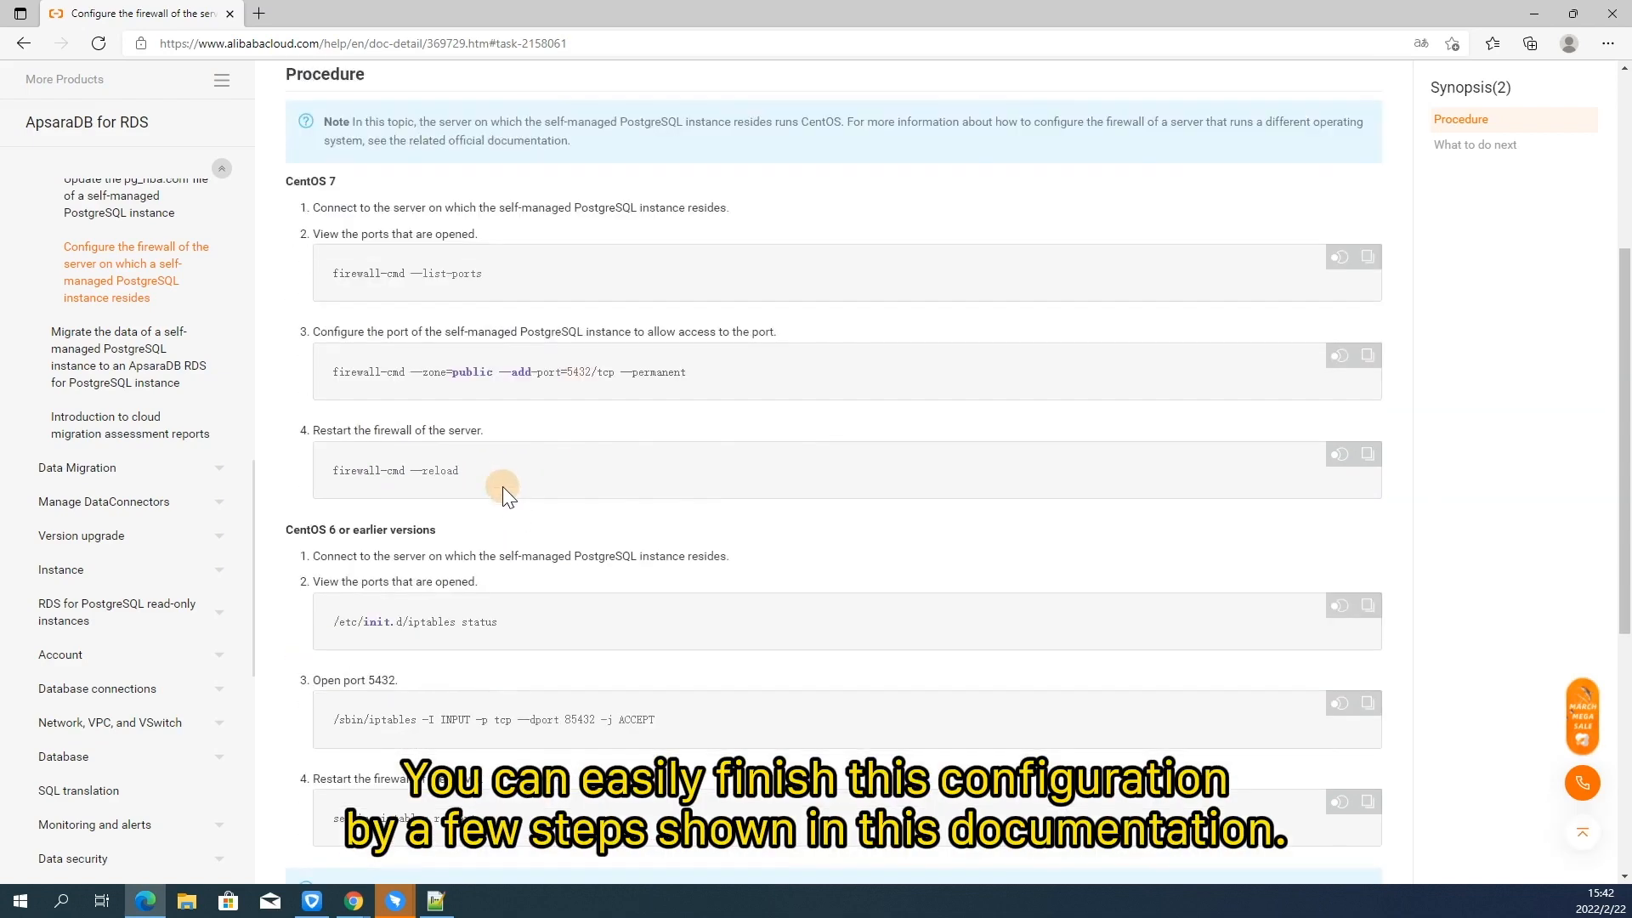
scroll("down", 3)
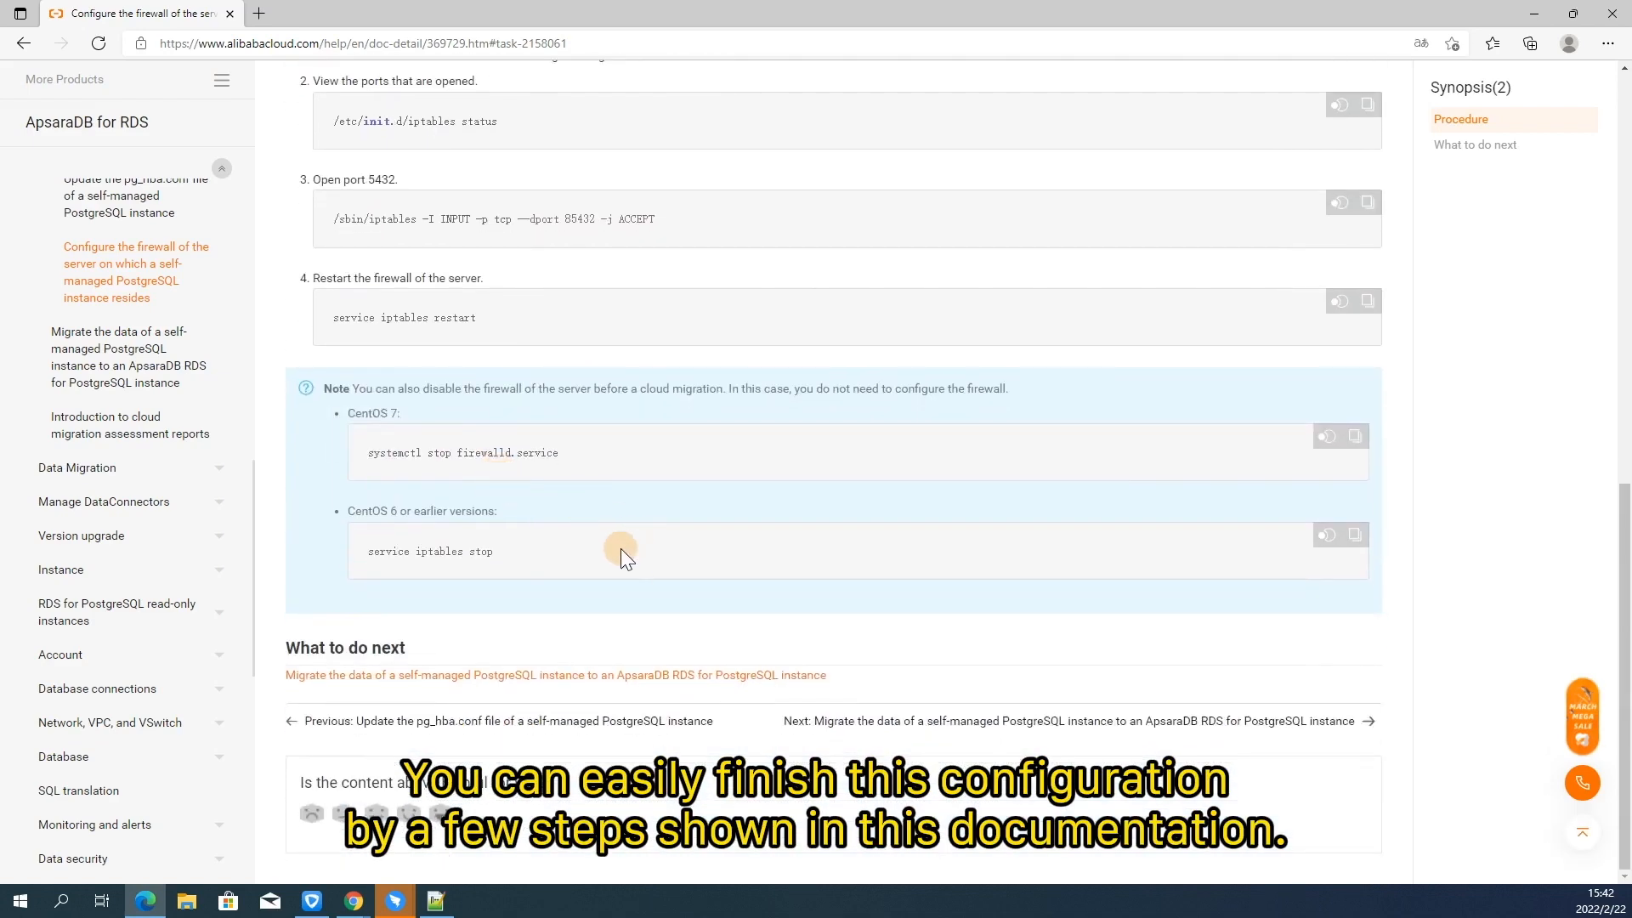
mouse_move(636, 547)
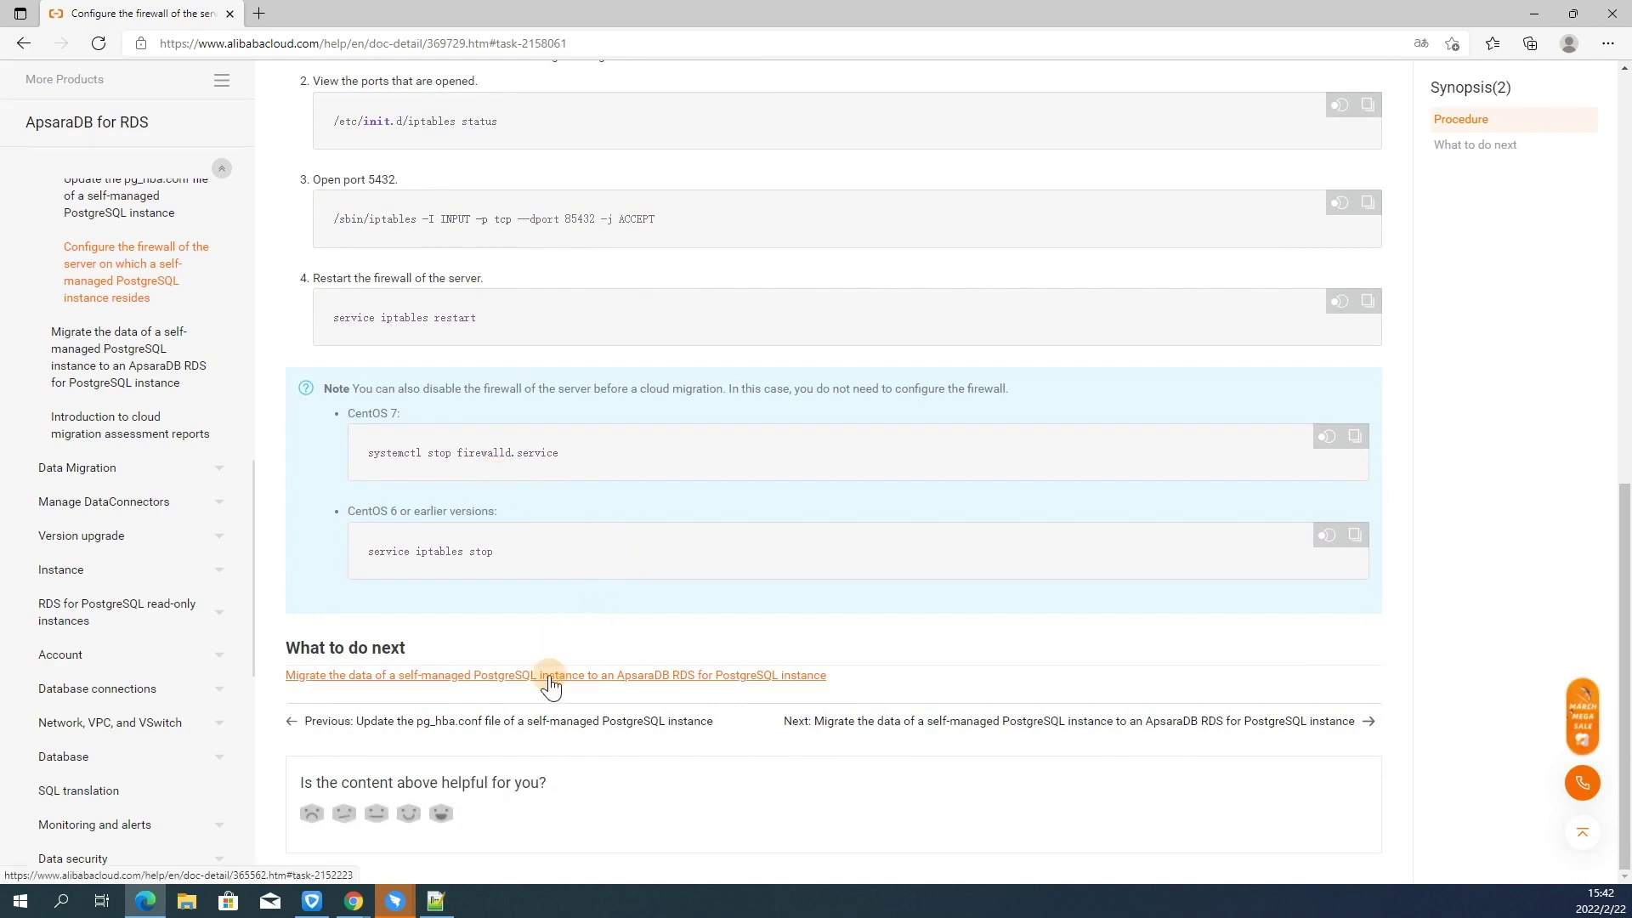
Follow 'What to do next' to the migrate-to-RDS topic, highlight Prerequisites, then scroll to Step 1.
left_click(551, 675)
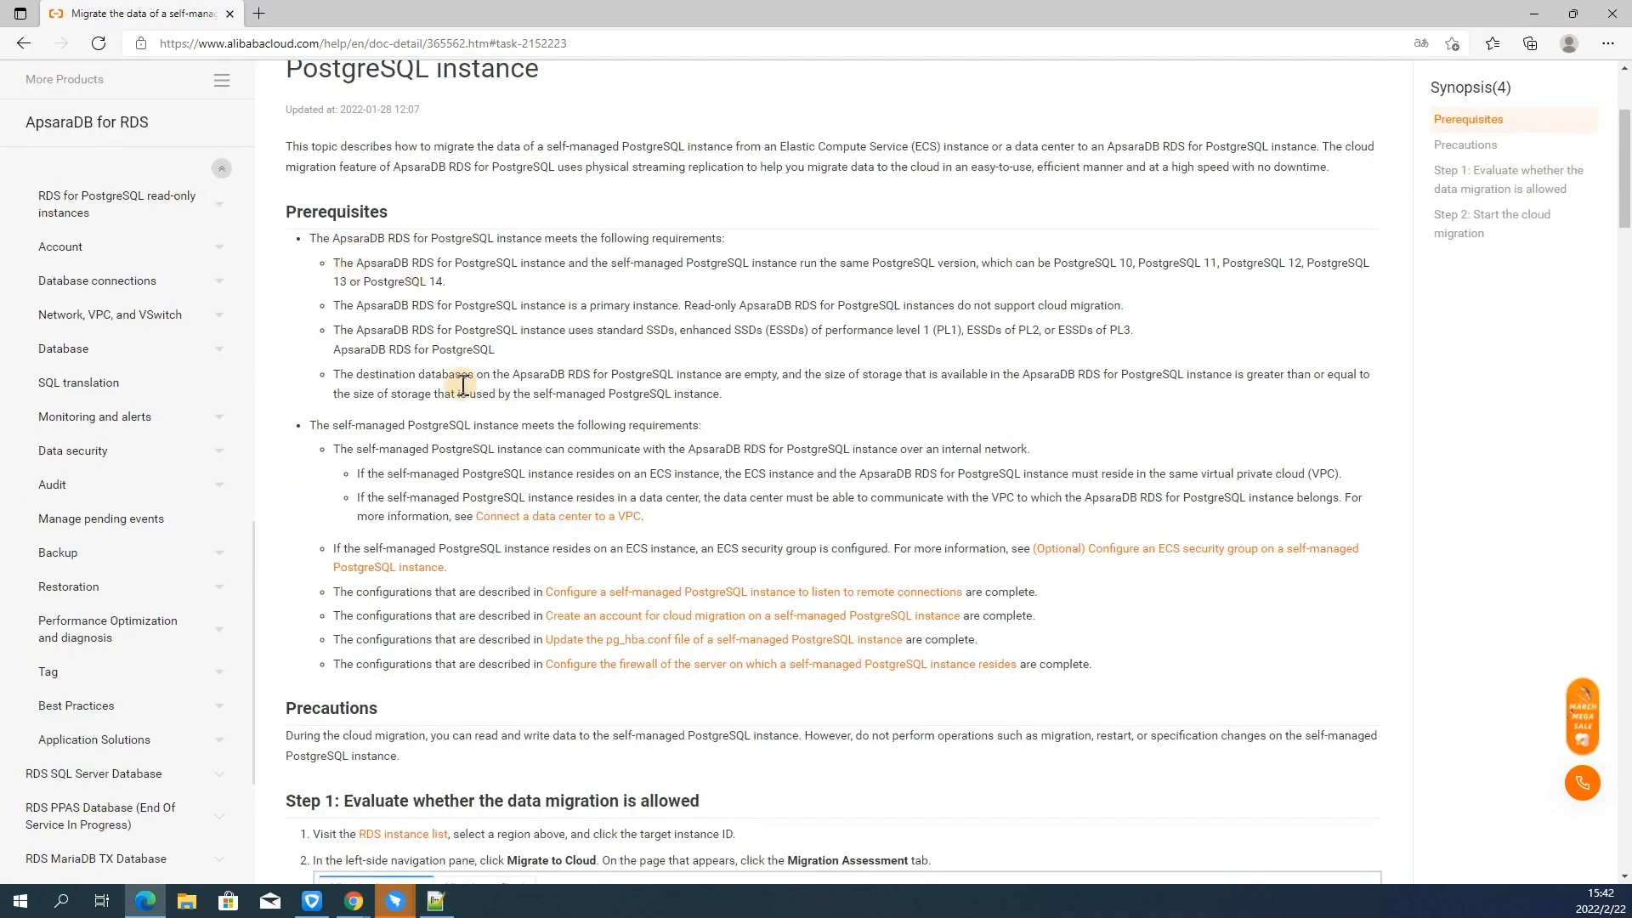
left_click_drag(333, 238, 1092, 665)
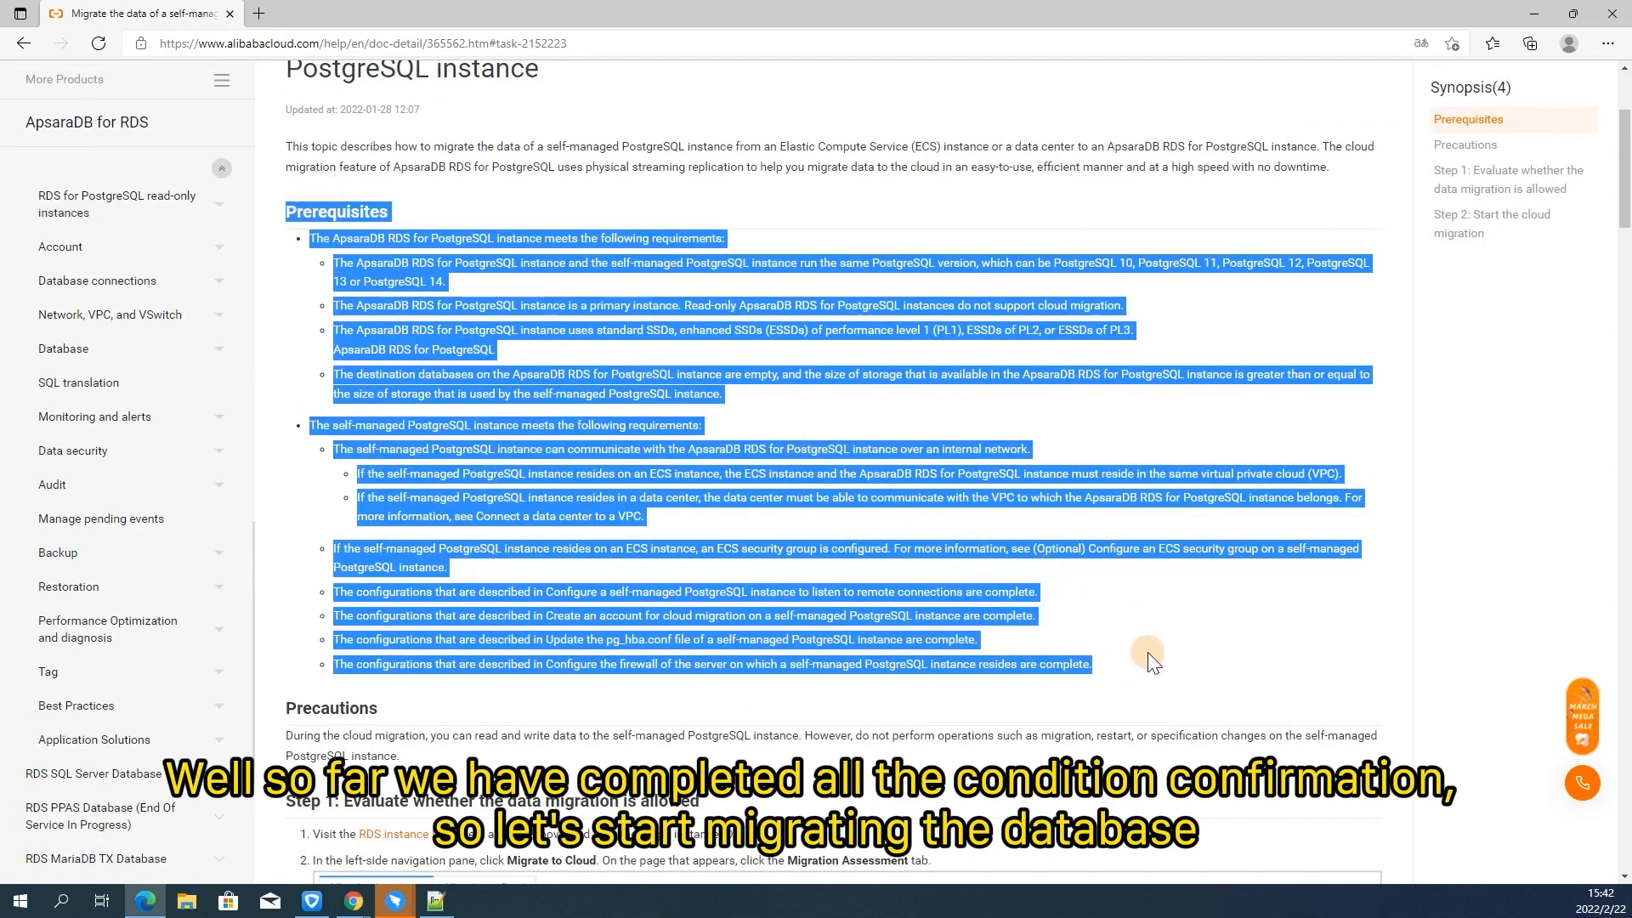
left_click(1146, 656)
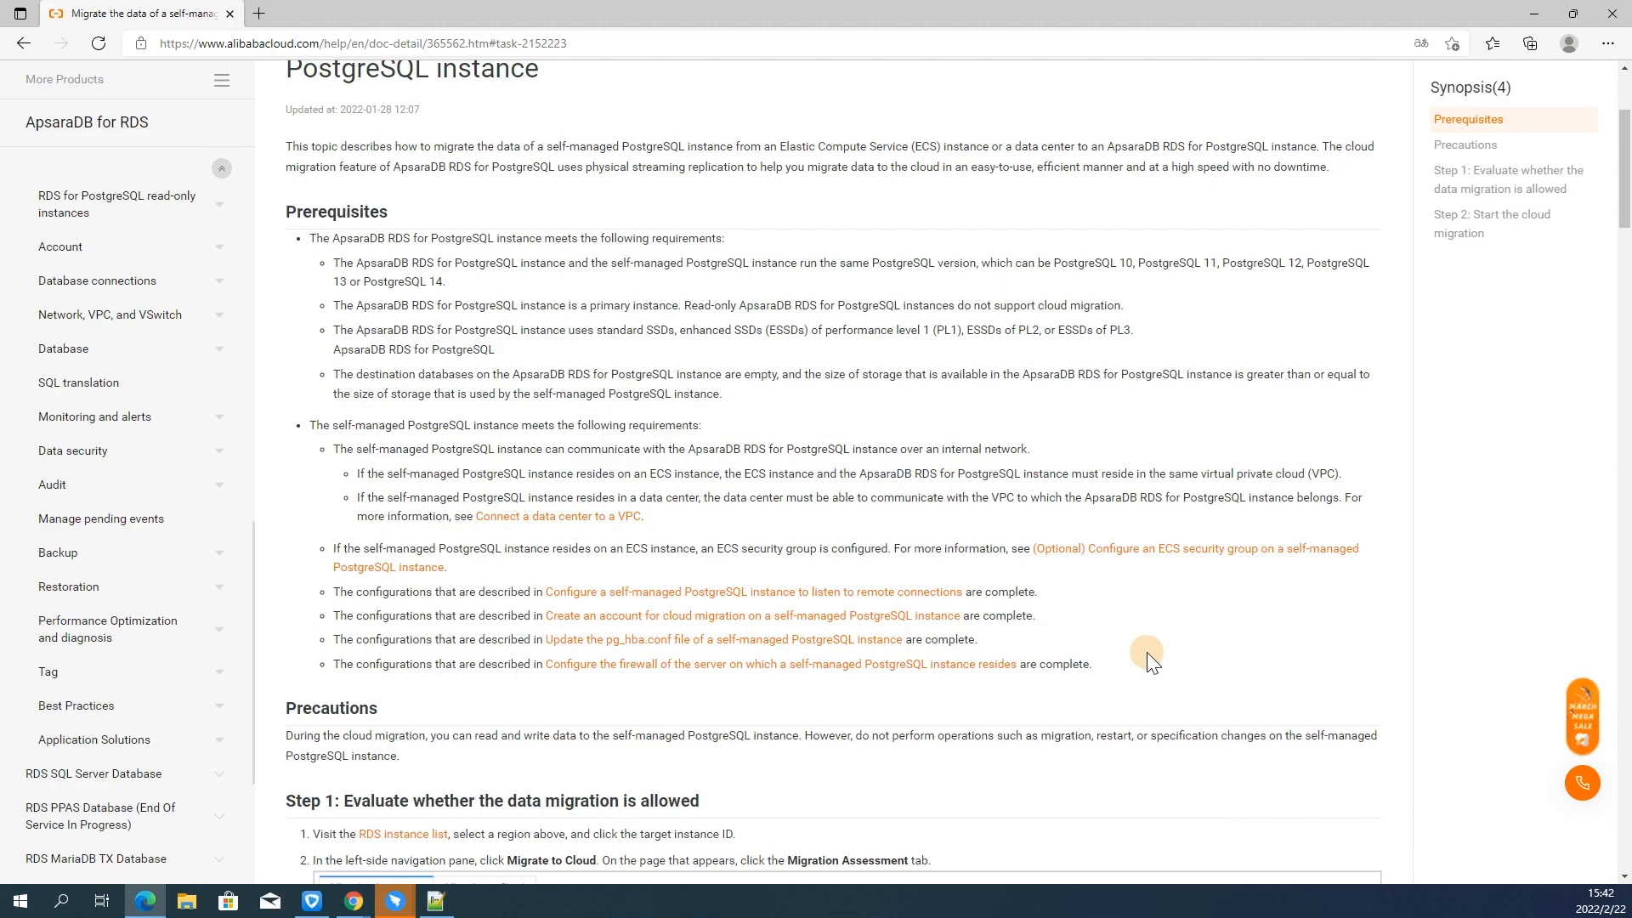
scroll("down", 3)
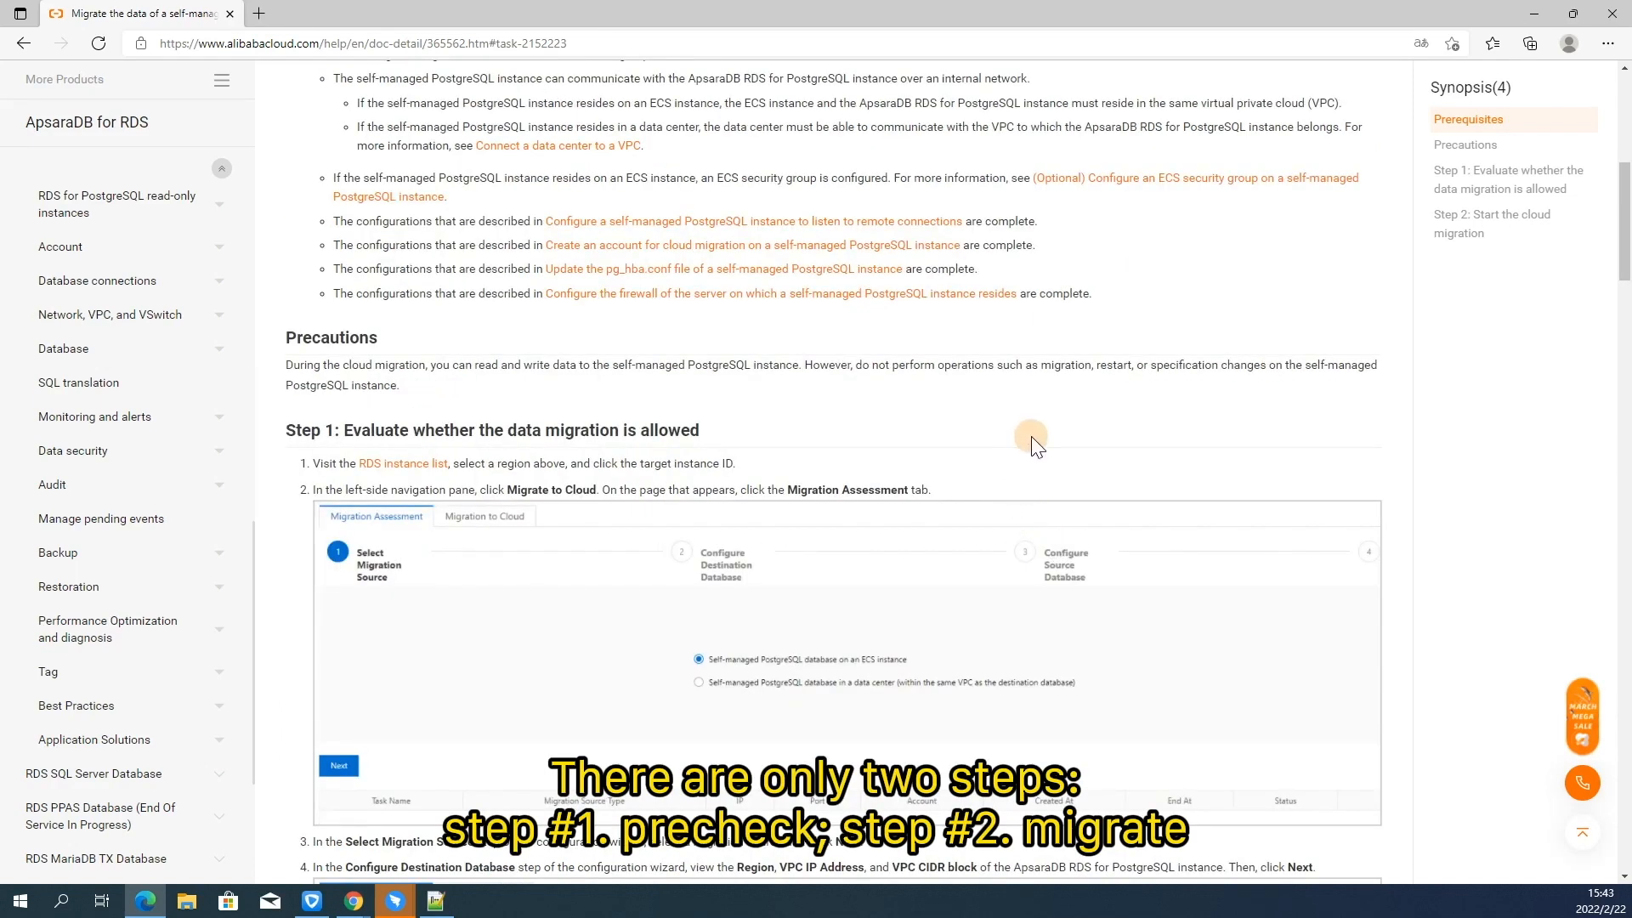
scroll("down", 3)
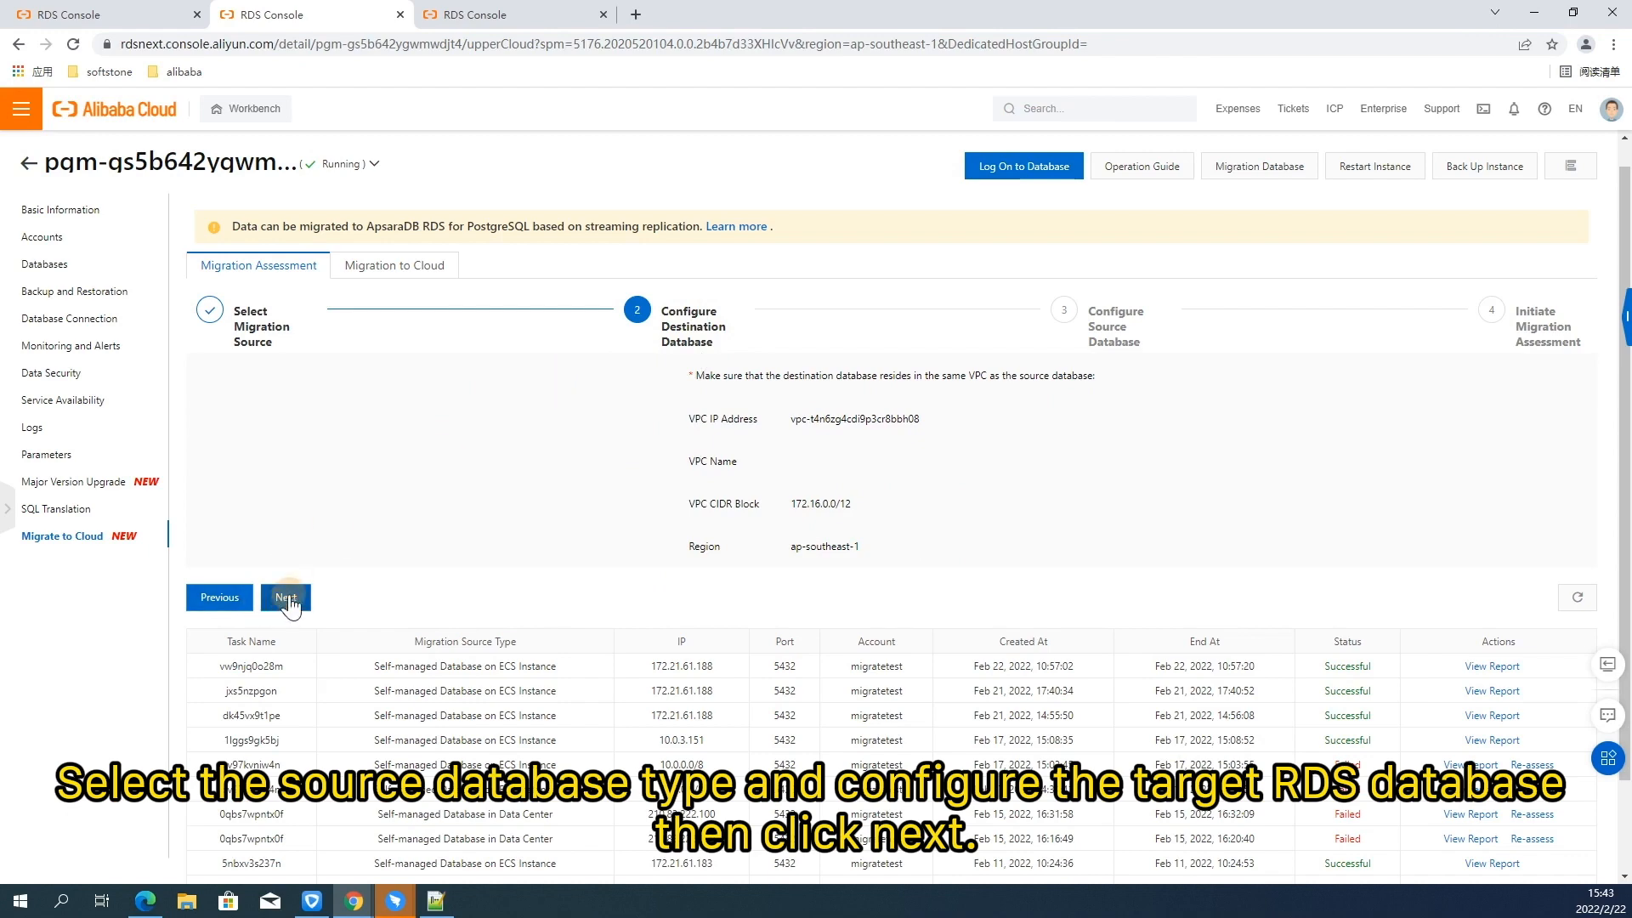
Advance past destination details, confirm the migration account and pg_hba.conf rule, and reach the source database form.
left_click(286, 596)
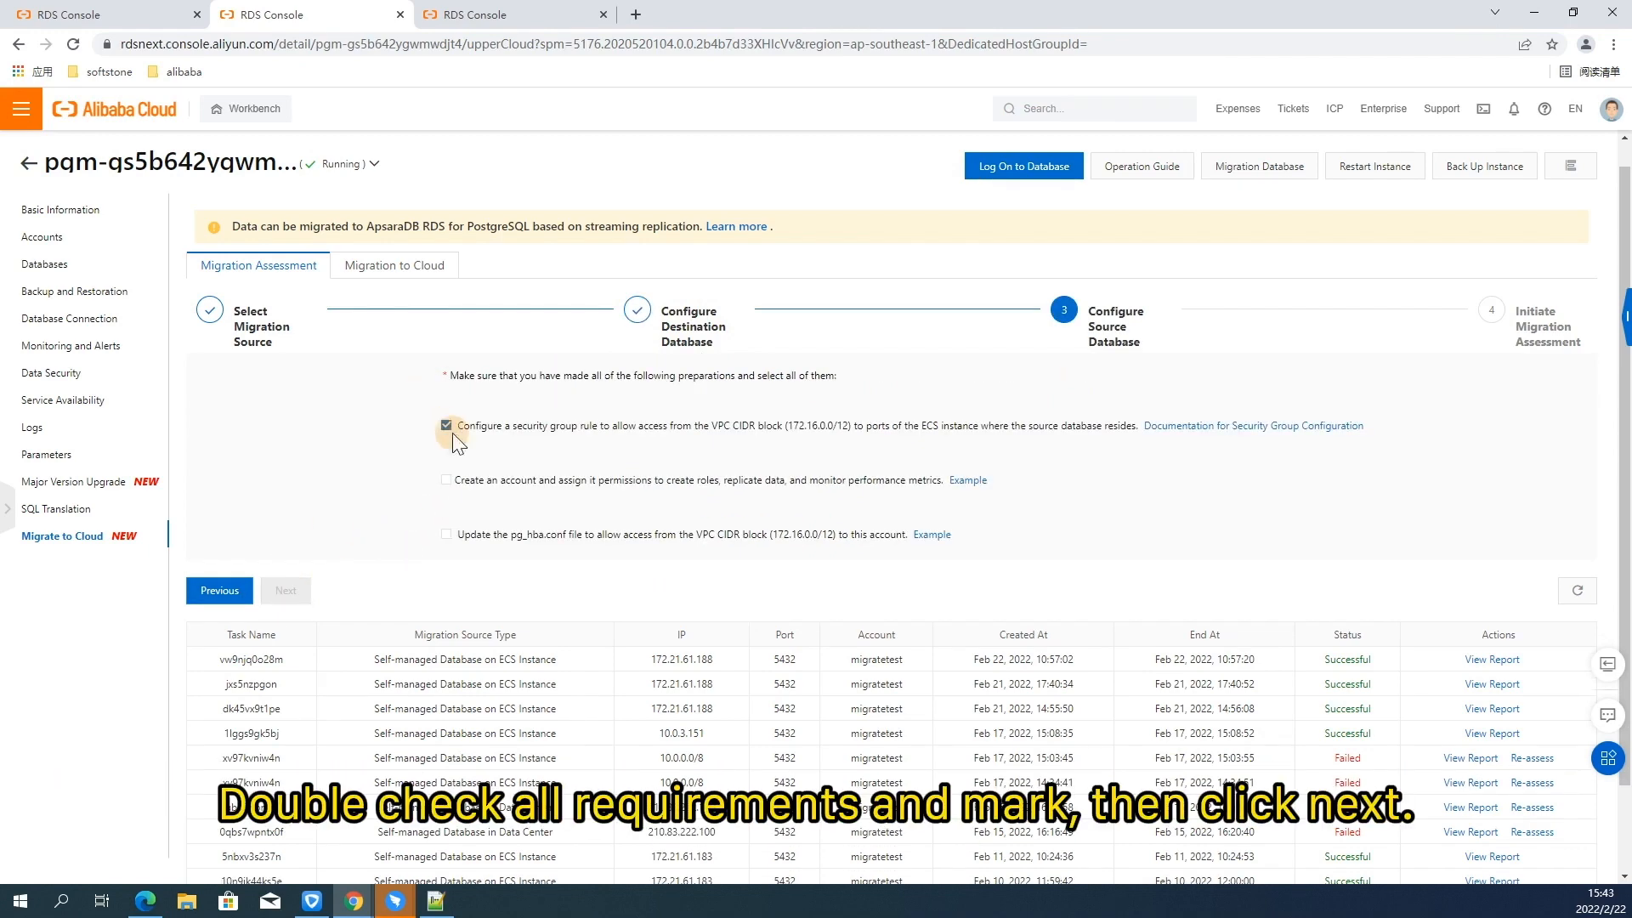
left_click(446, 534)
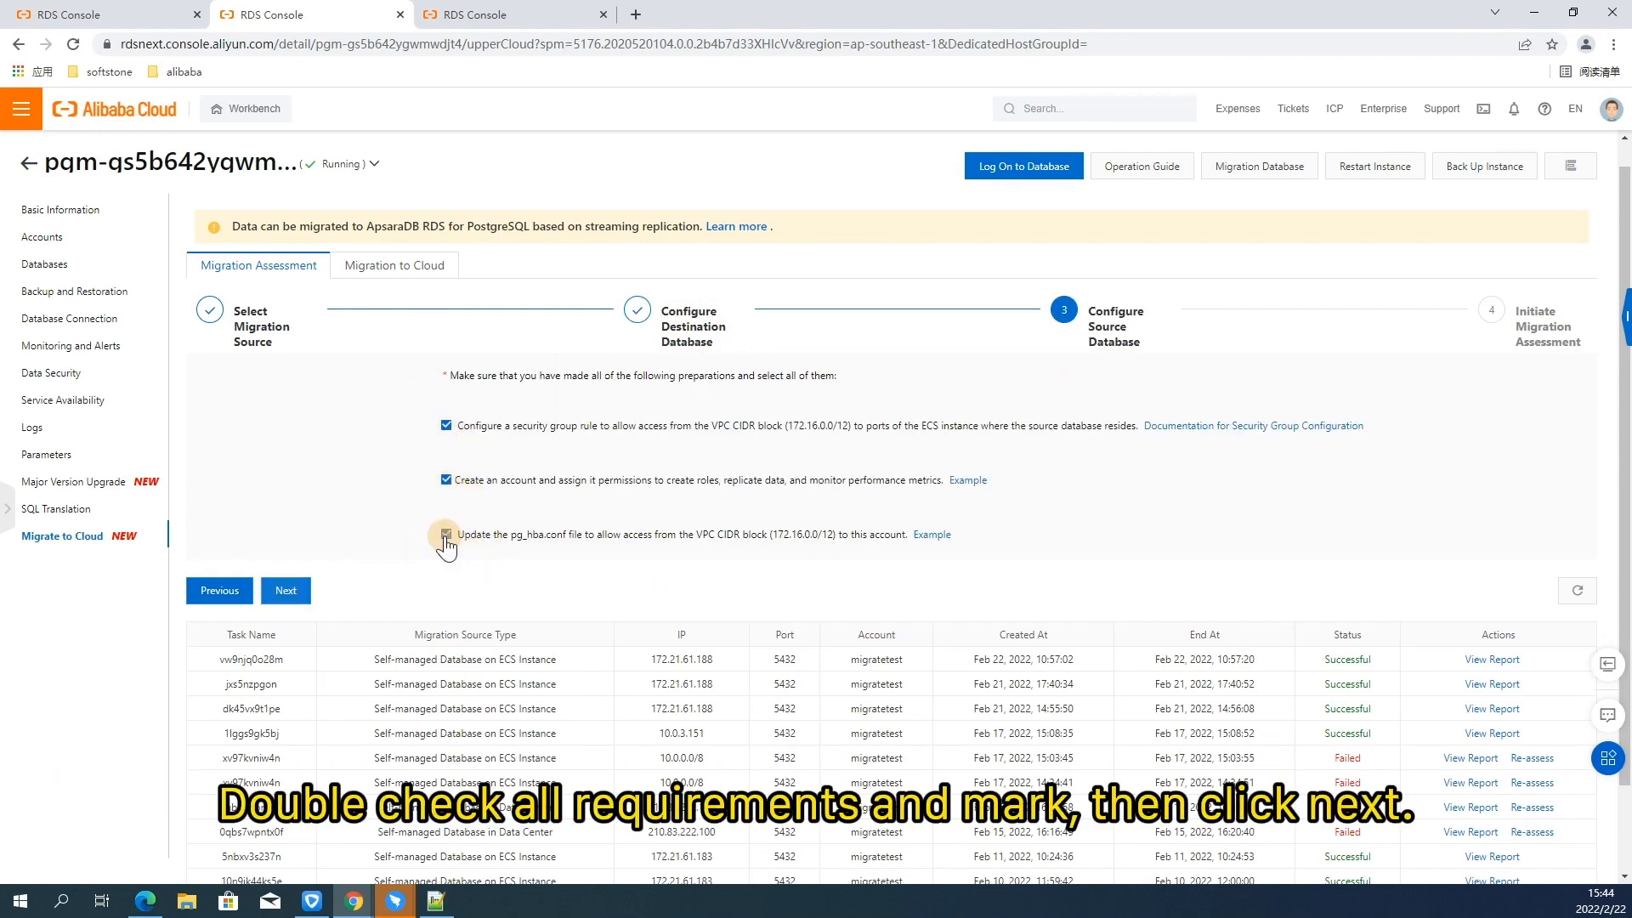
left_click(446, 534)
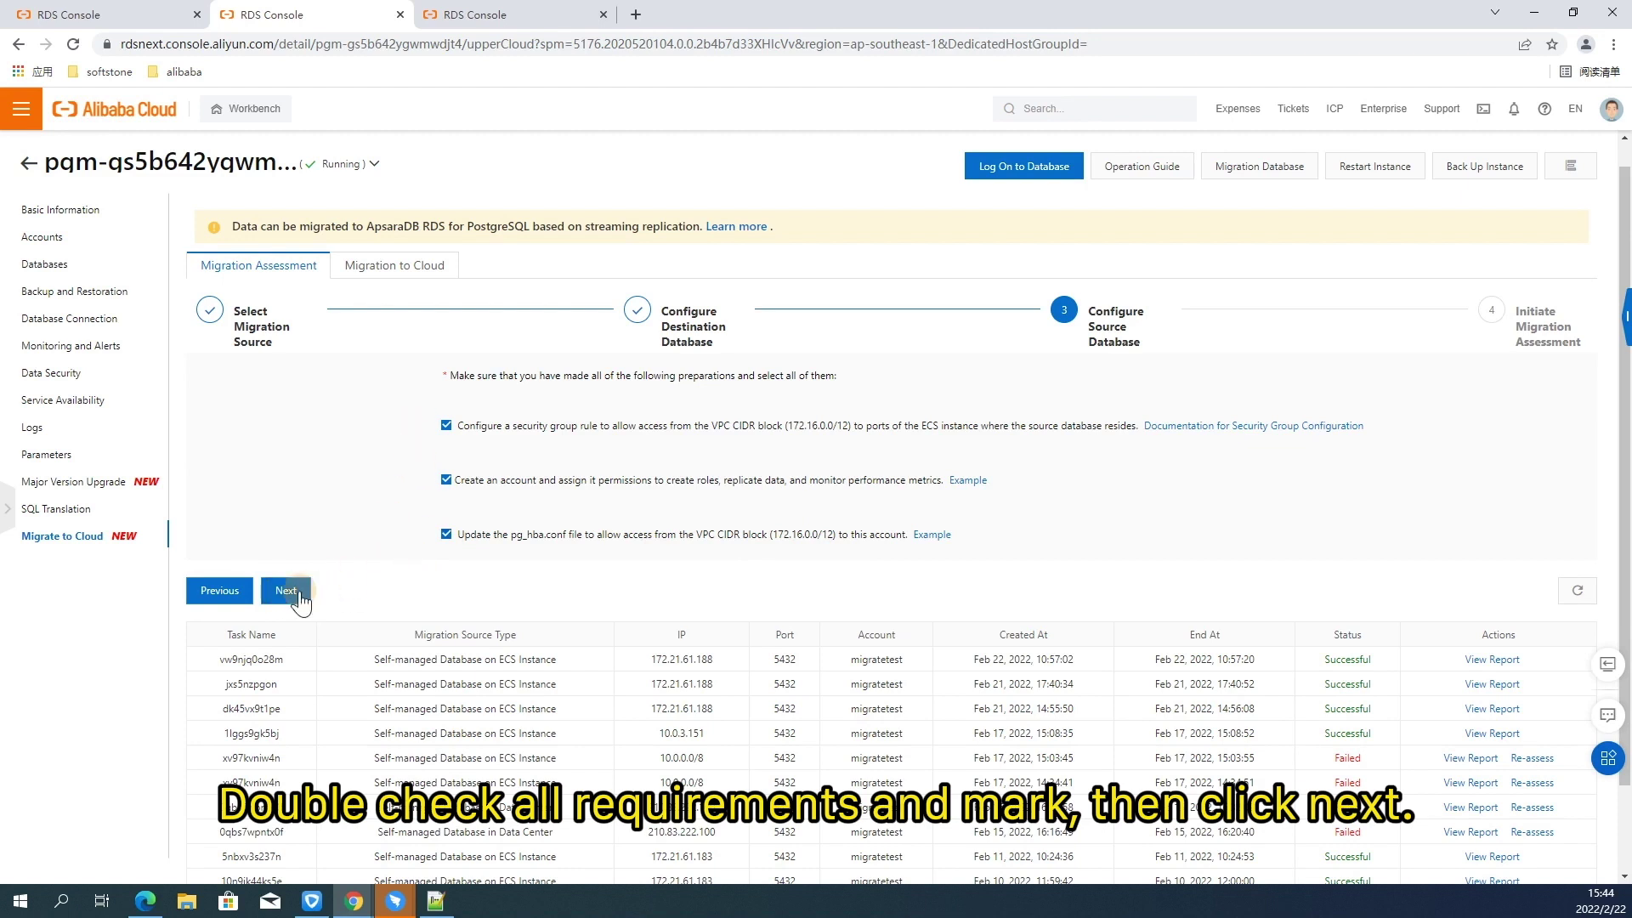
left_click(286, 591)
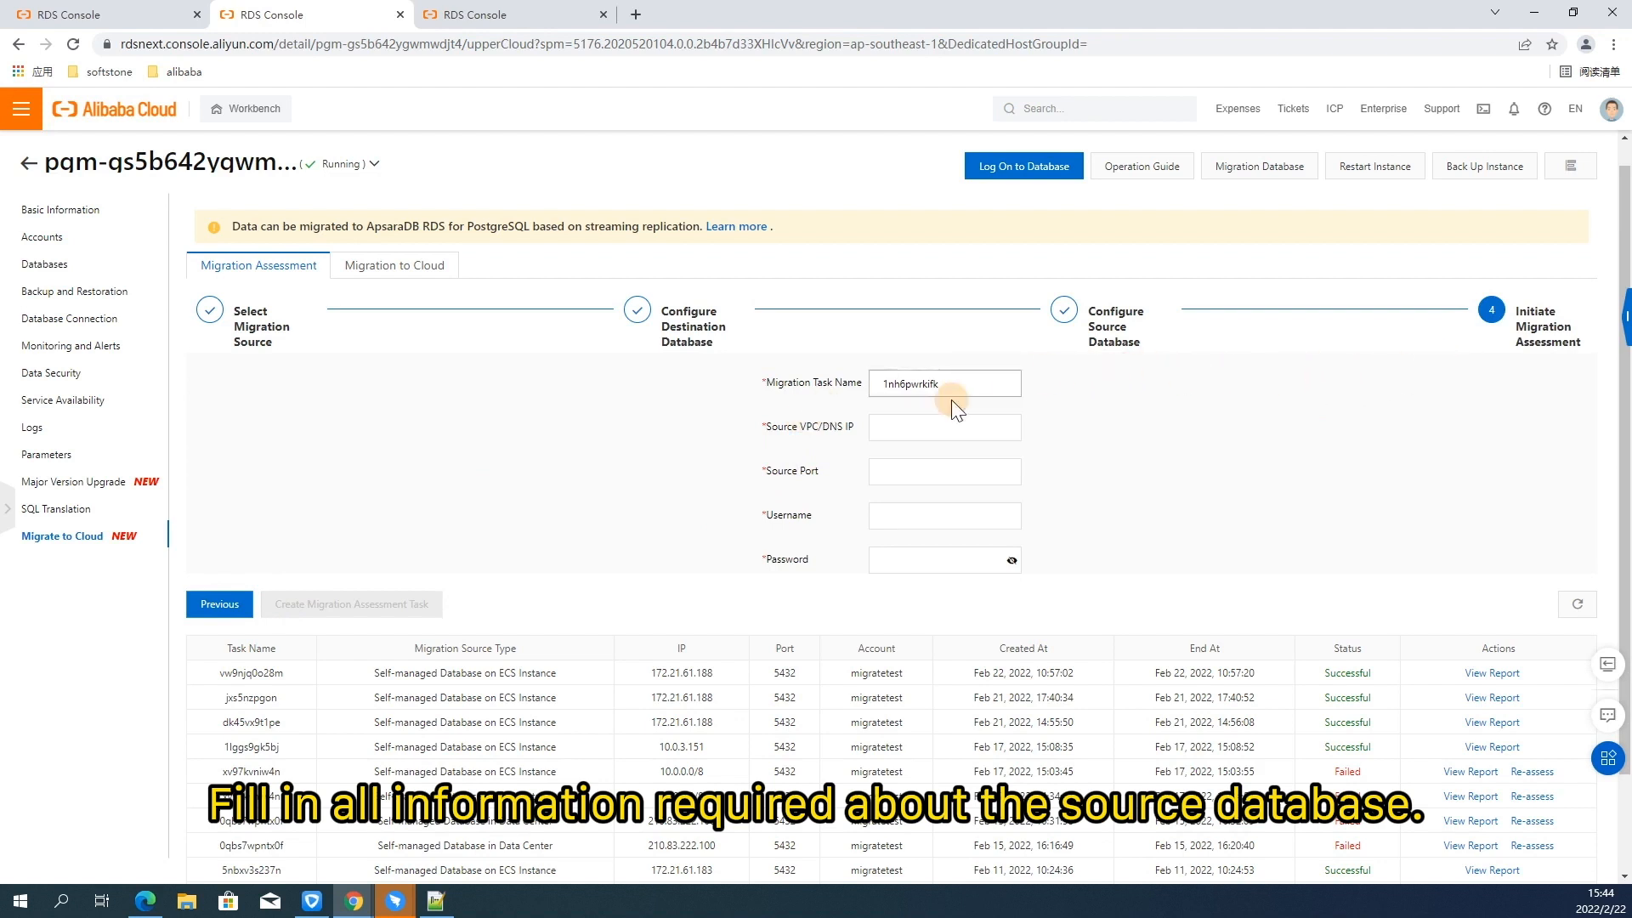
left_click(945, 427)
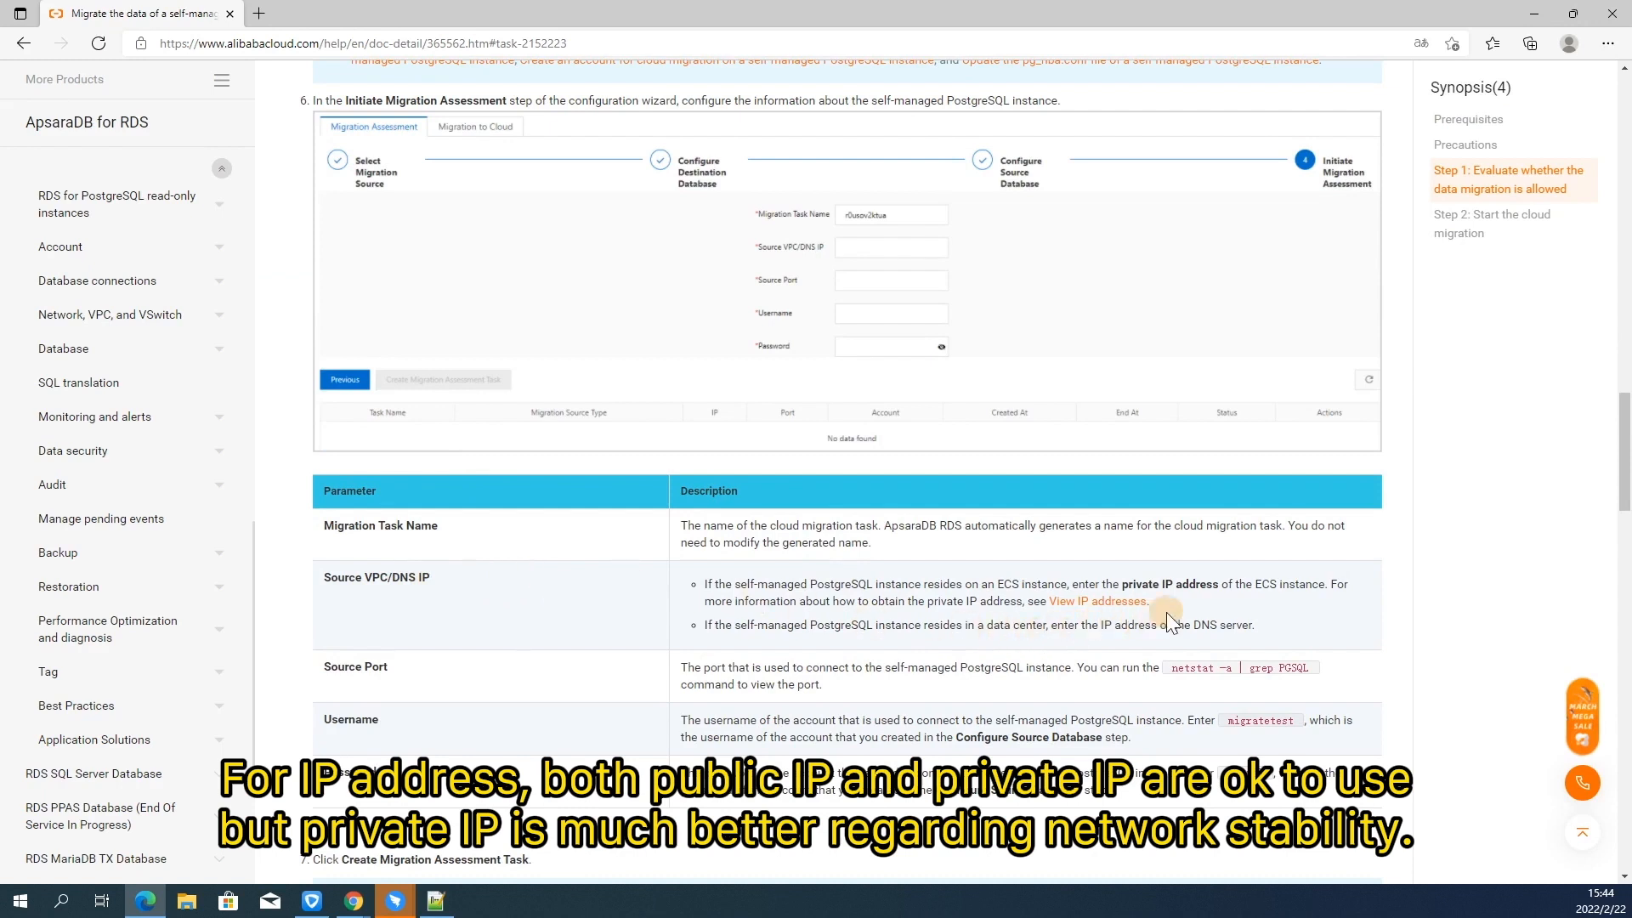
mouse_move(974, 605)
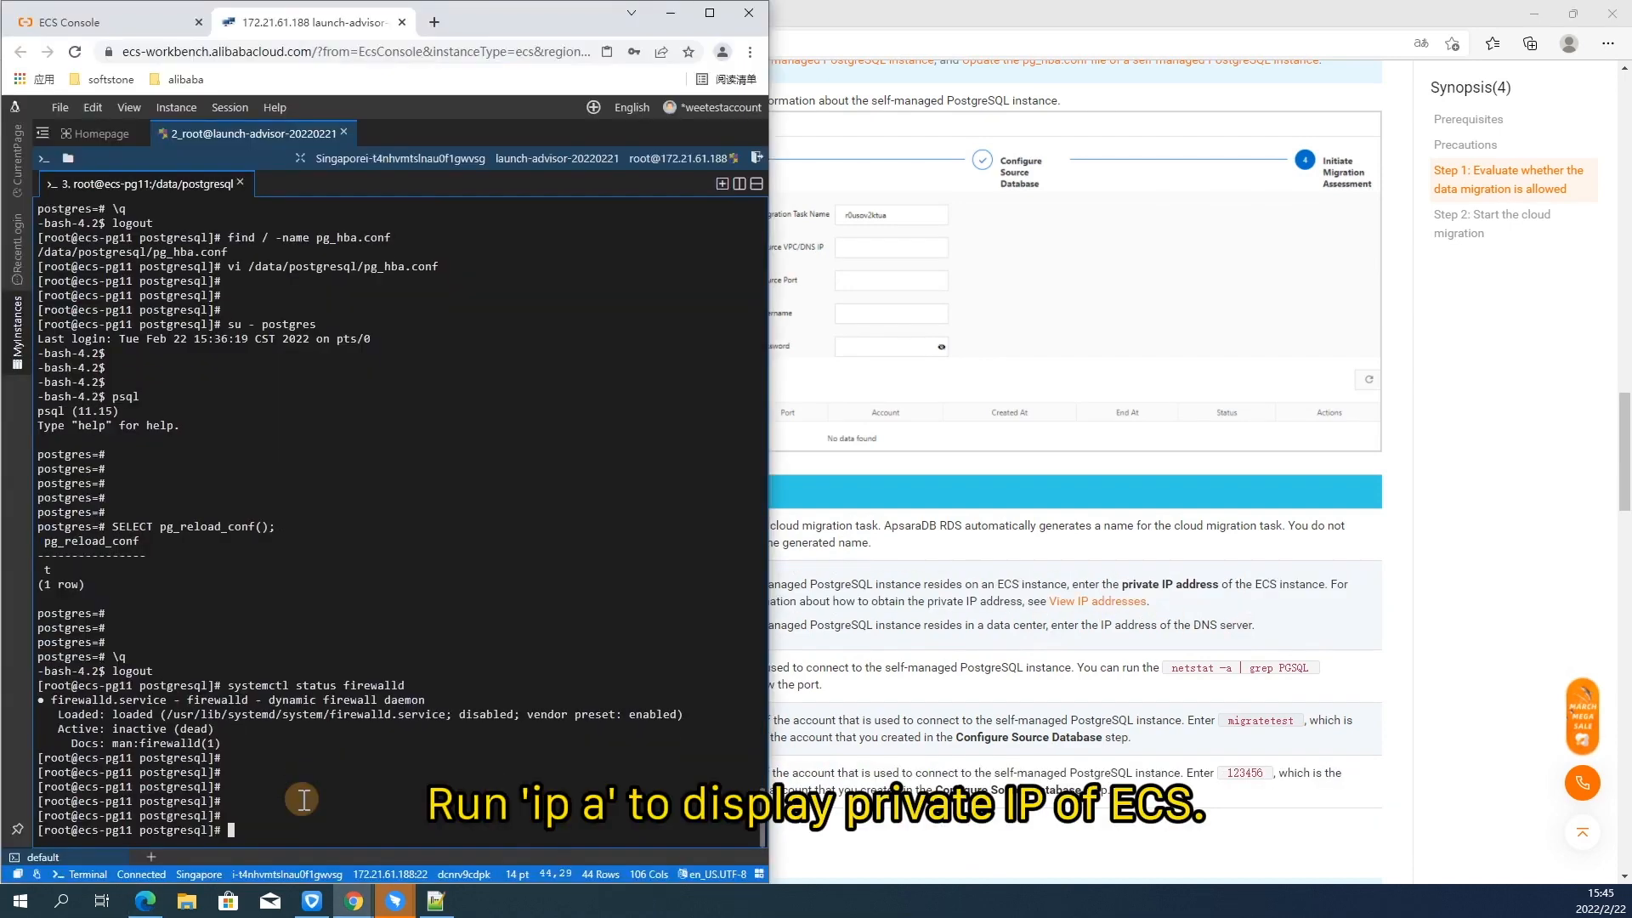
Get the ECS private IP 172.21.61.188 with ip a, fill it with port 5432 and migratetest, and create the assessment task.
type("ip a")
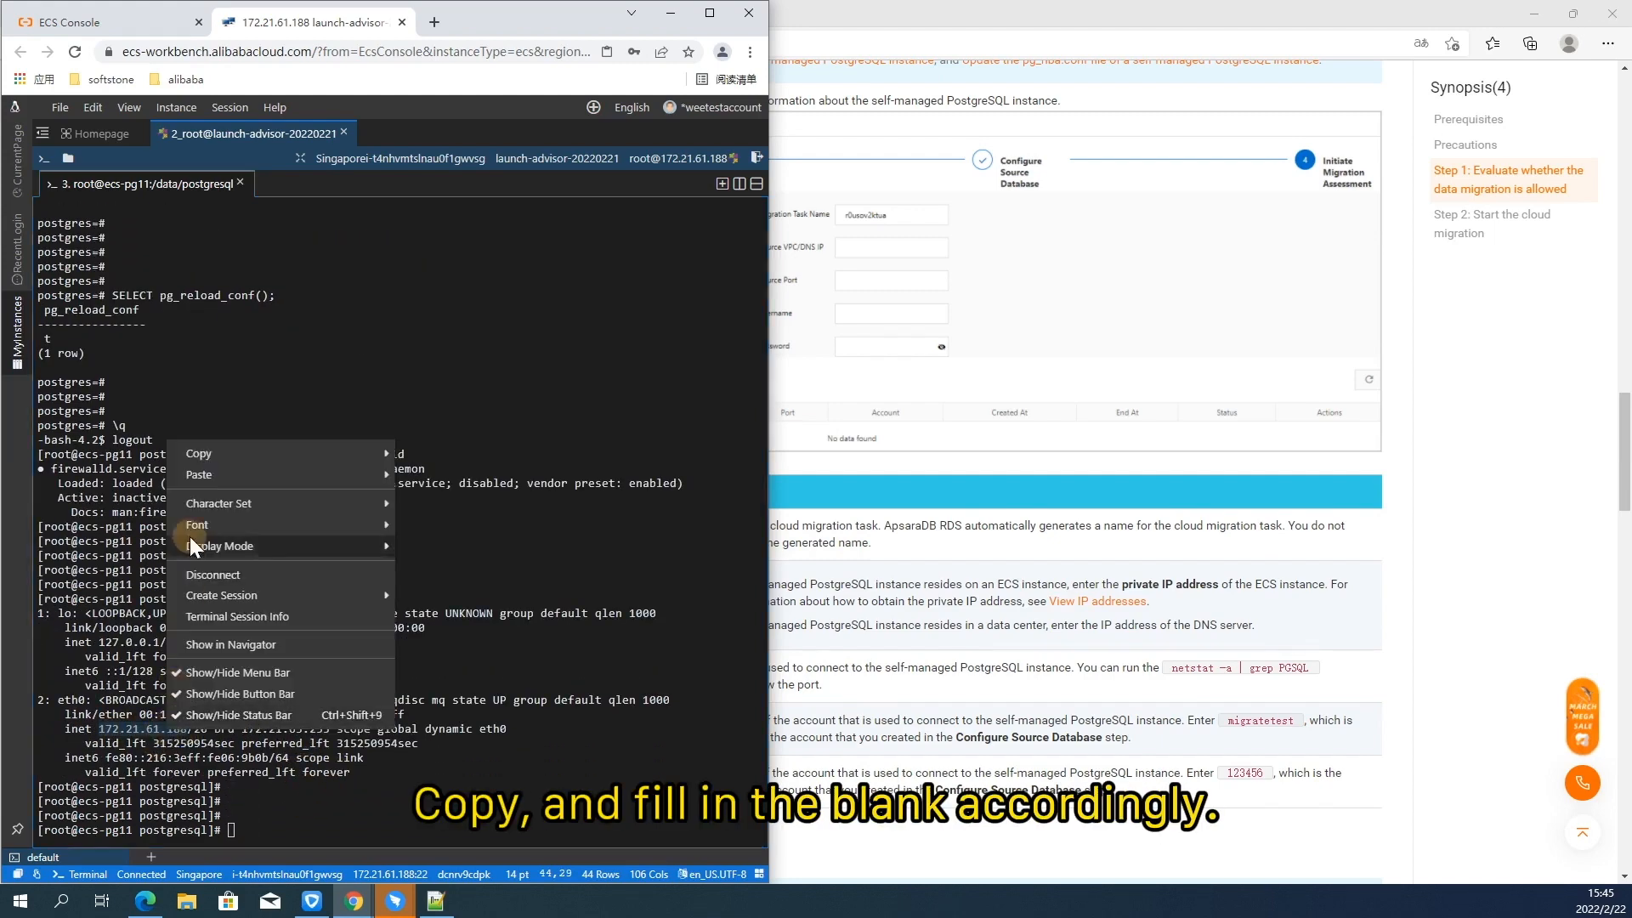
left_click(198, 452)
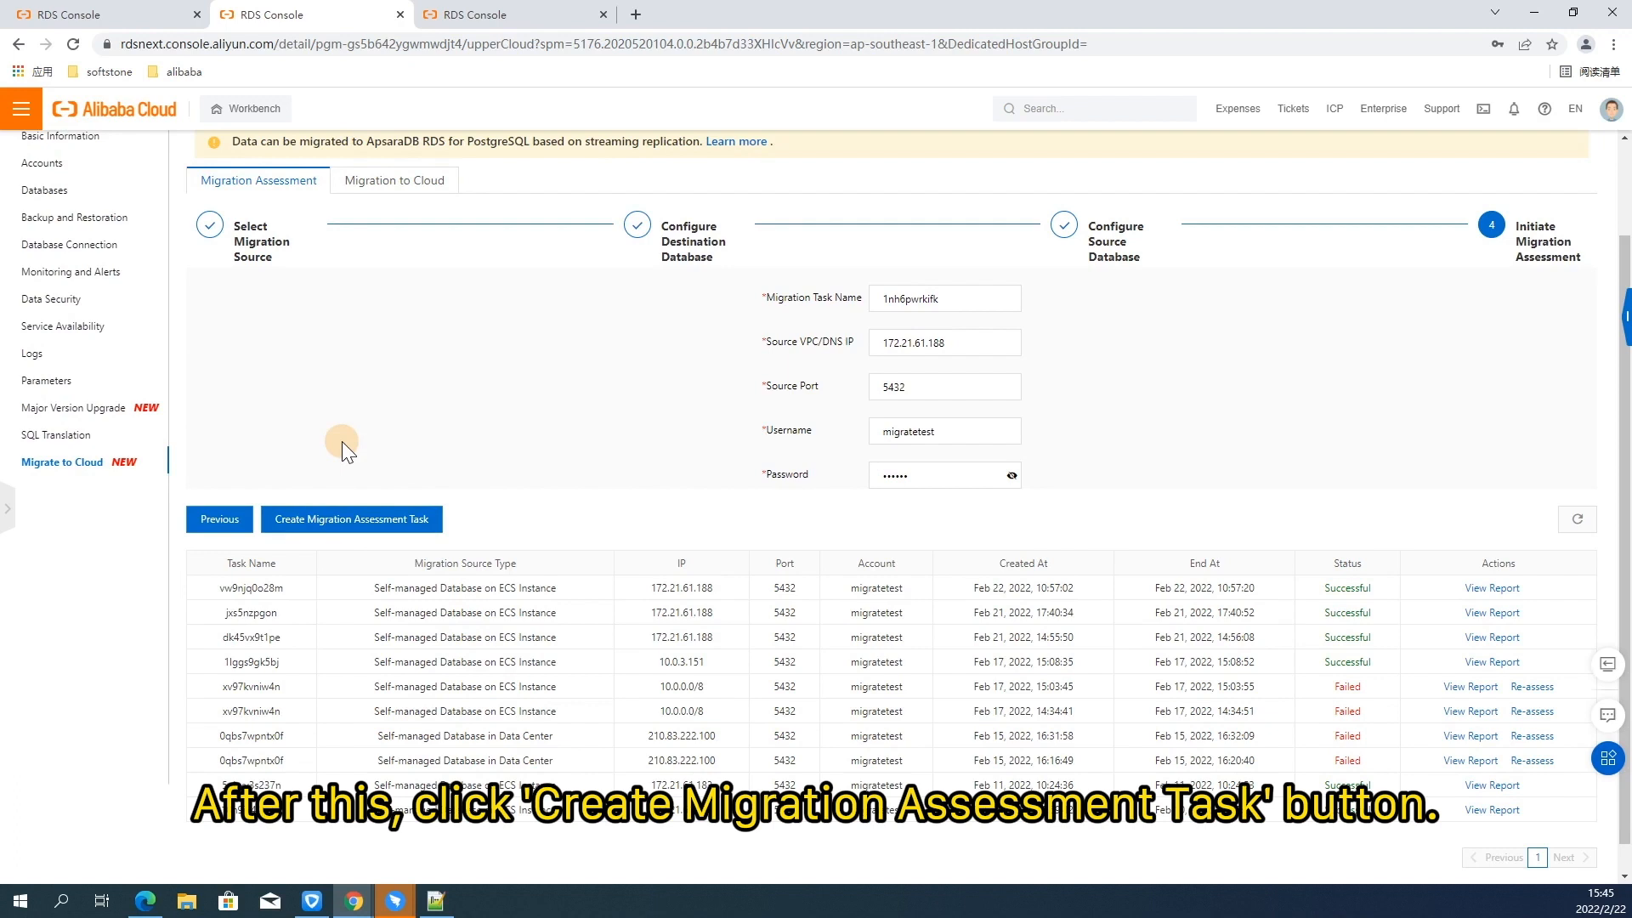
mouse_move(369, 486)
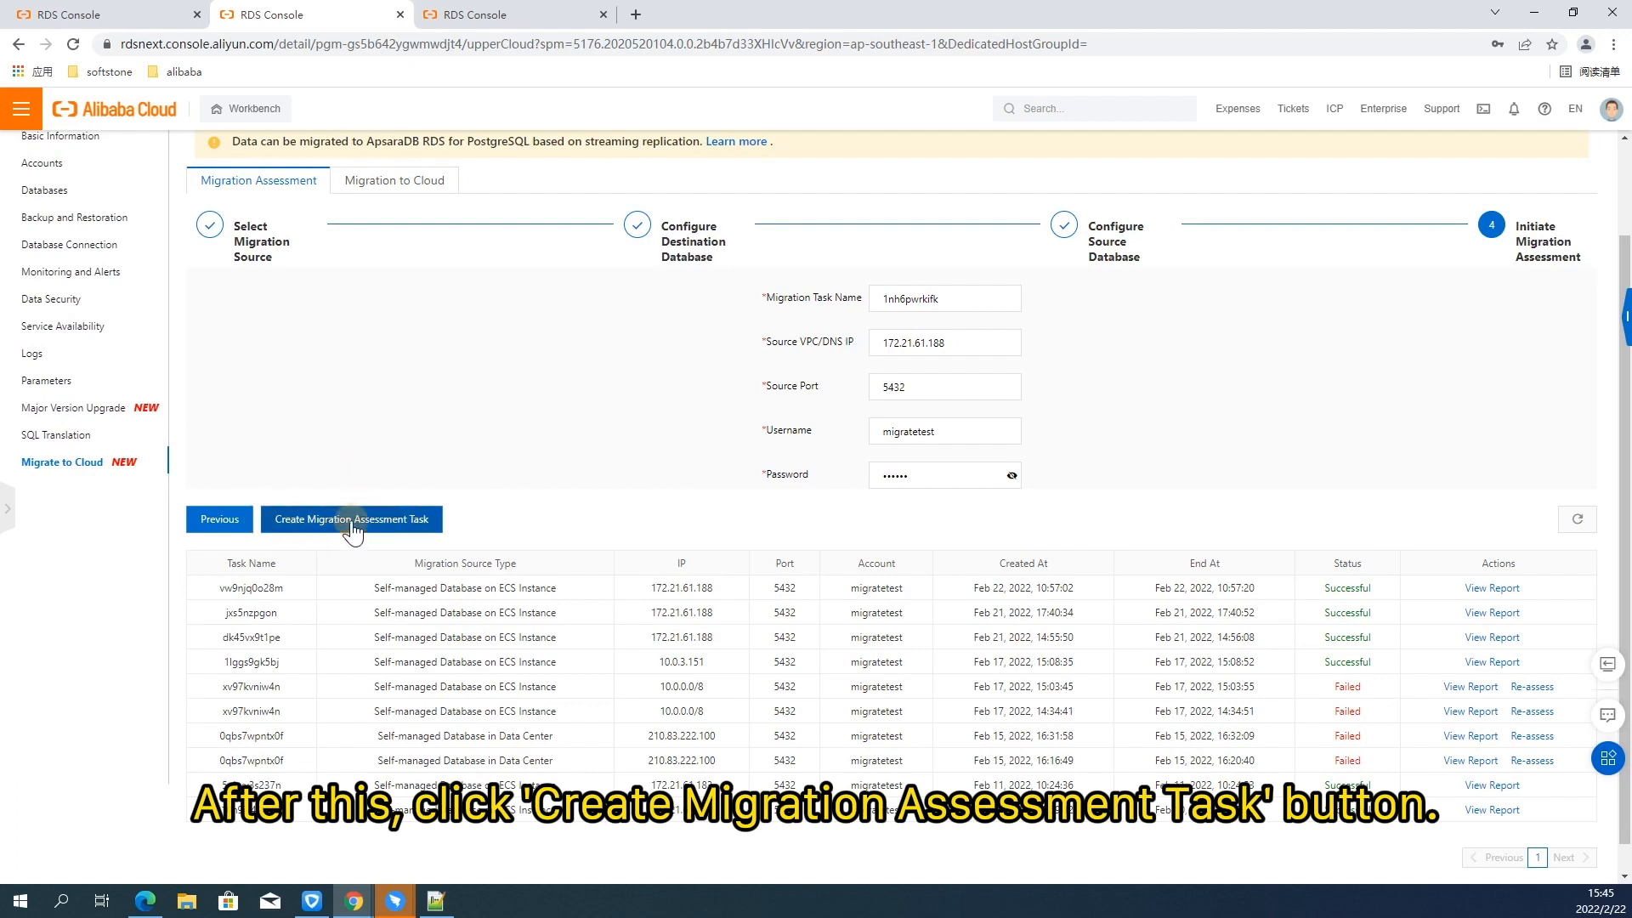
left_click(350, 520)
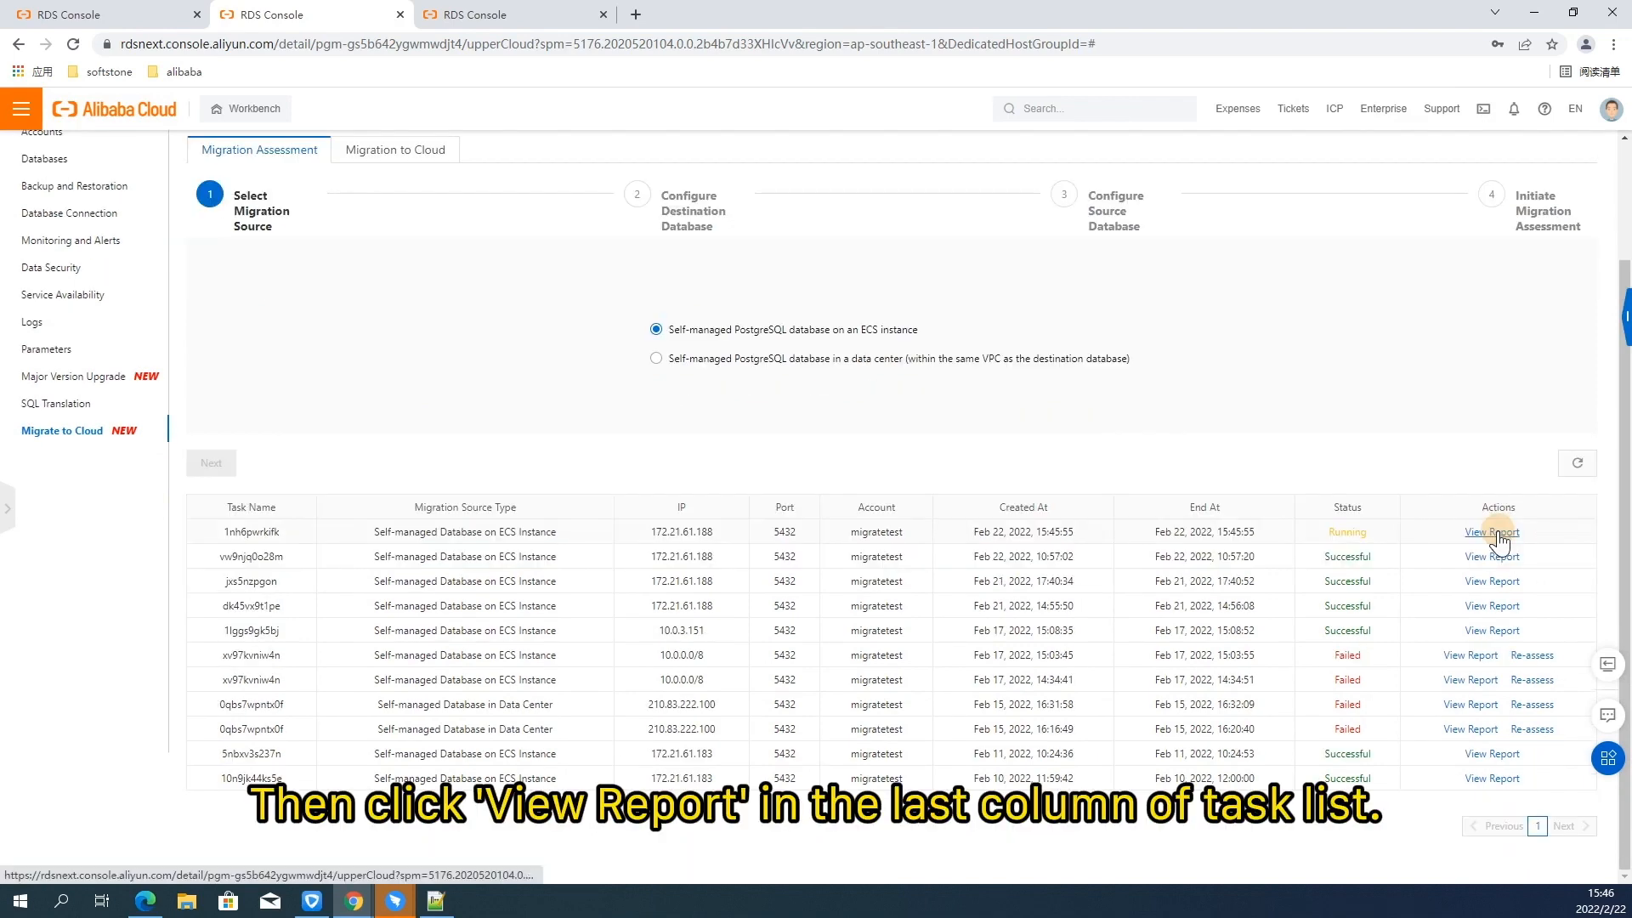
Review the new task's report with every check passing, then switch to the Migration to Cloud task list.
left_click(1492, 532)
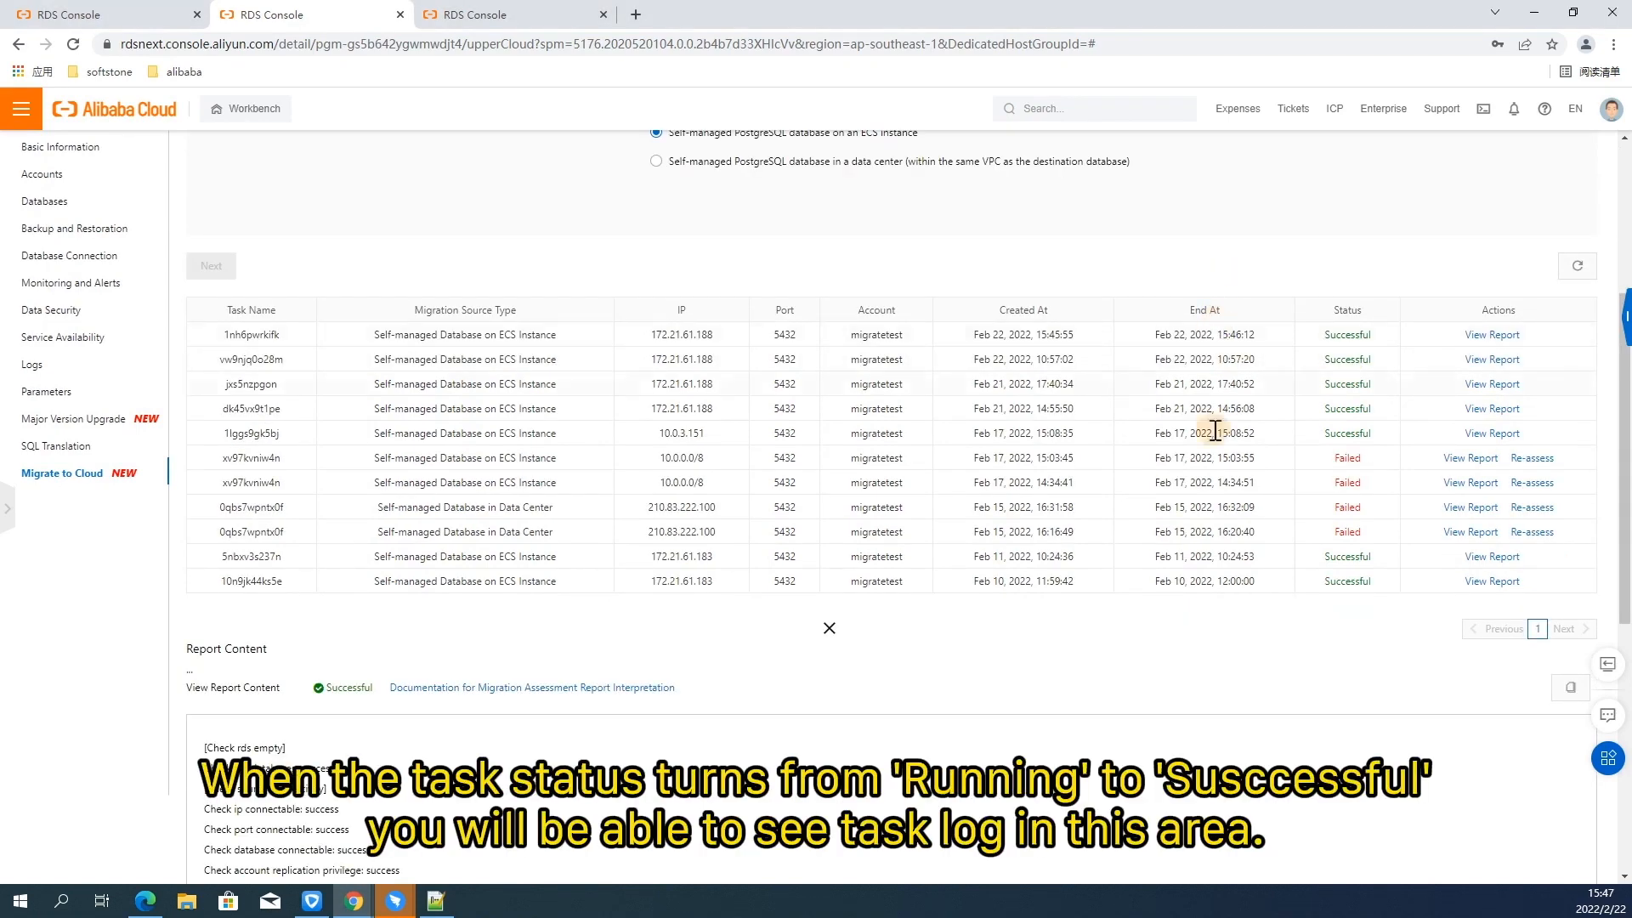
scroll("down", 3)
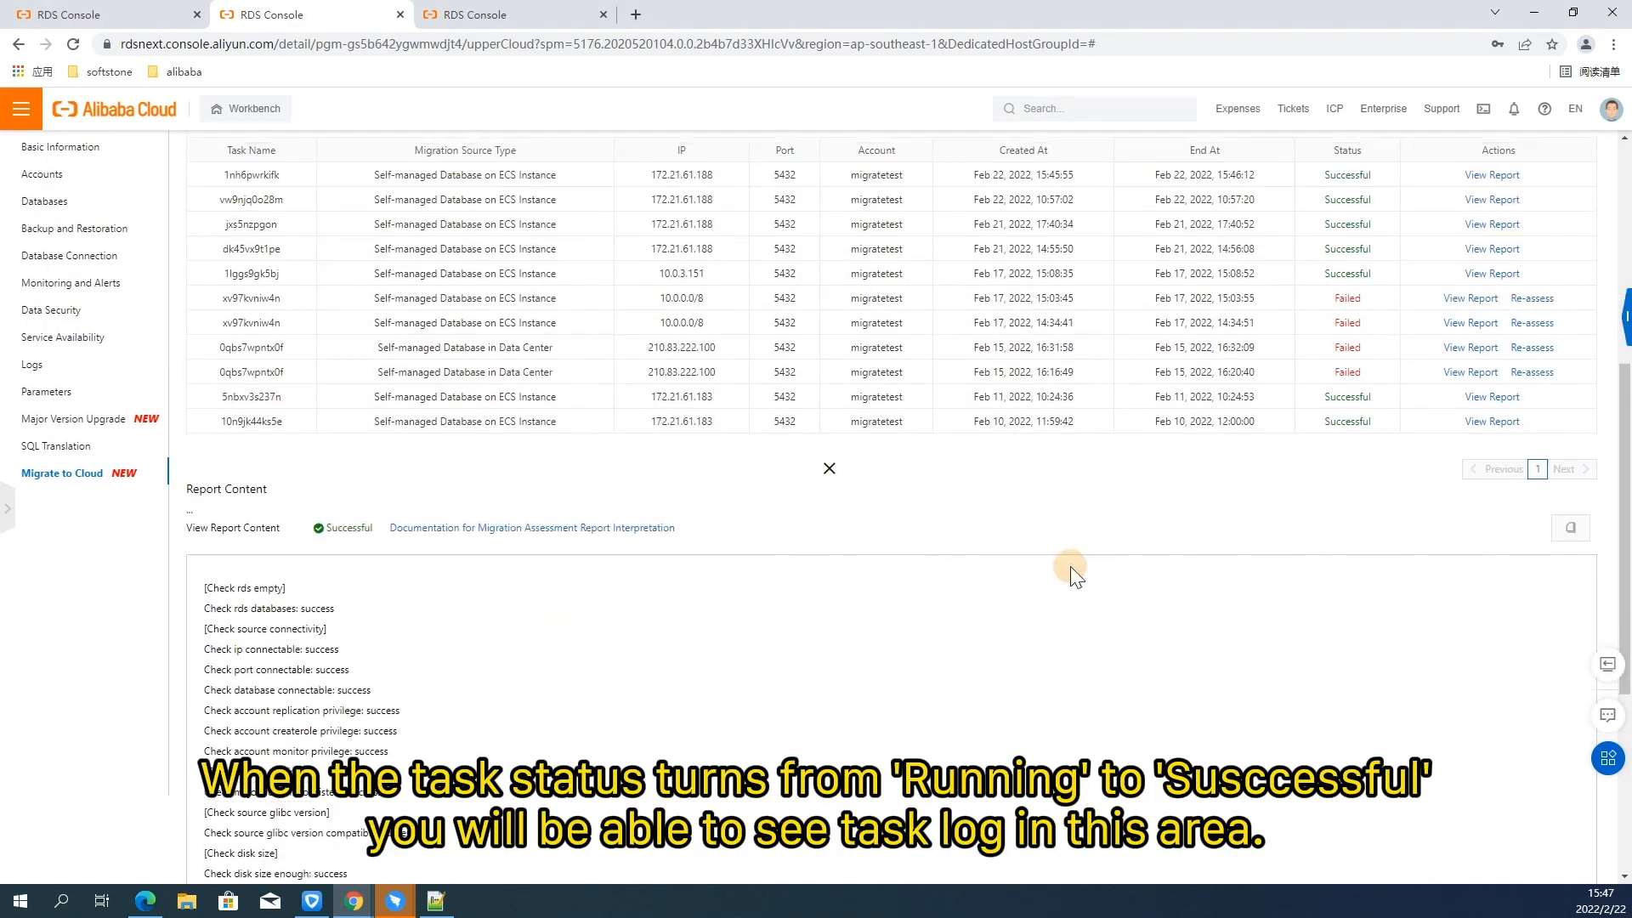
scroll("down", 3)
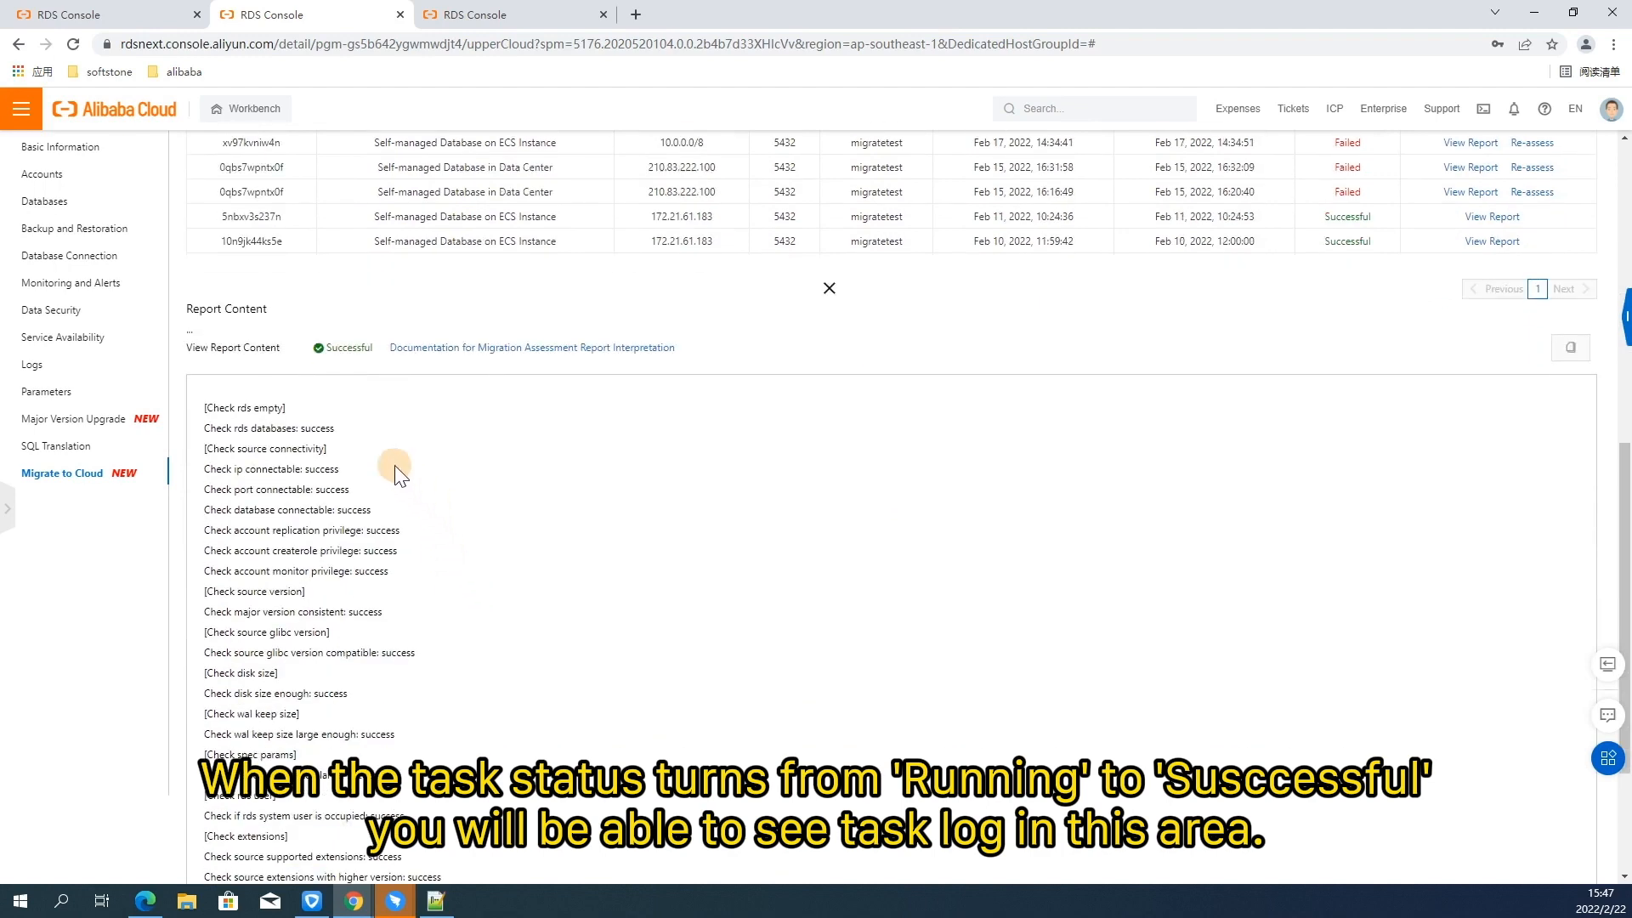
scroll("down", 3)
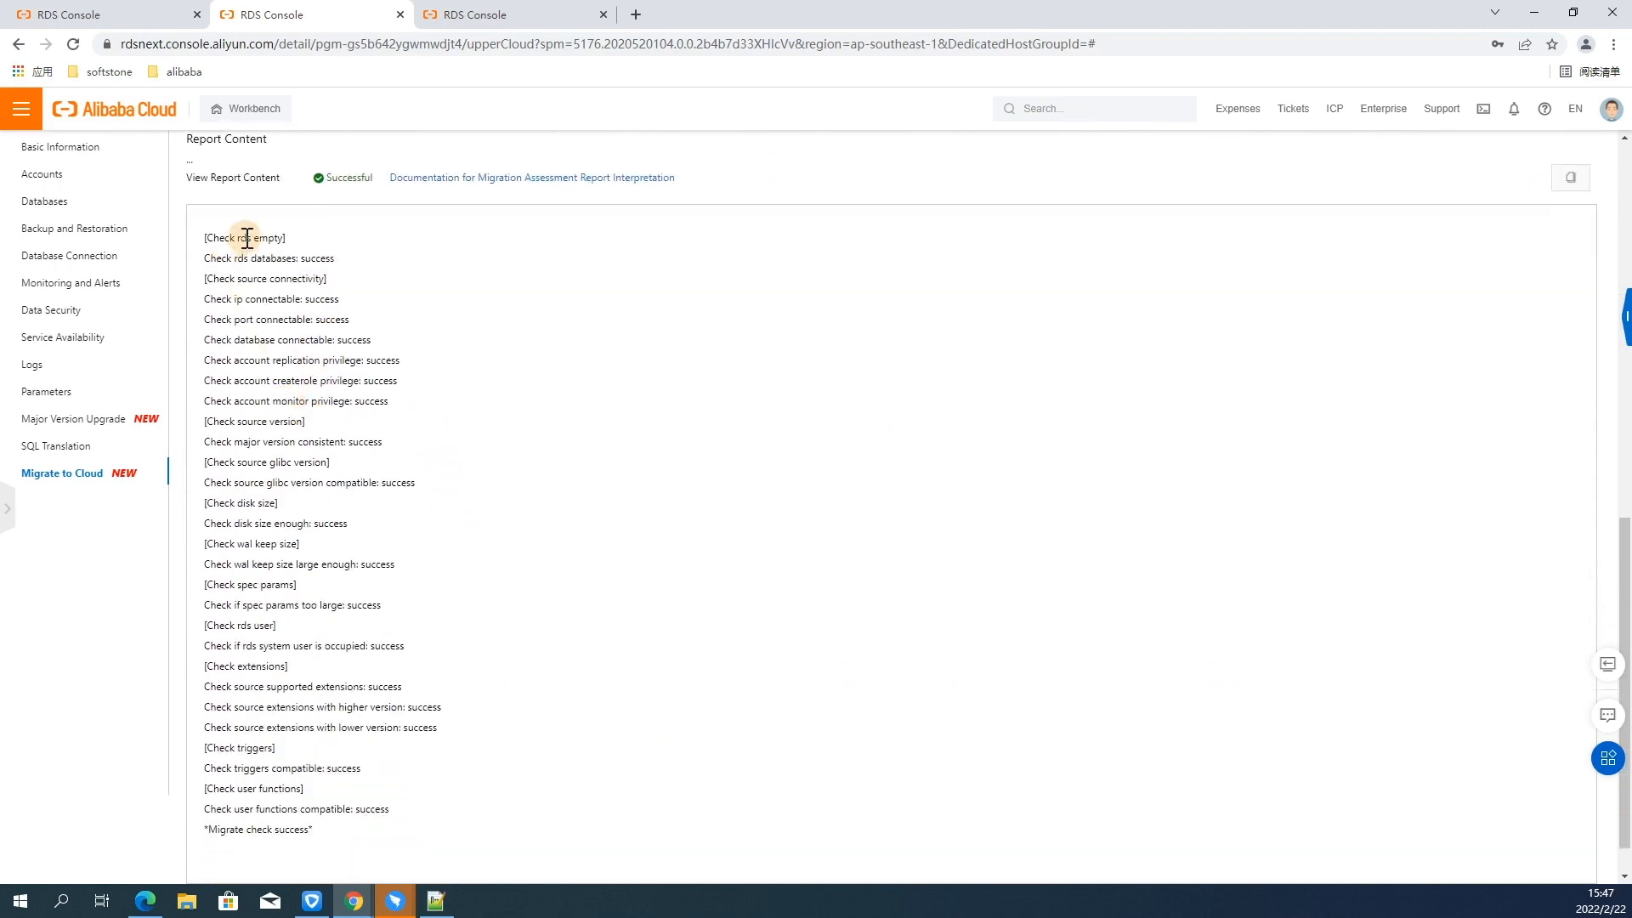
left_click(65, 51)
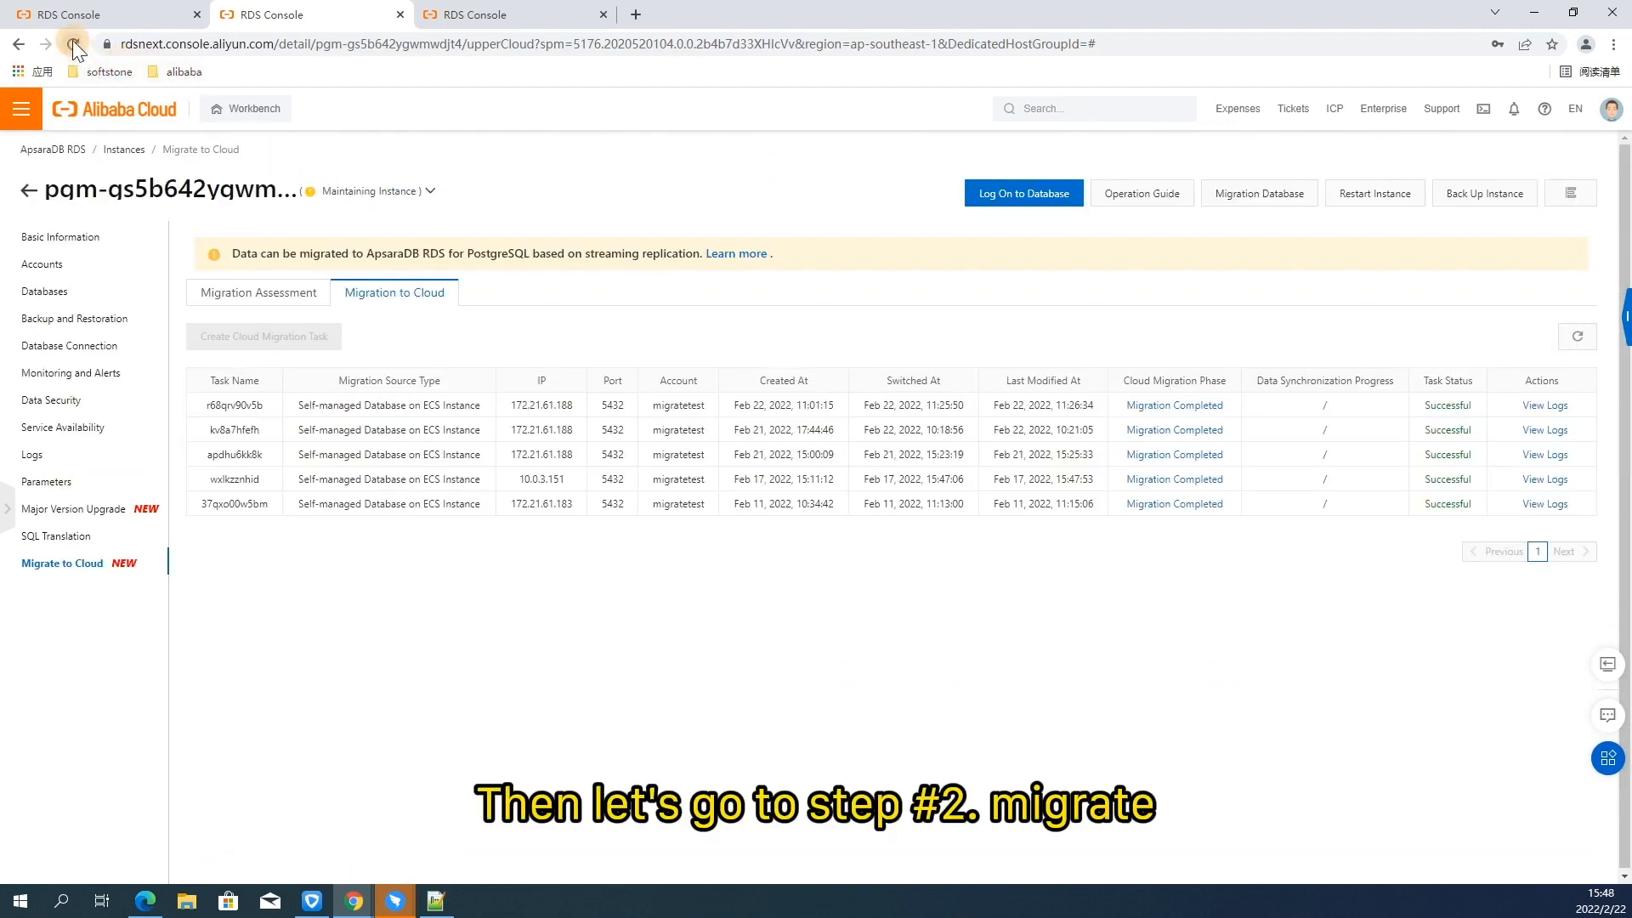
Refresh instance status and initiate cloud migration task xm9rcs6yg4, which starts in Precheck.
left_click(77, 48)
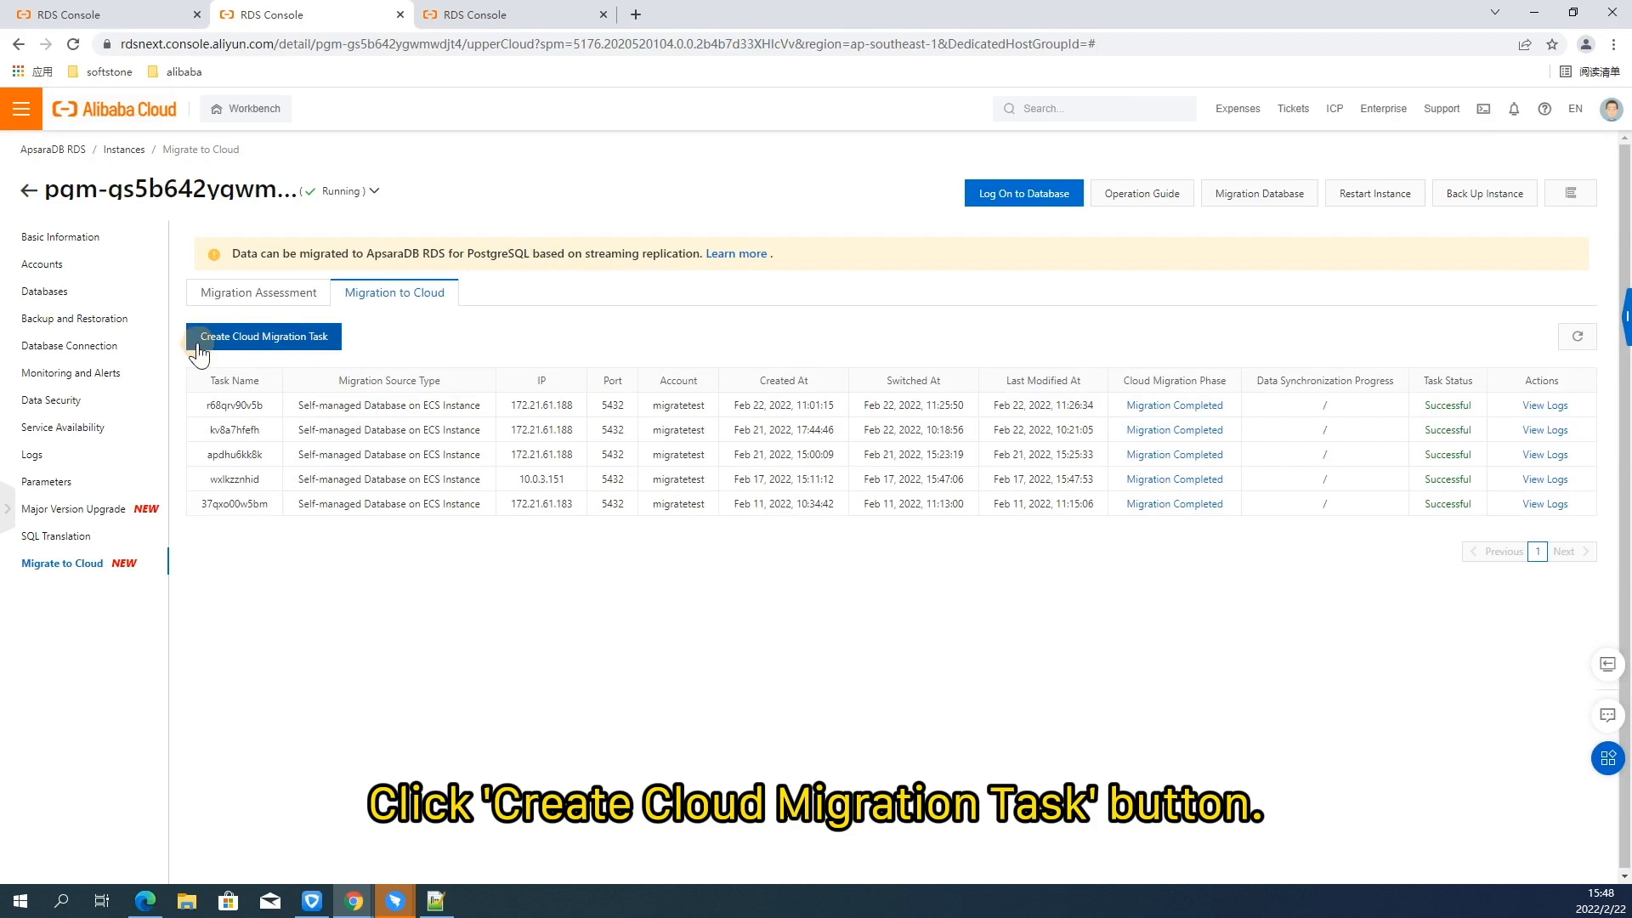
left_click(264, 336)
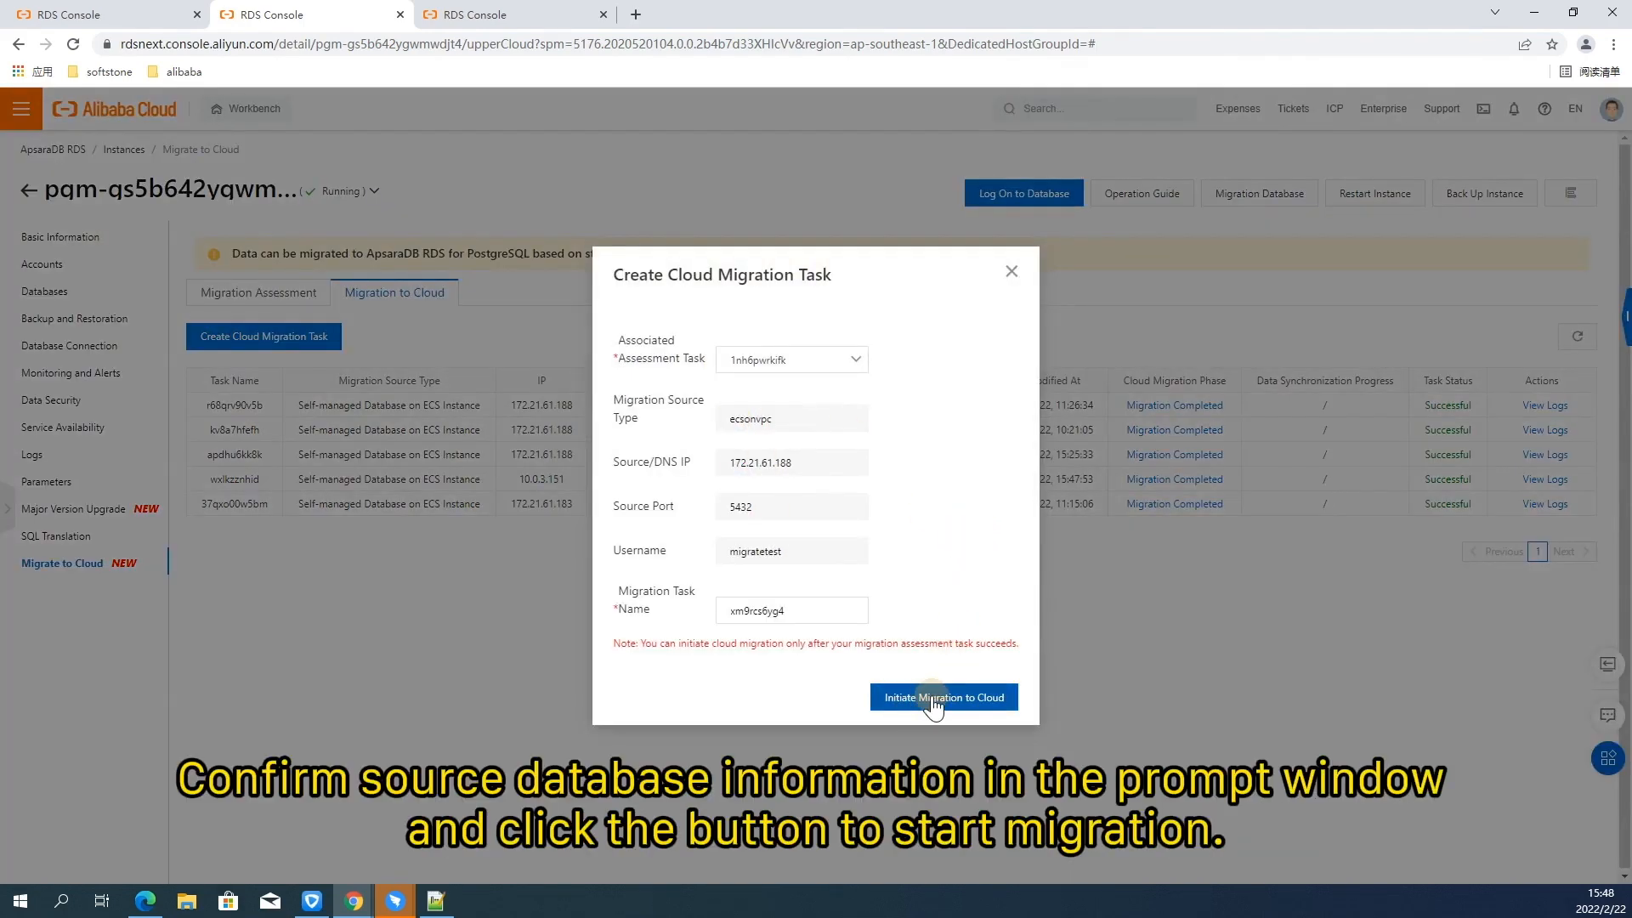
left_click(944, 697)
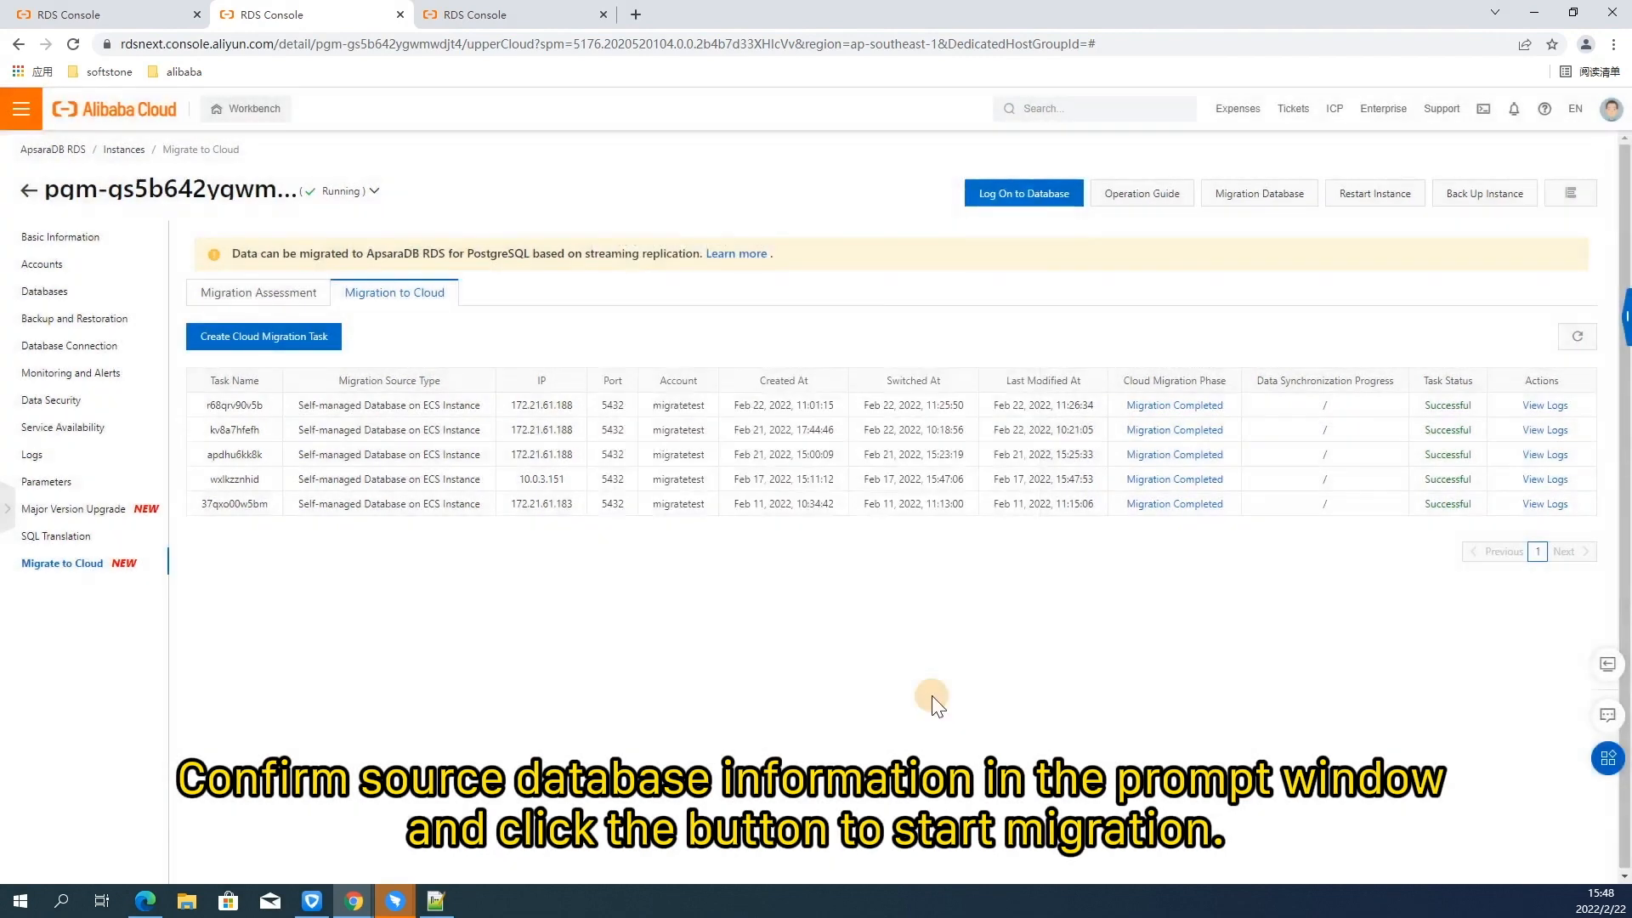
left_click(263, 337)
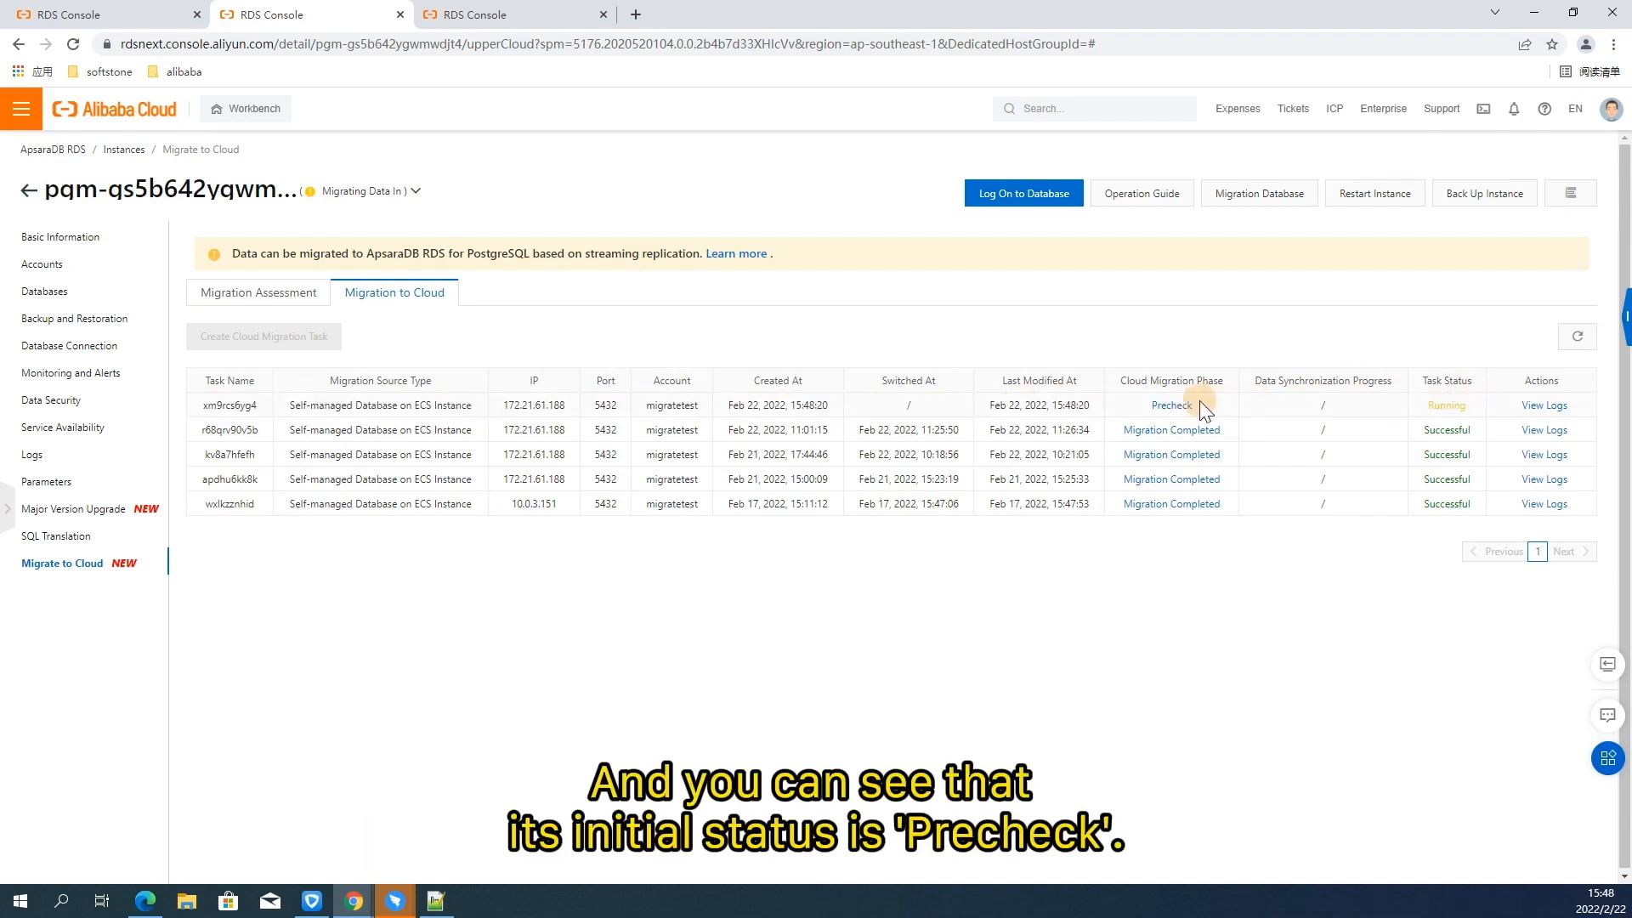
double_click(1171, 404)
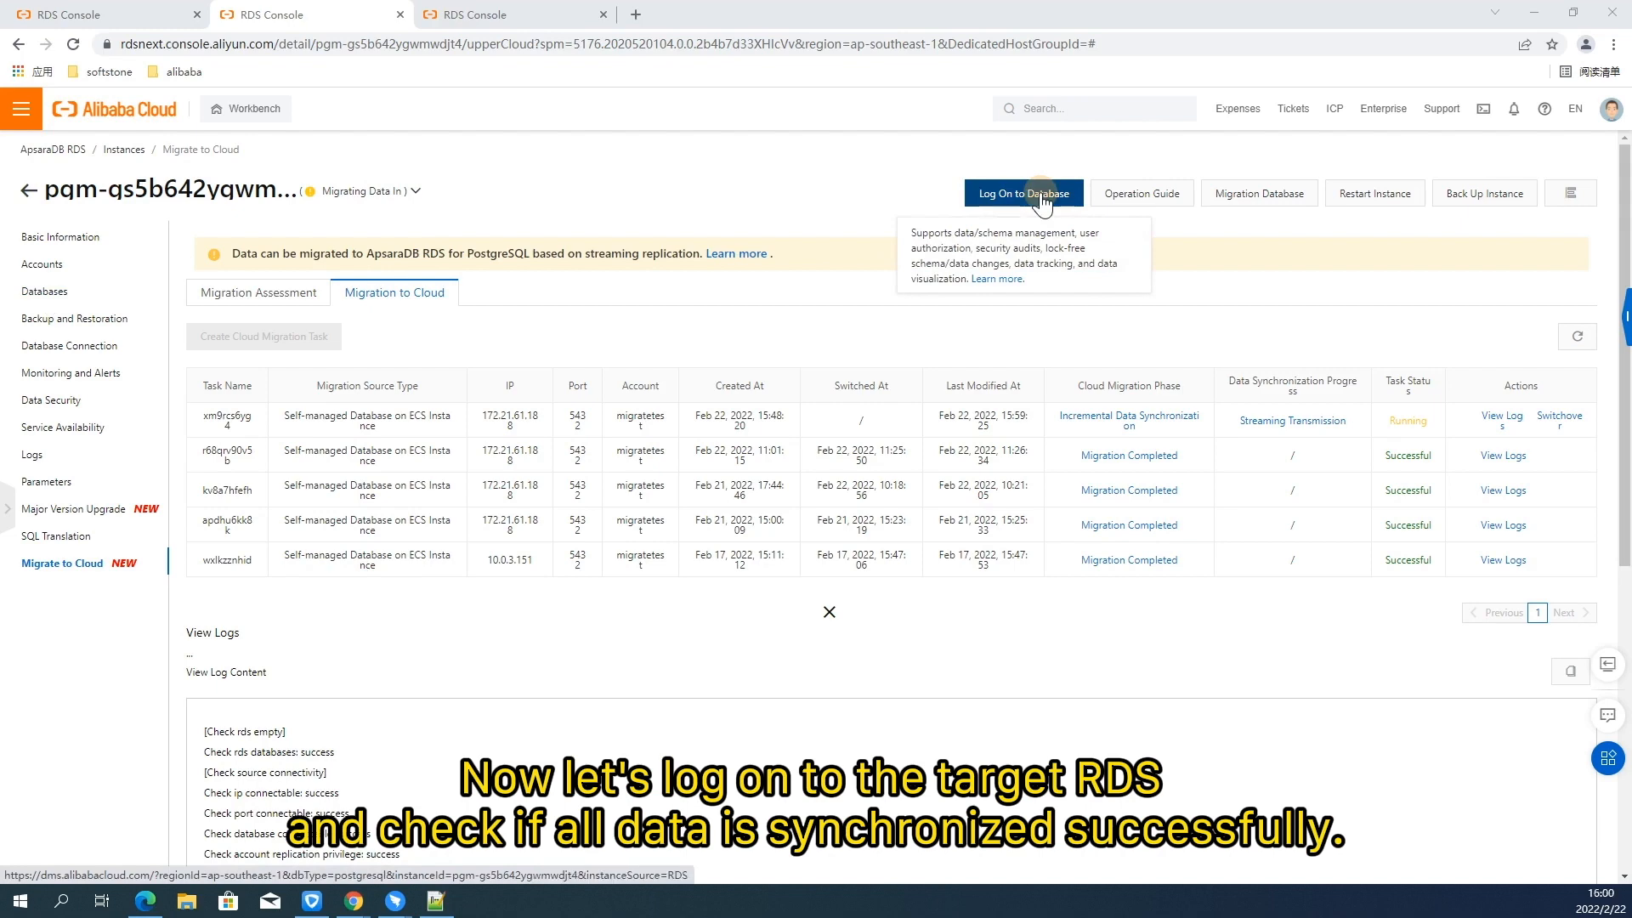
Log on to the target RDS in DMS as migratetest.
left_click(1023, 192)
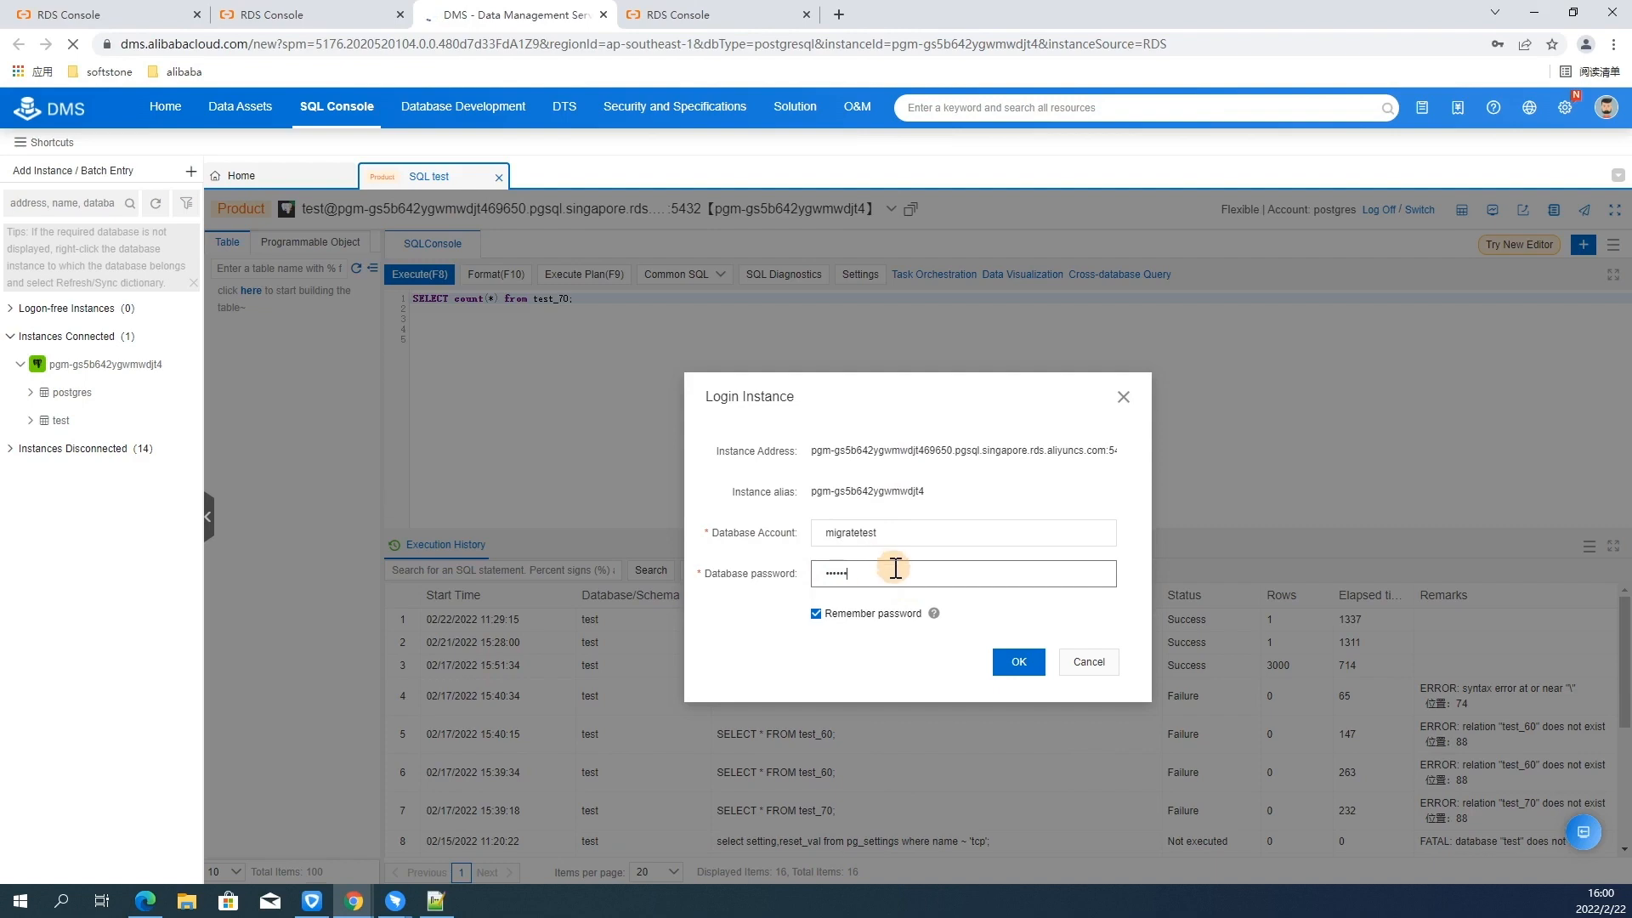
left_click(1018, 661)
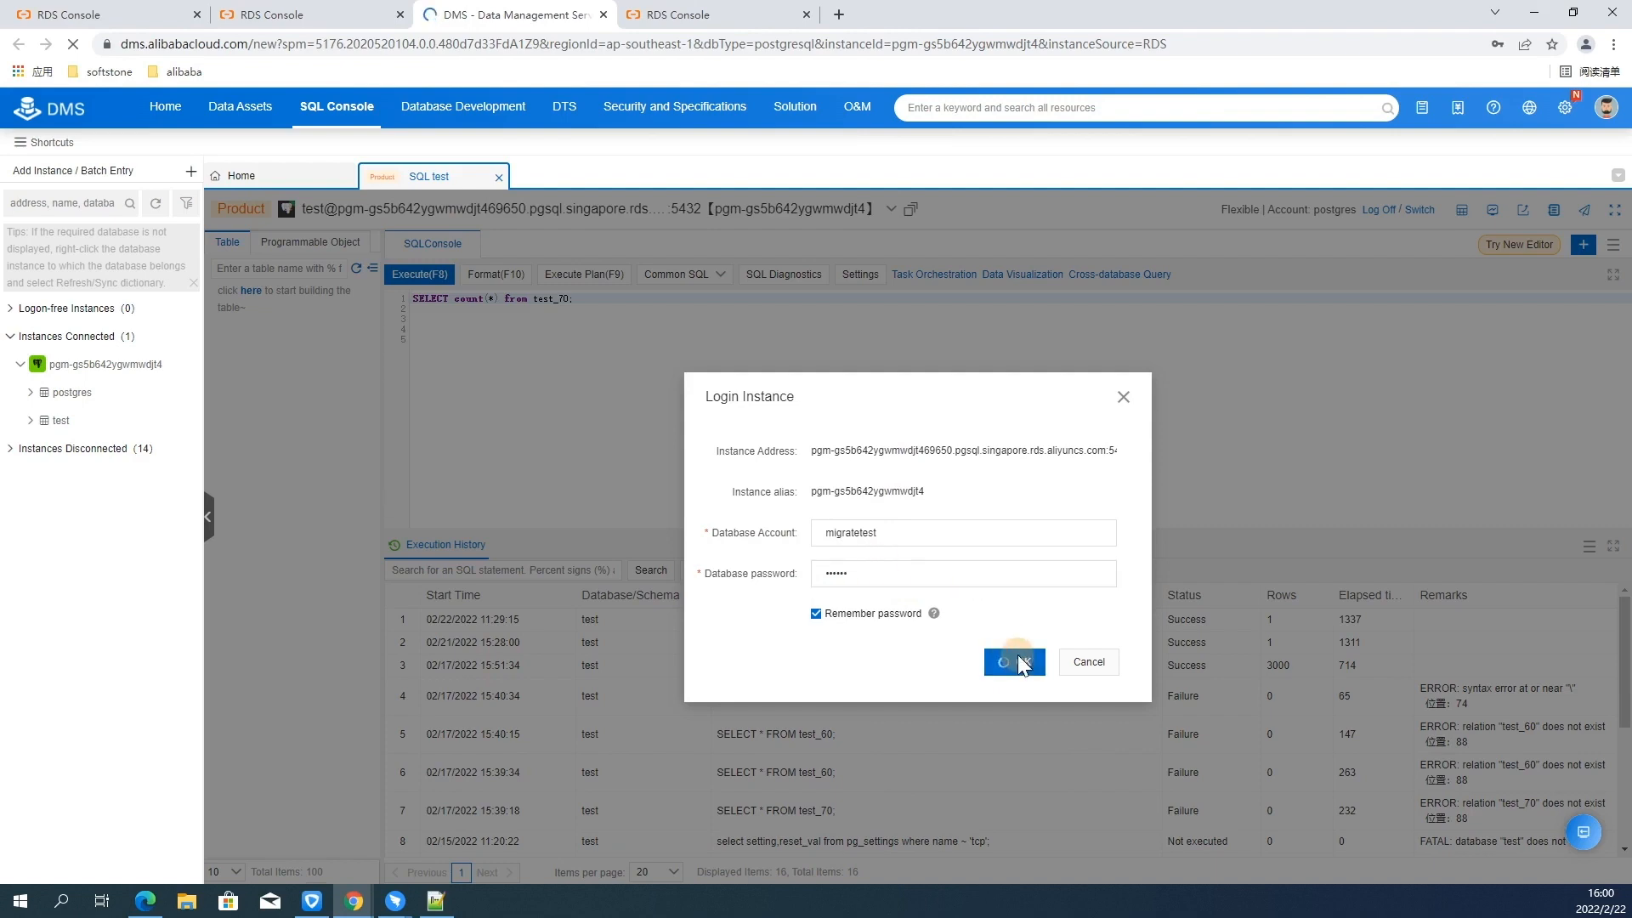
left_click(1010, 661)
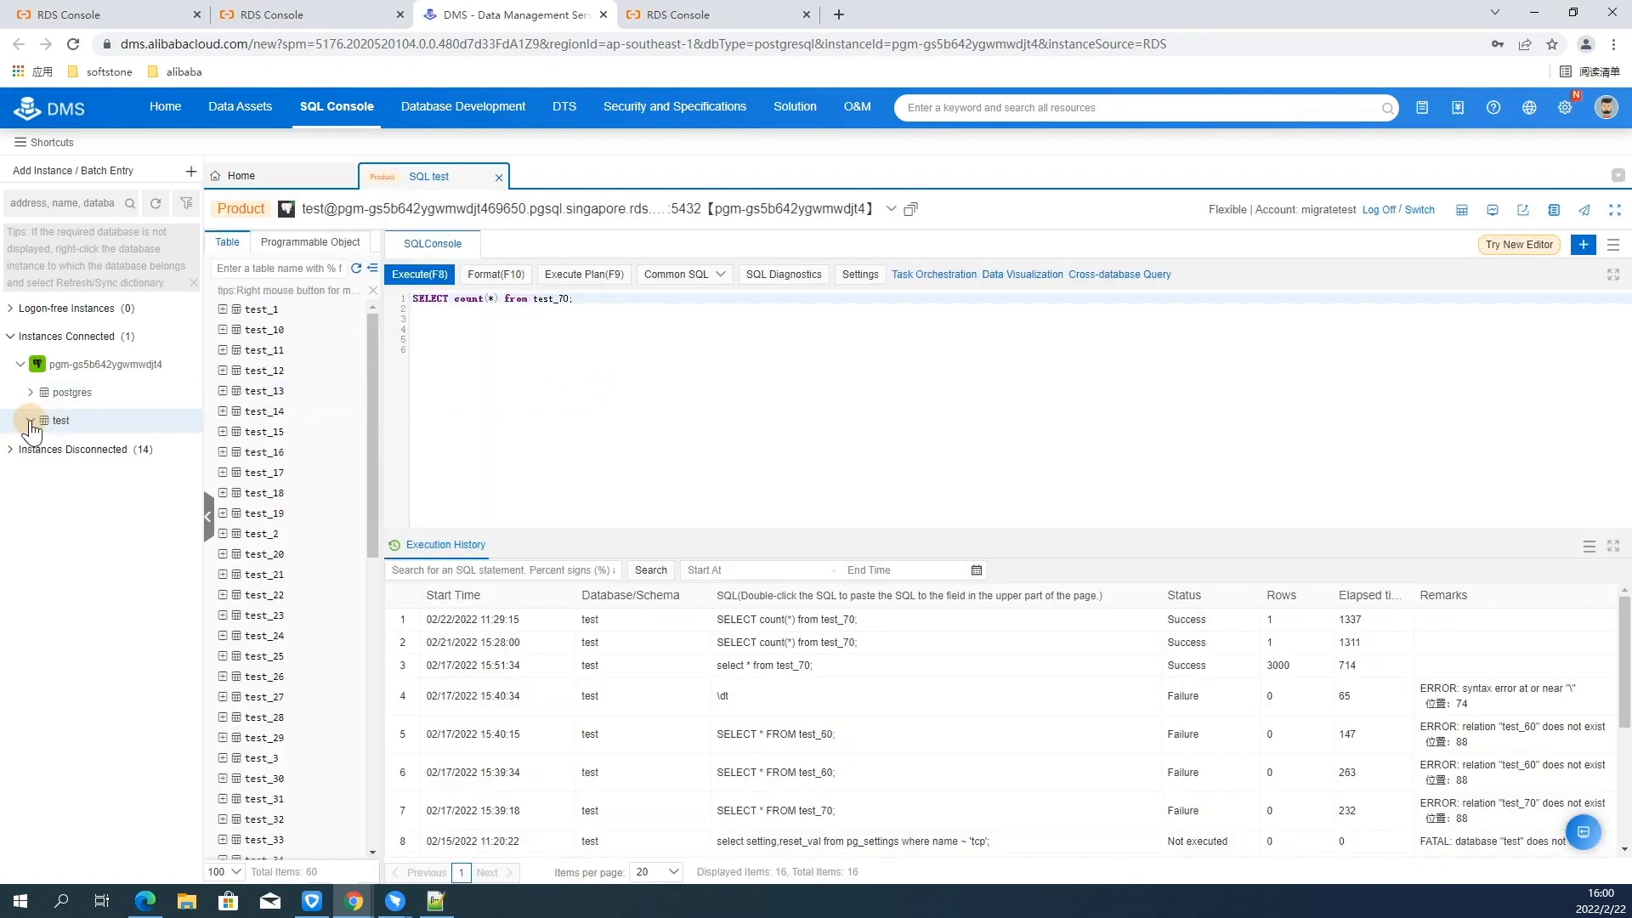
List the test schema of the test database, showing its 60 tables.
left_click(31, 420)
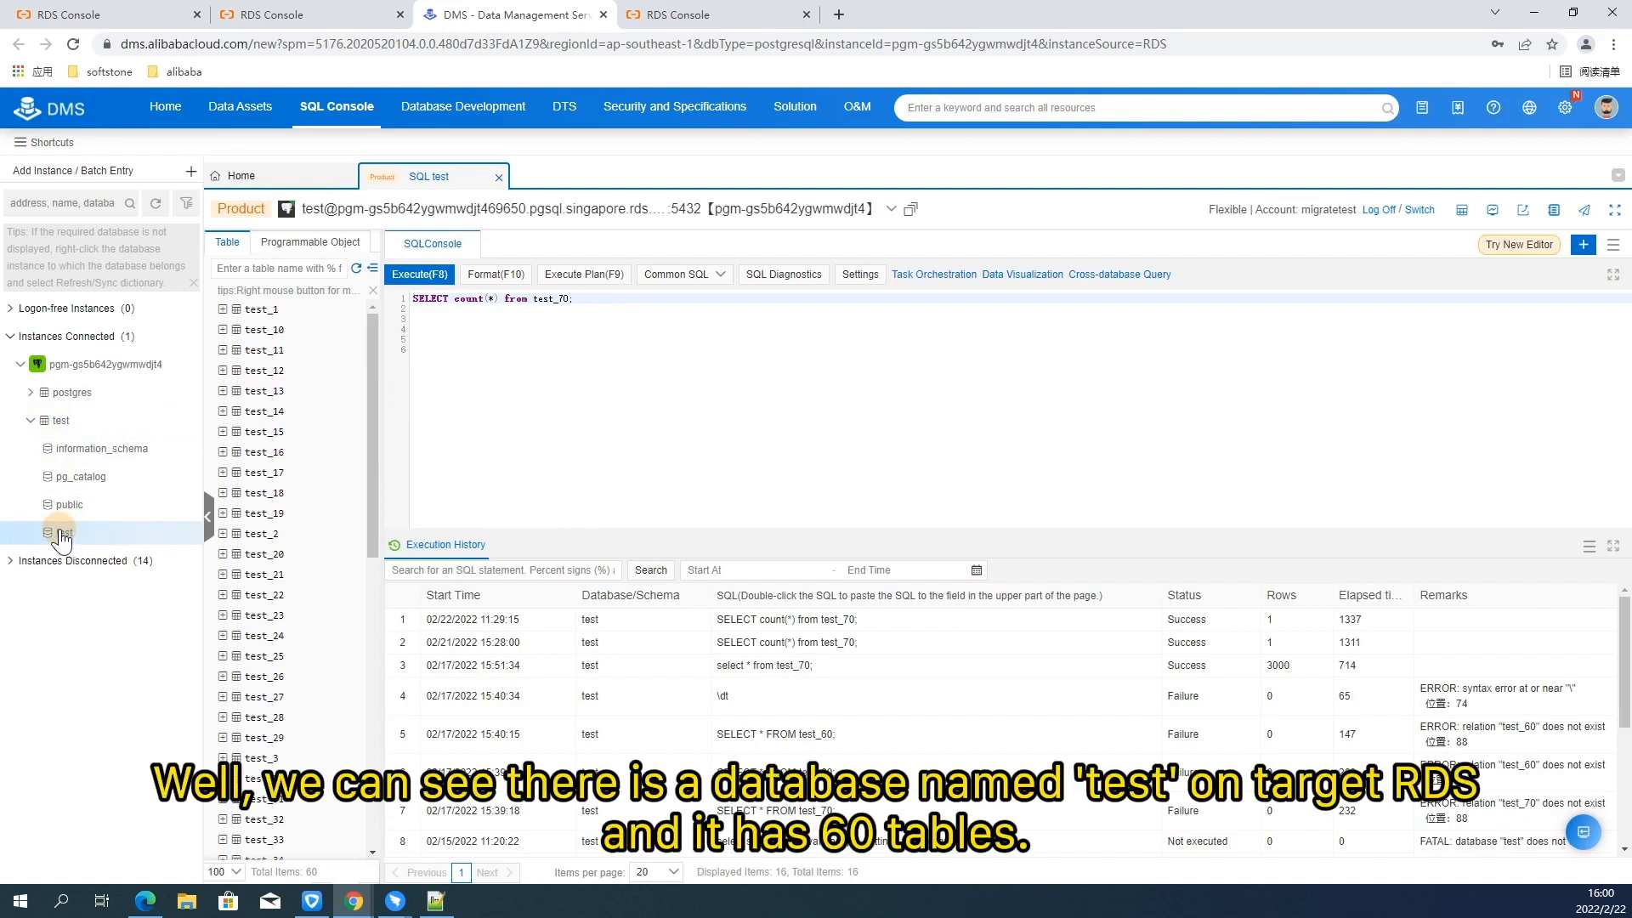
scroll("down", 3)
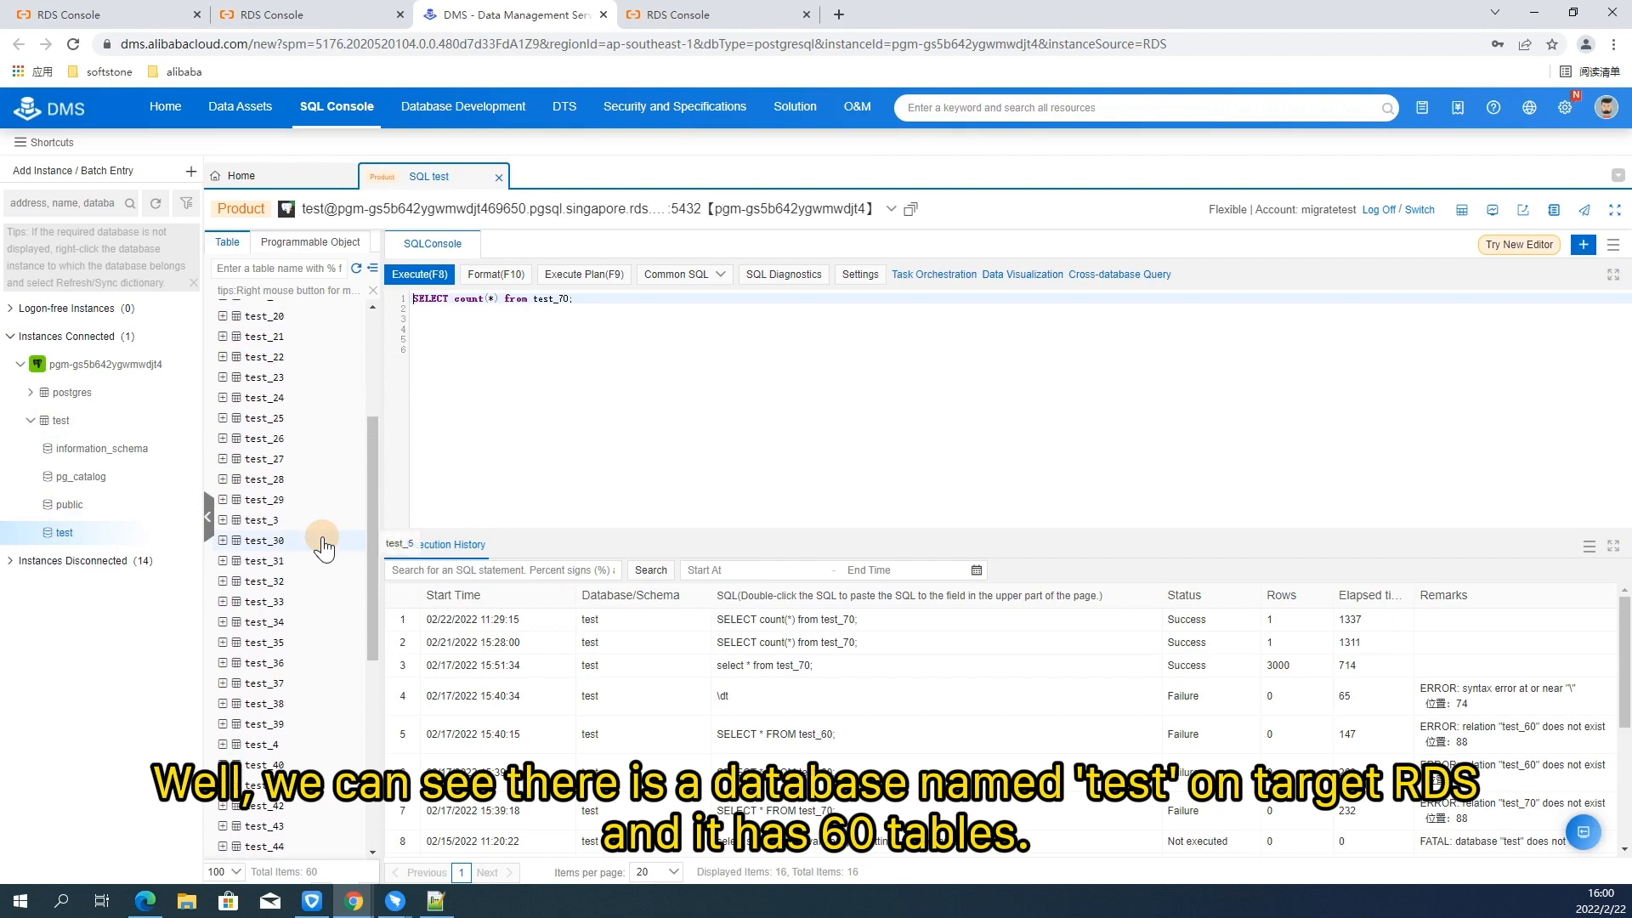
scroll("down", 3)
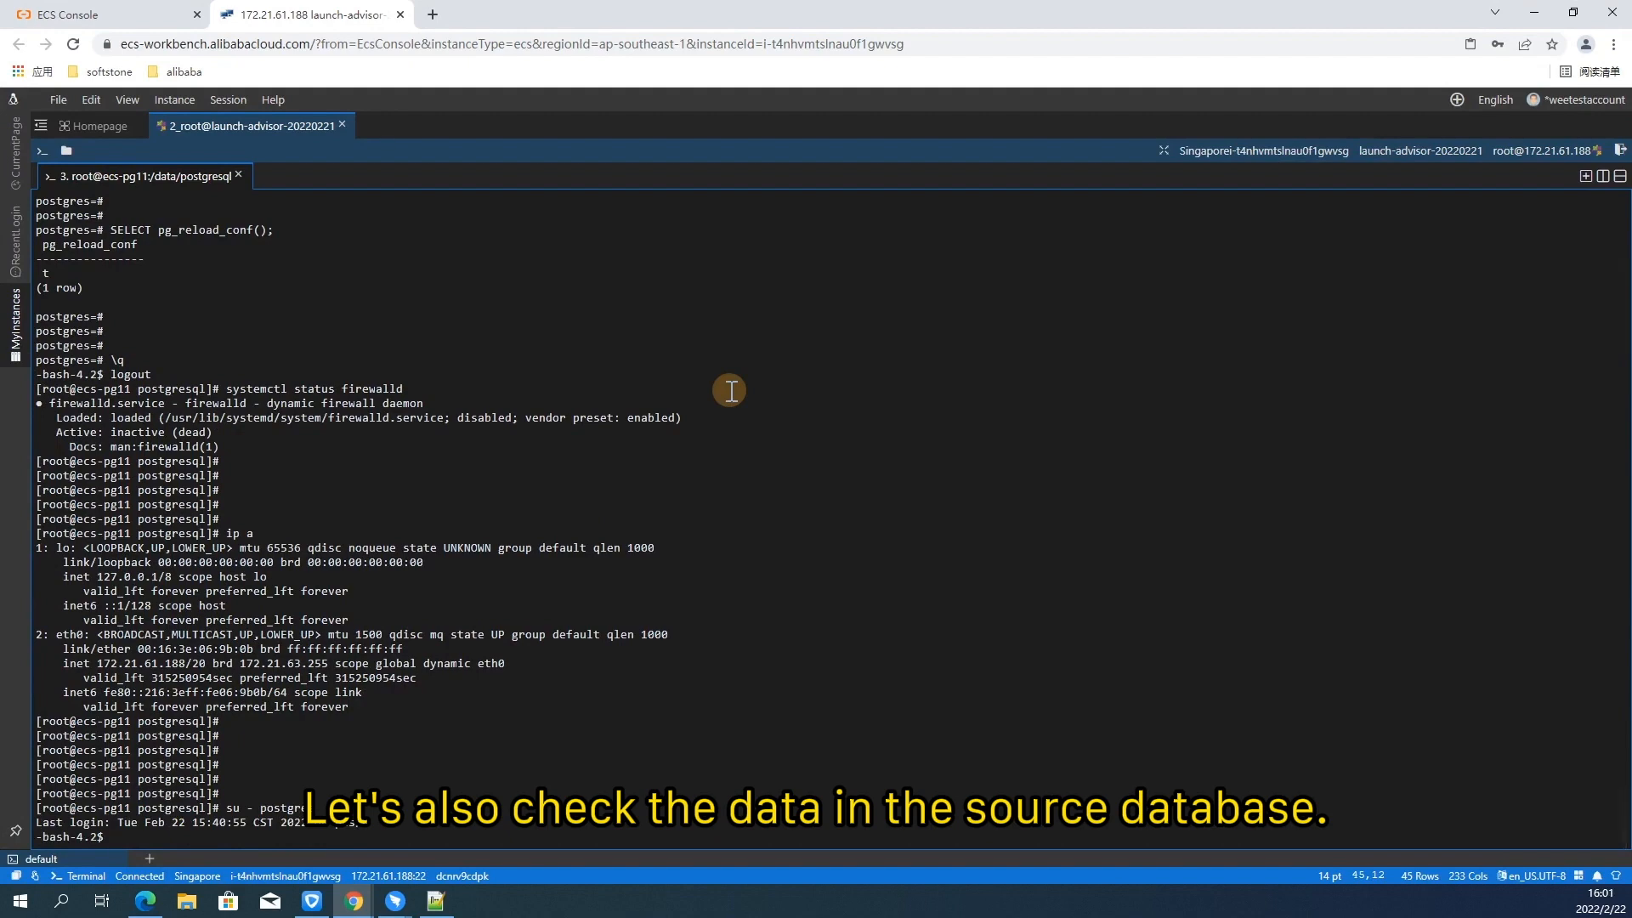
Start psql on the source, connect to the test database and list databases with \l.
type("psql")
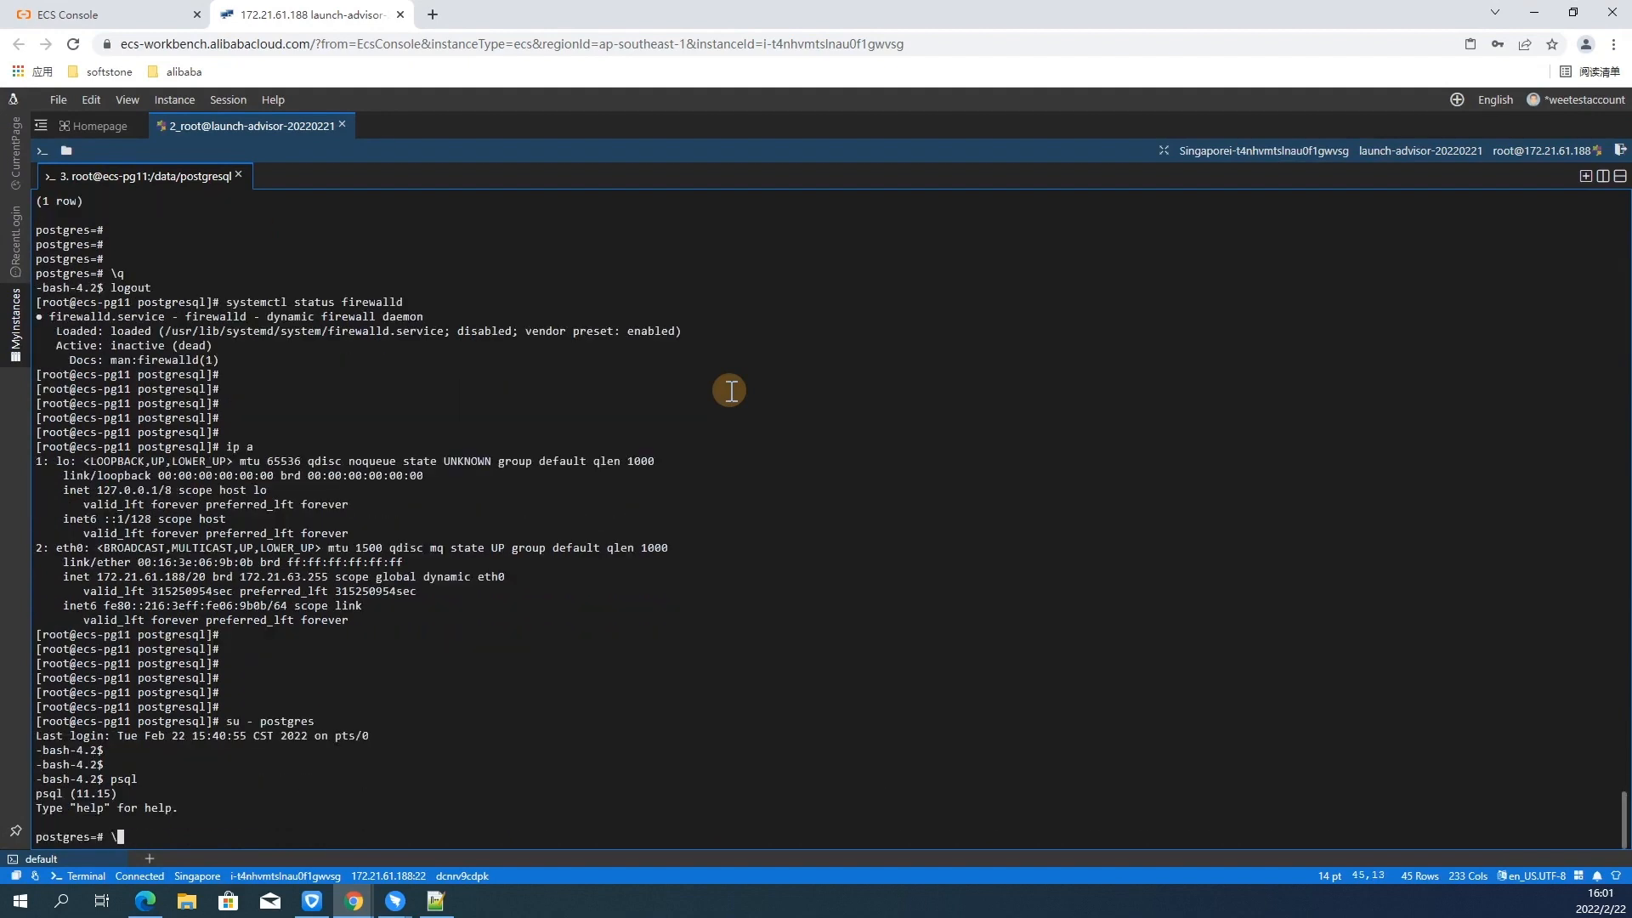
type("\\c test")
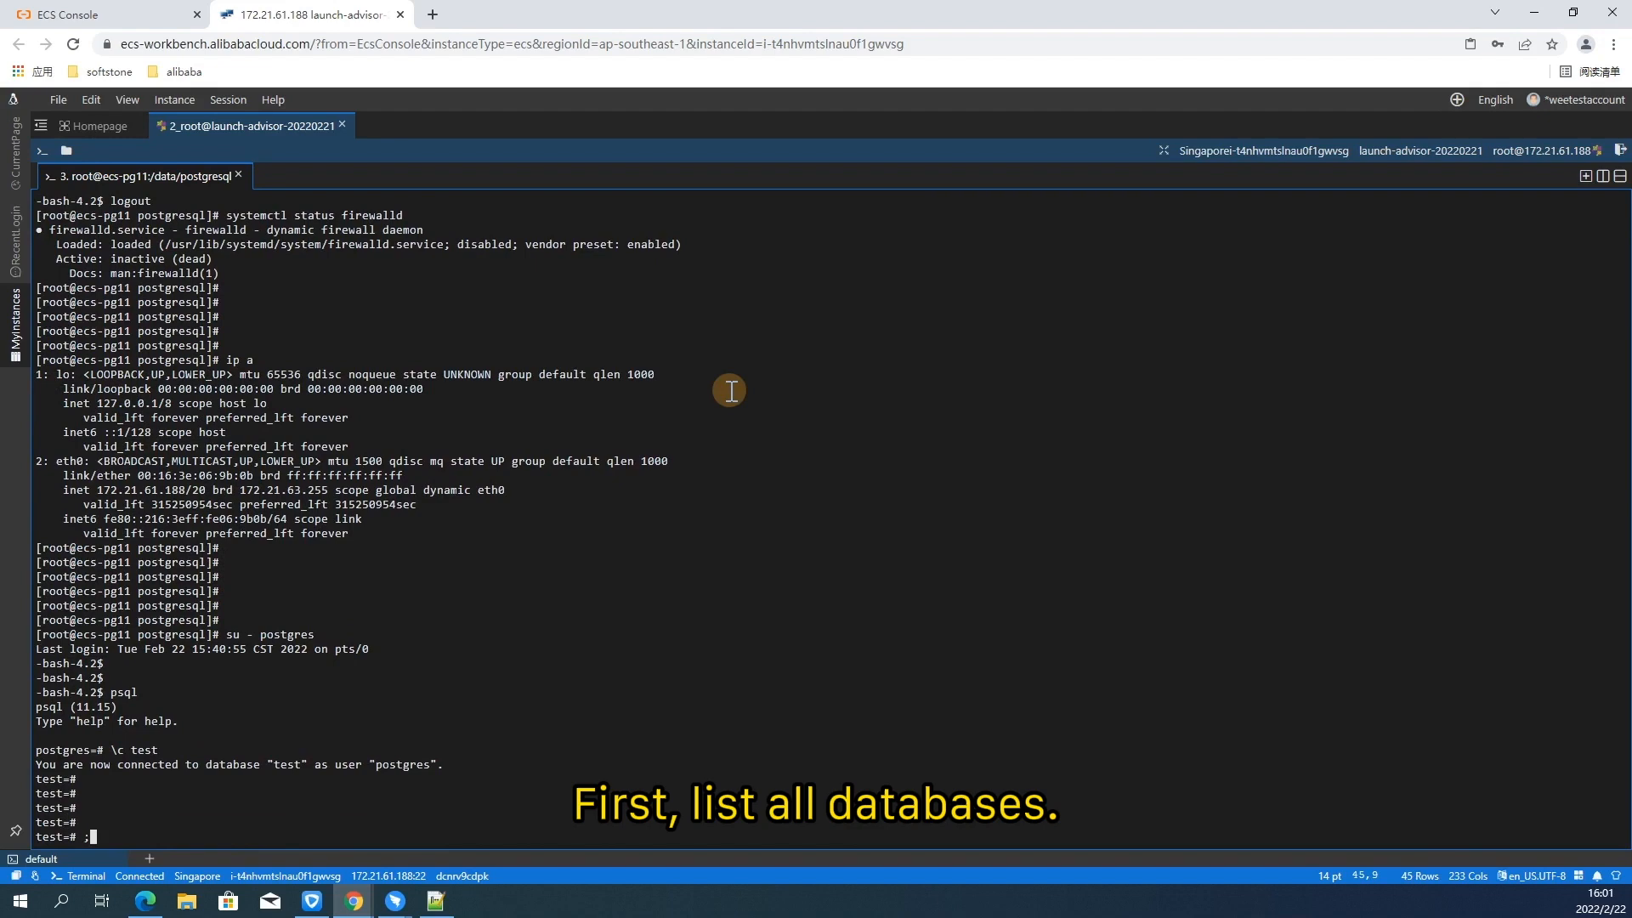
type("\\l")
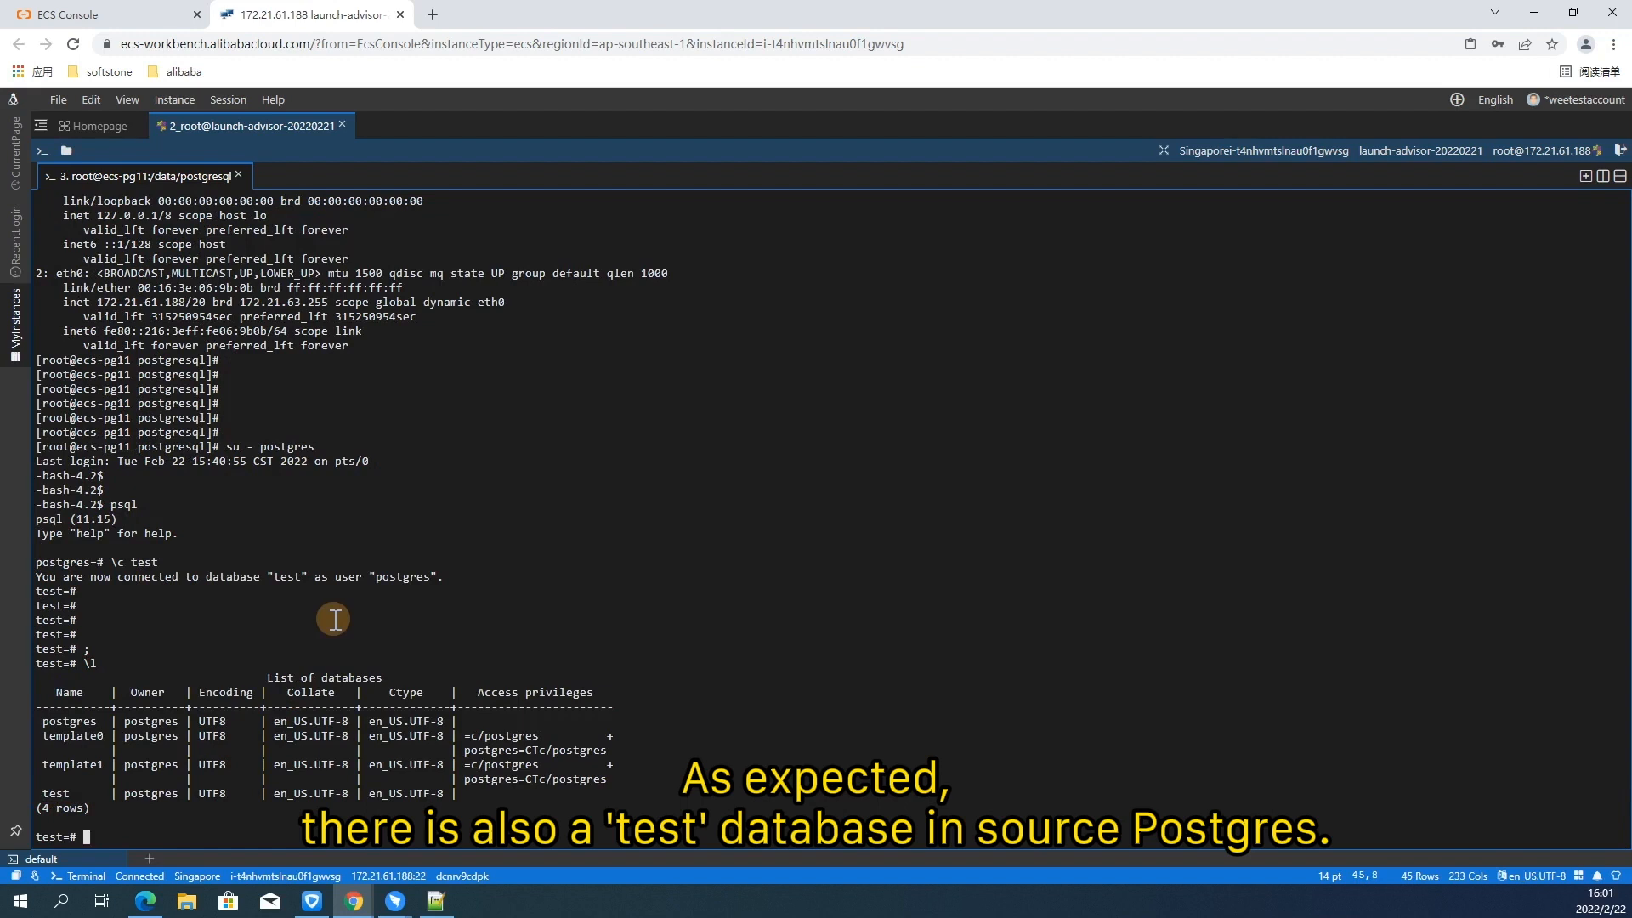
type("\\c test")
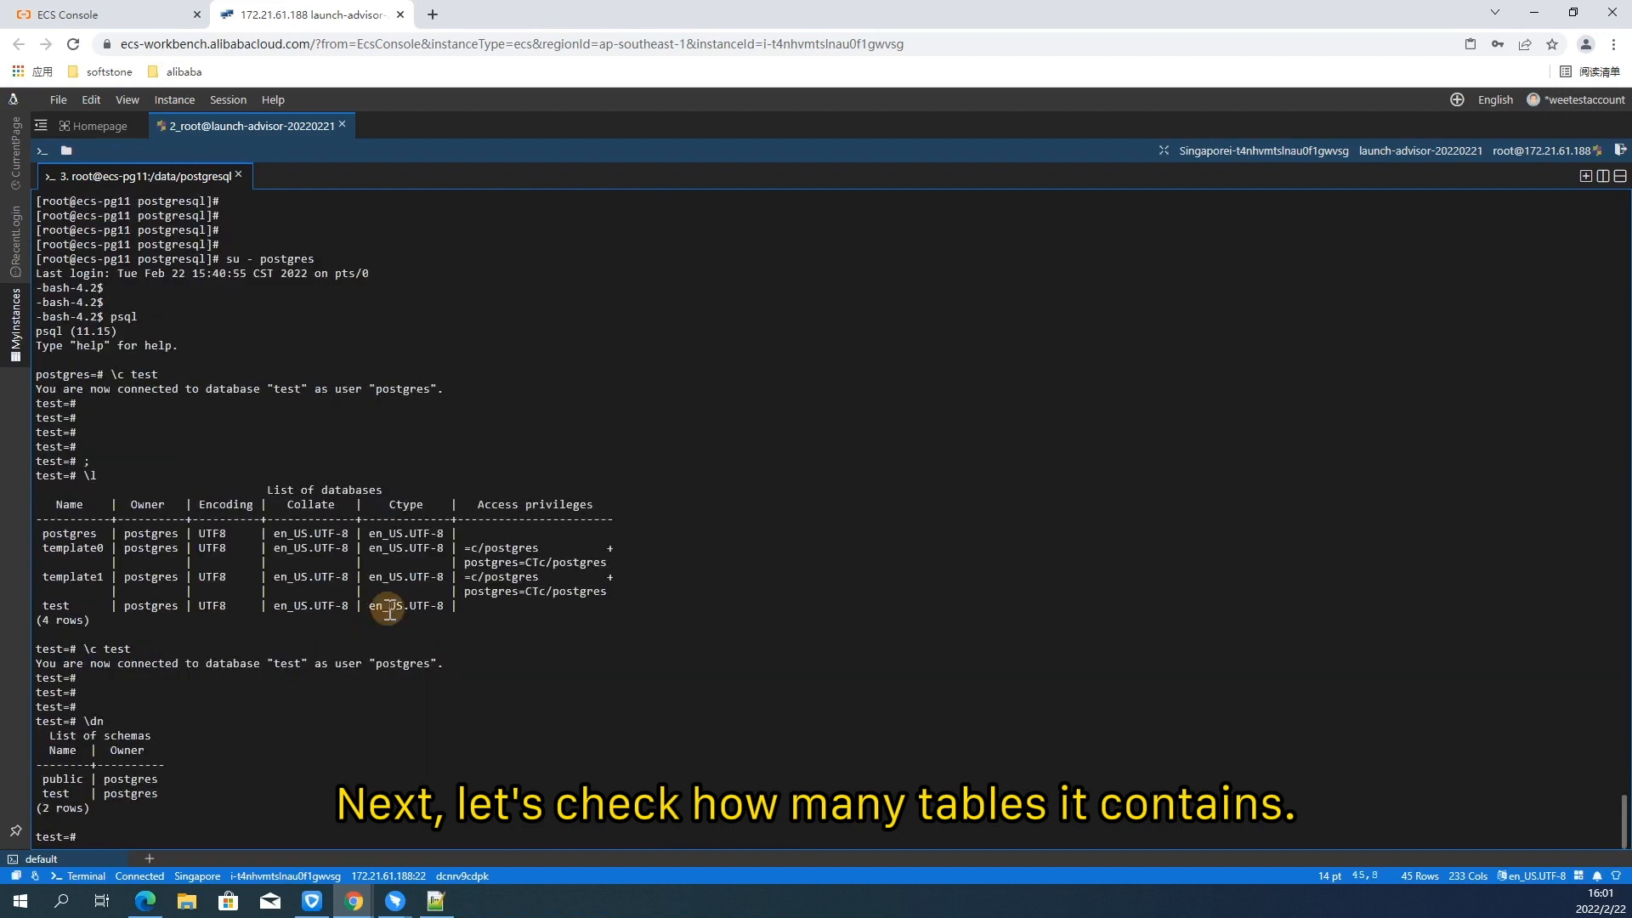
Set search_path=test, list the 60 tables with \d, and run the script creating tables test_61 onward.
type("se")
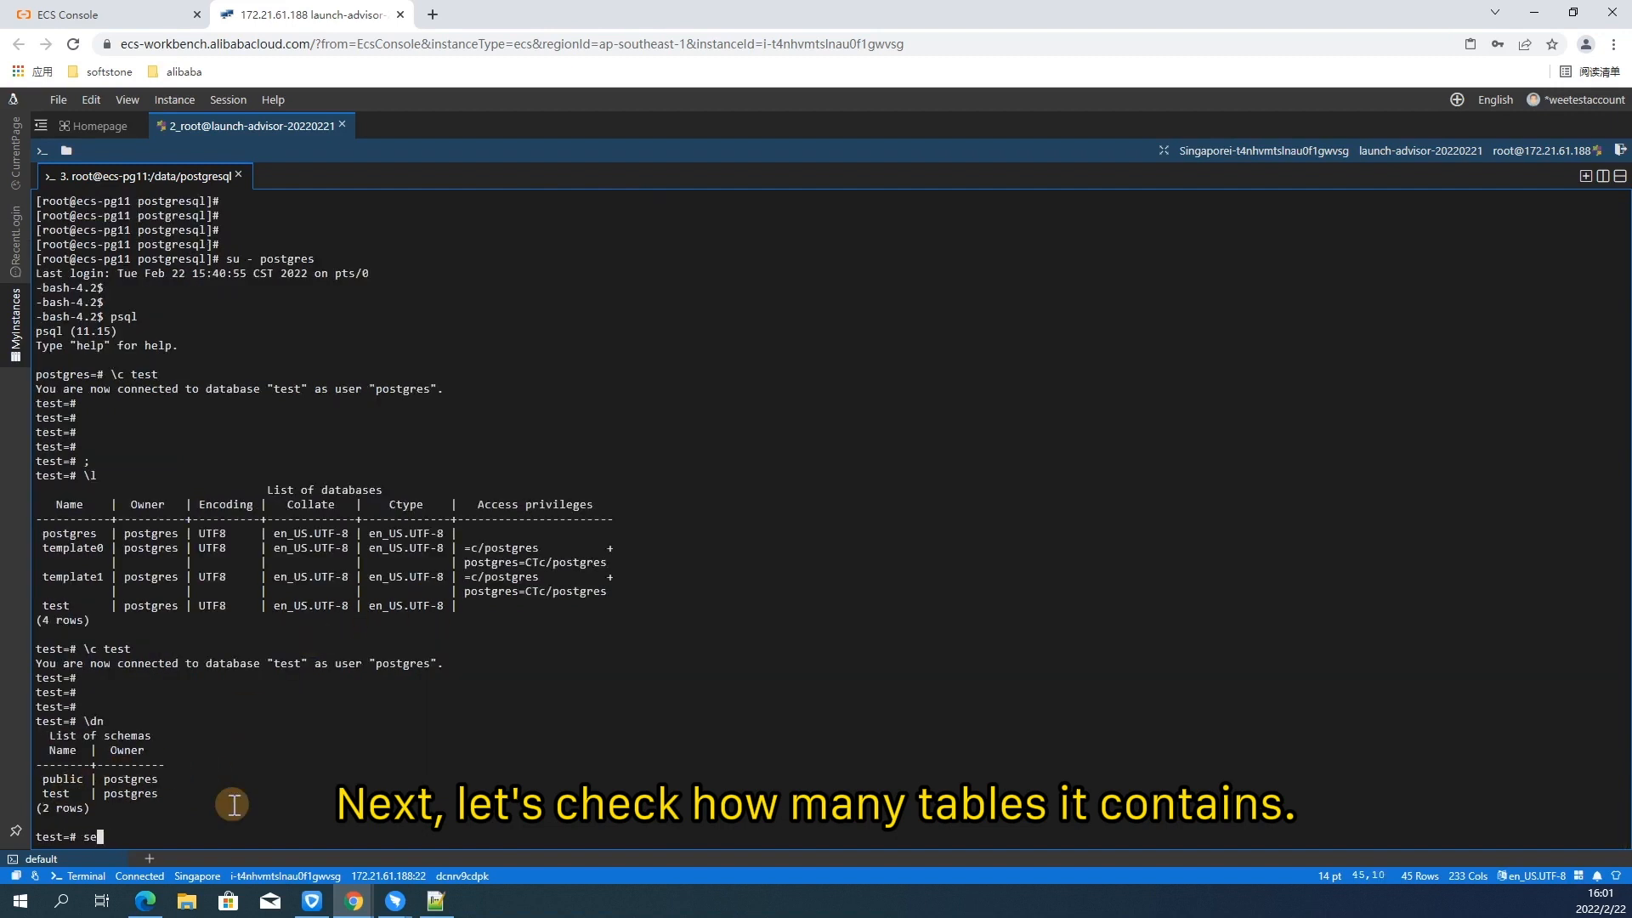
type("set search_path=test;")
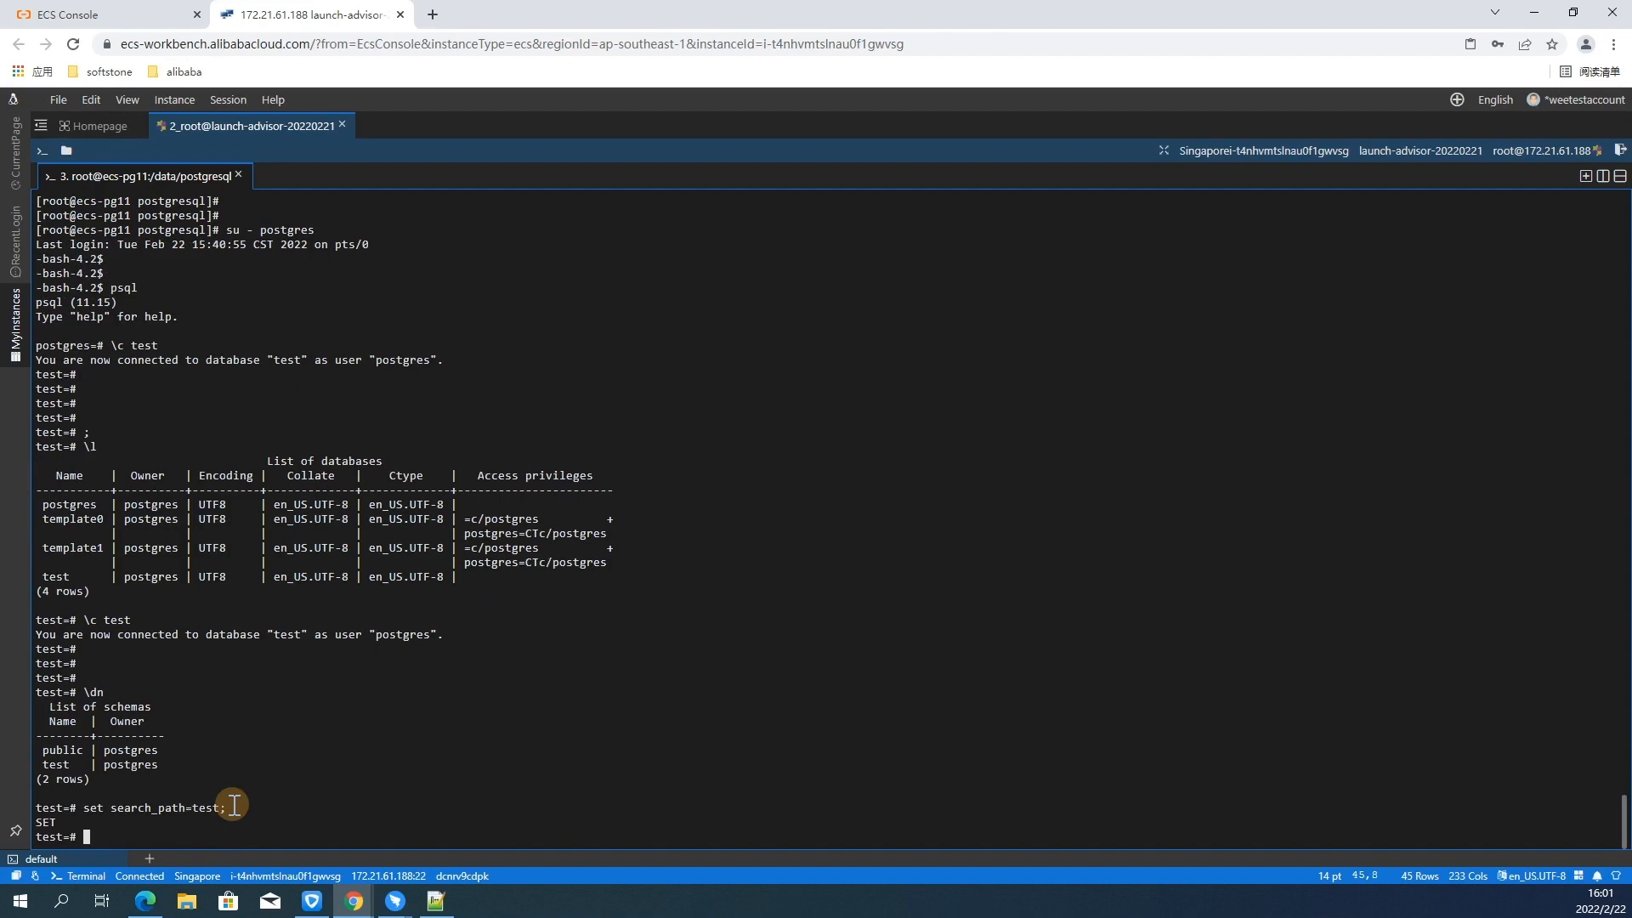
type("\\d")
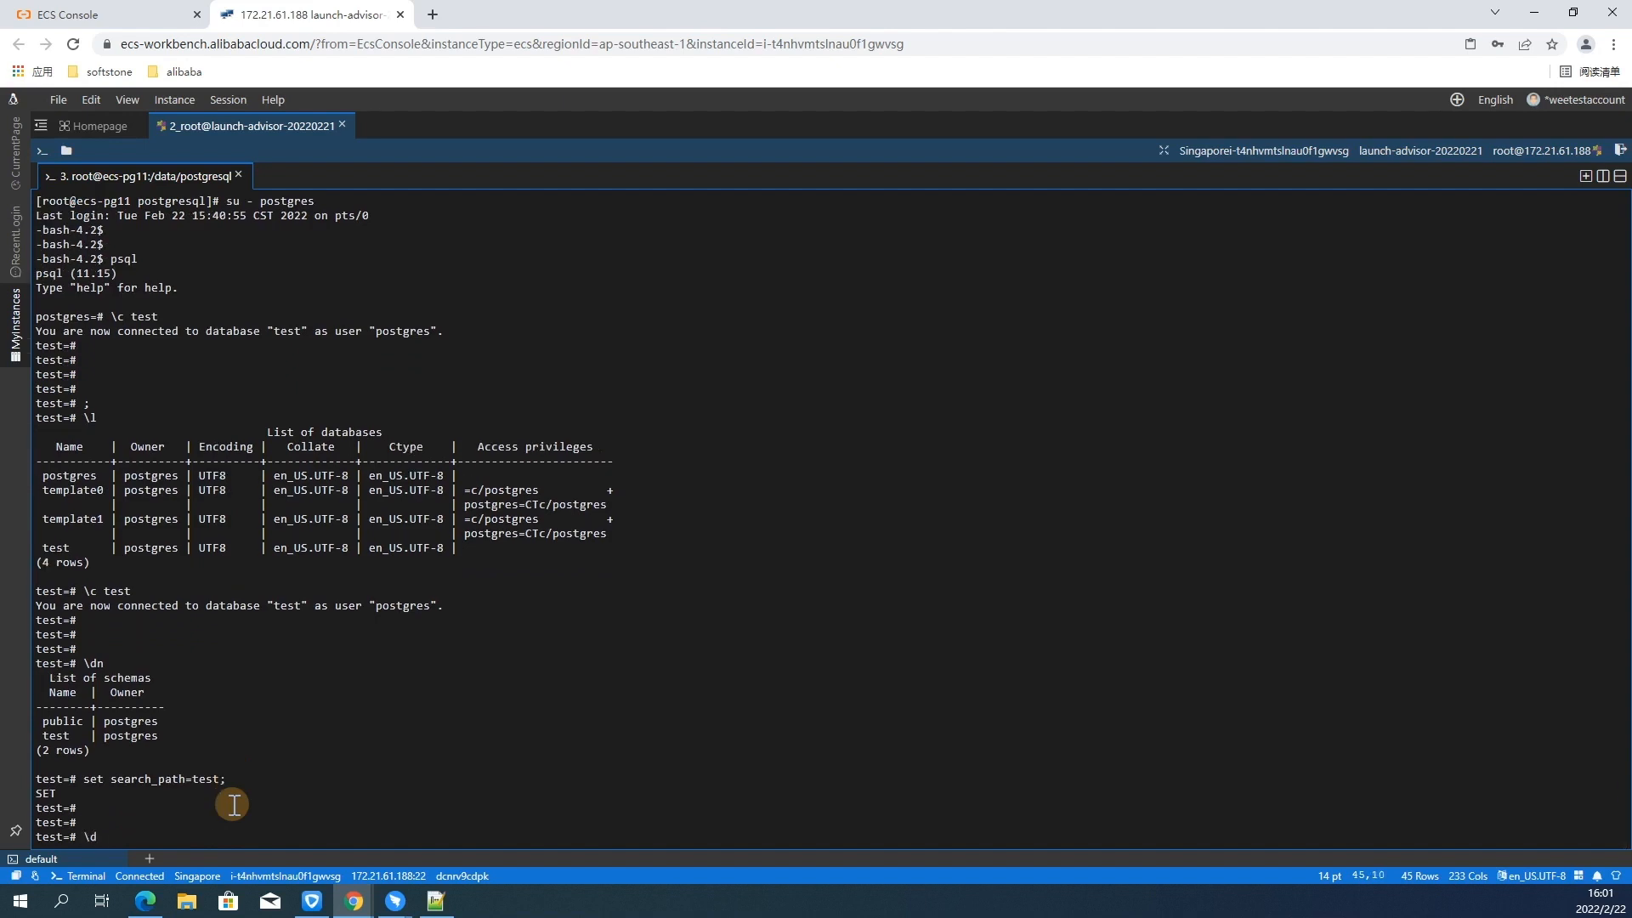
key("Return")
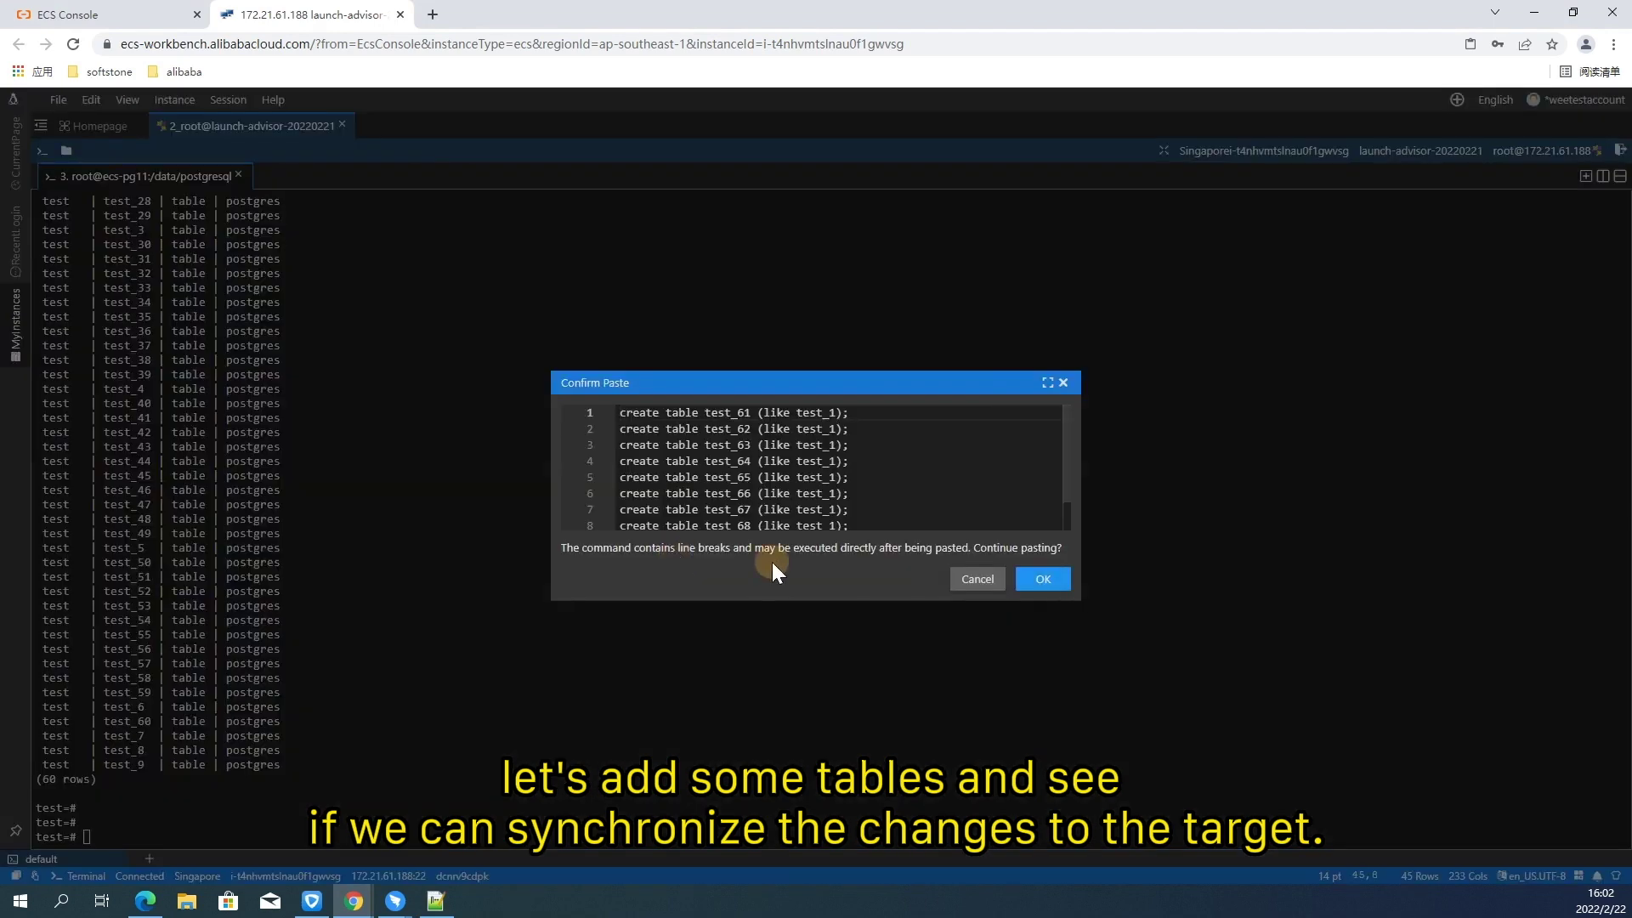
left_click(1043, 578)
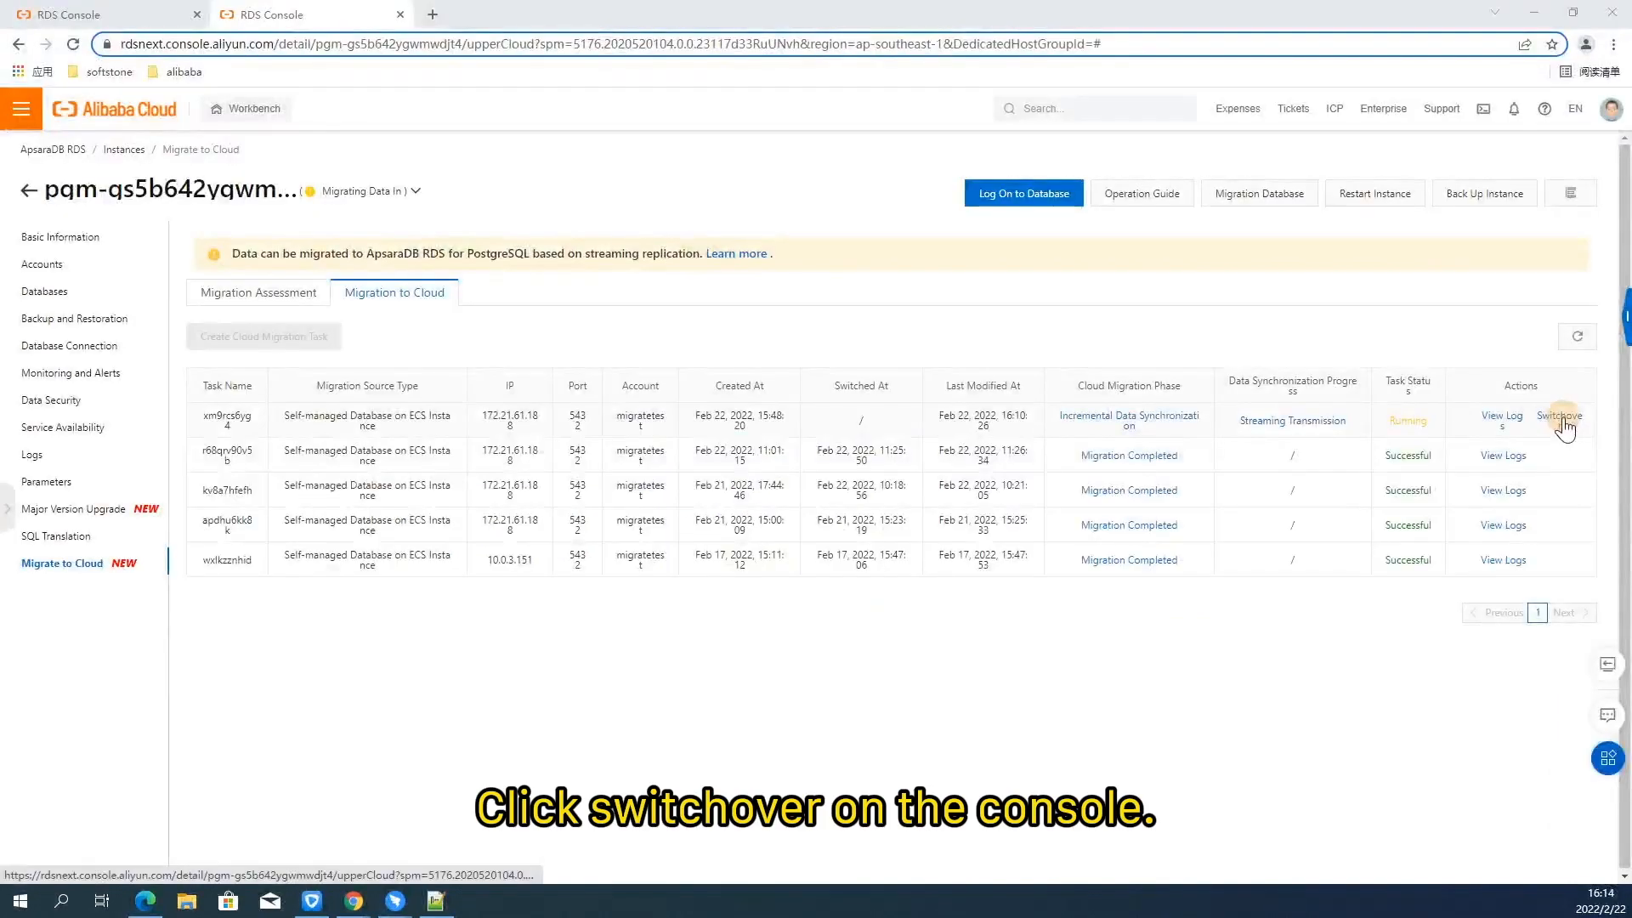
Start Switchover on the running task and select the example read-only command text to copy.
left_click(1559, 415)
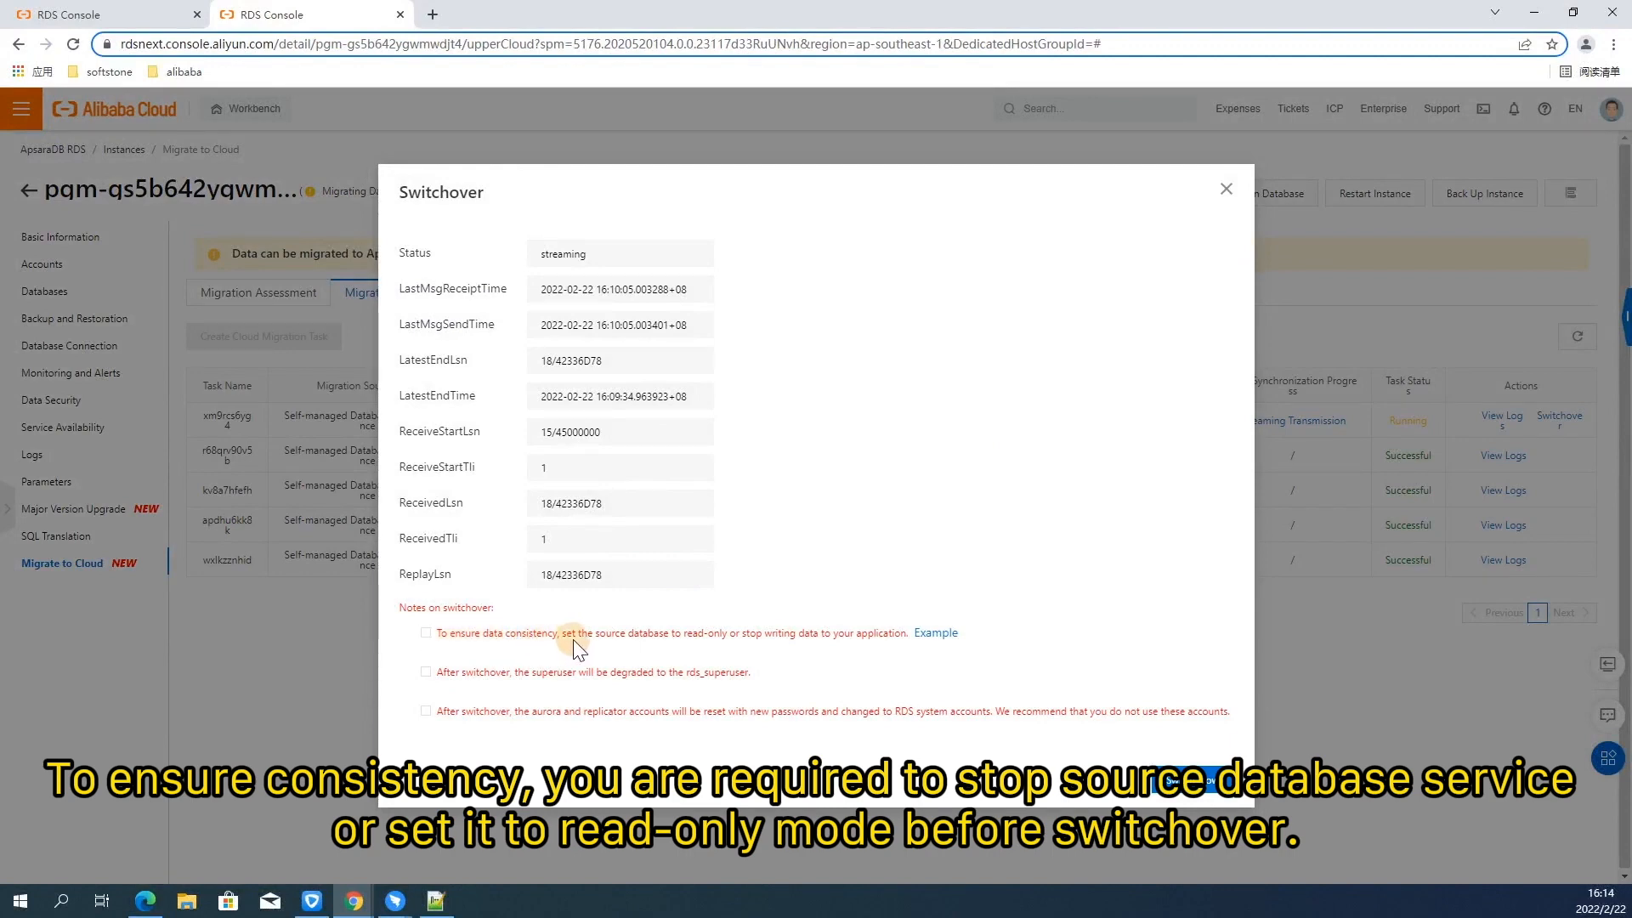
mouse_move(592, 649)
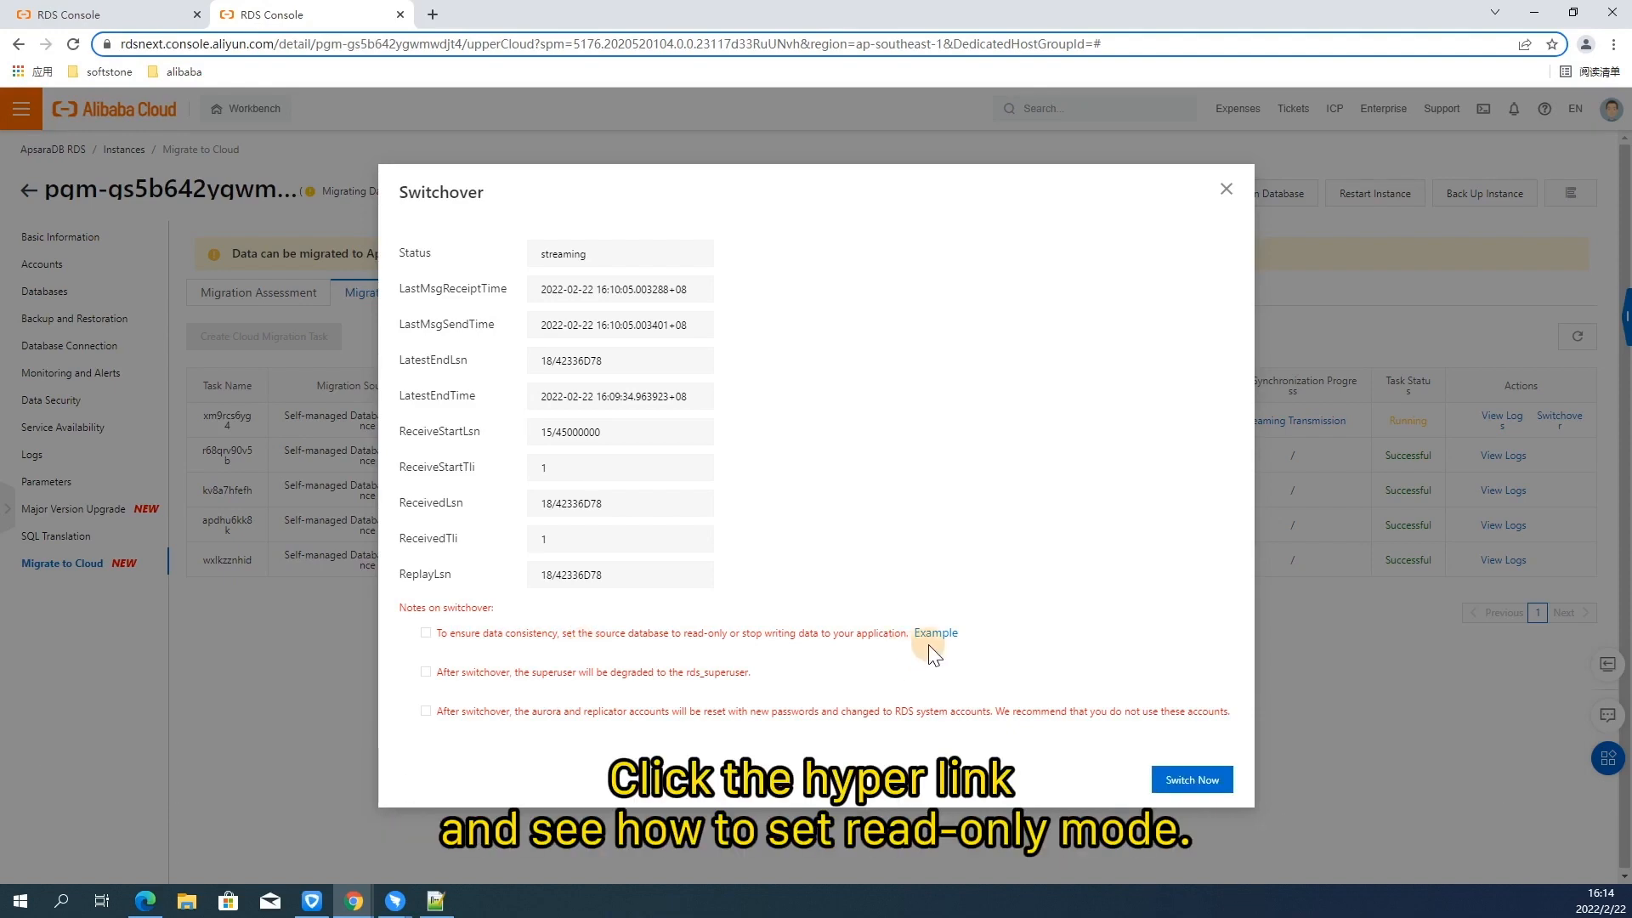
left_click(935, 633)
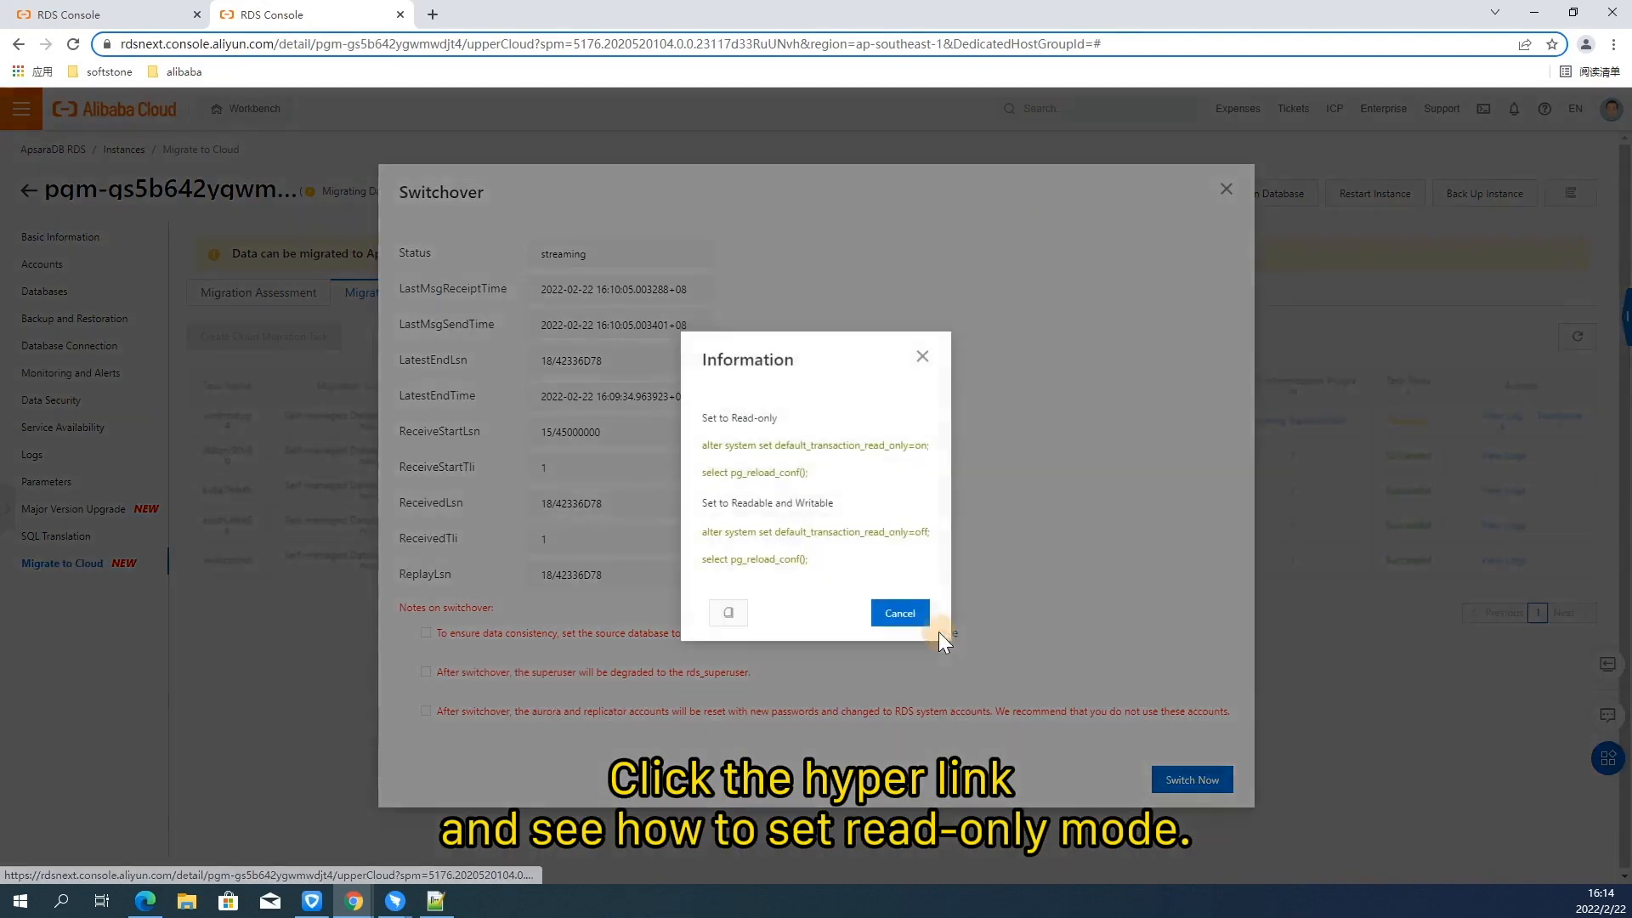
double_click(859, 445)
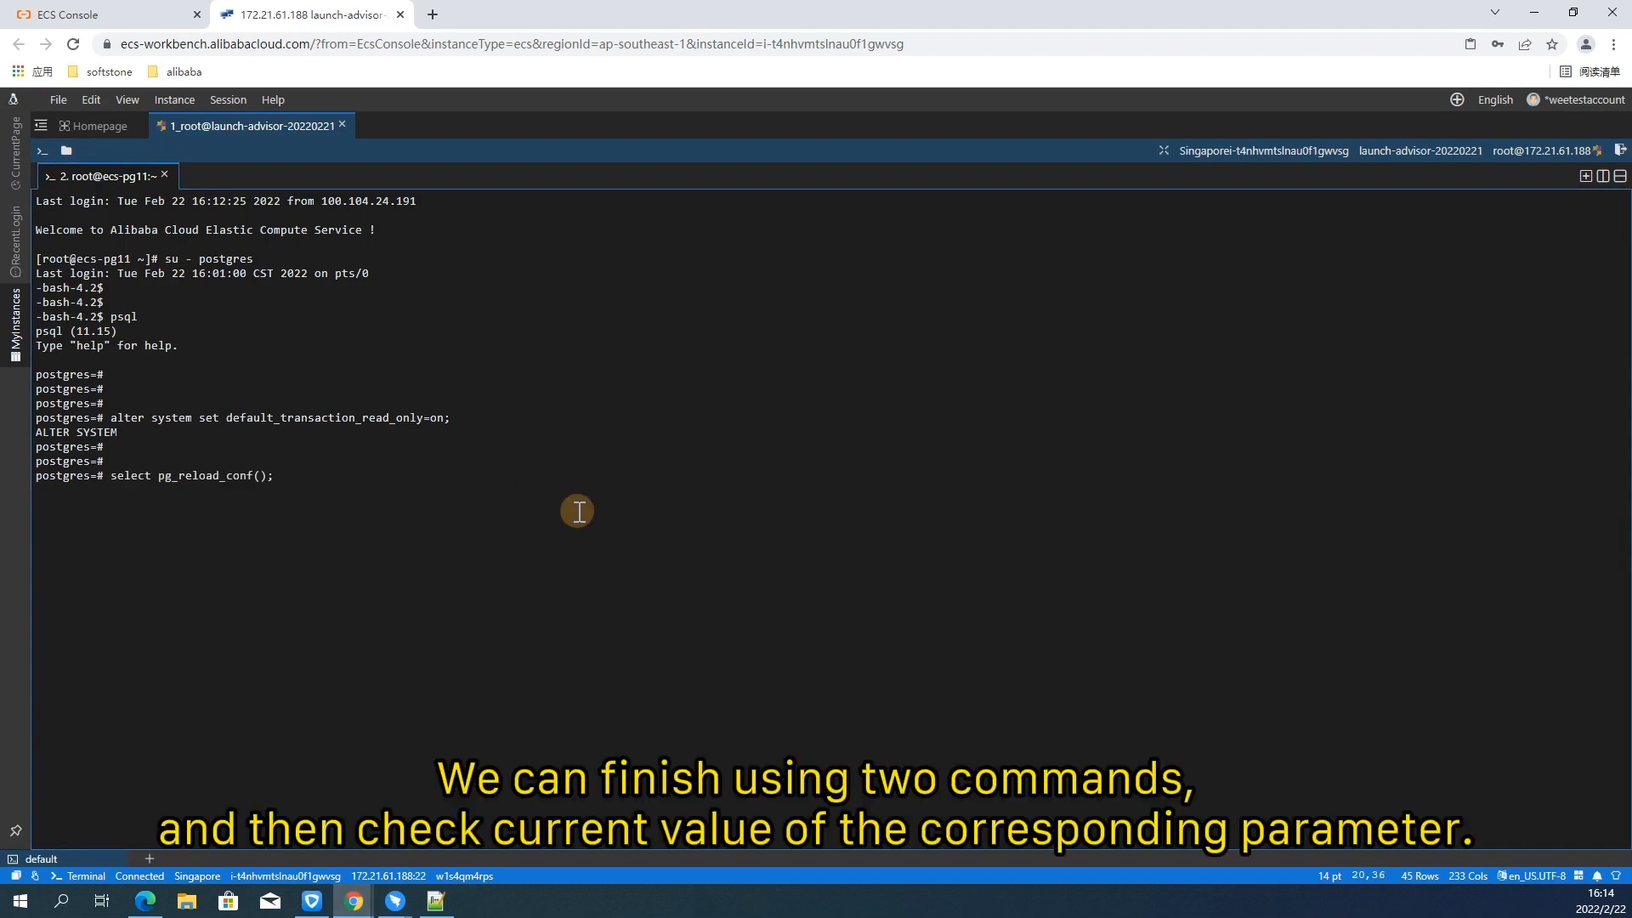
Run show default_transaction_read_only; in psql to confirm the source is read-only.
type("show default_transaction_read_only;")
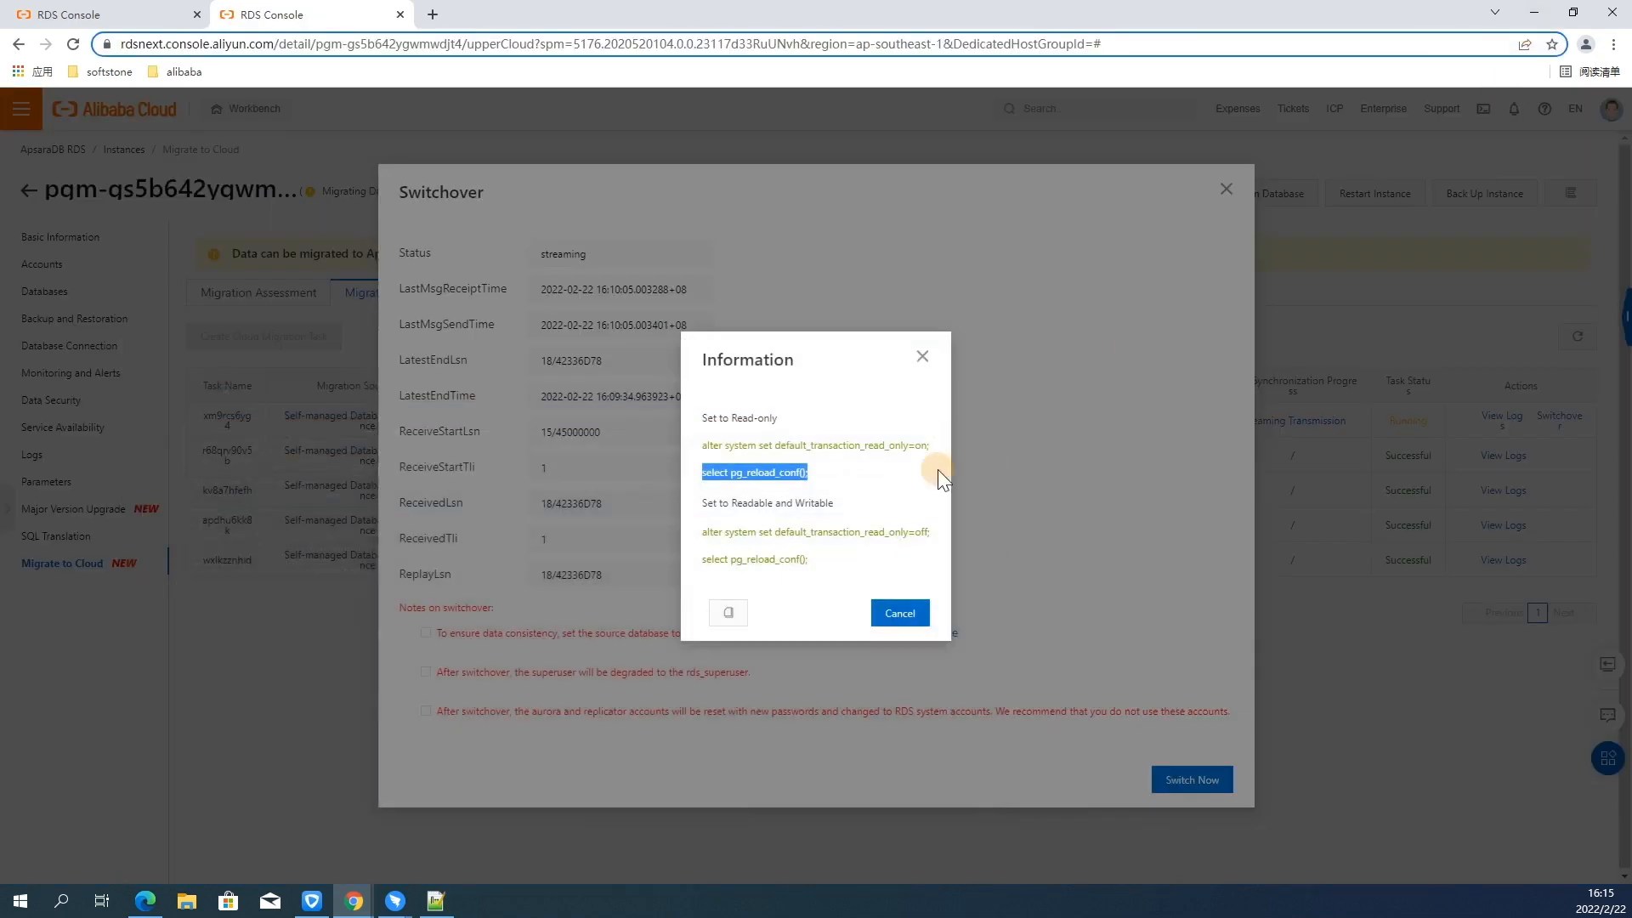
Dismiss the read-only example and acknowledge the data consistency and next switchover cautions.
left_click(899, 612)
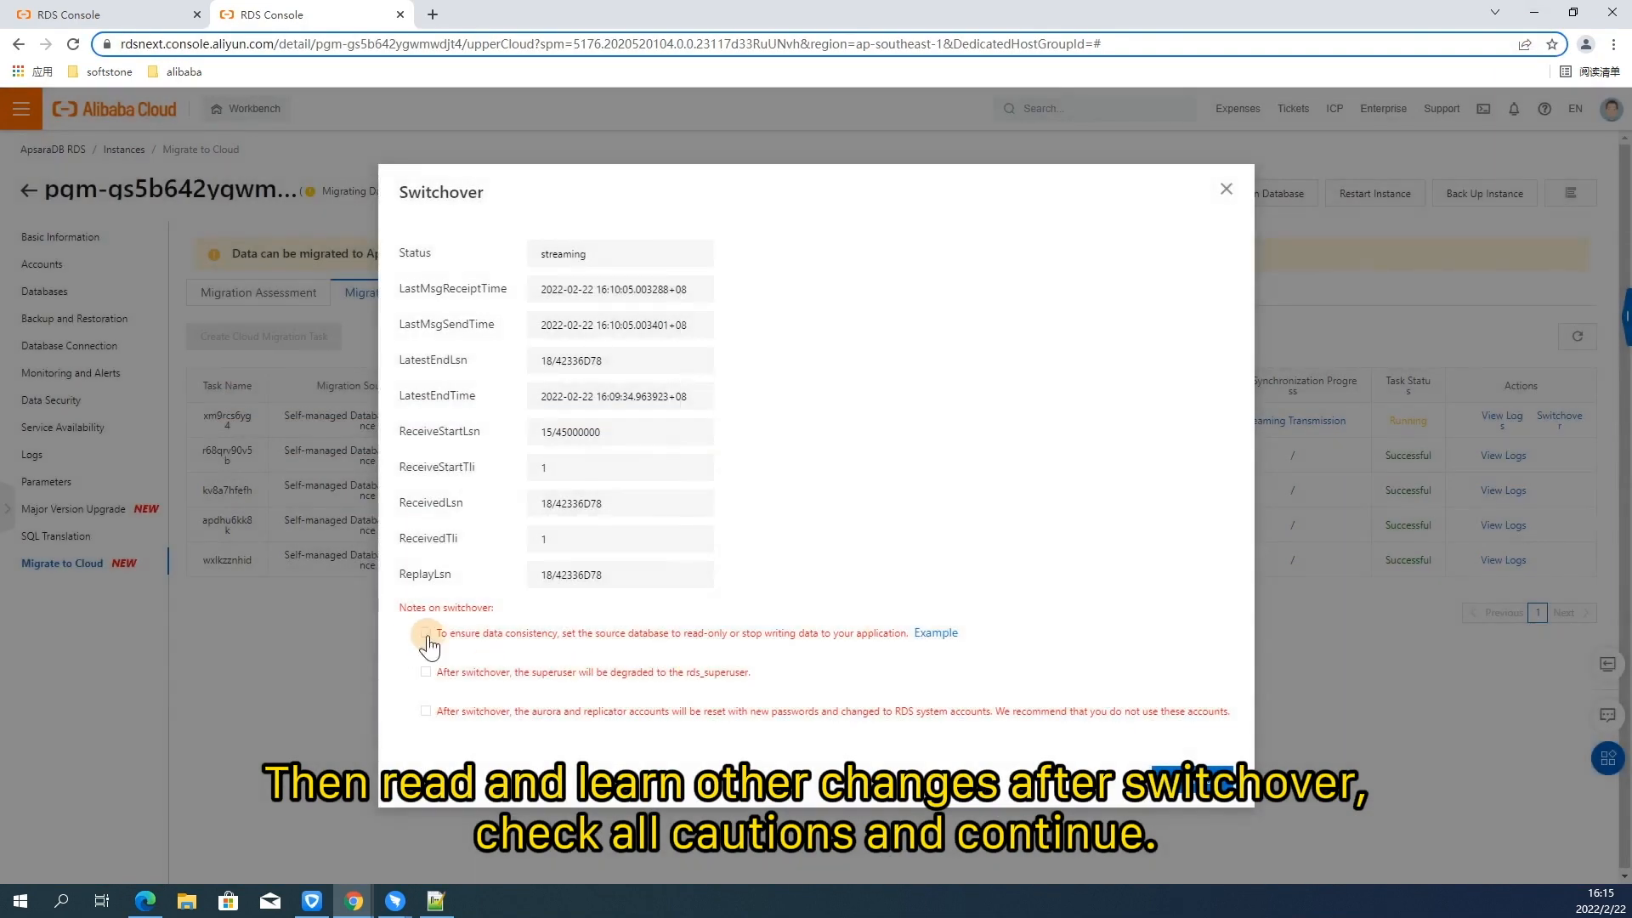
left_click(425, 632)
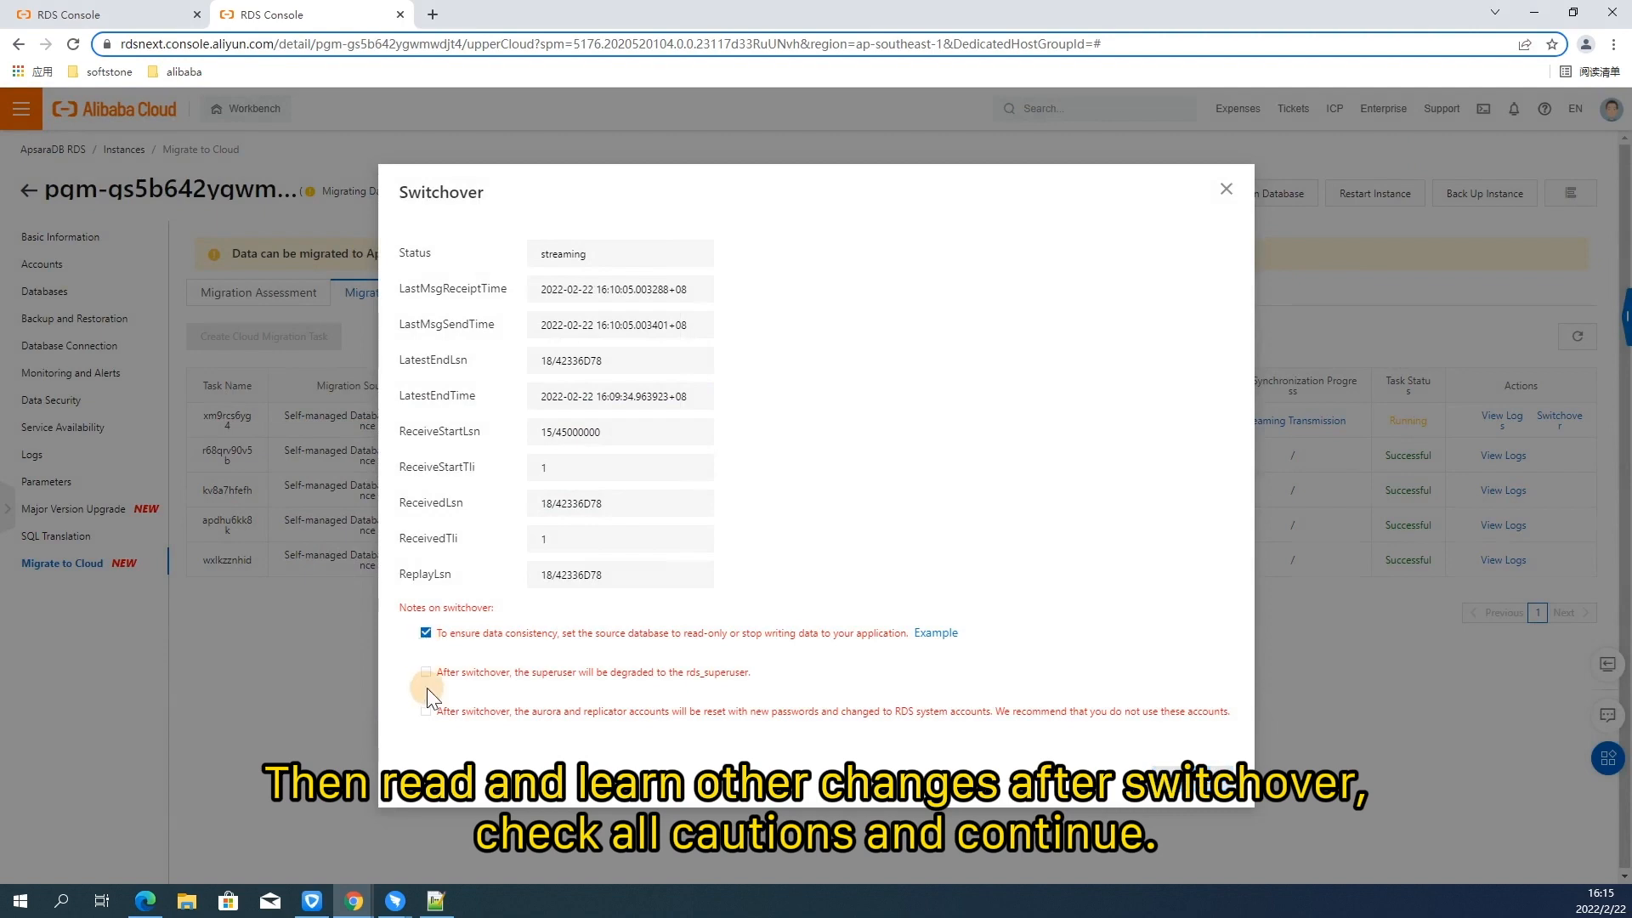
left_click(425, 674)
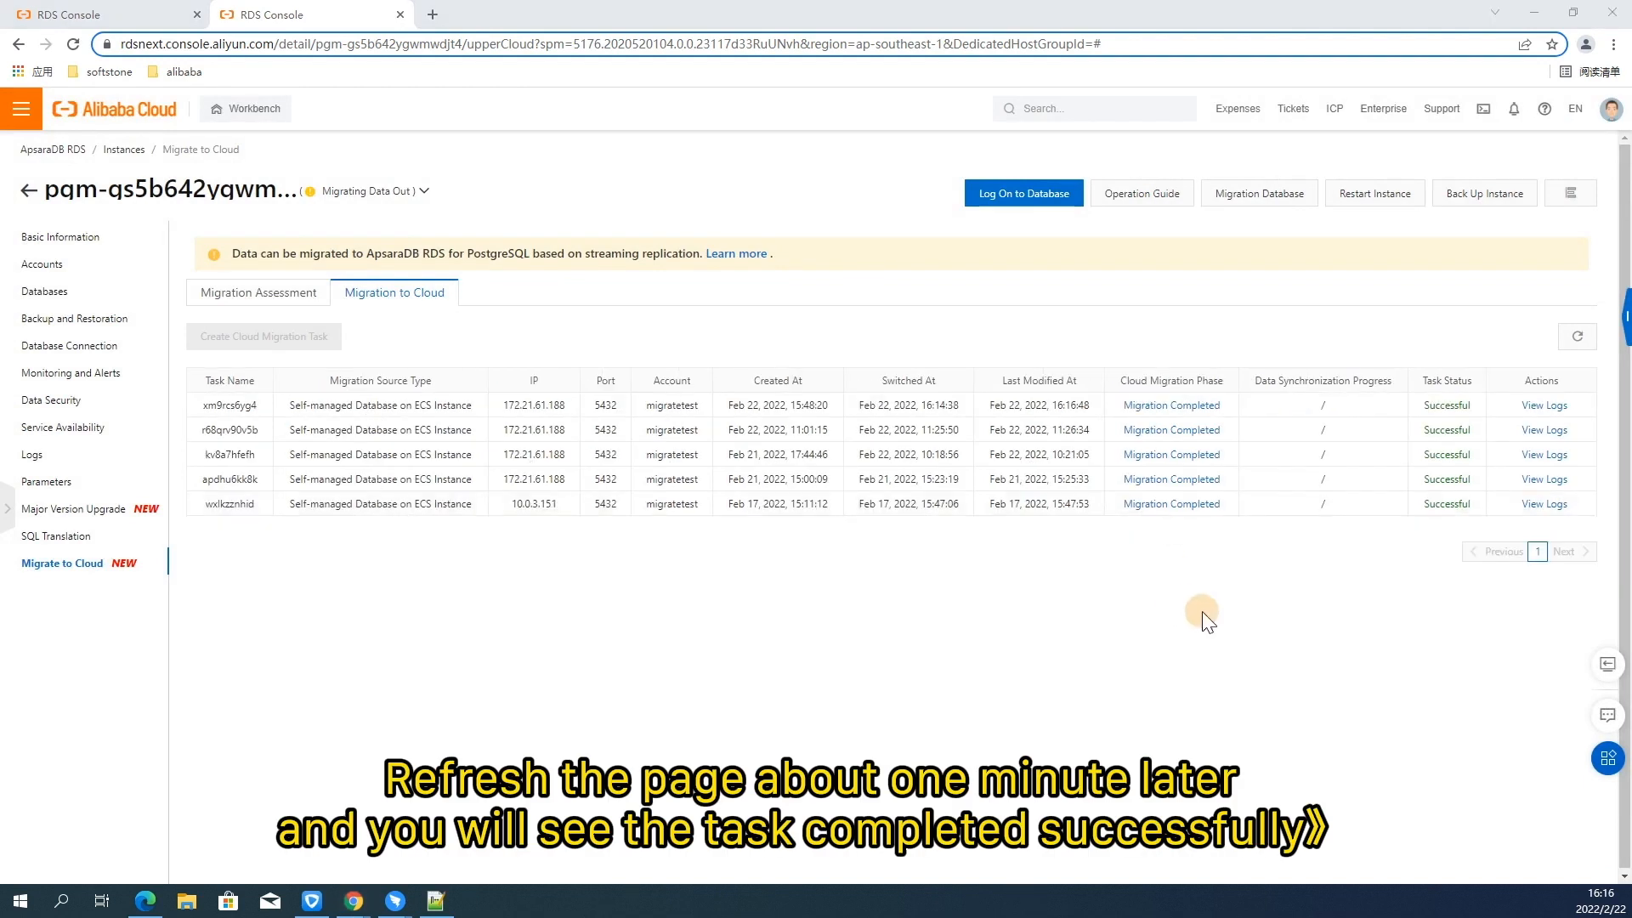
mouse_move(1196, 430)
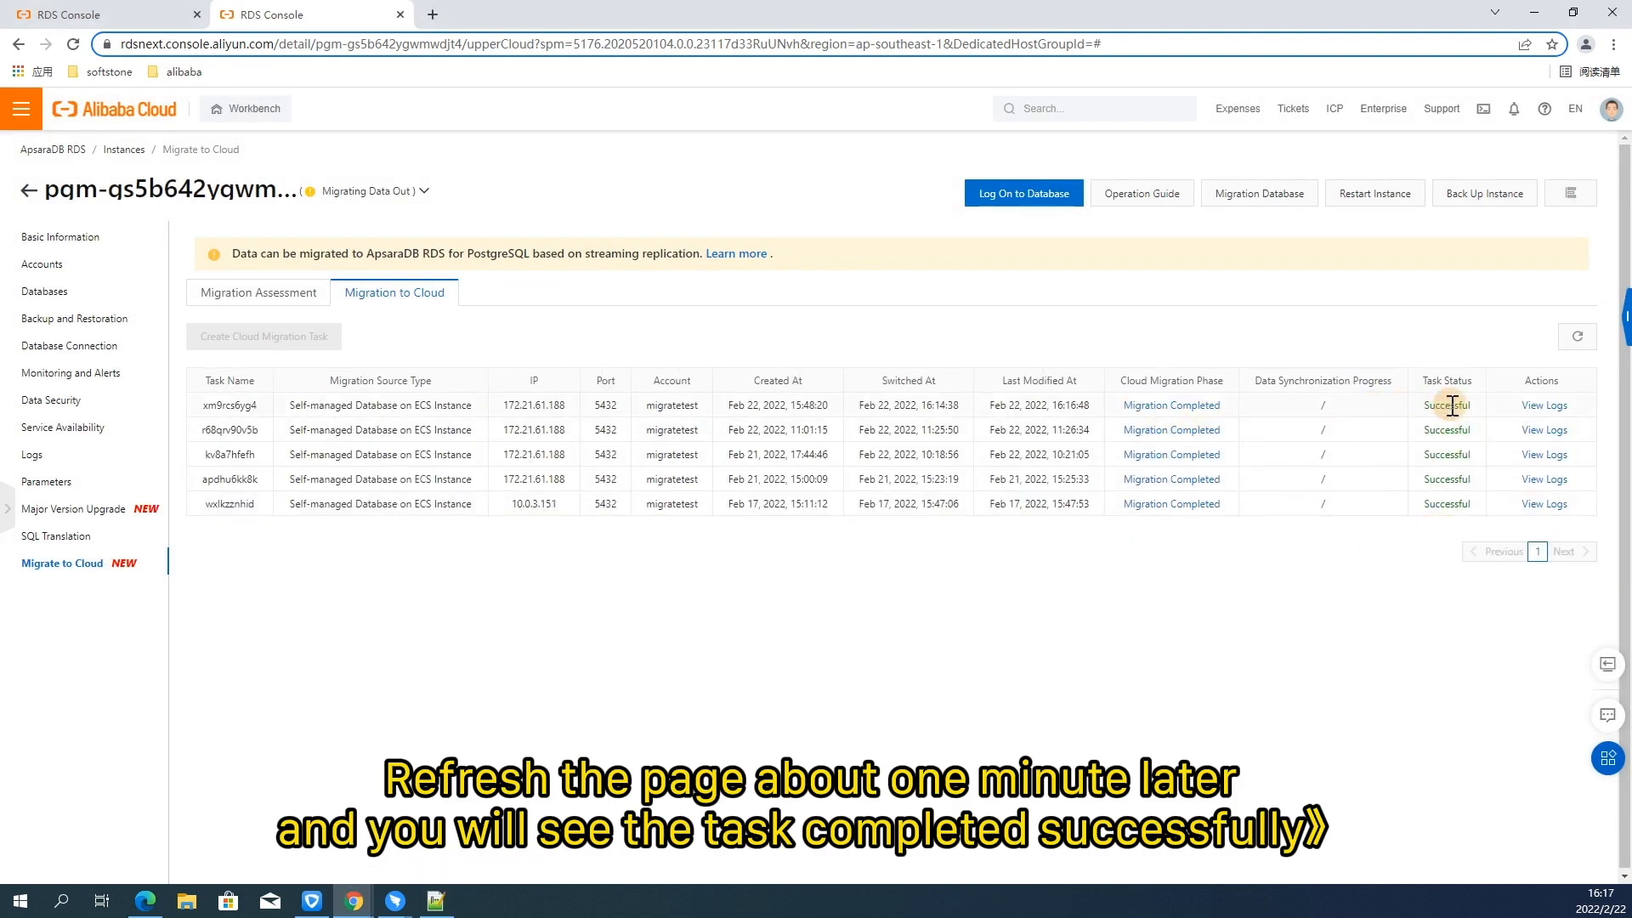
mouse_move(888, 347)
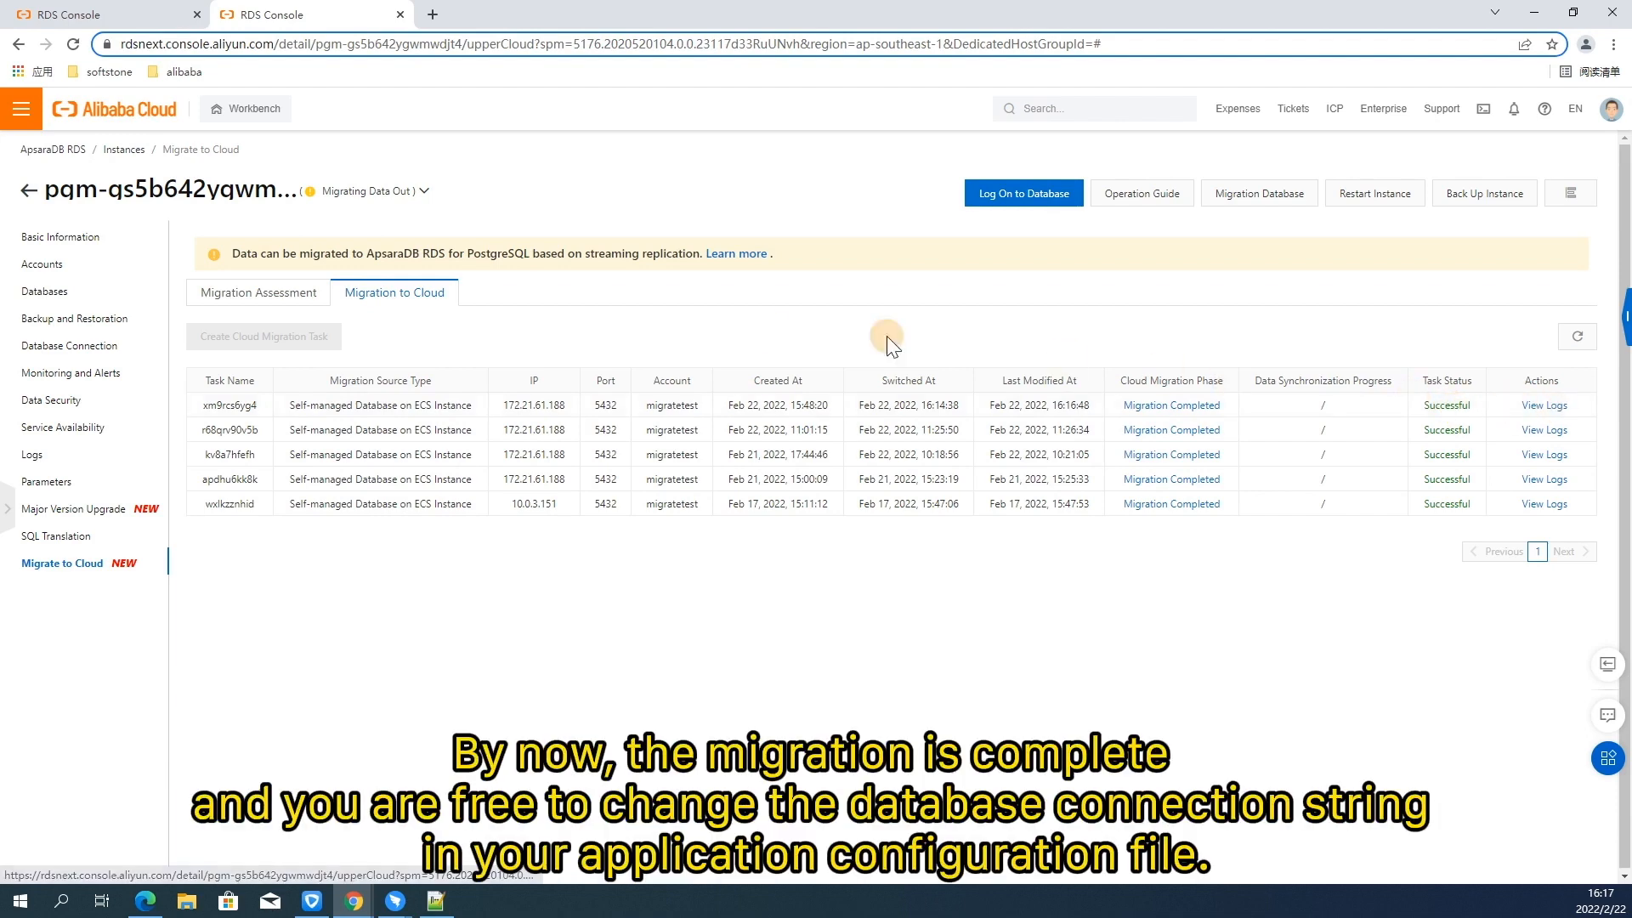